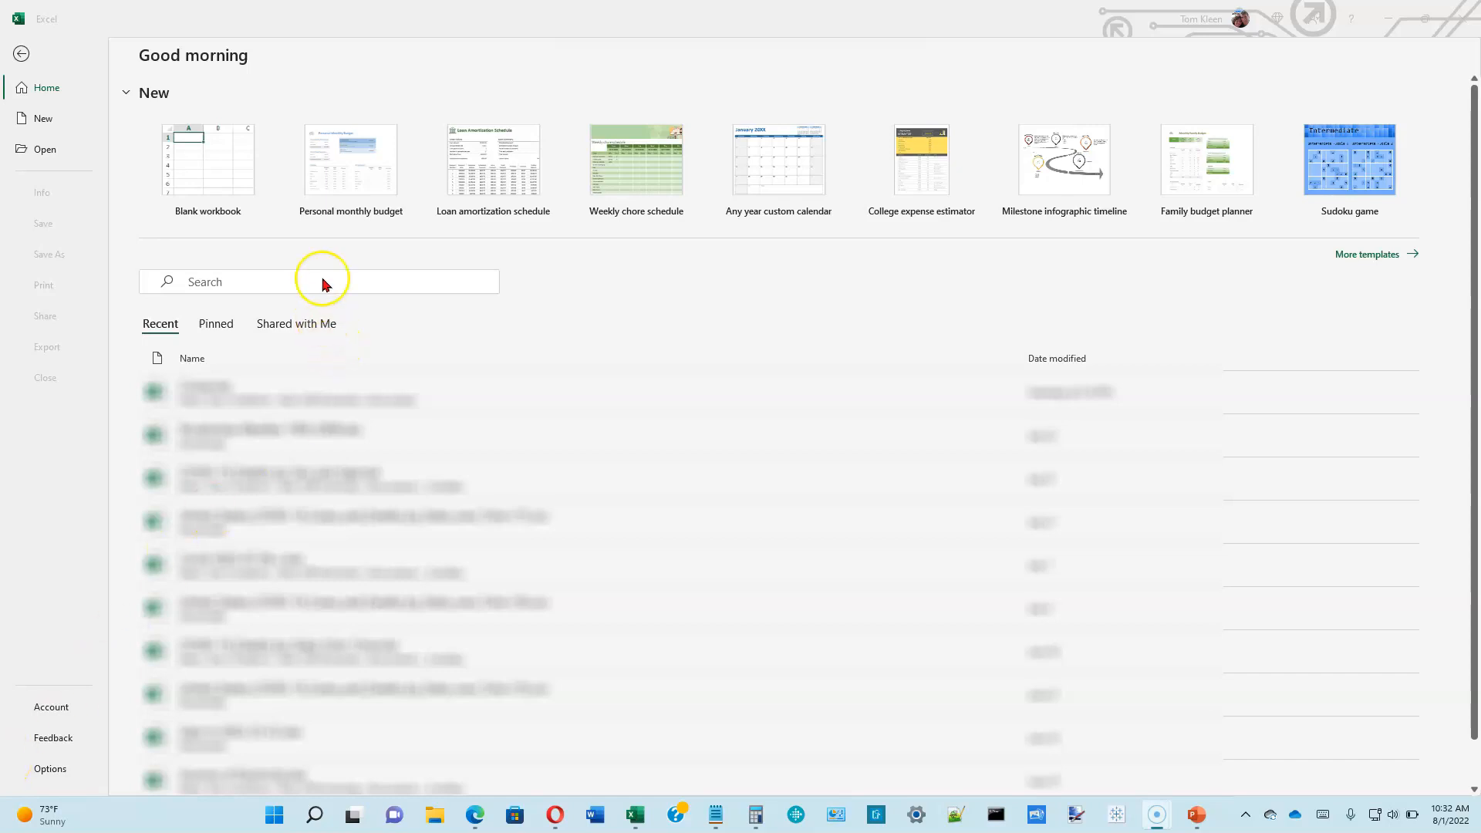
mouse_move(225, 154)
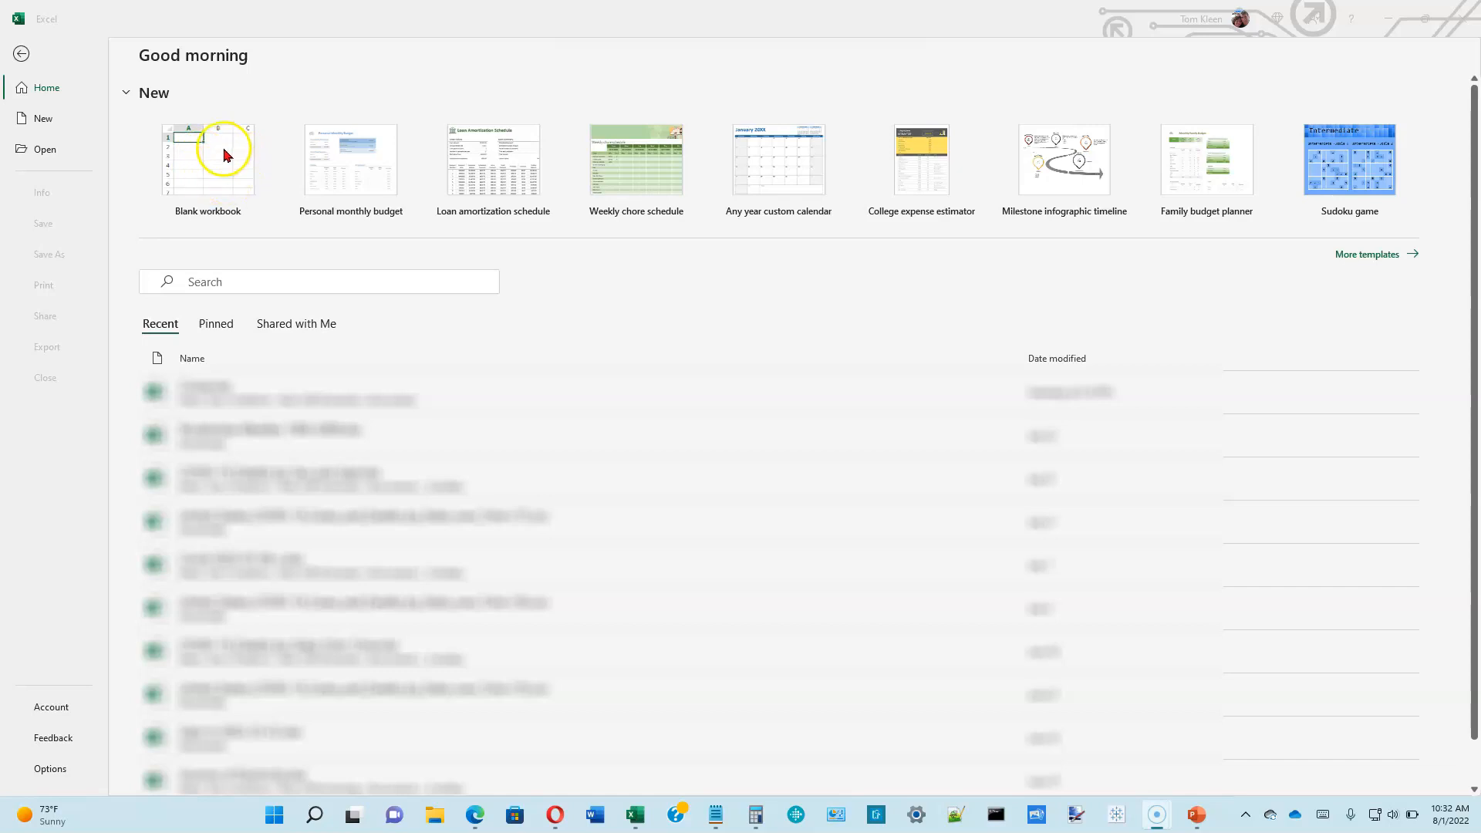
mouse_move(302, 386)
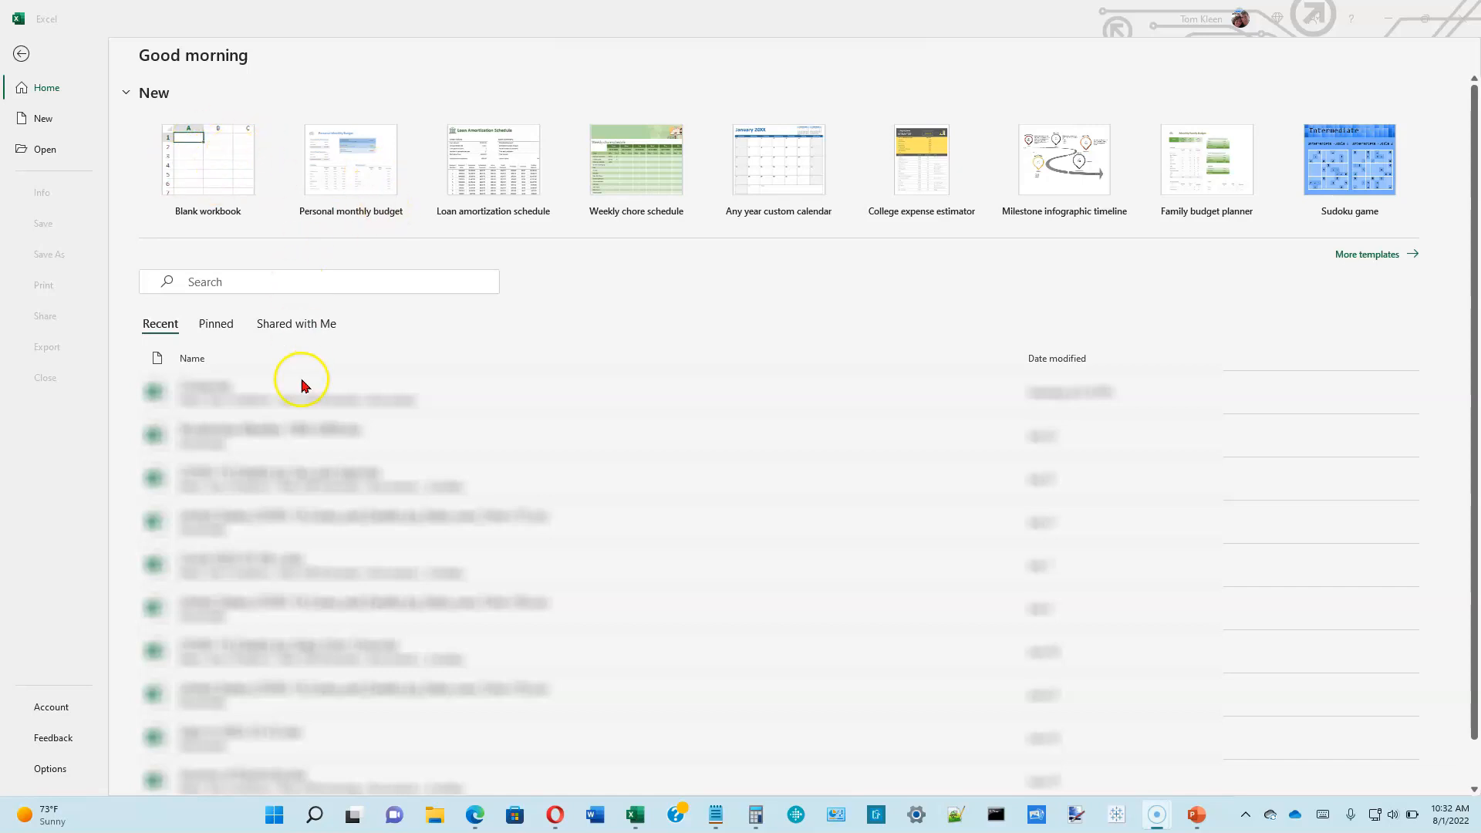
mouse_move(329, 160)
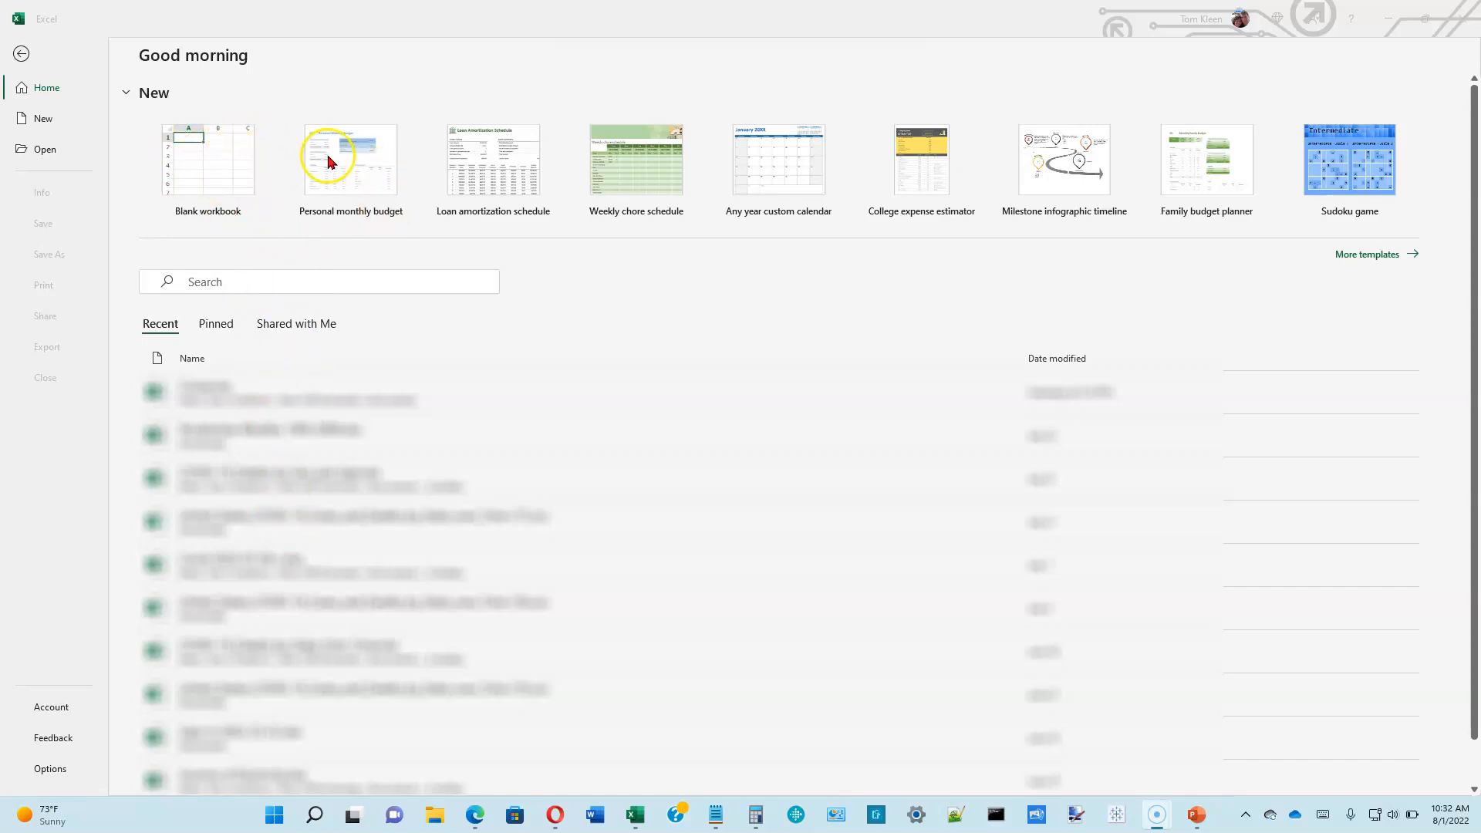
mouse_move(209, 167)
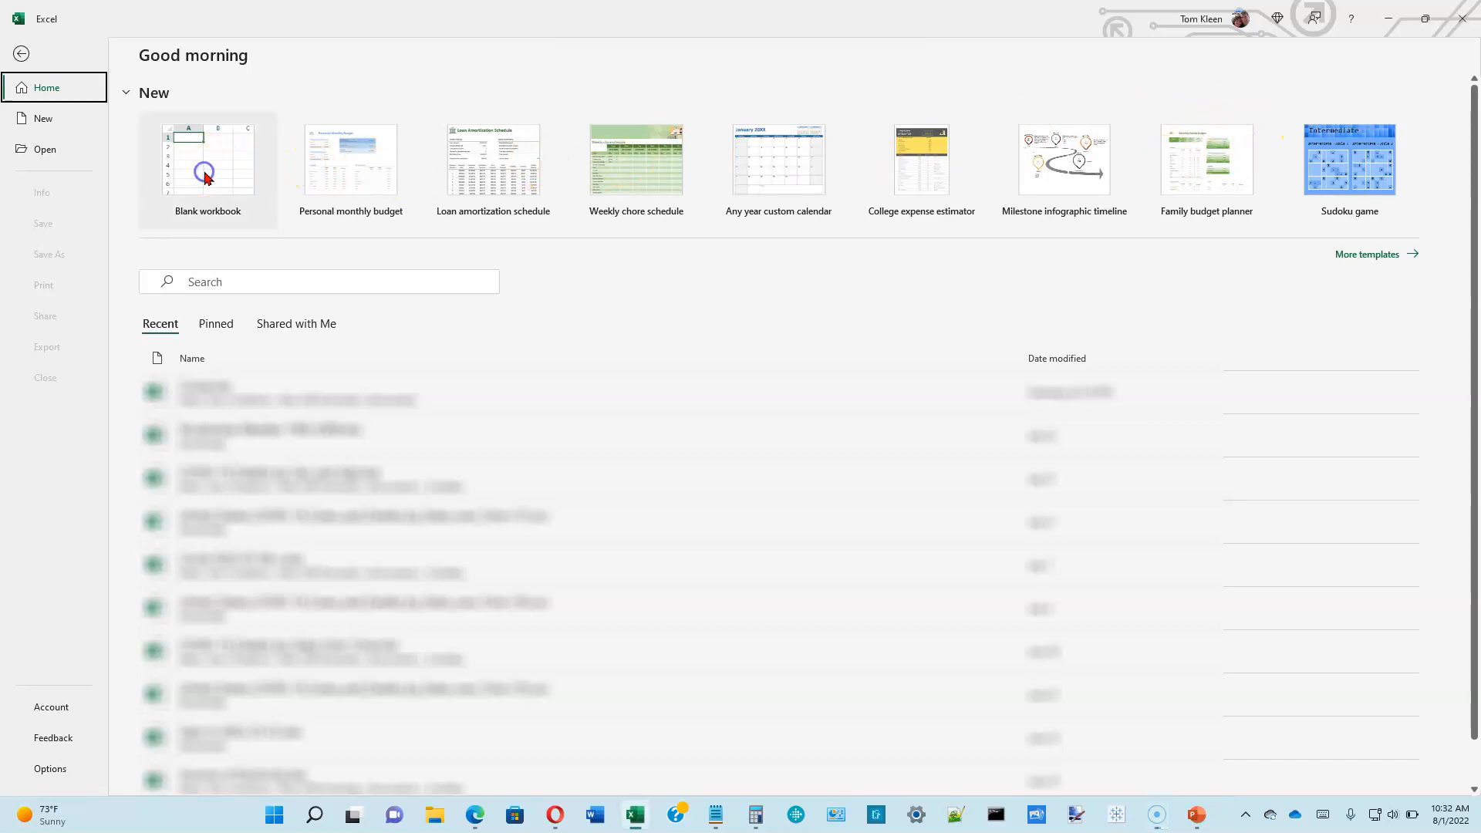
mouse_move(207, 169)
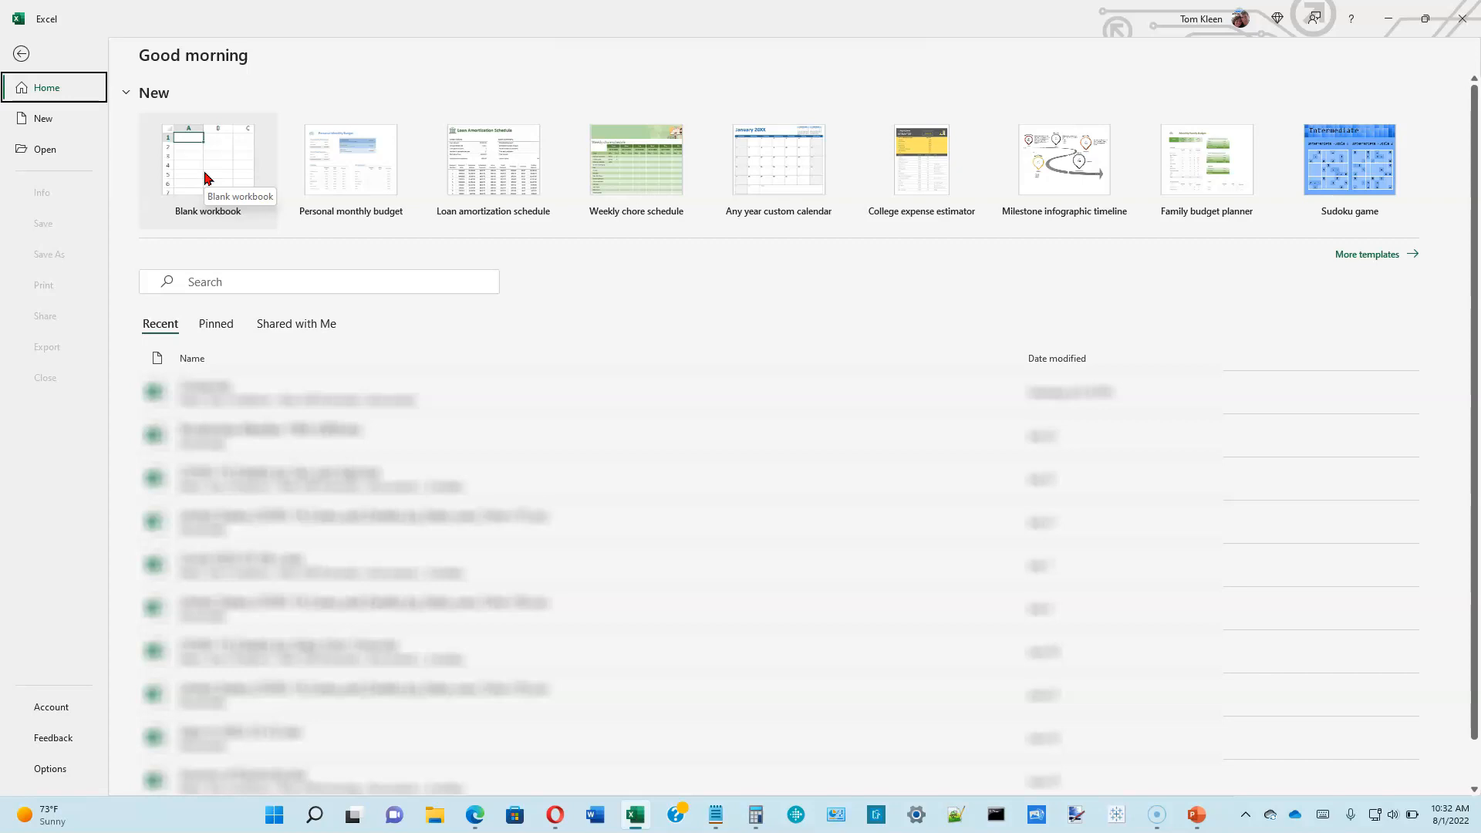
Create a blank workbook and select cells A1, C2, E4, C6, D6, E7 and A2
click(207, 158)
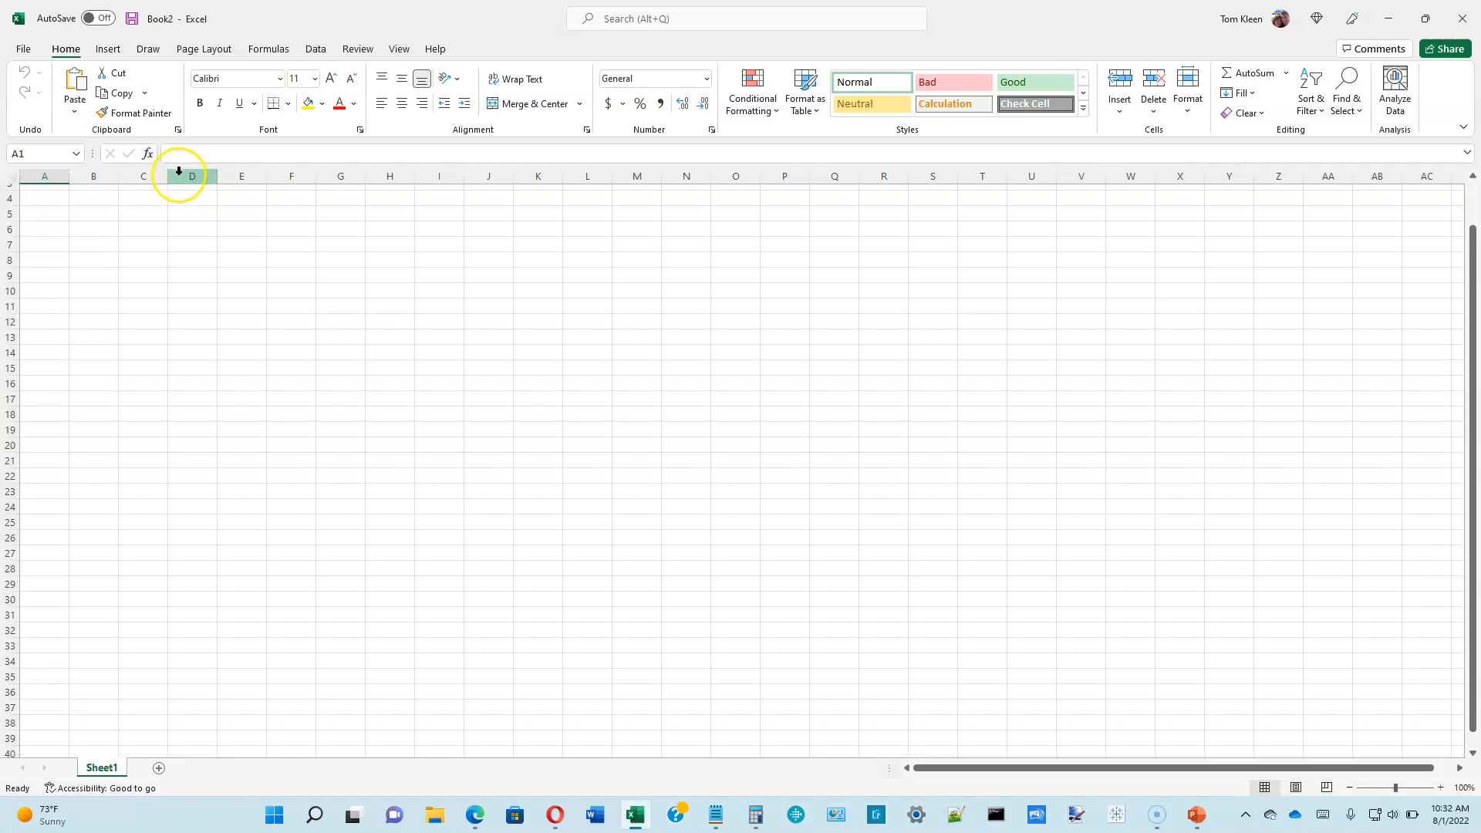
click(43, 192)
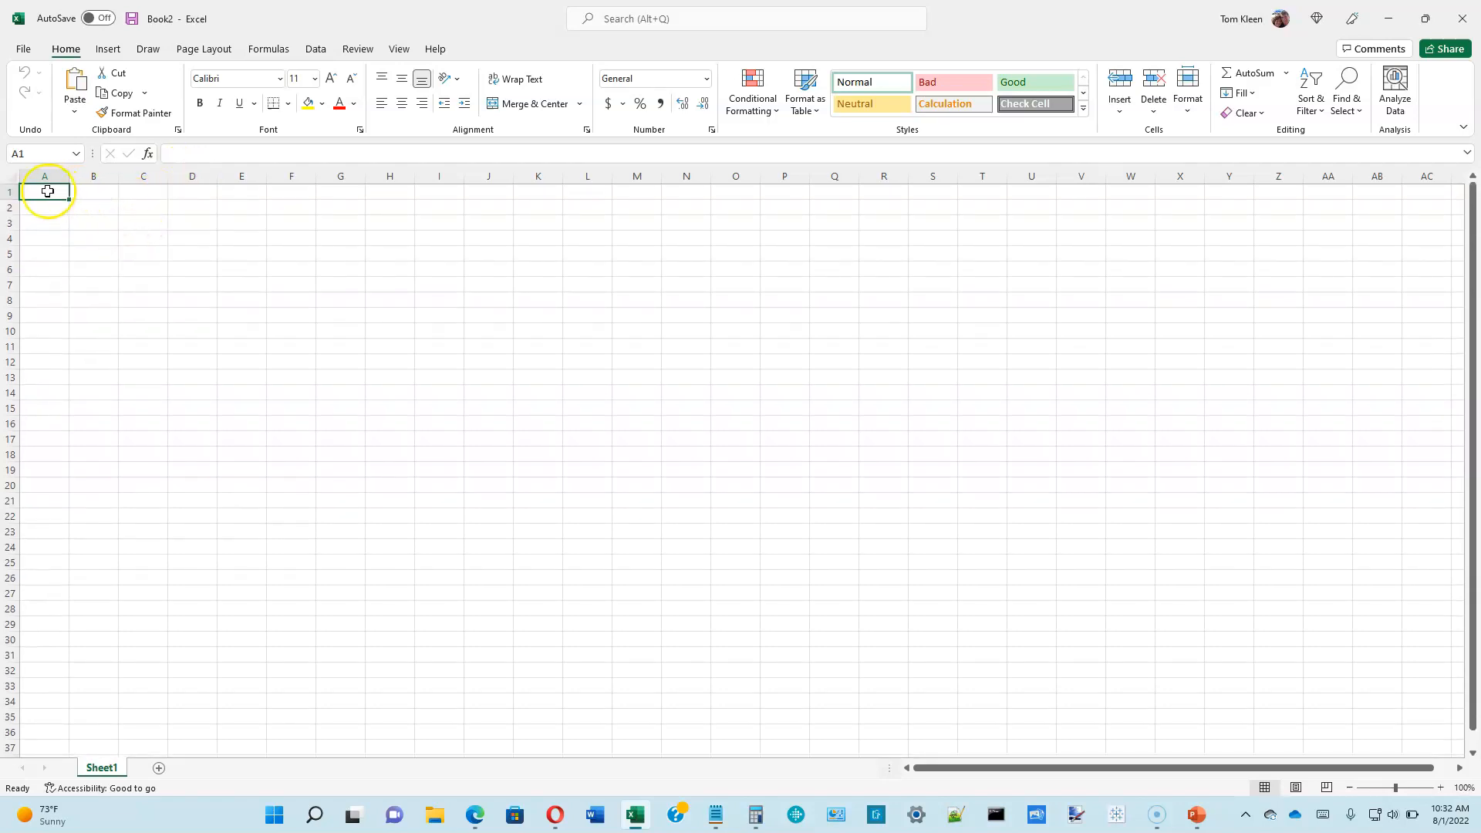
click(143, 207)
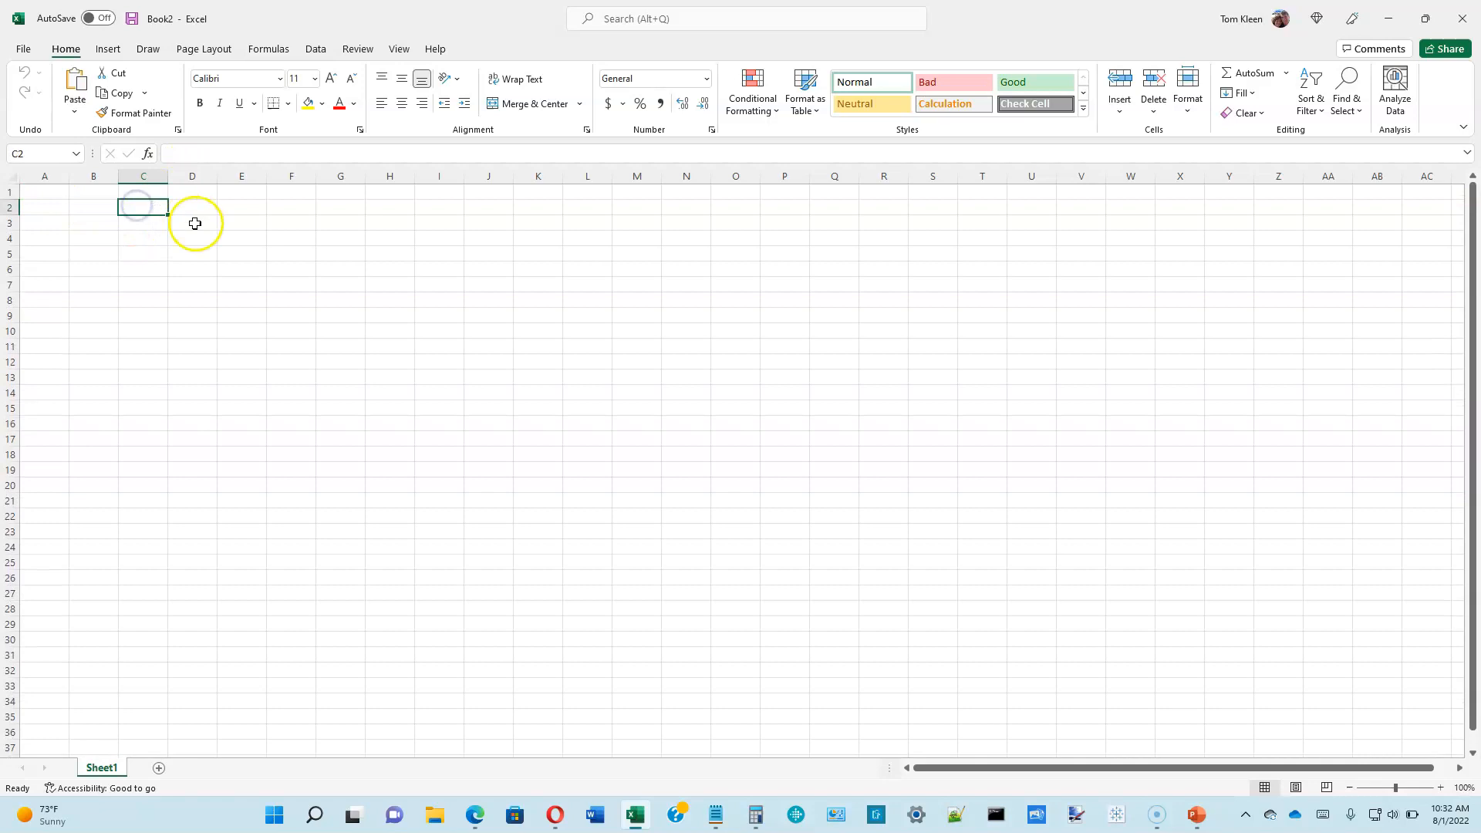
click(241, 238)
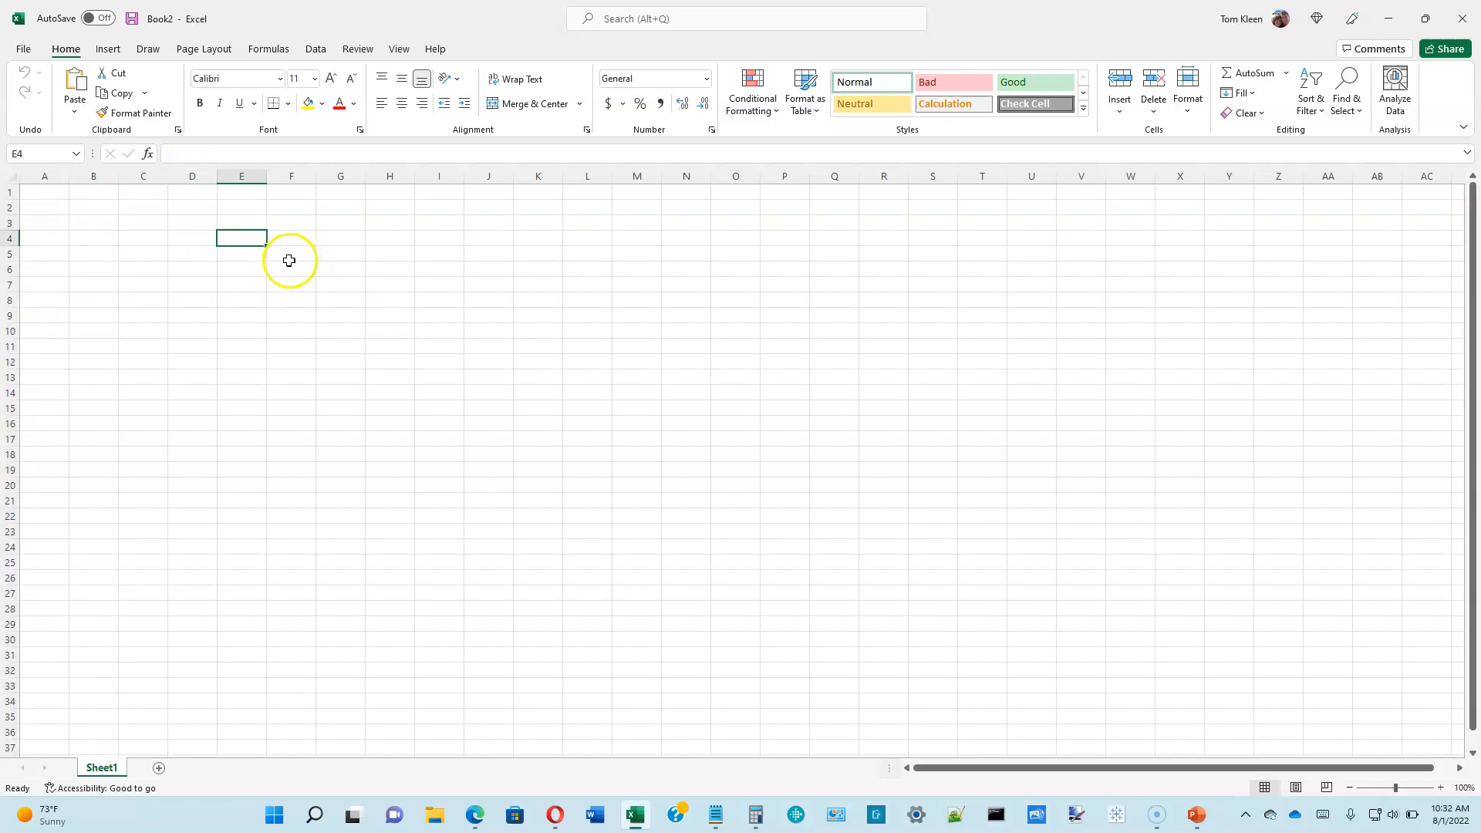
click(143, 207)
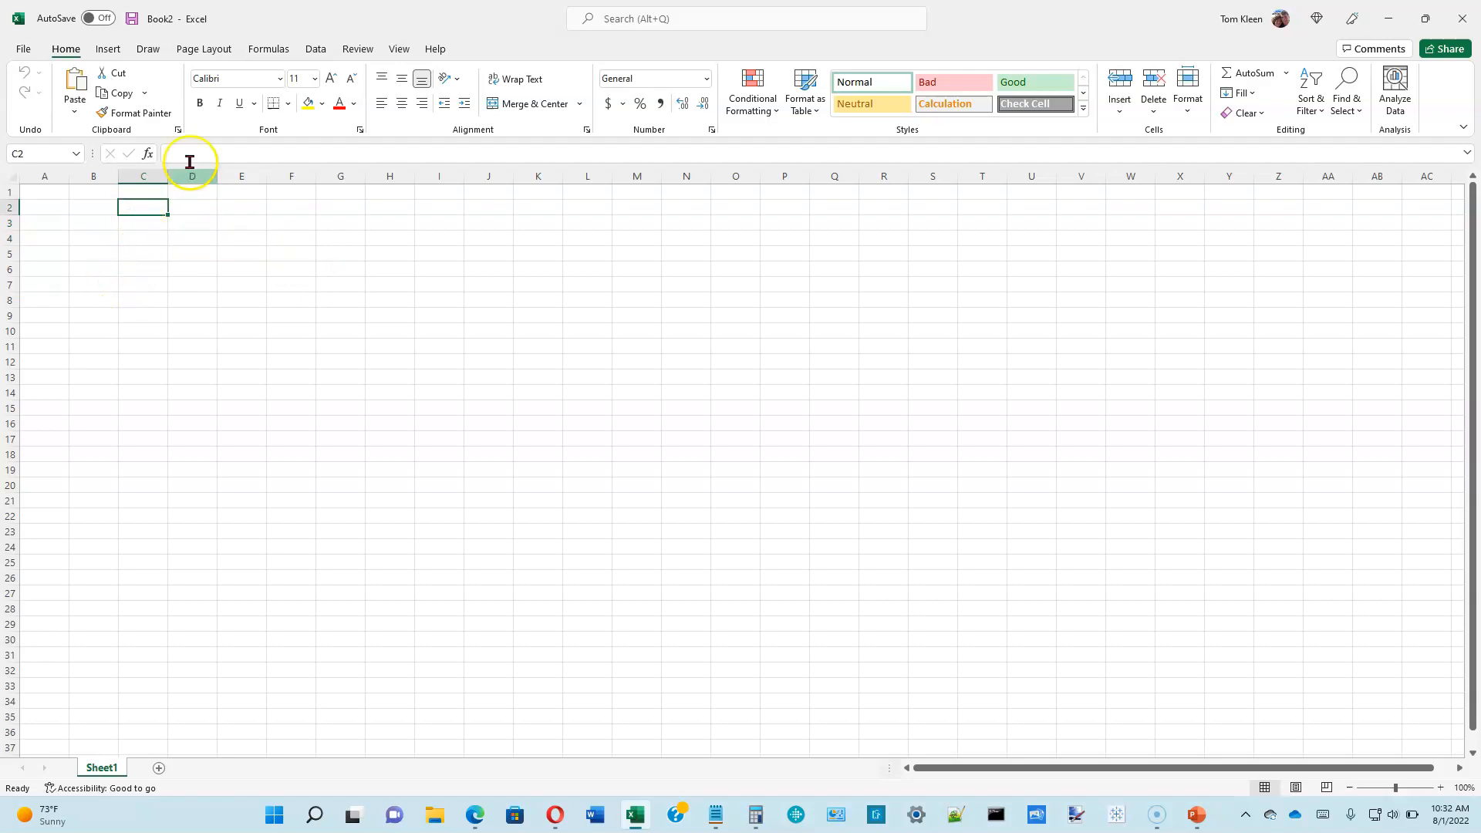
mouse_move(491, 85)
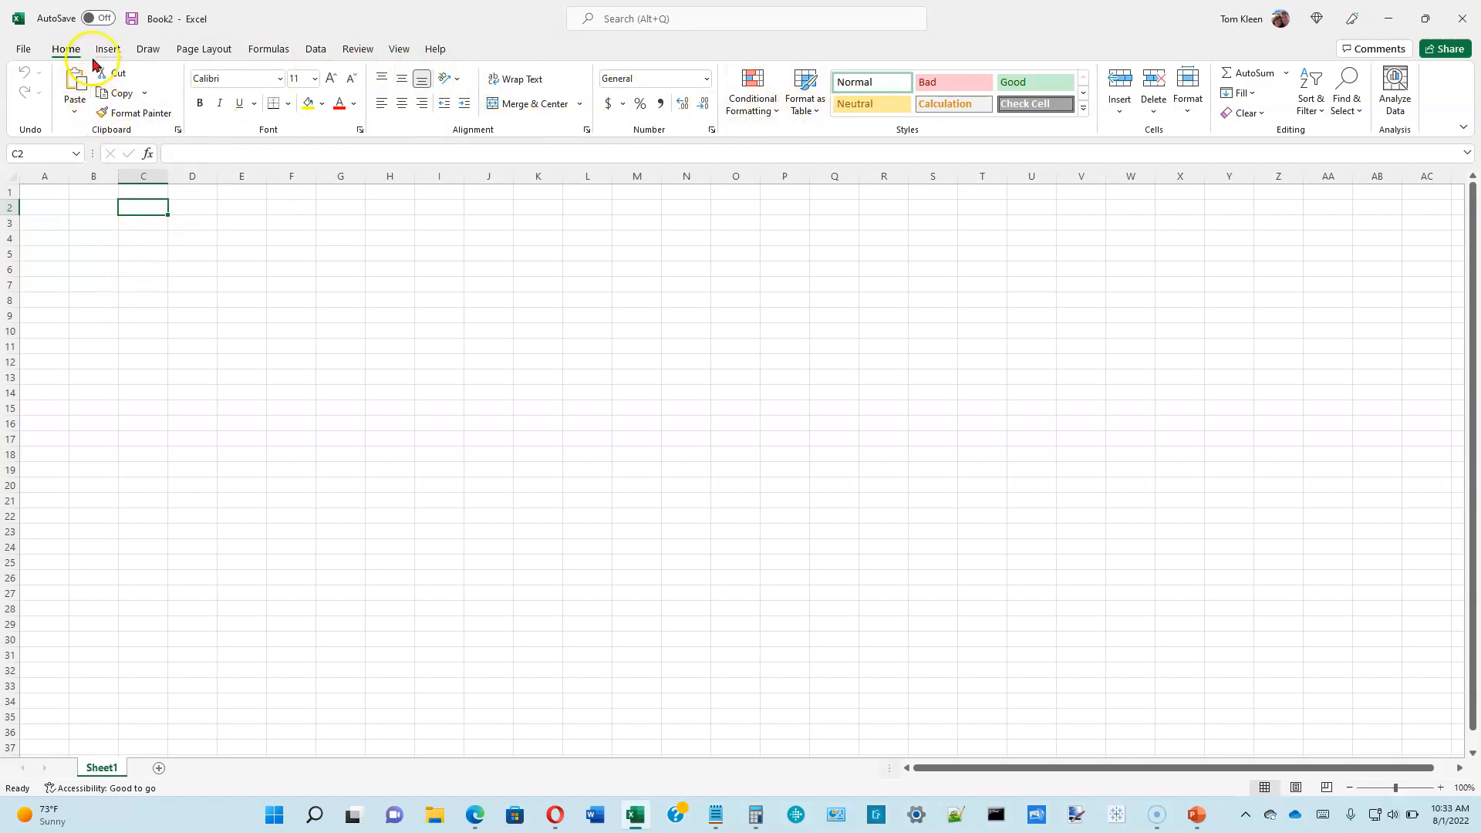
mouse_move(640, 199)
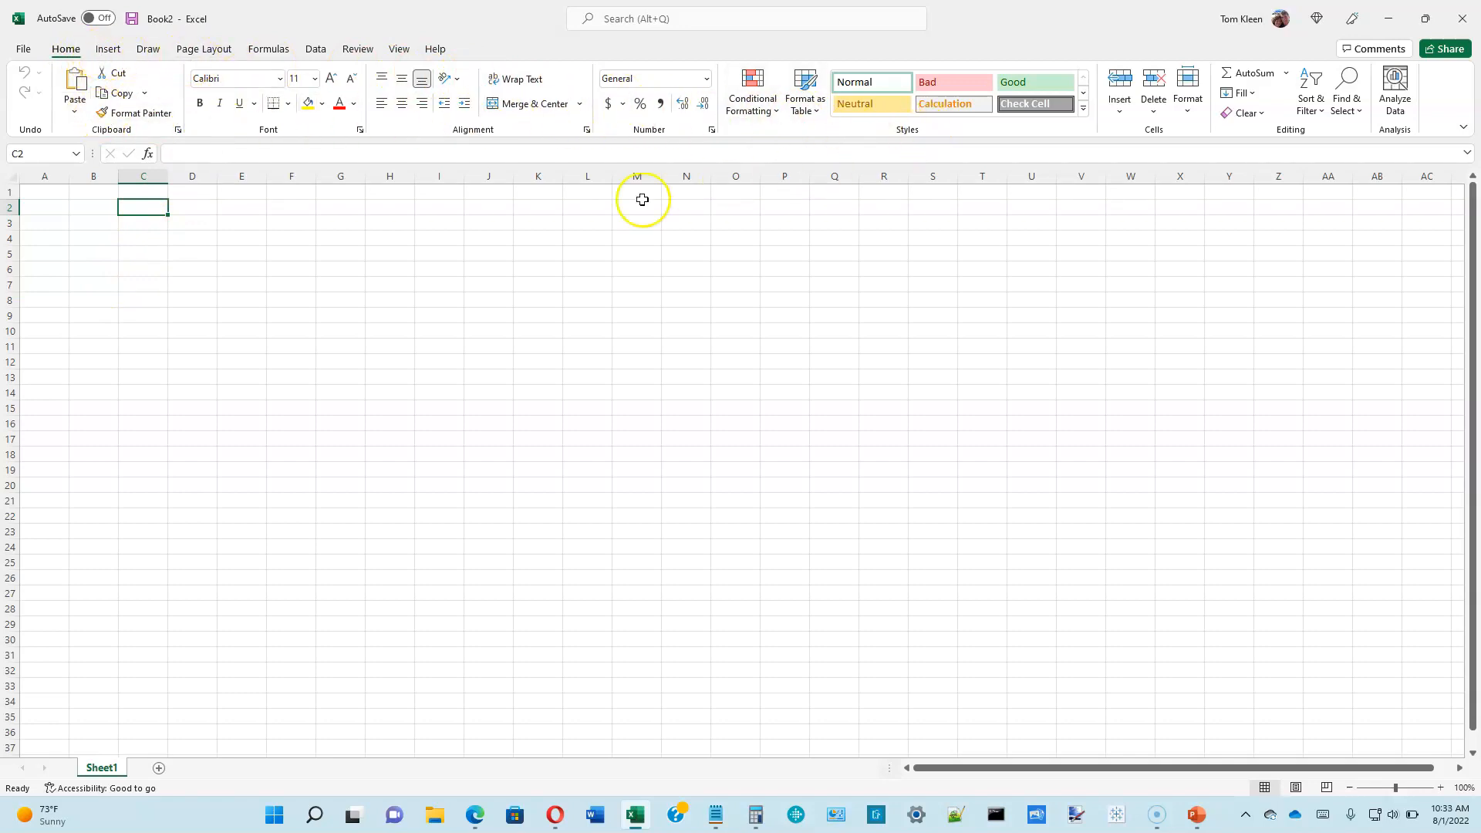
mouse_move(215, 160)
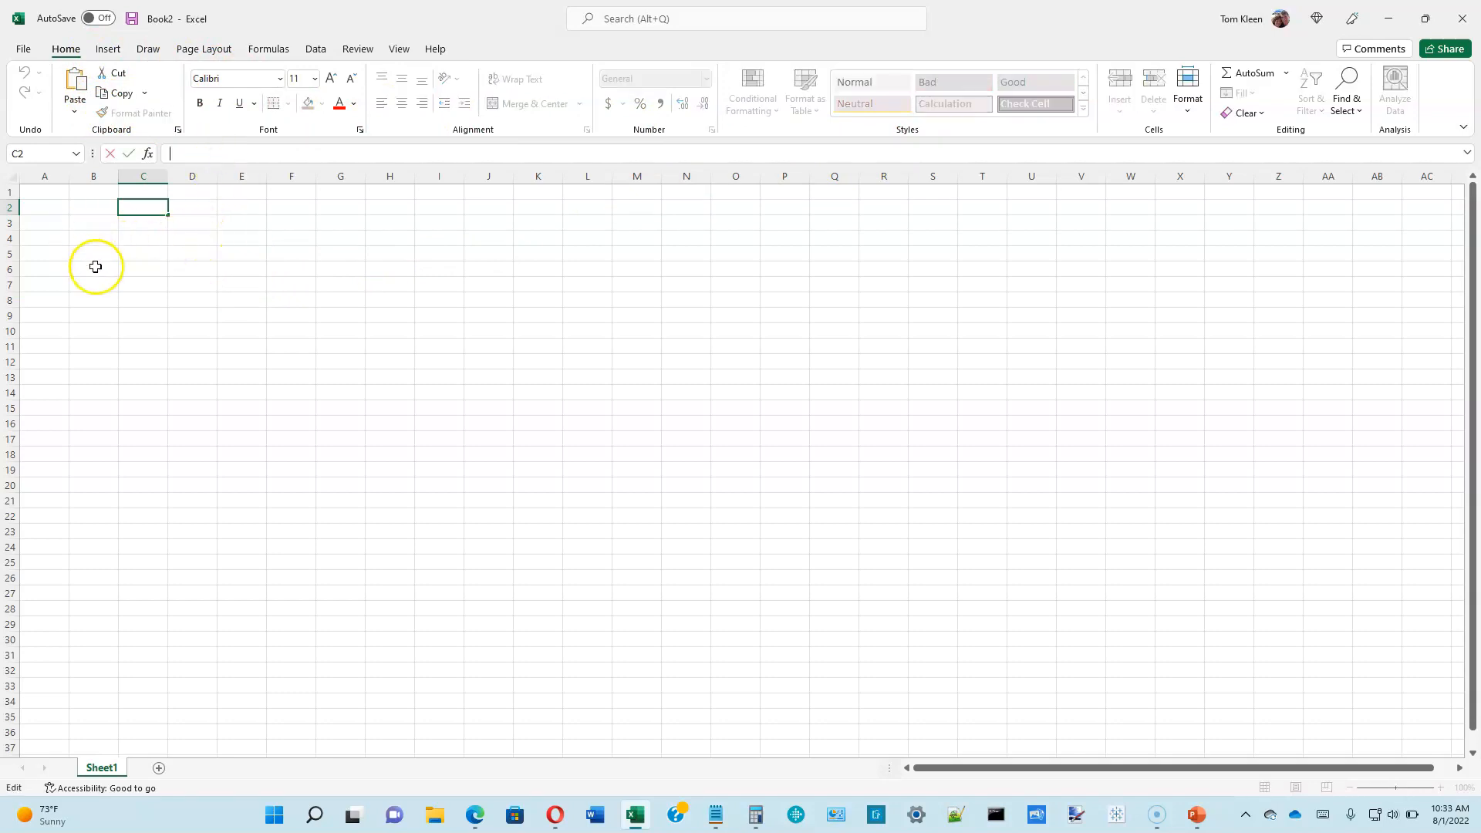
click(143, 269)
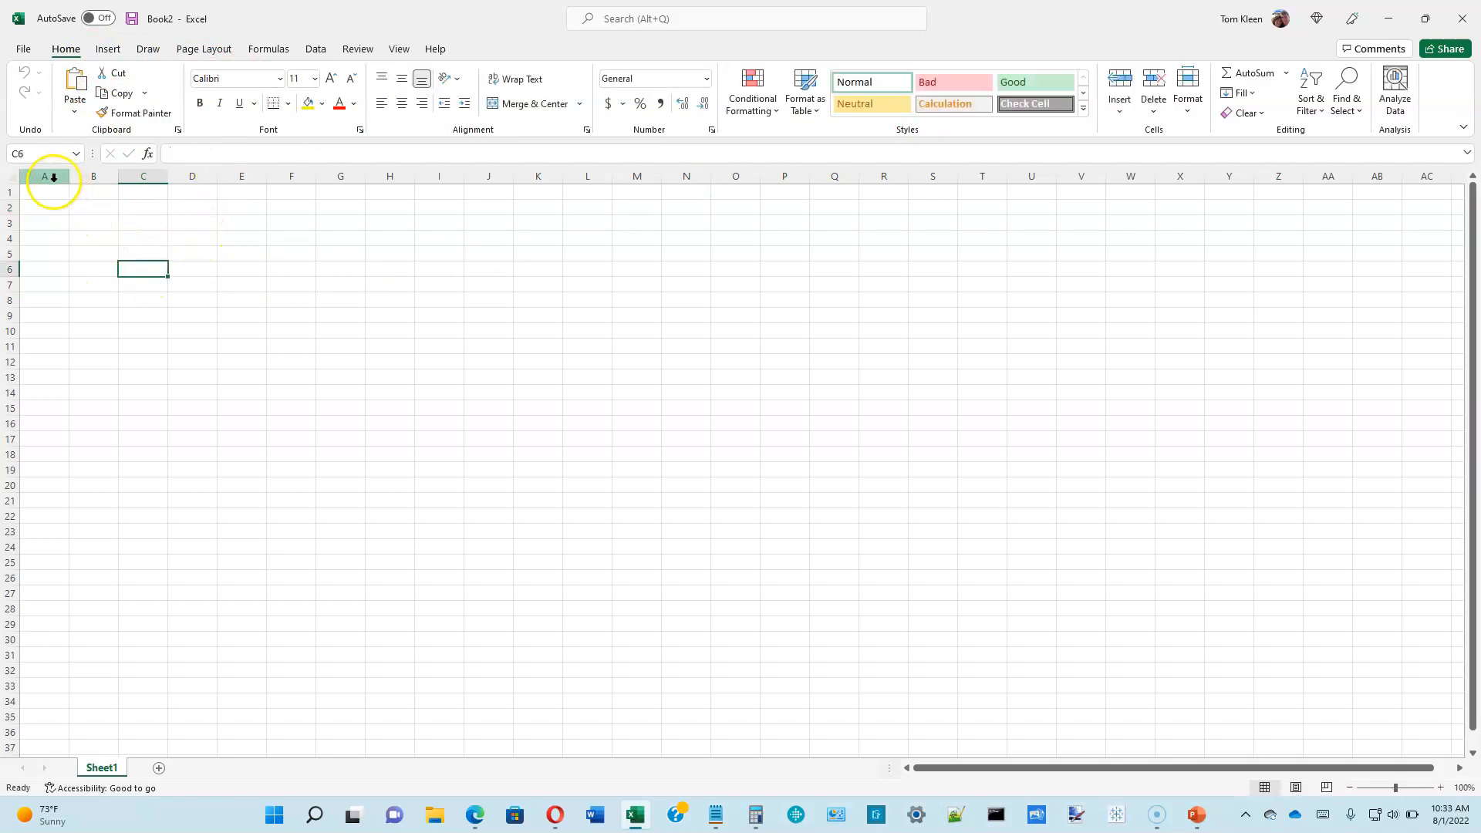
click(43, 193)
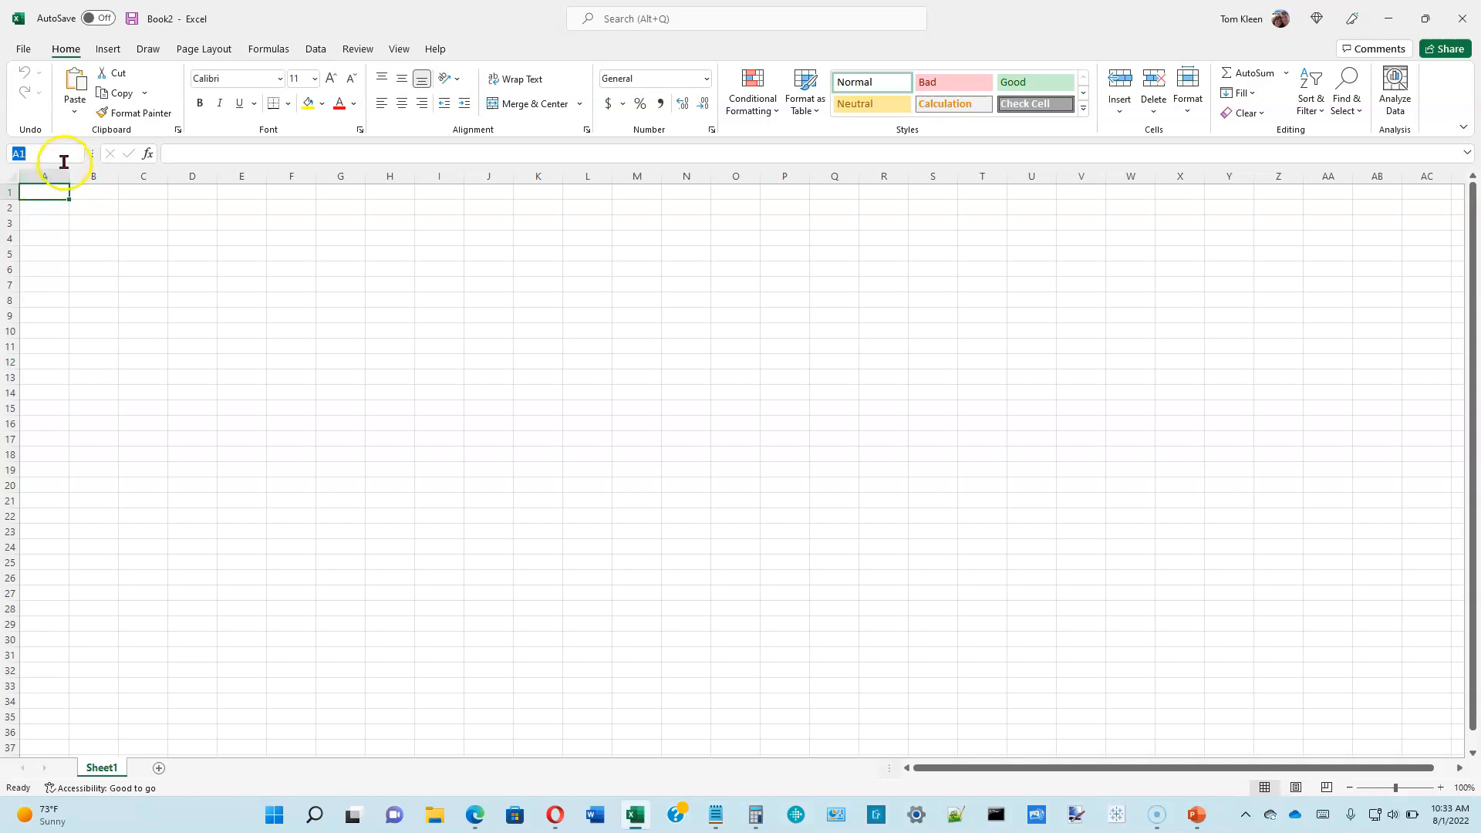
mouse_move(58, 167)
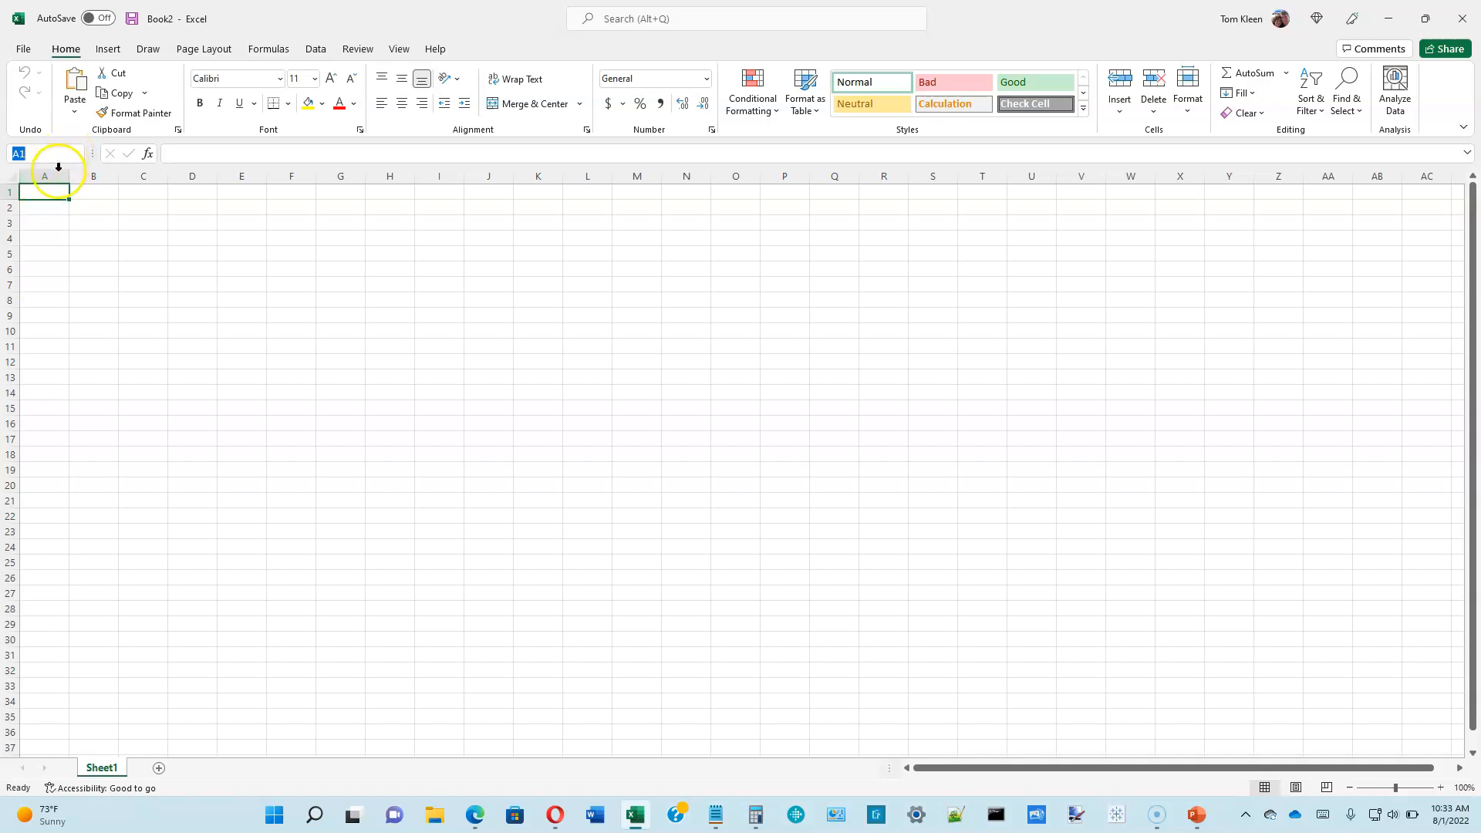
click(192, 269)
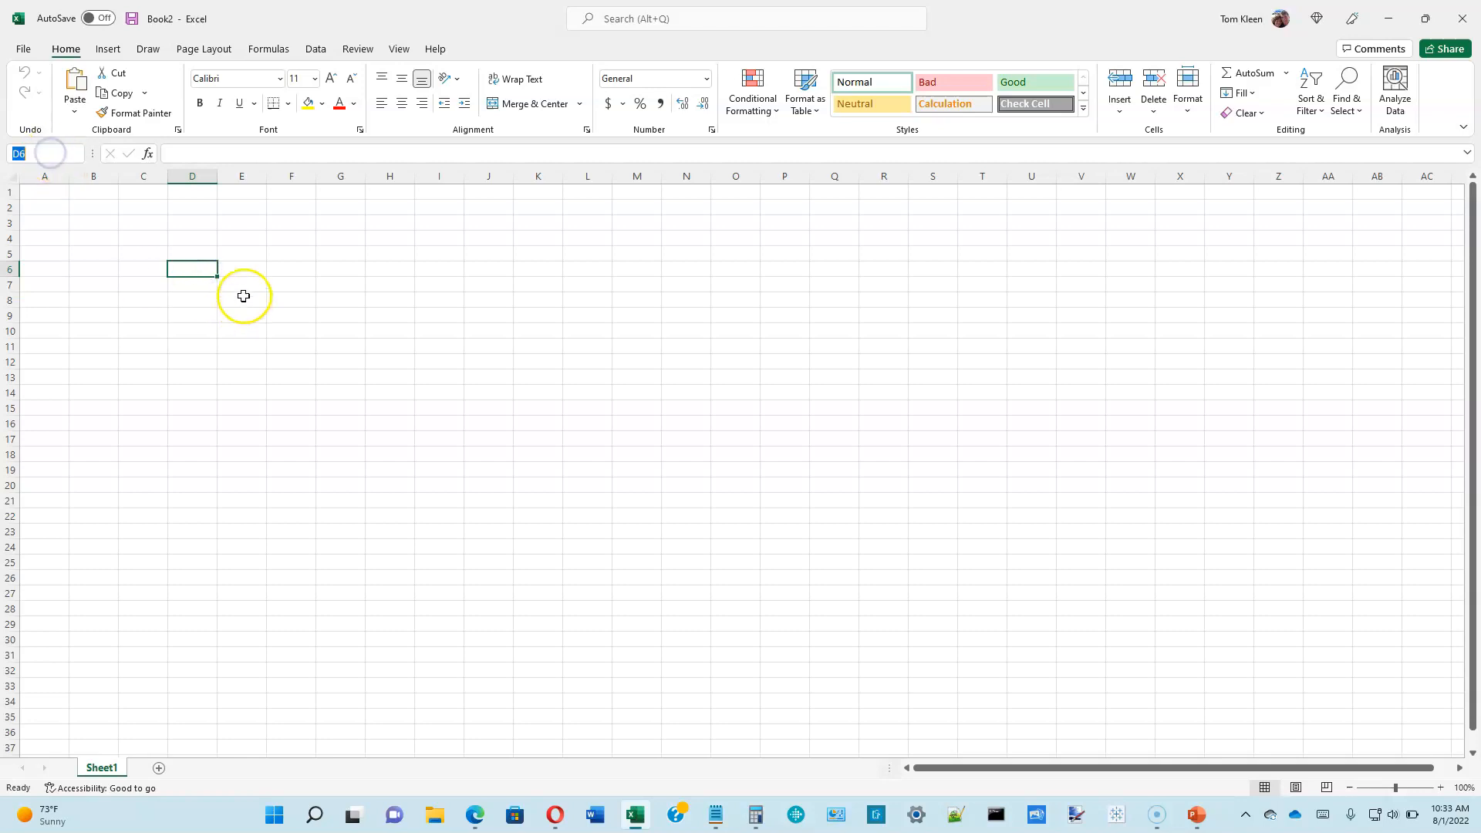
click(241, 285)
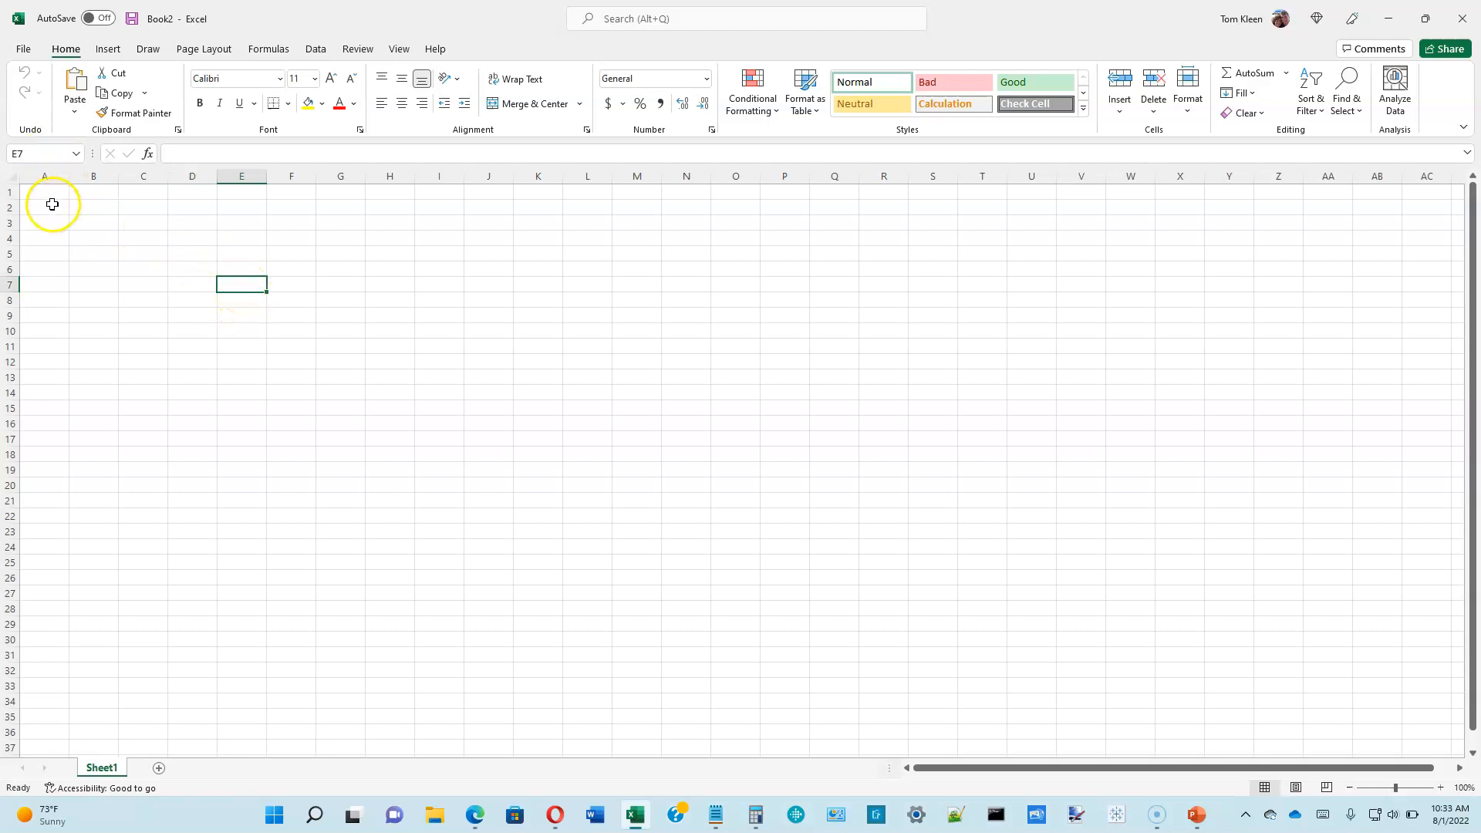
click(44, 206)
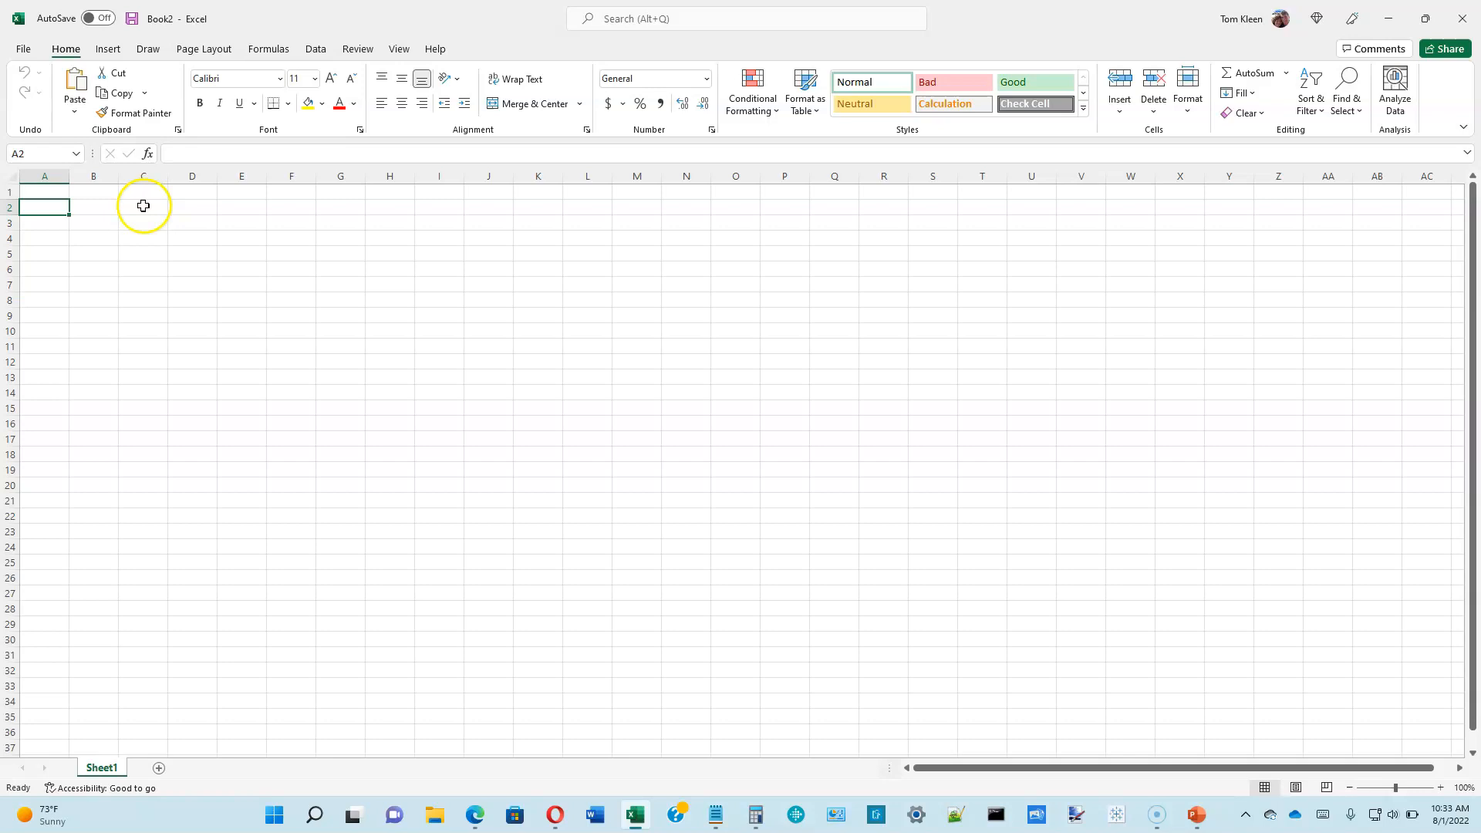
drag(142, 206, 437, 315)
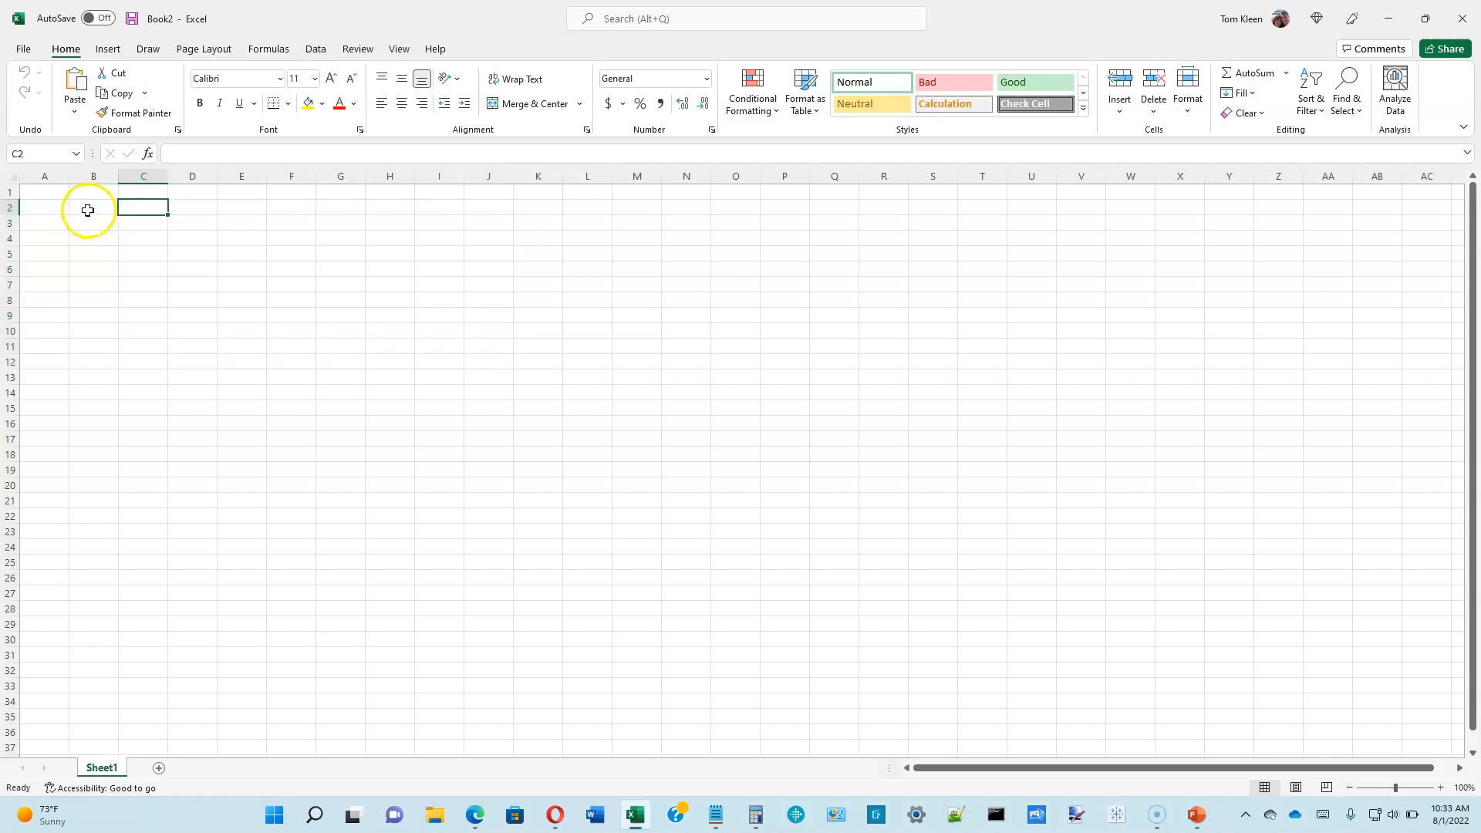
click(93, 207)
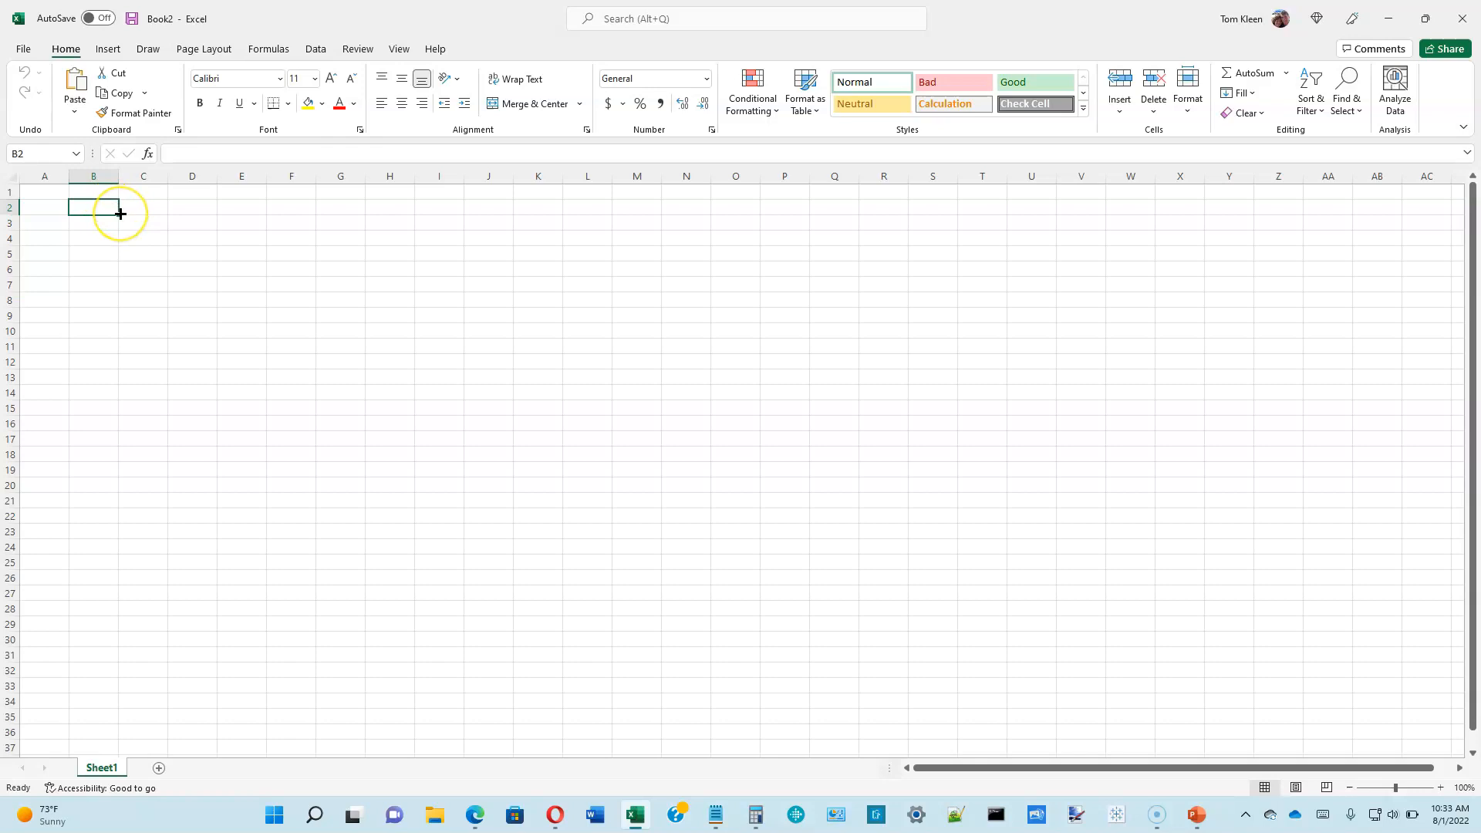
mouse_move(119, 214)
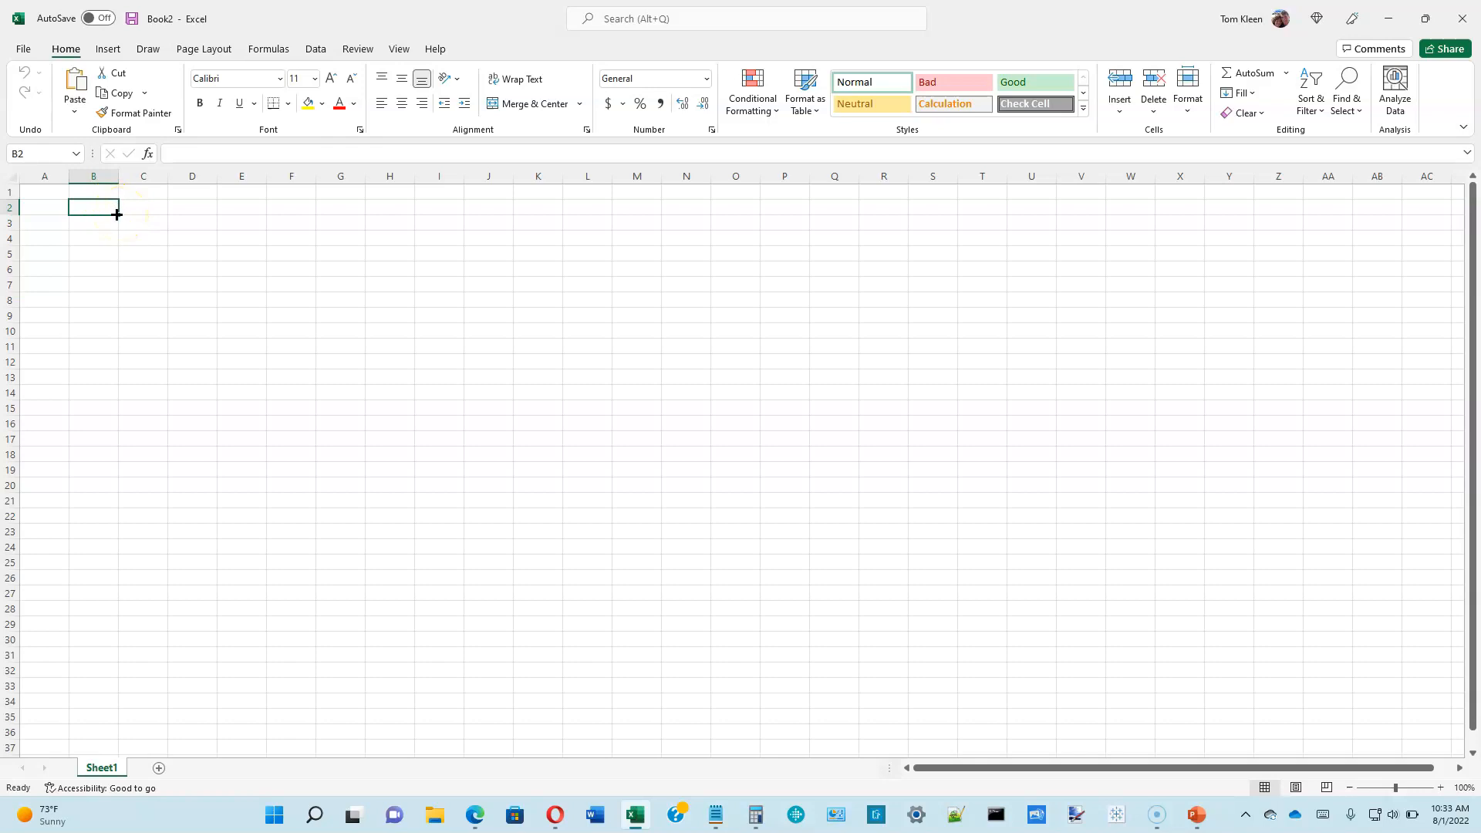
mouse_move(107, 208)
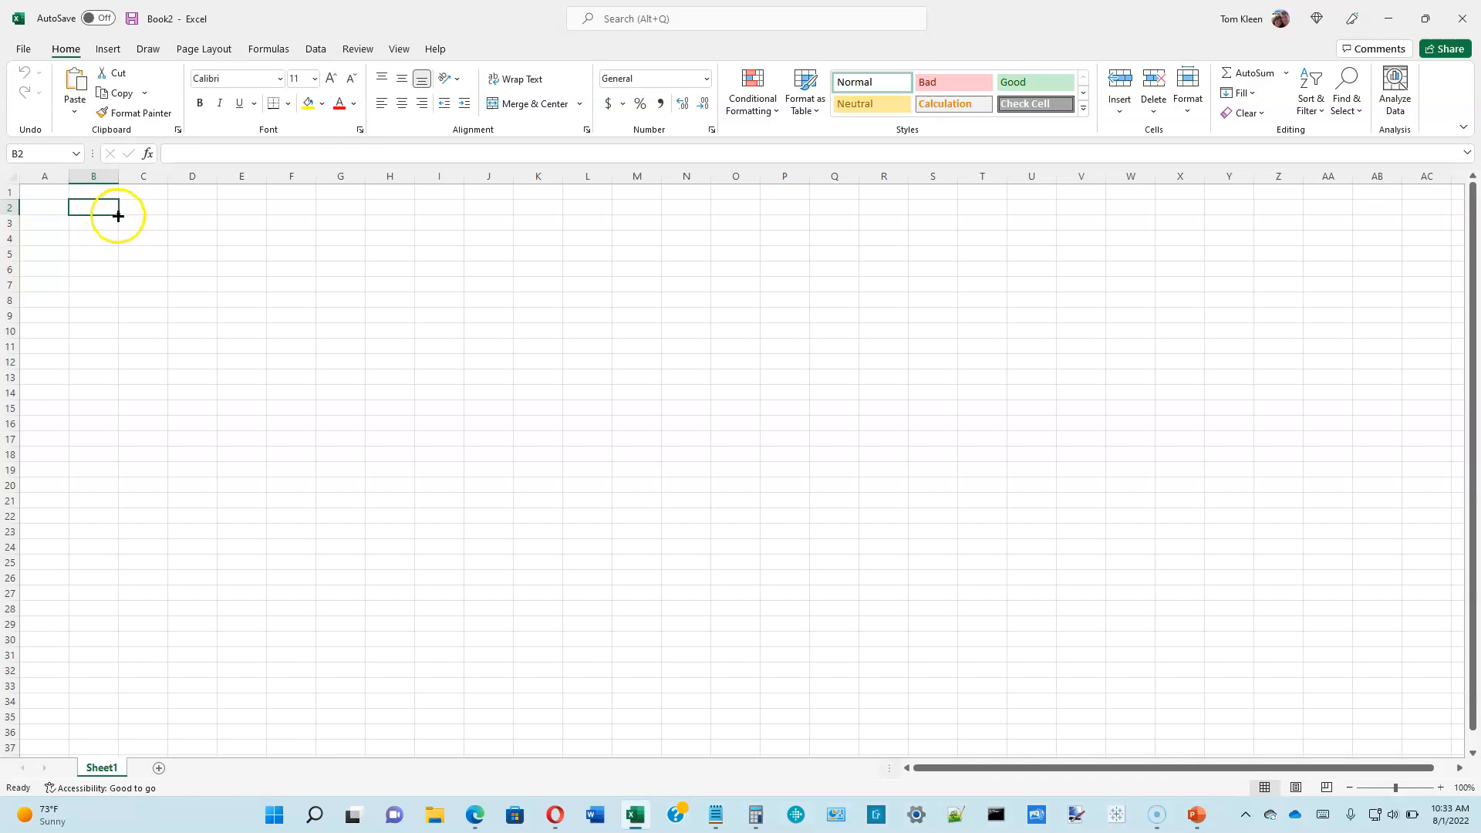
drag(118, 207, 408, 388)
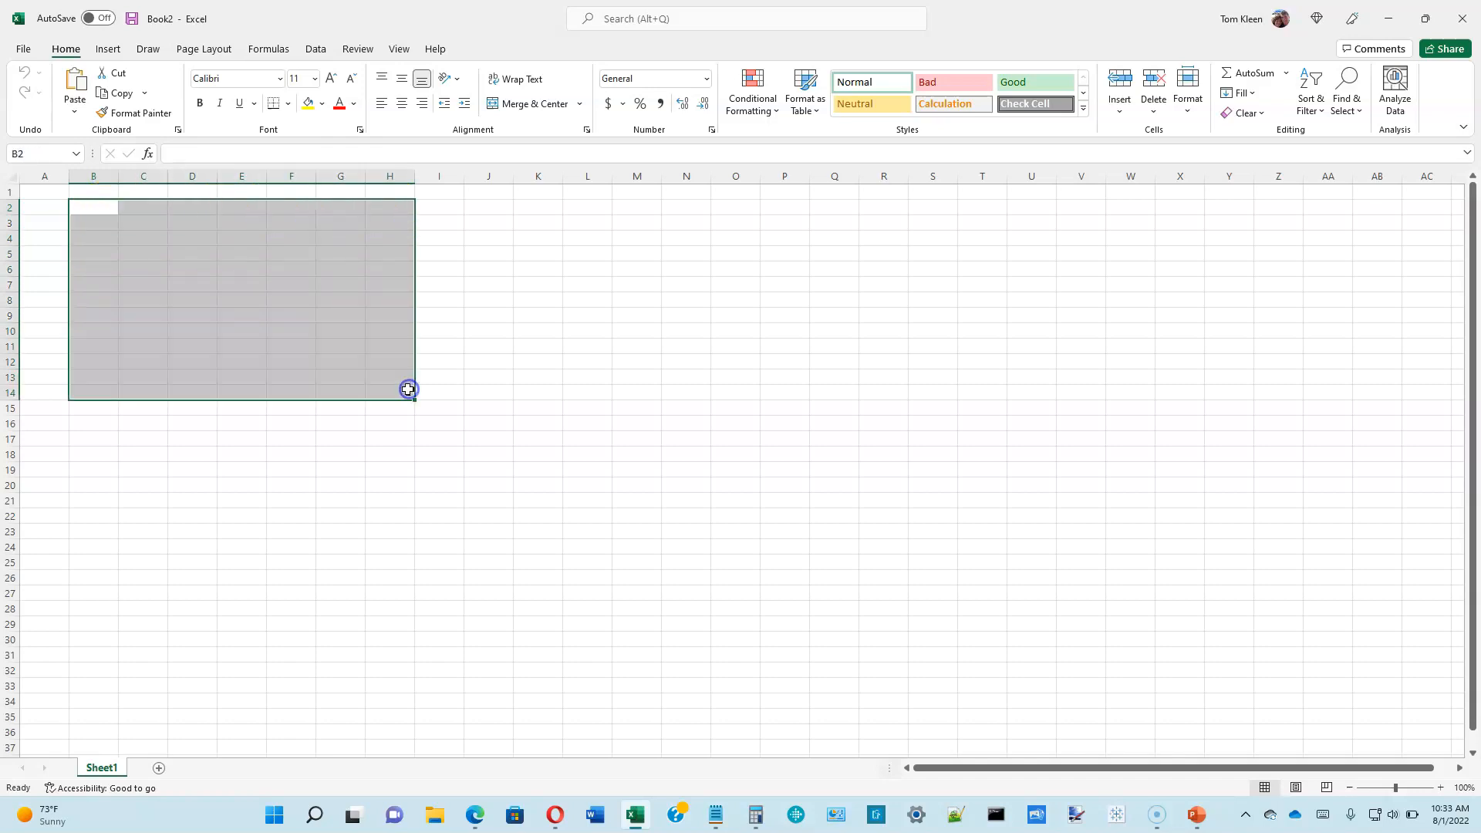
click(92, 207)
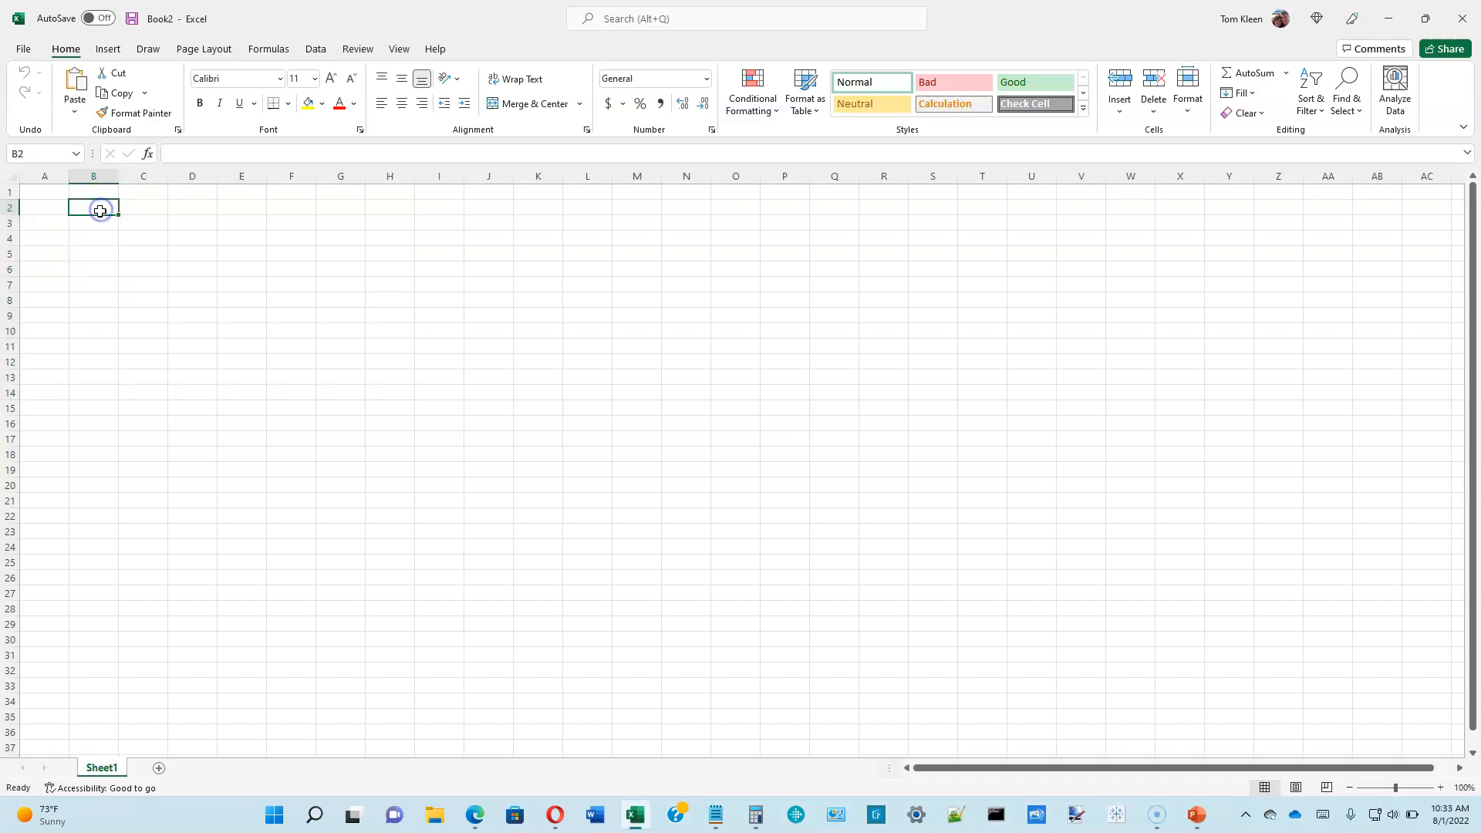
click(93, 177)
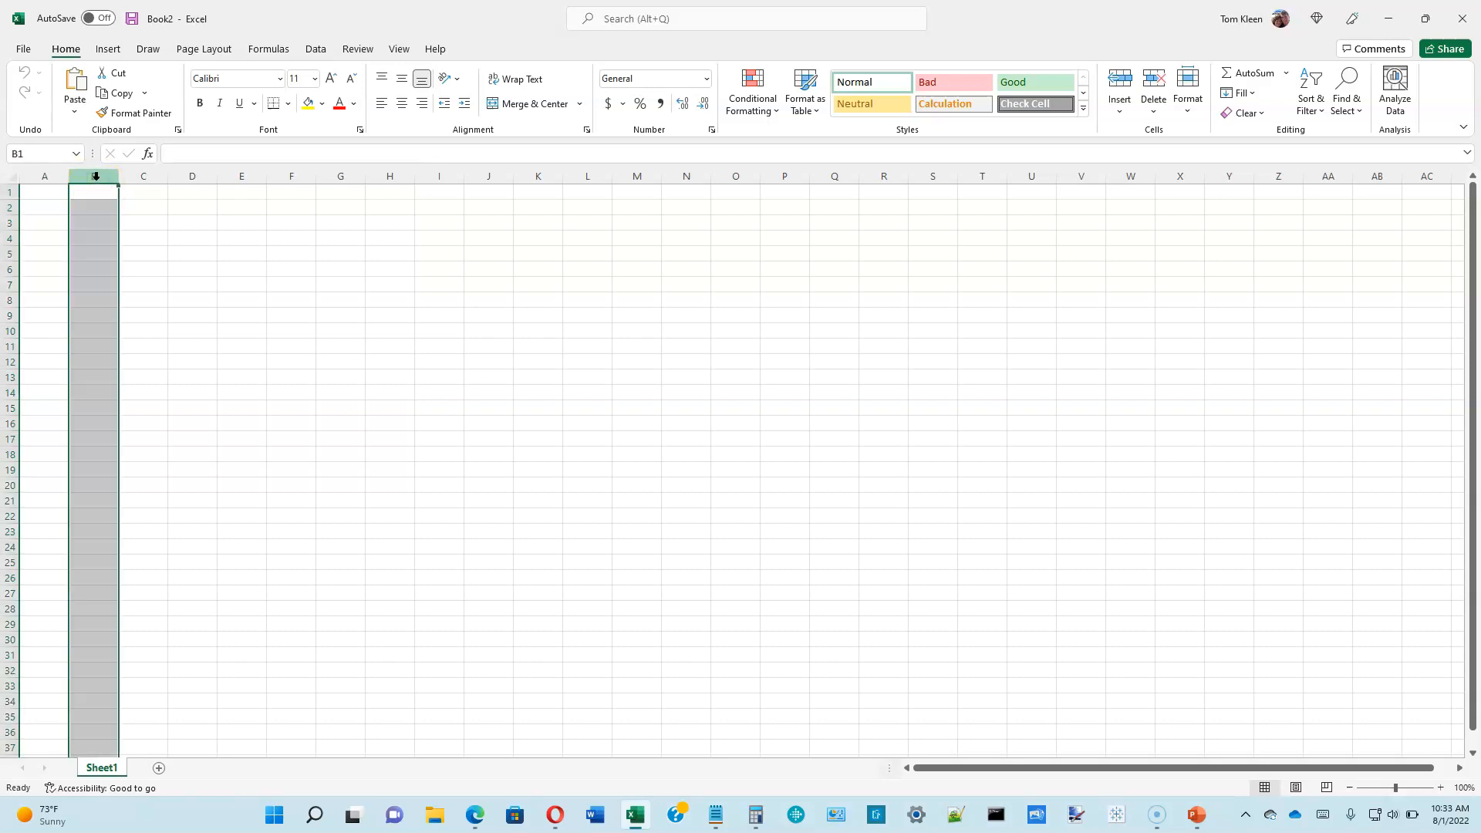
drag(94, 177, 298, 176)
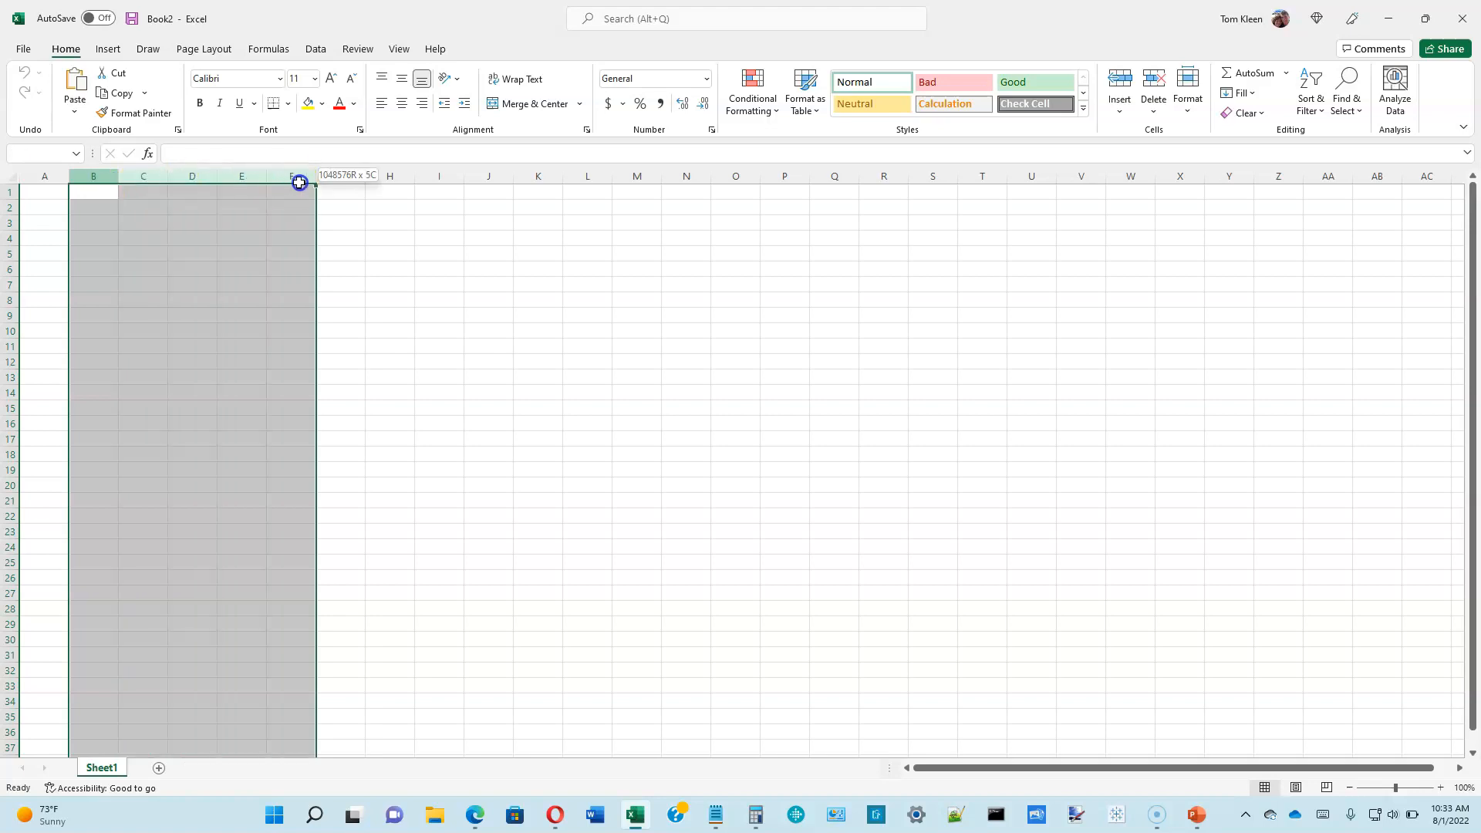
drag(298, 182, 160, 182)
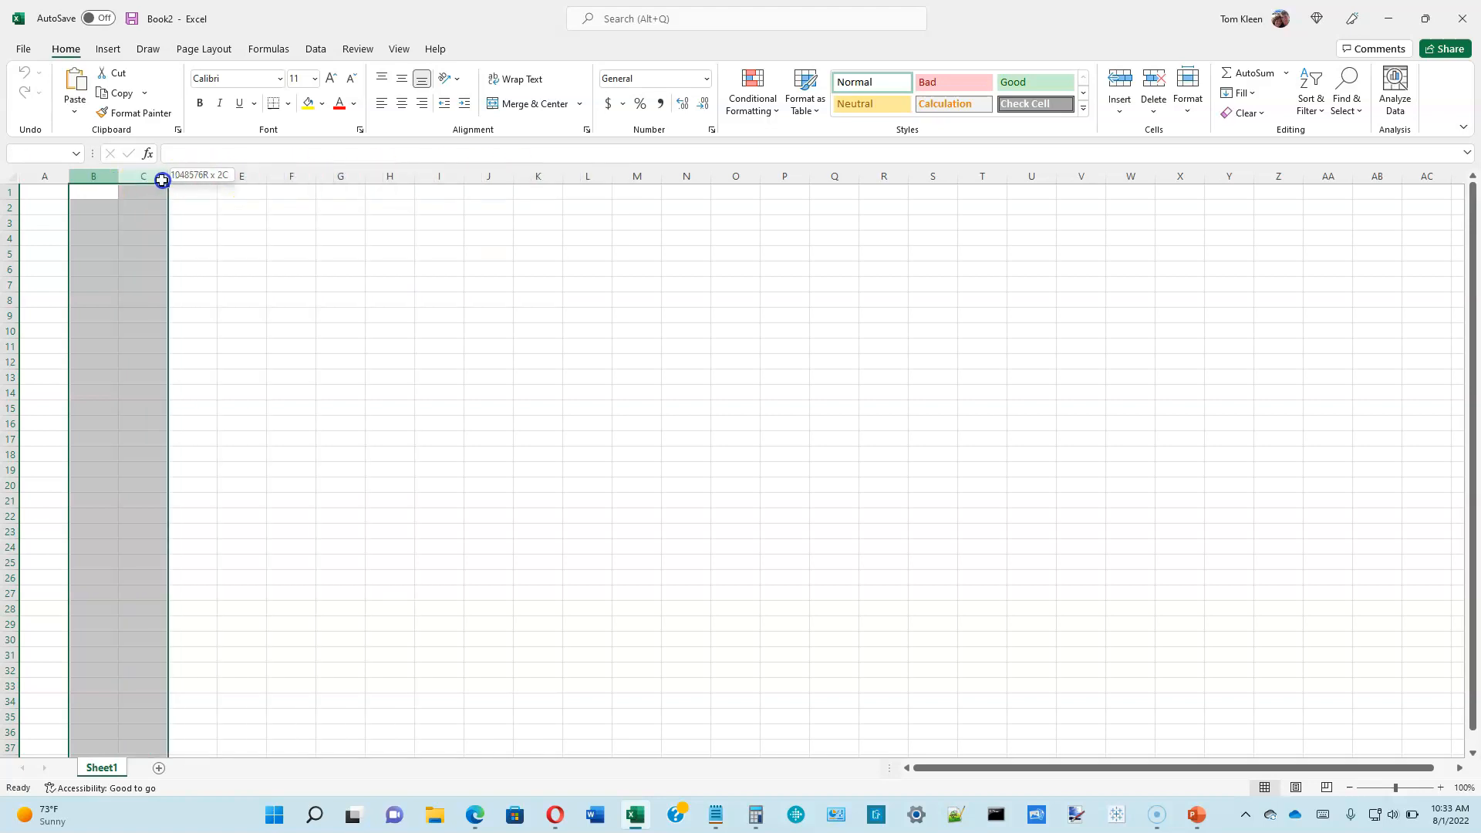
drag(161, 180, 366, 179)
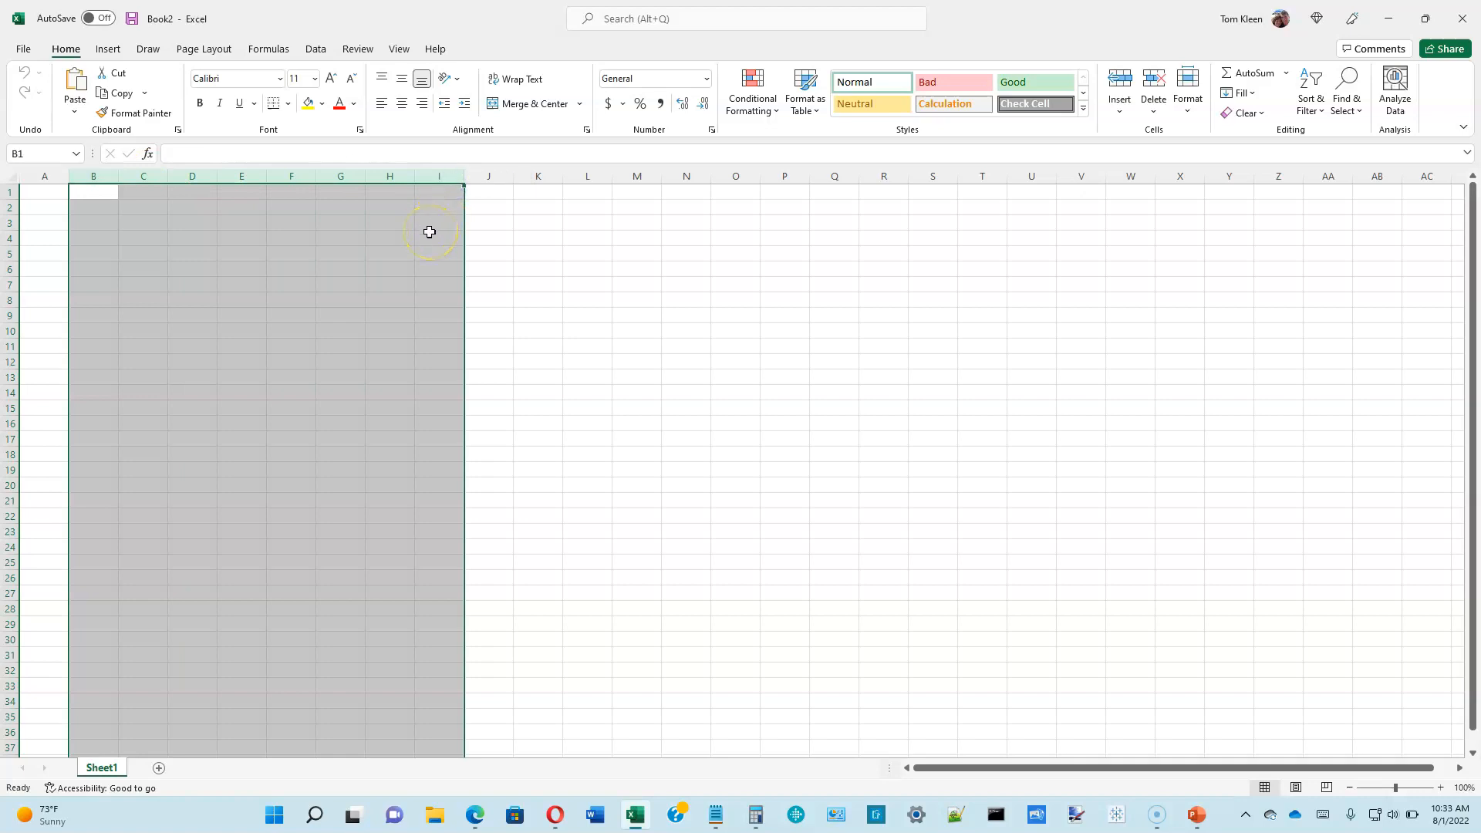
mouse_move(391, 226)
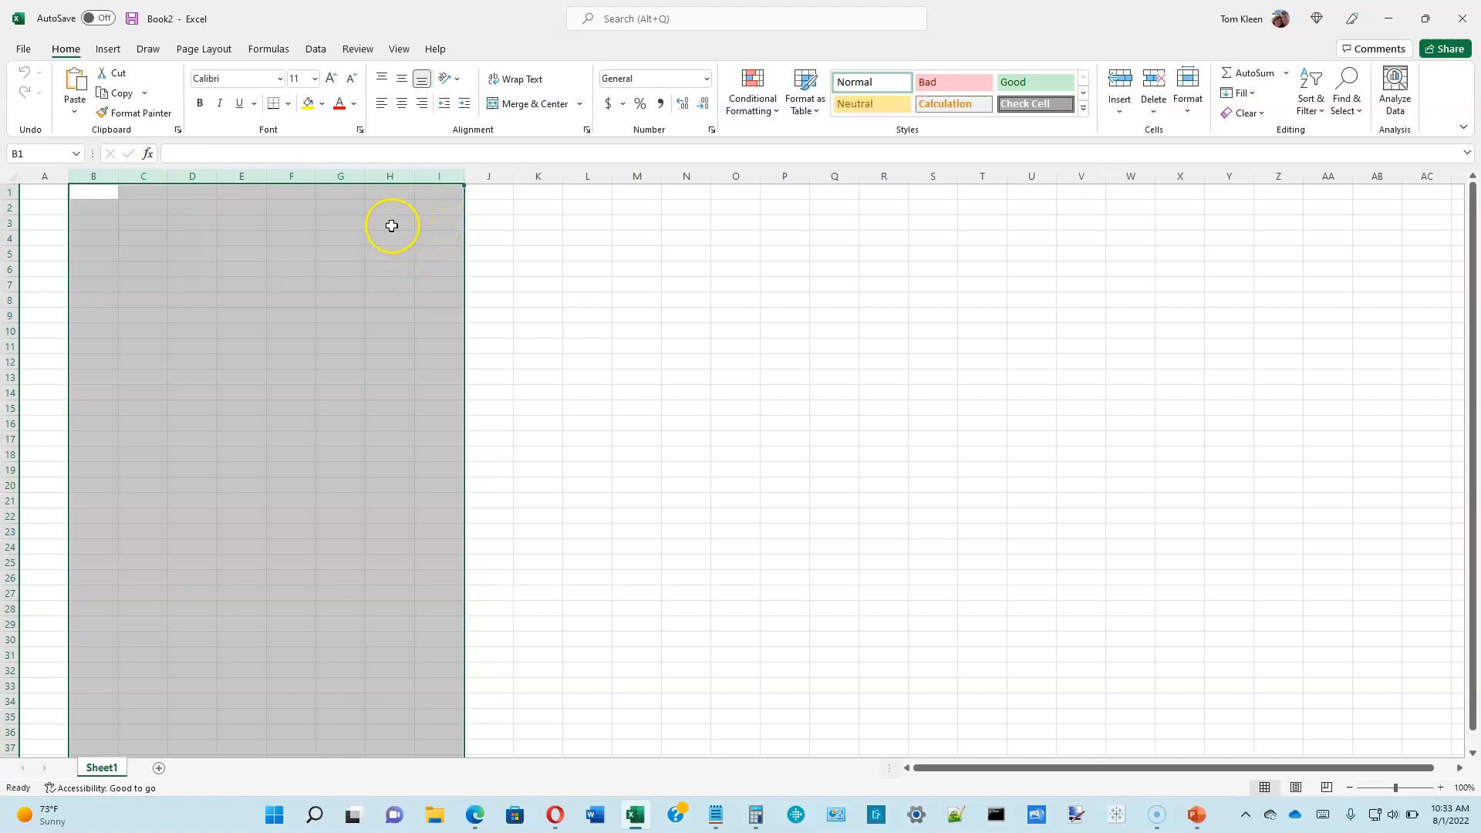
click(93, 192)
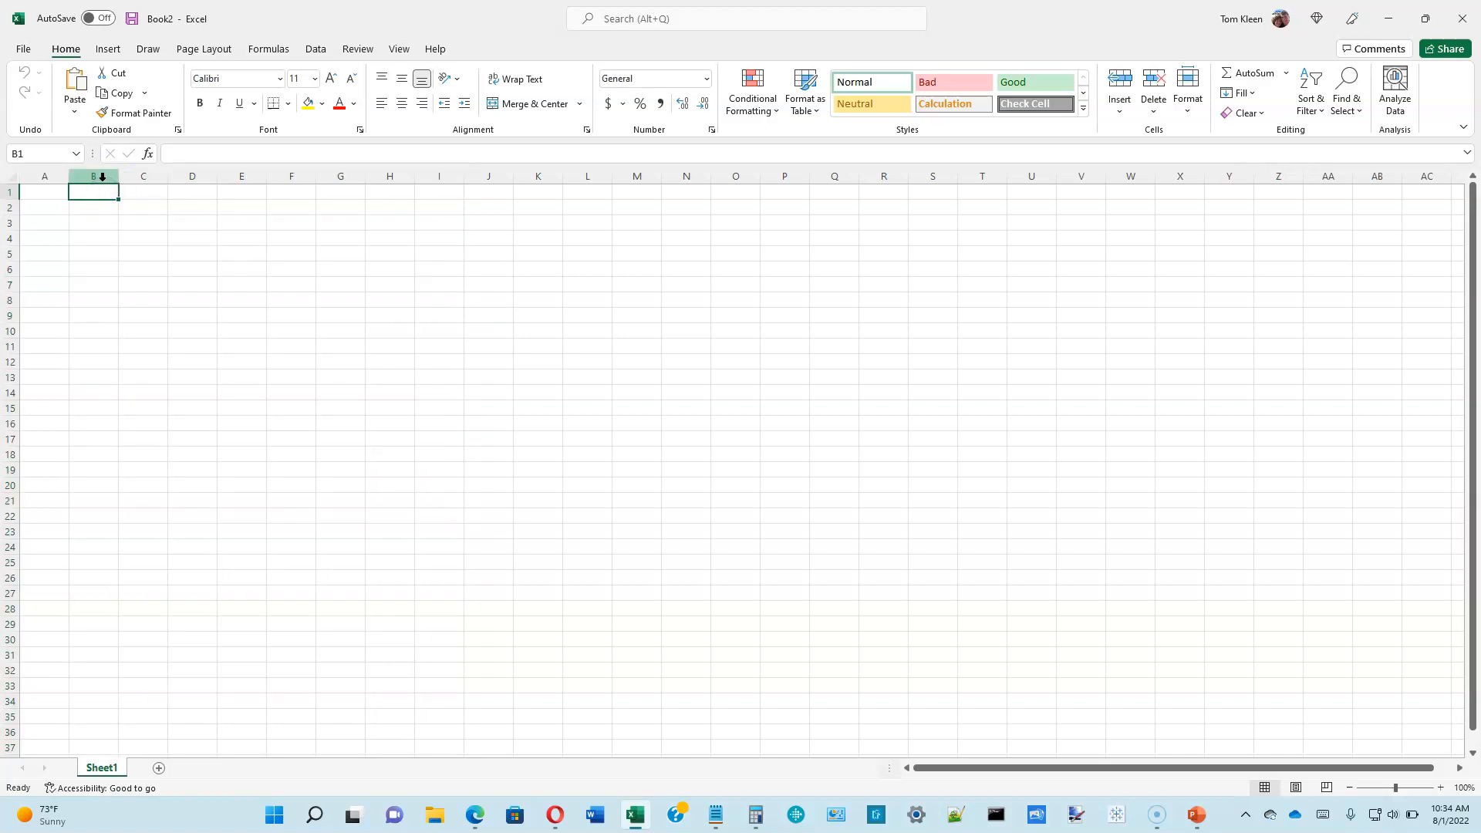
click(93, 176)
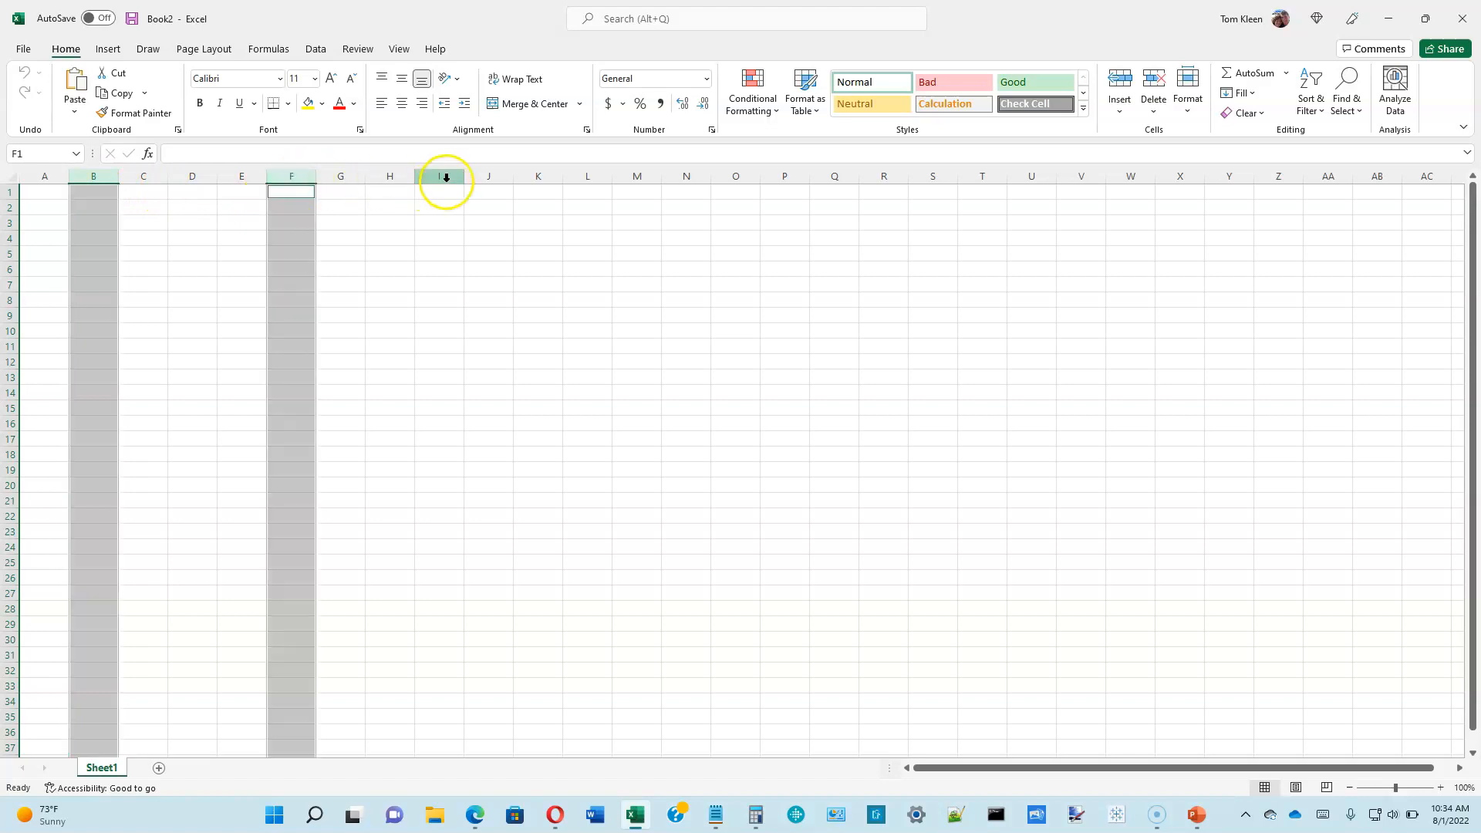
click(437, 176)
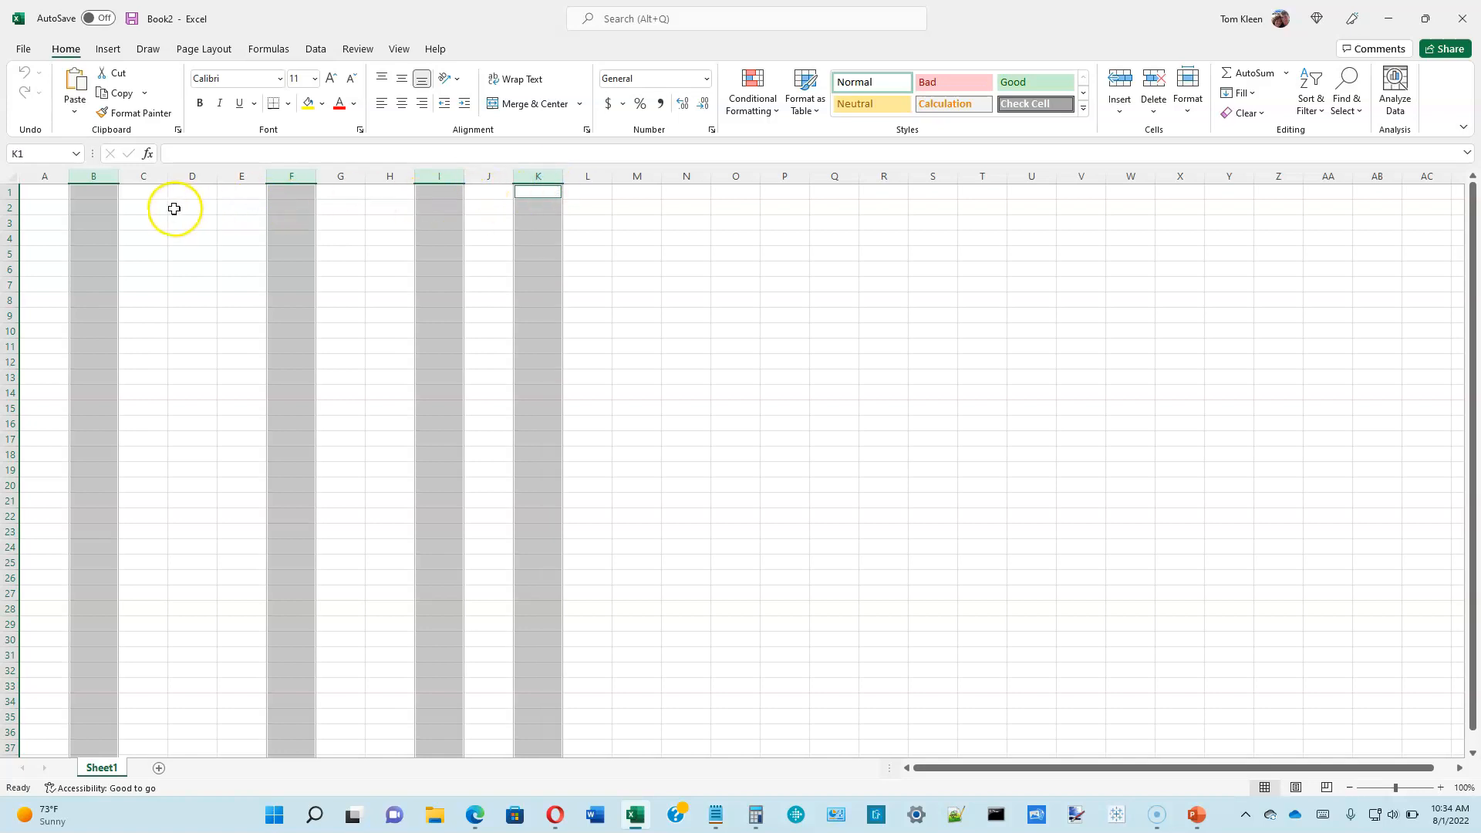
click(43, 193)
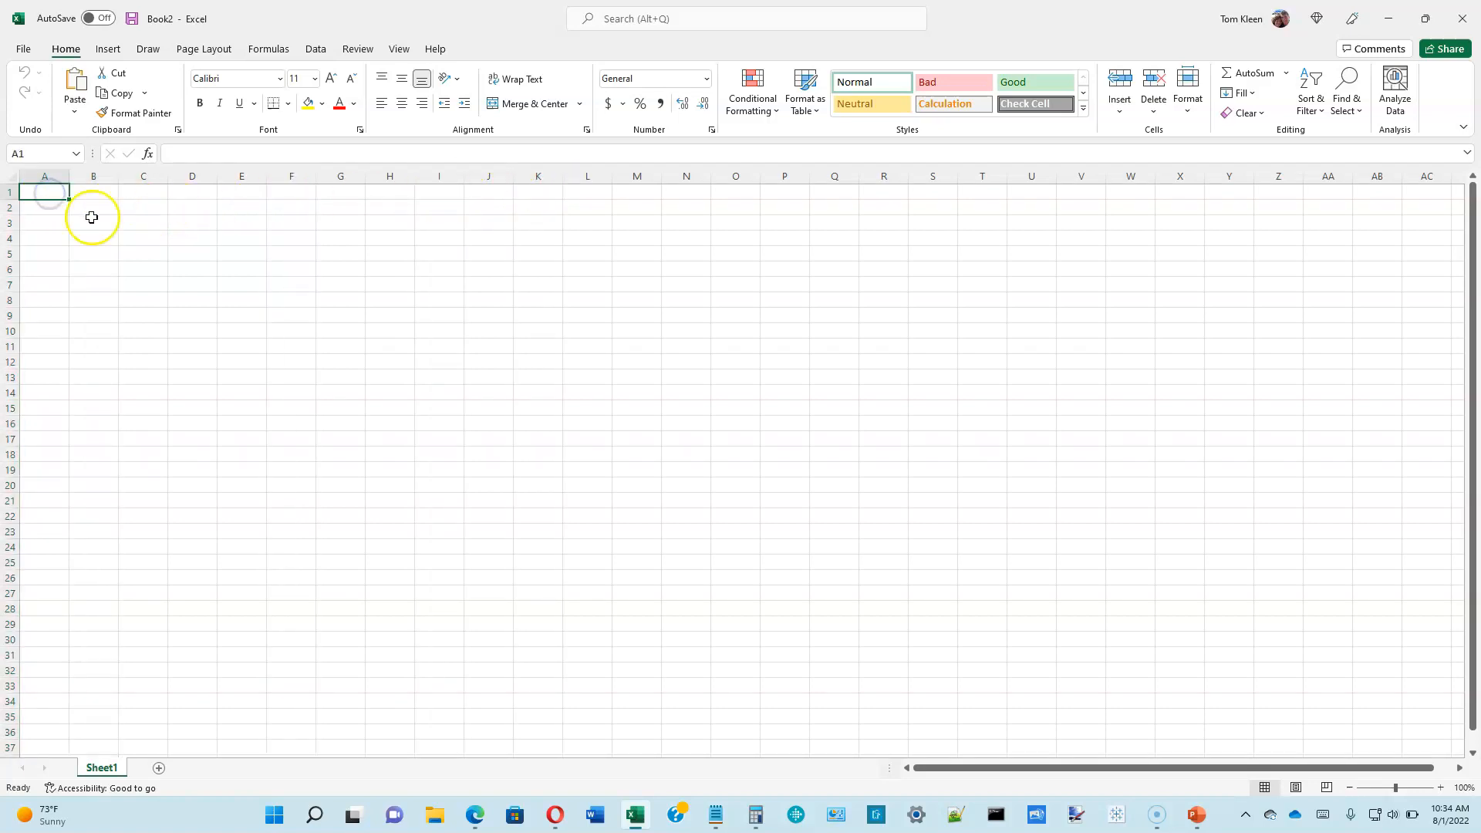
Select rows 1–13, clear the selection, then pick rows 2, 4 and 6 together
click(44, 192)
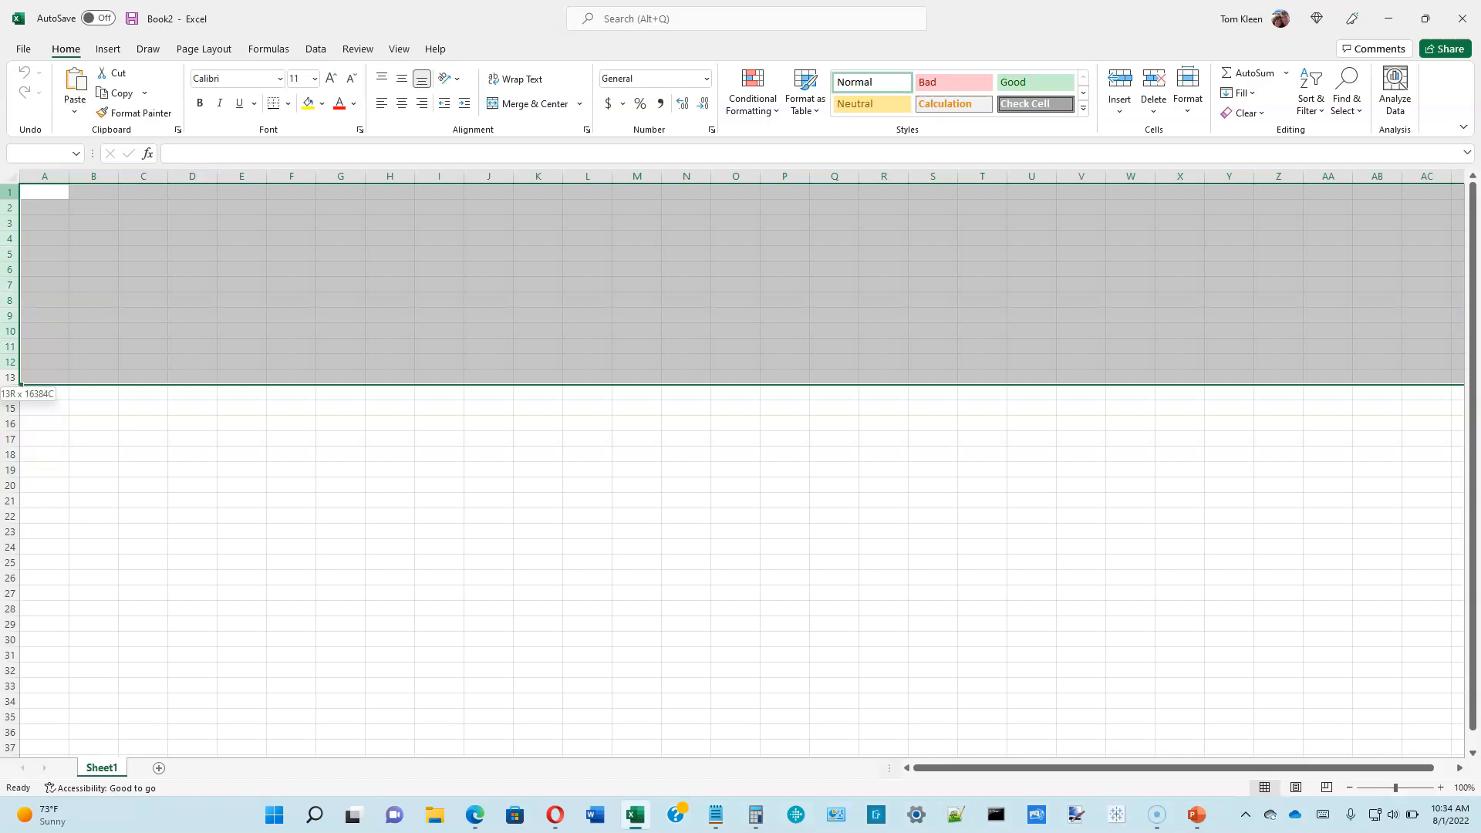
click(43, 331)
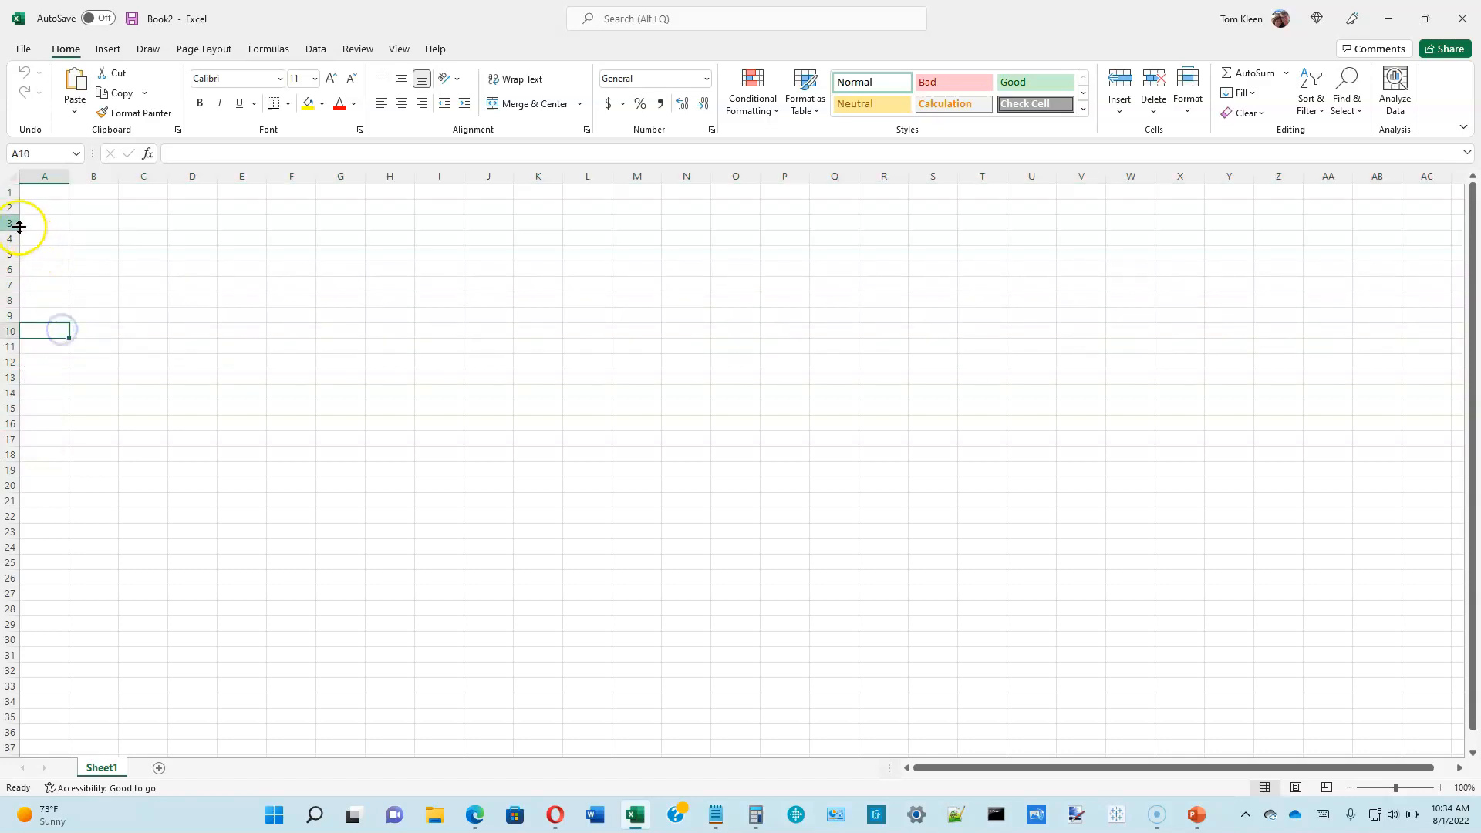
click(9, 192)
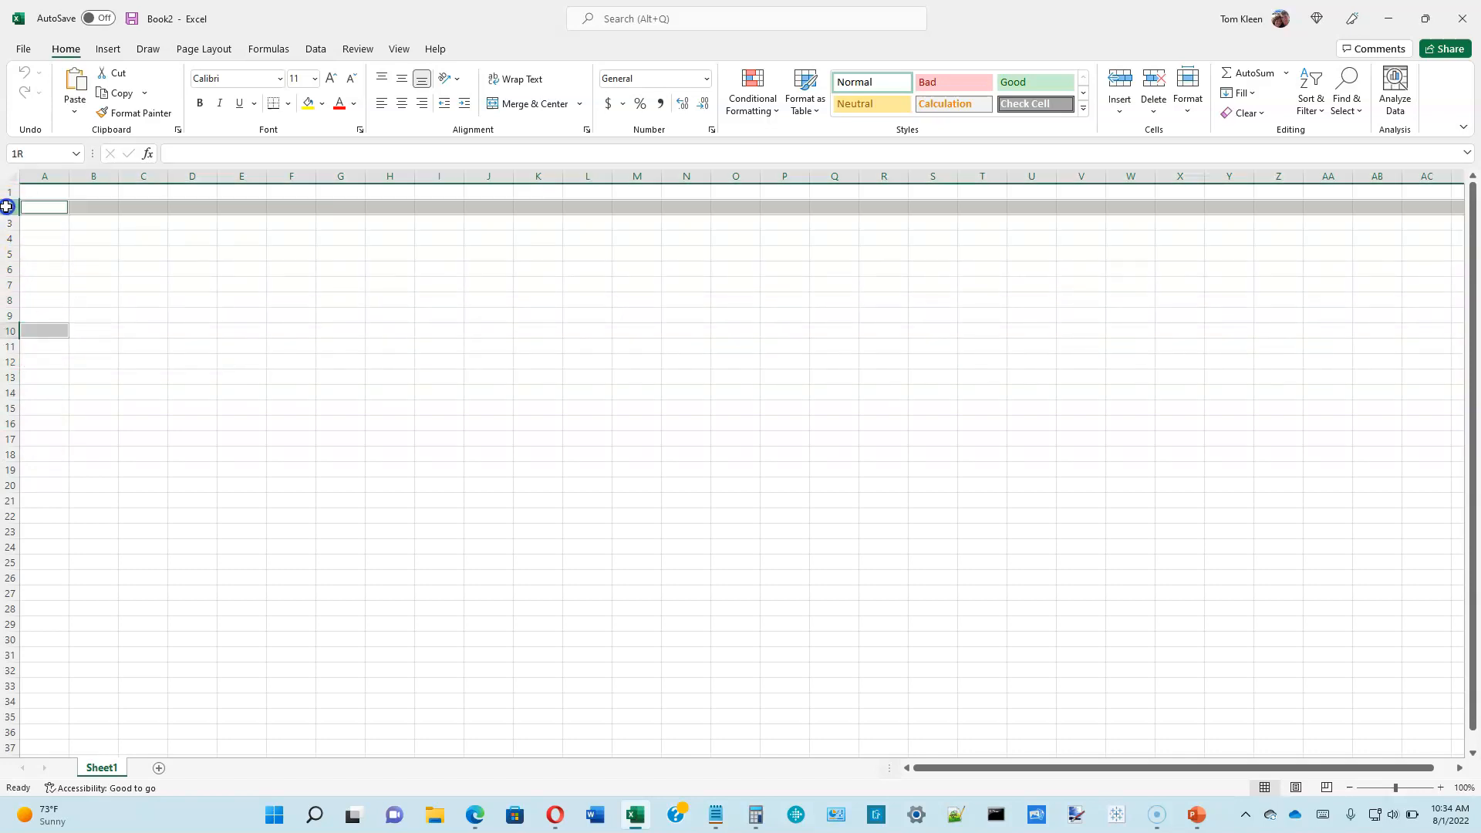
click(43, 253)
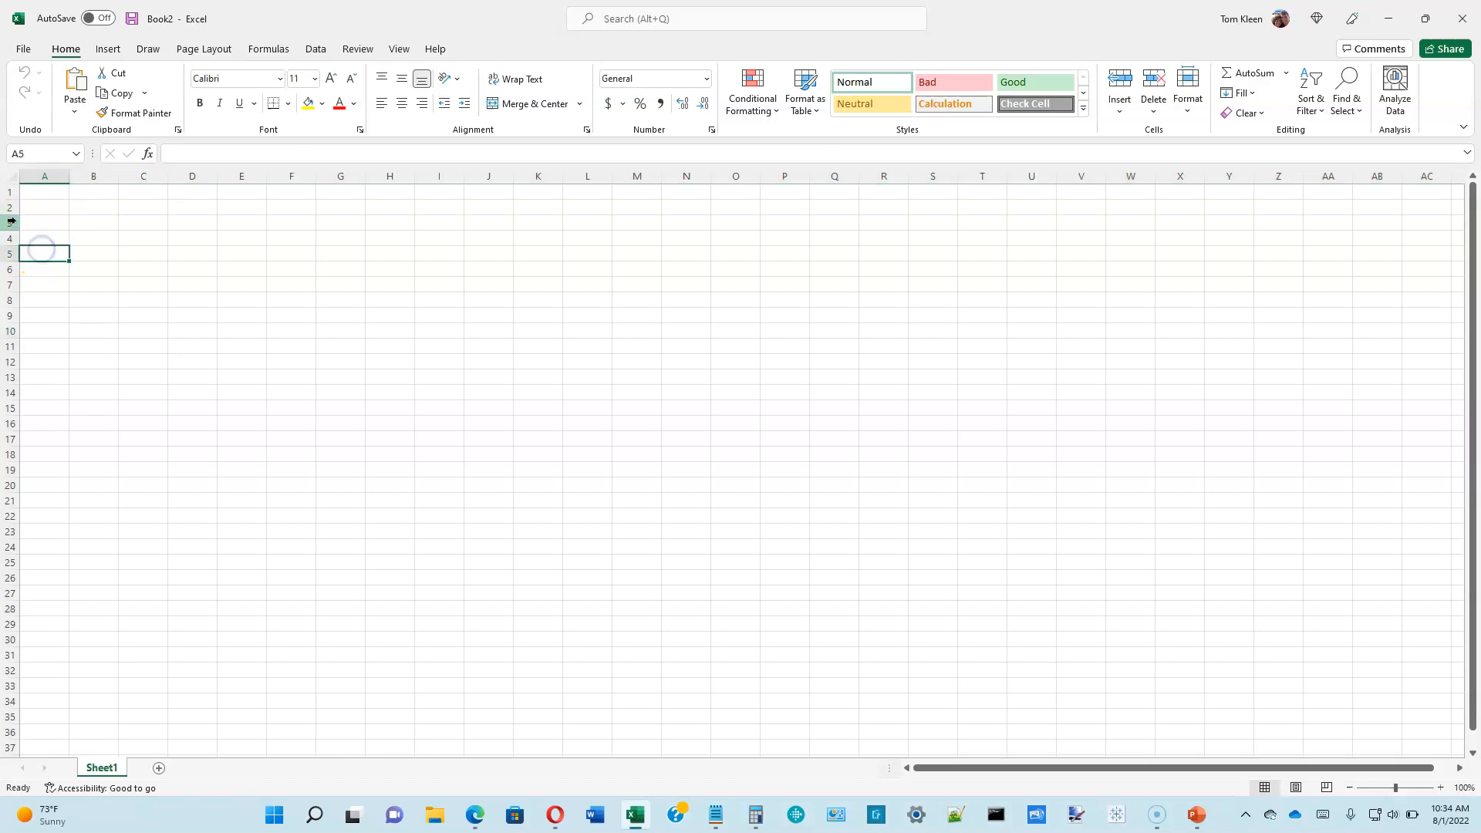
click(43, 238)
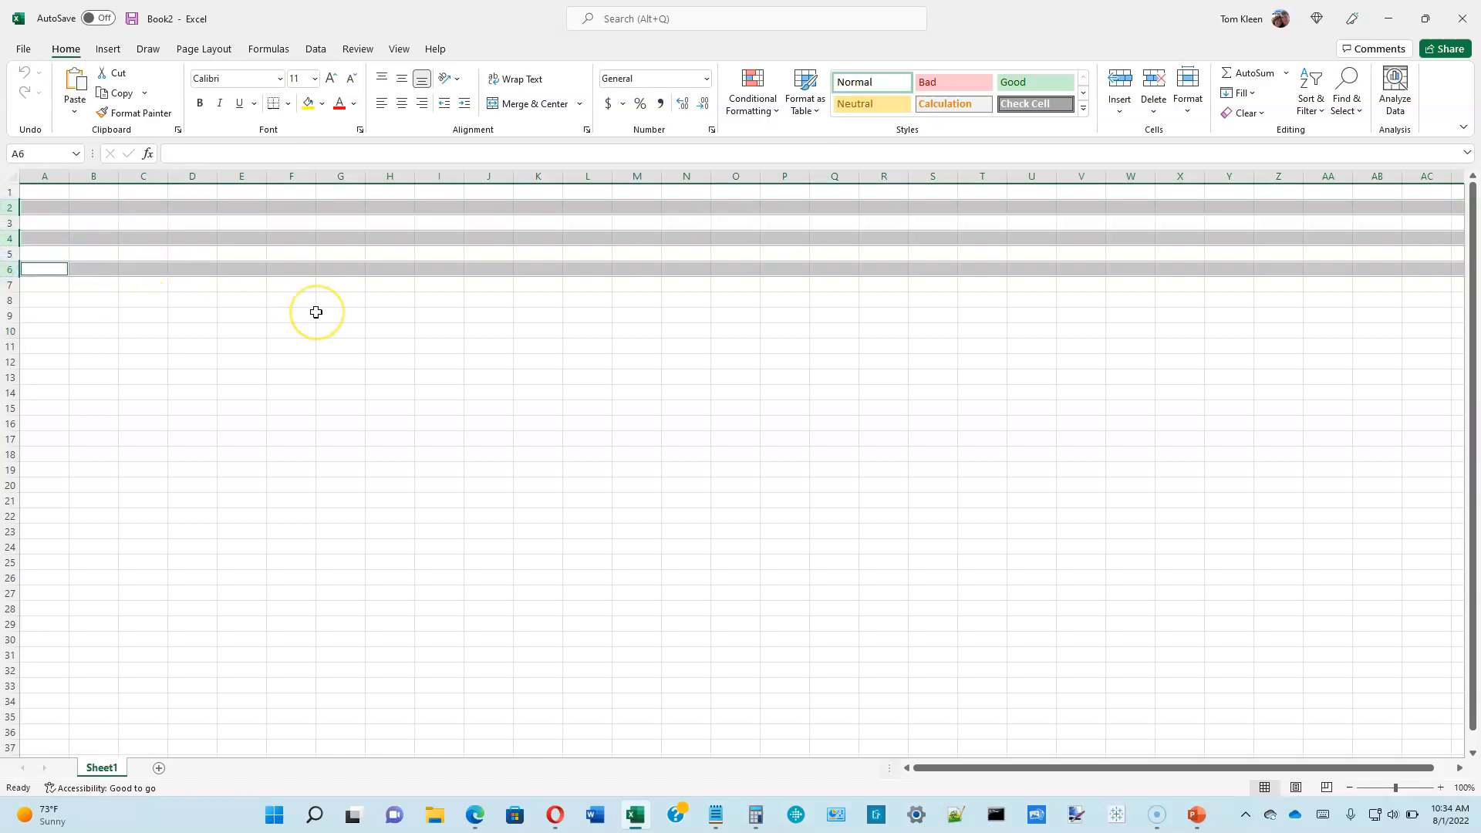
mouse_move(316, 311)
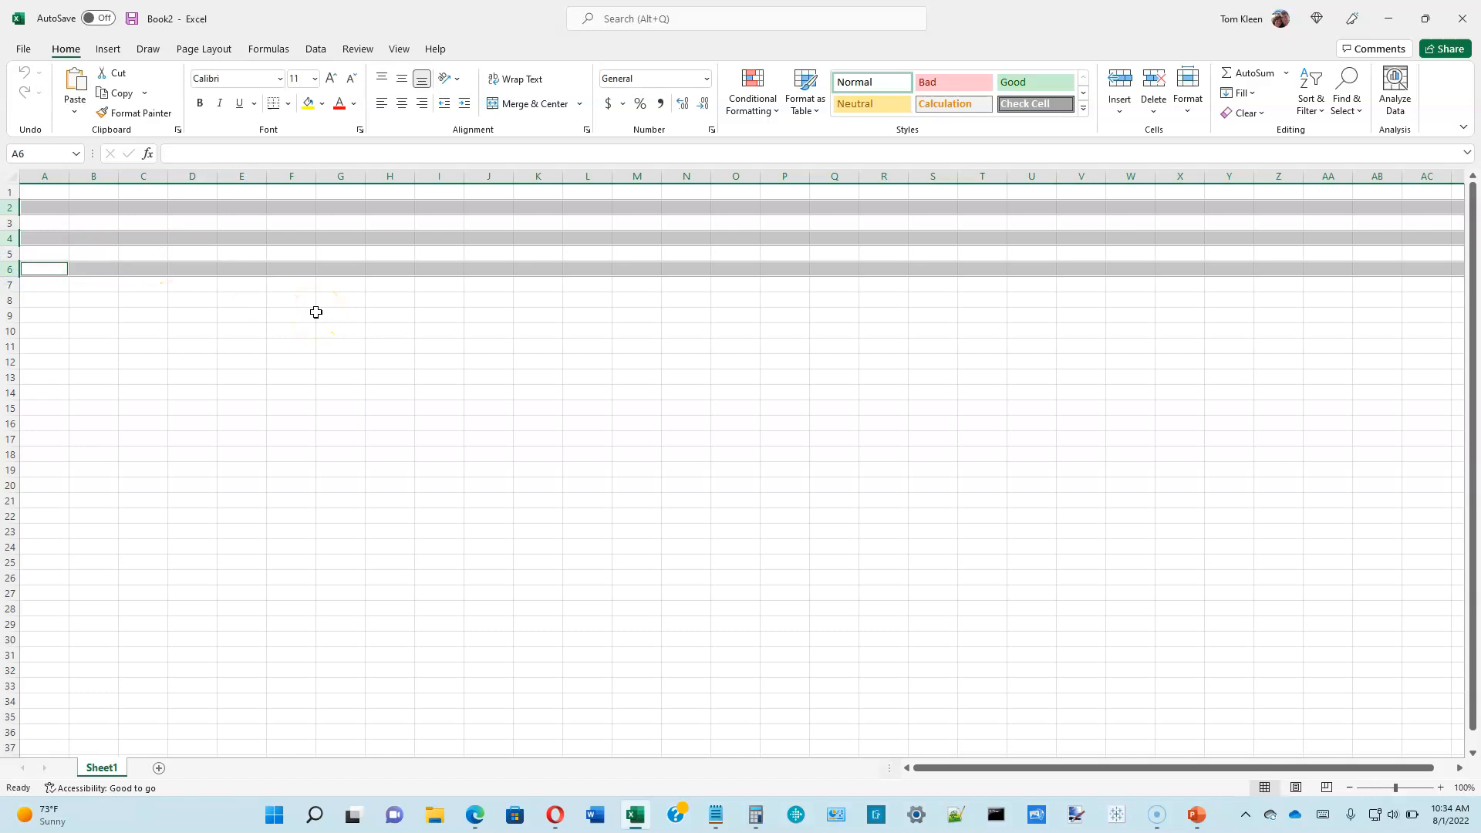
click(291, 315)
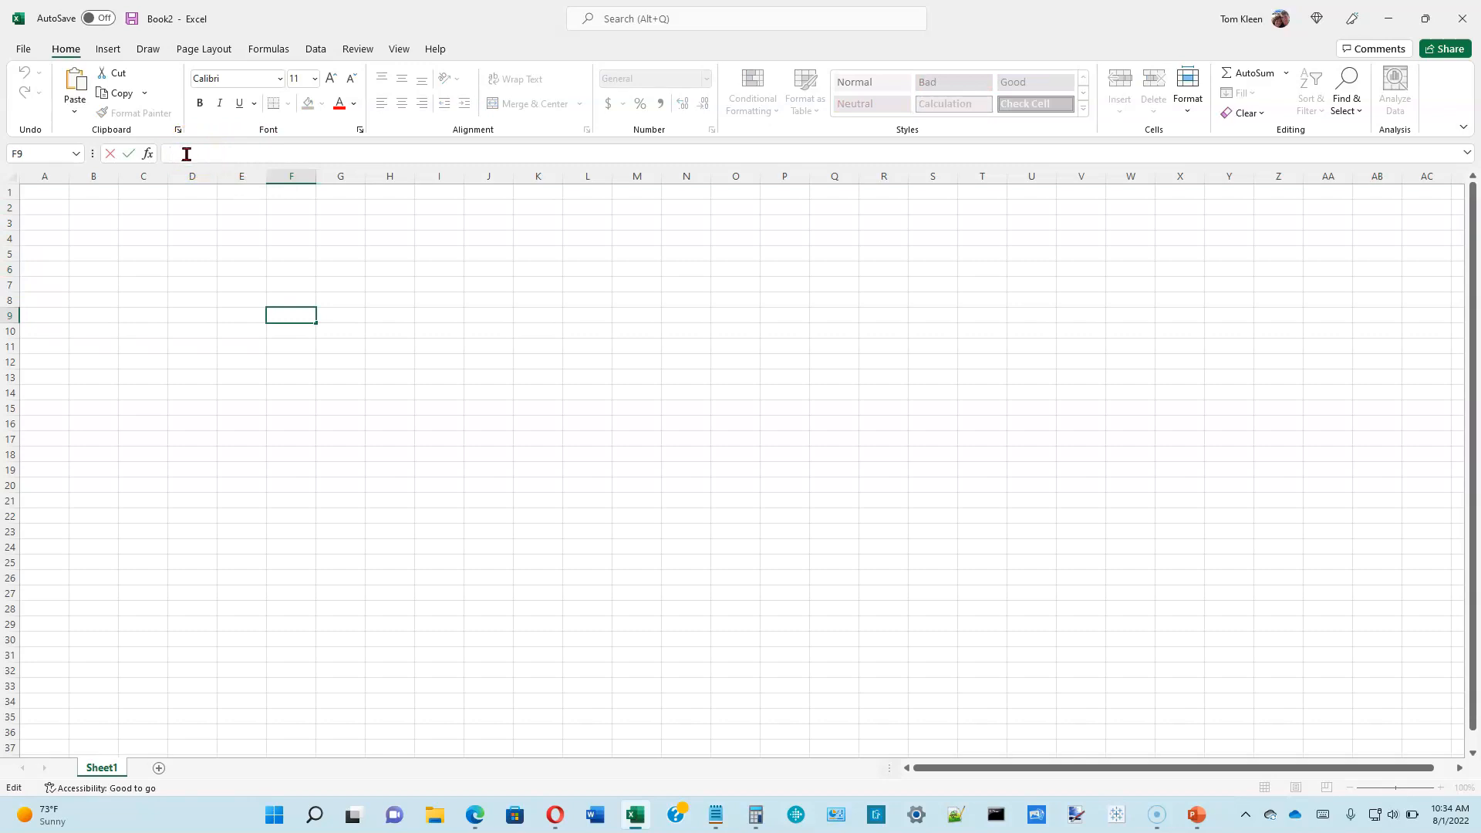
mouse_move(273, 251)
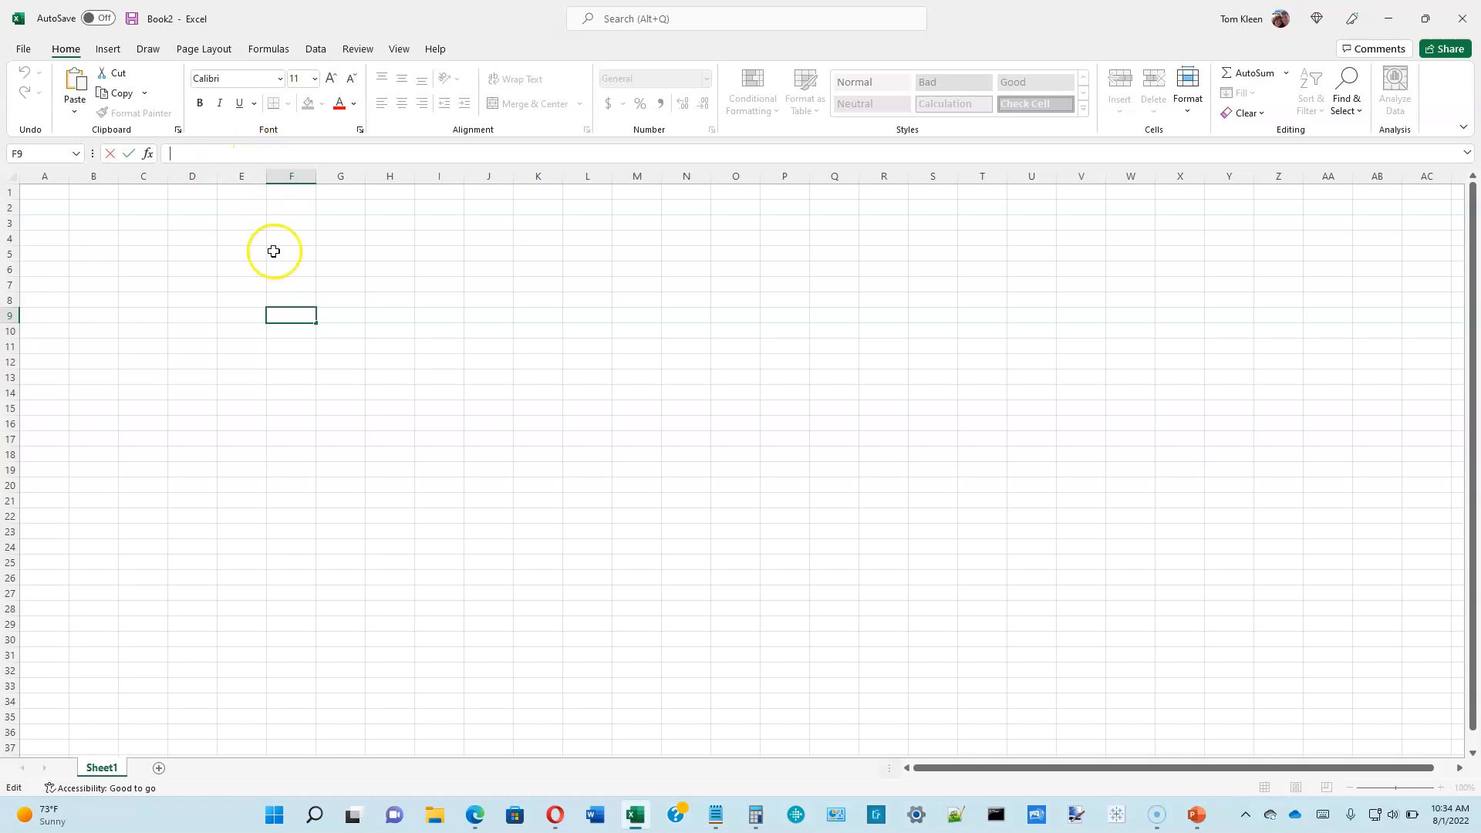
mouse_move(291, 314)
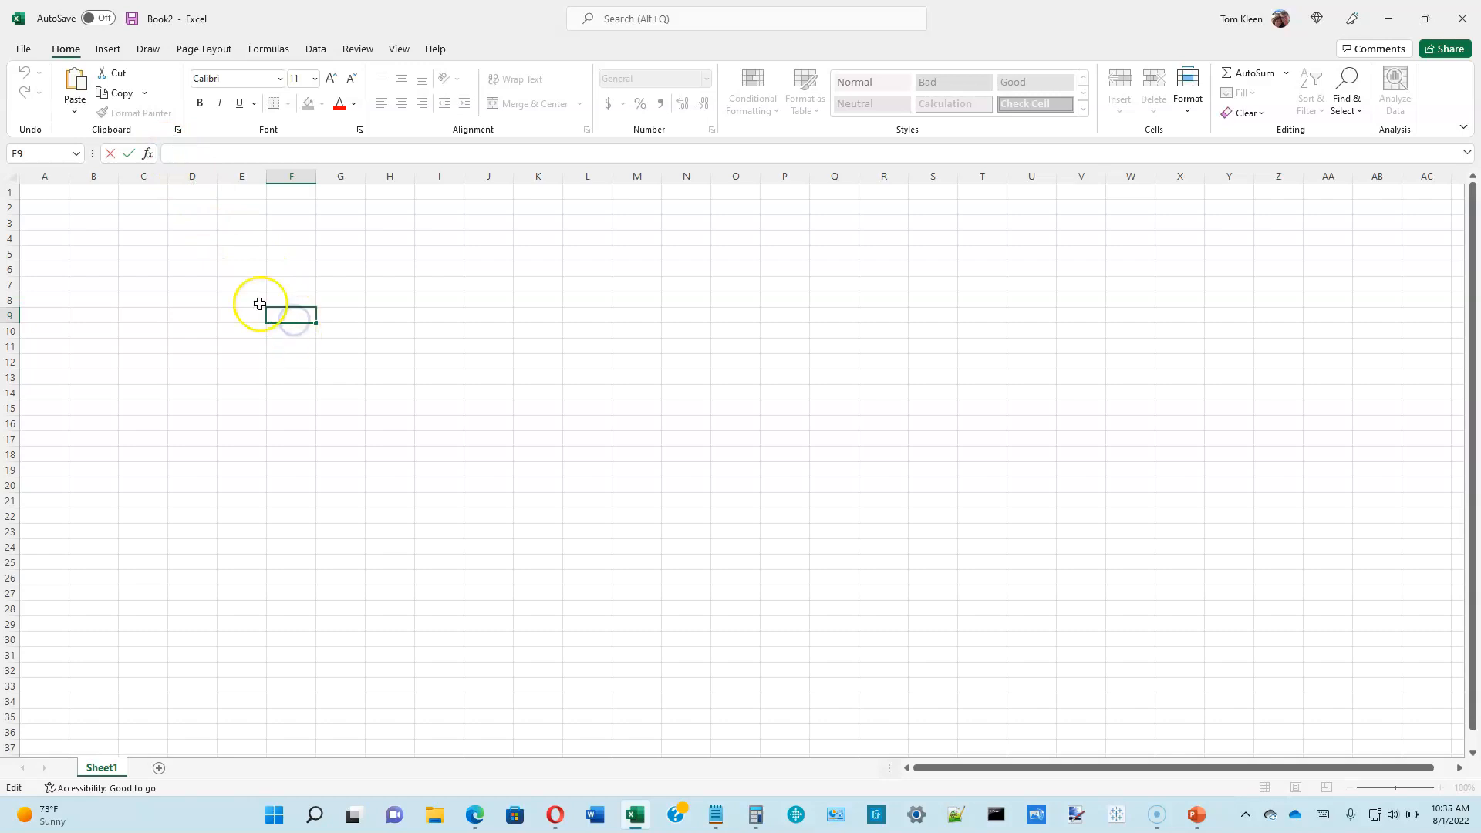
mouse_move(161, 271)
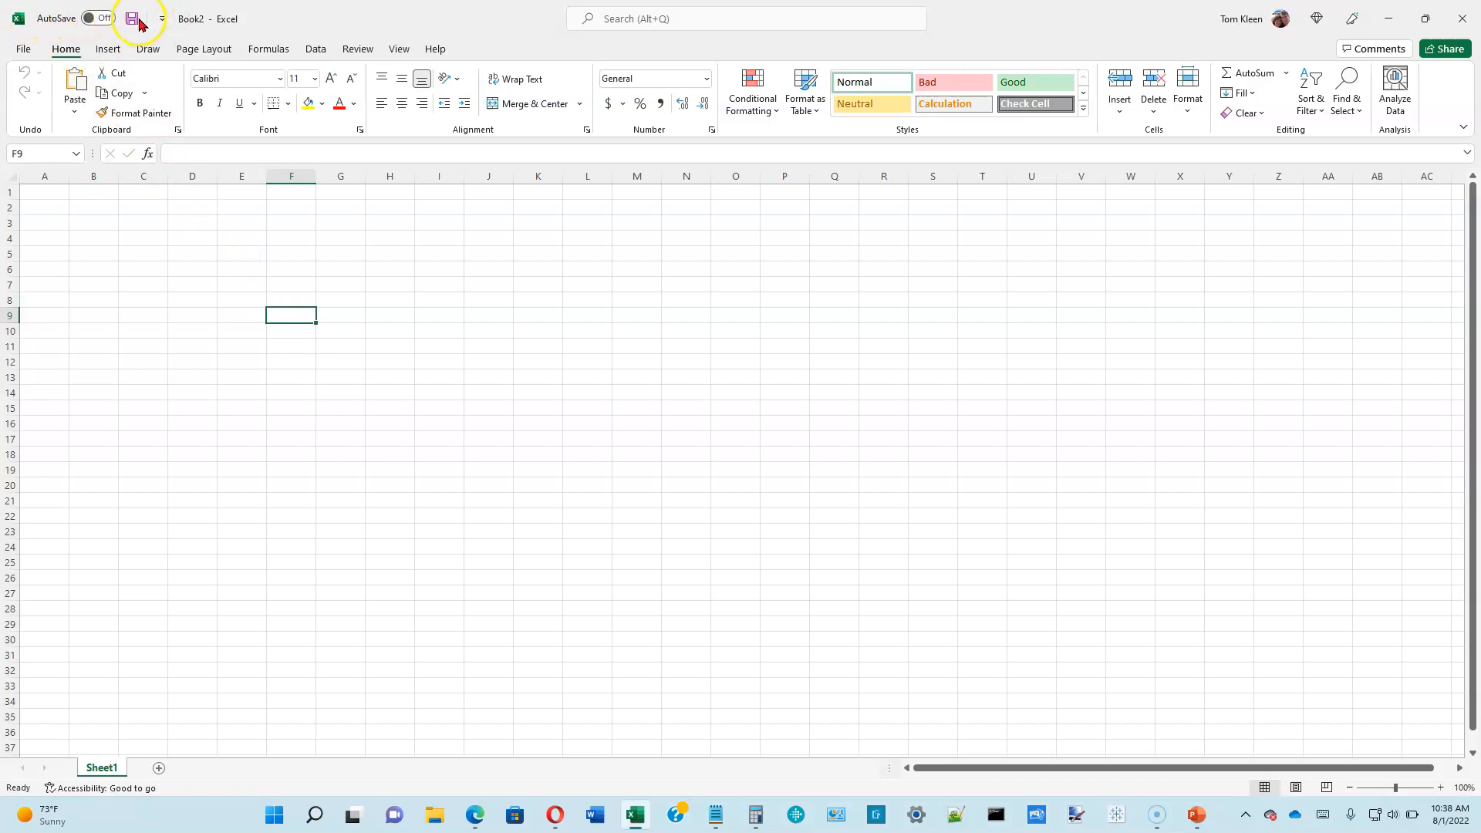
mouse_move(64, 18)
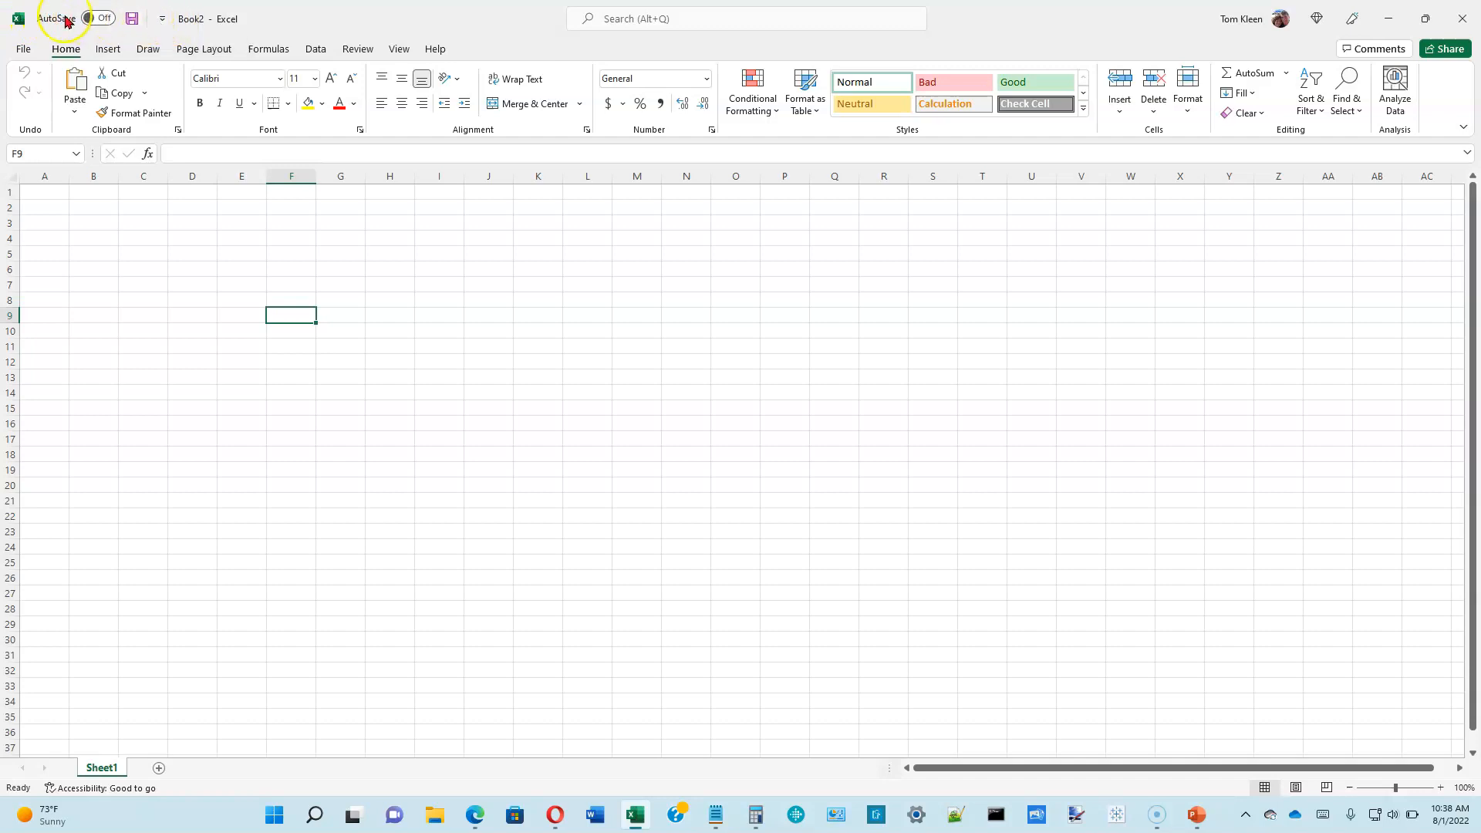
mouse_move(161, 18)
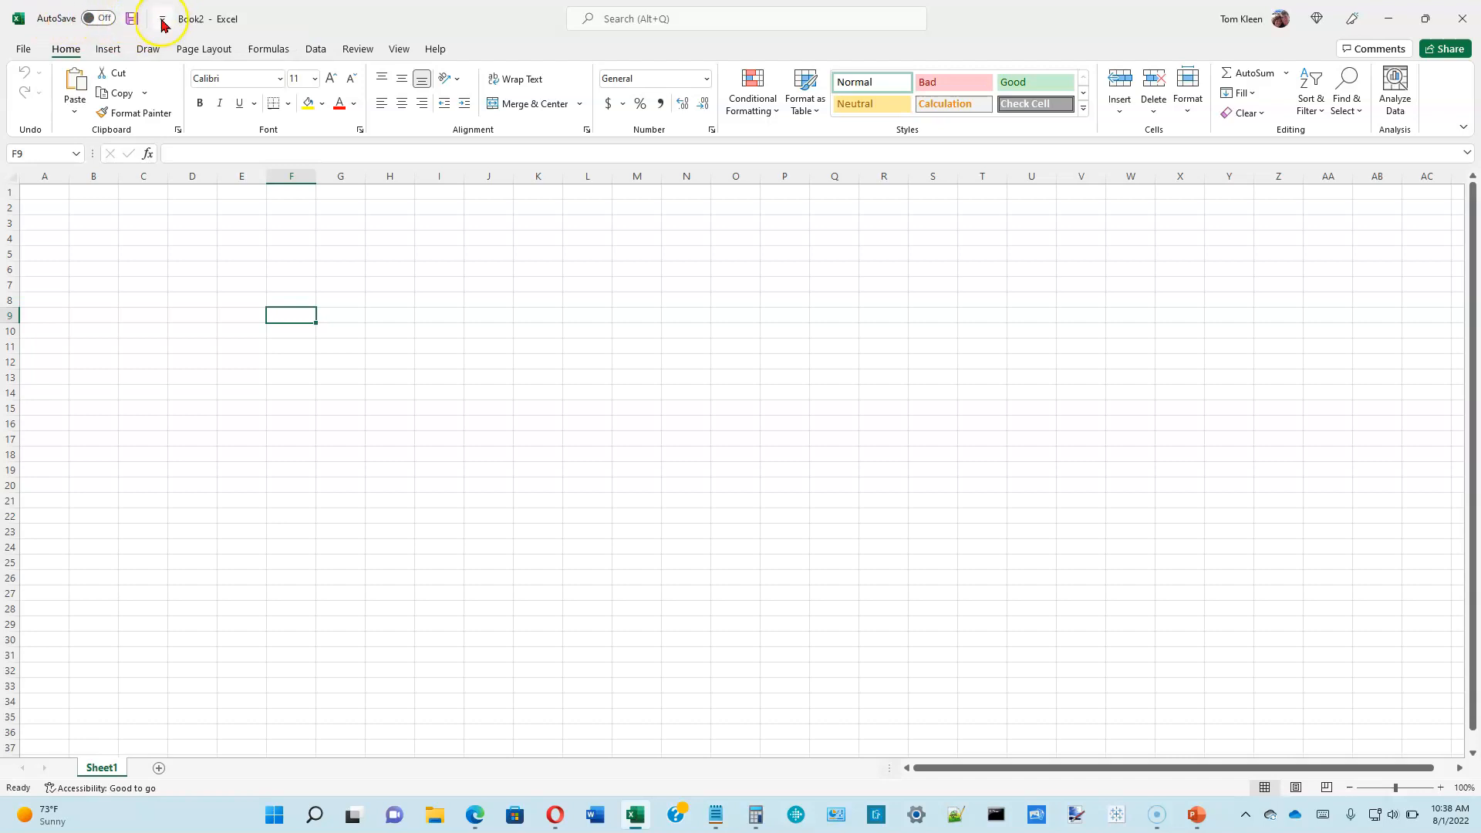
mouse_move(162, 18)
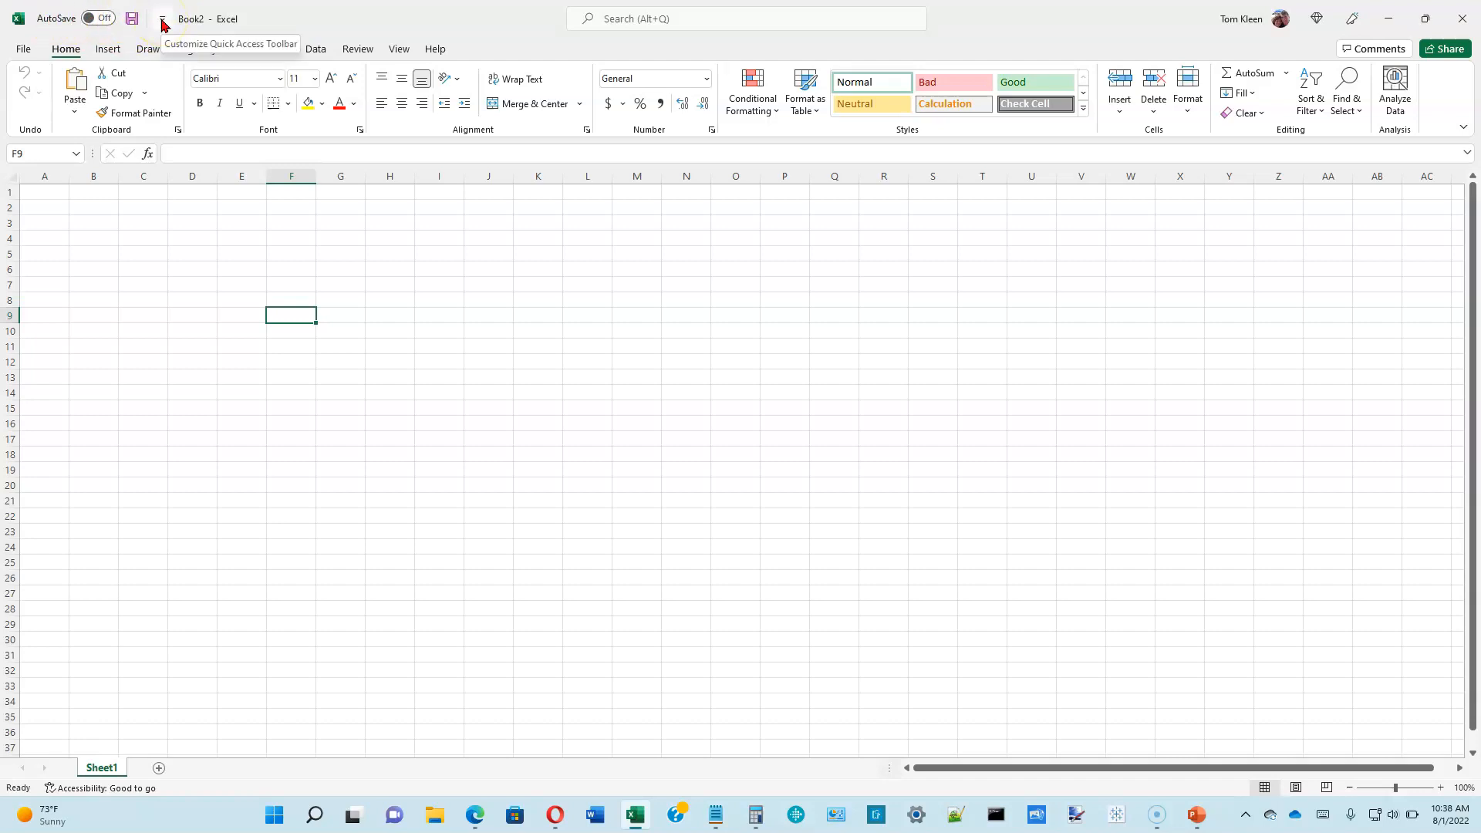
Add Undo and Redo to the Quick Access Toolbar
click(161, 18)
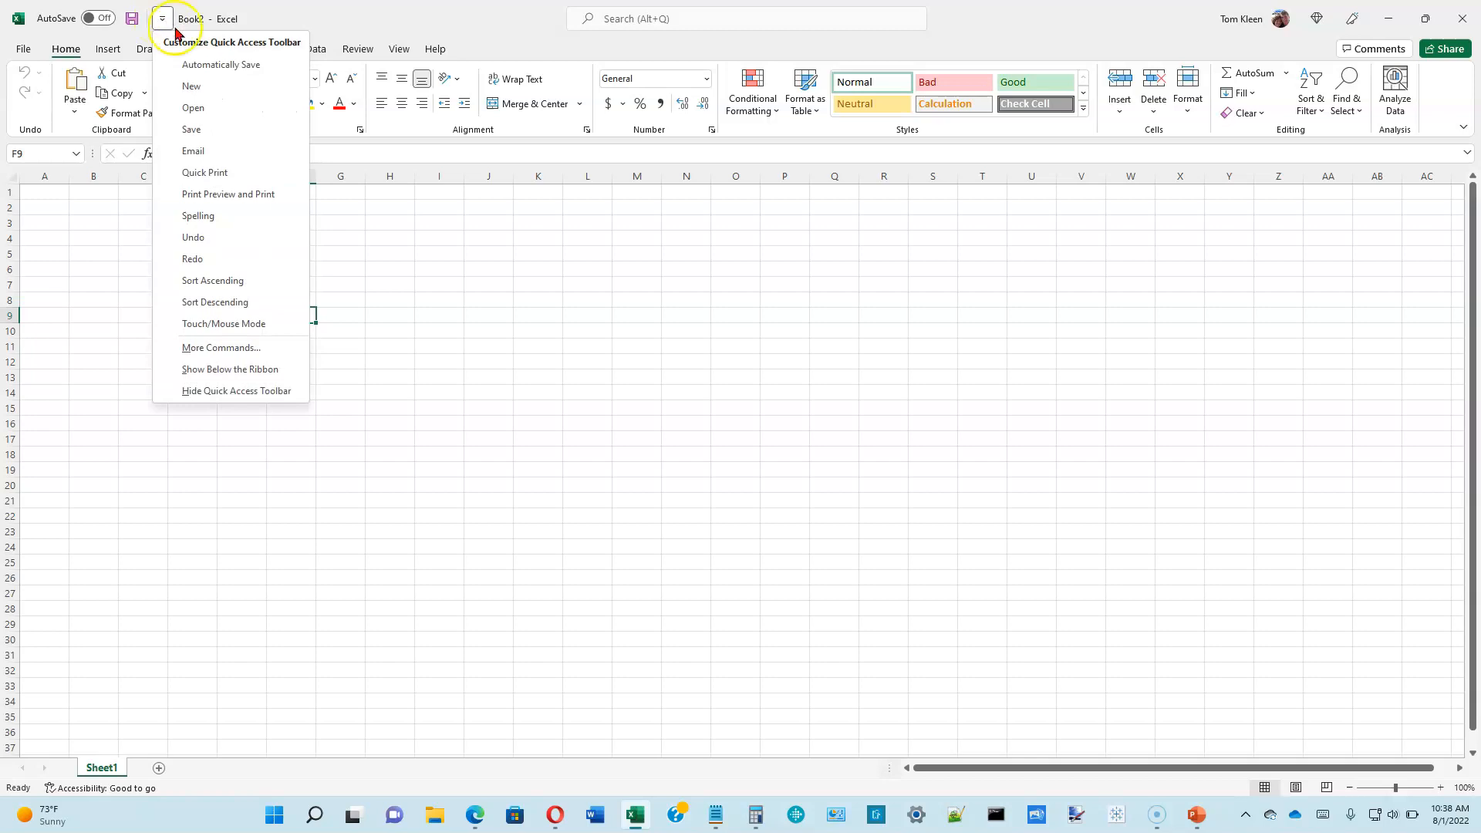
mouse_move(193, 236)
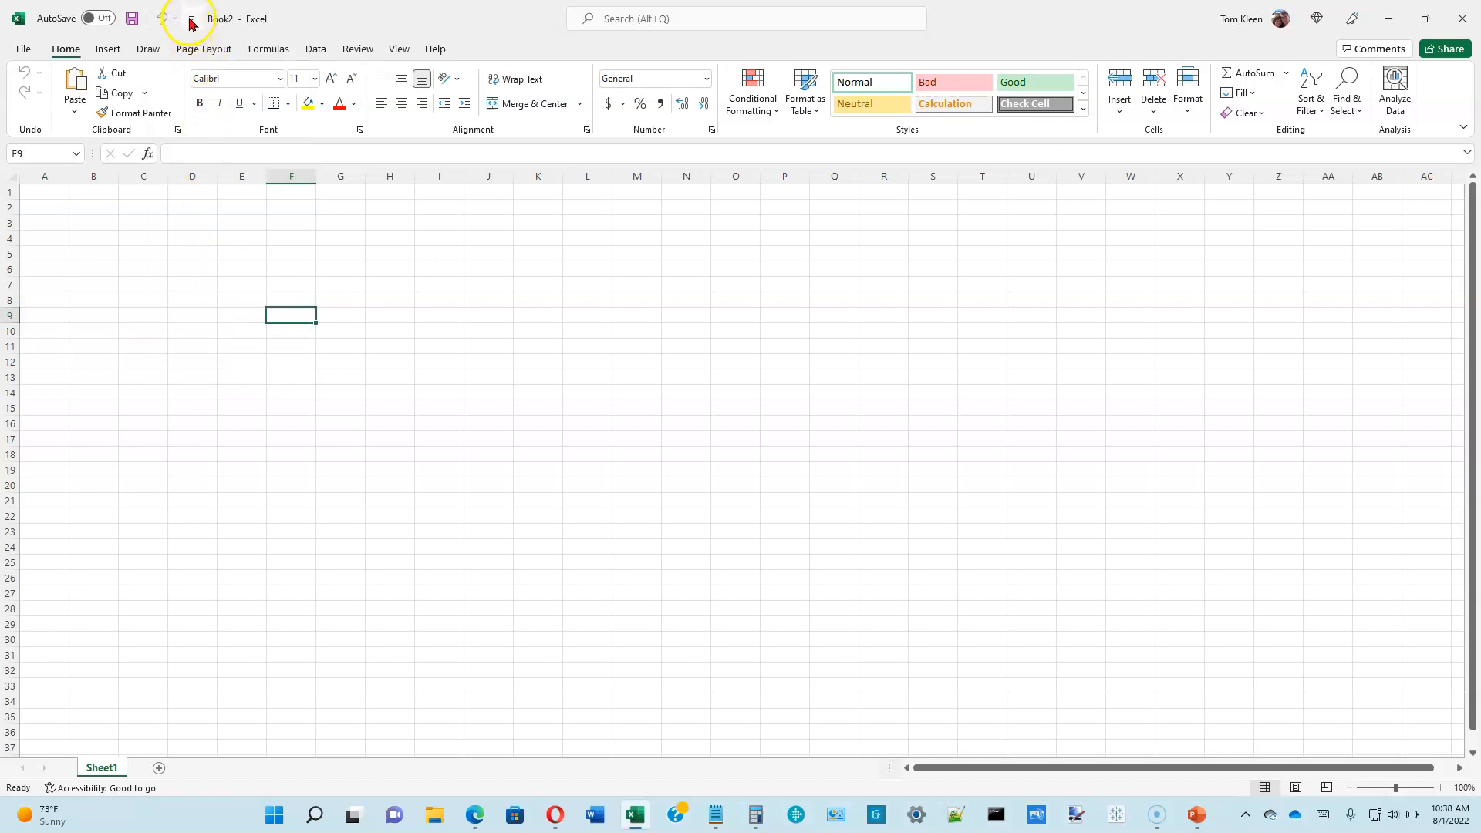
click(191, 17)
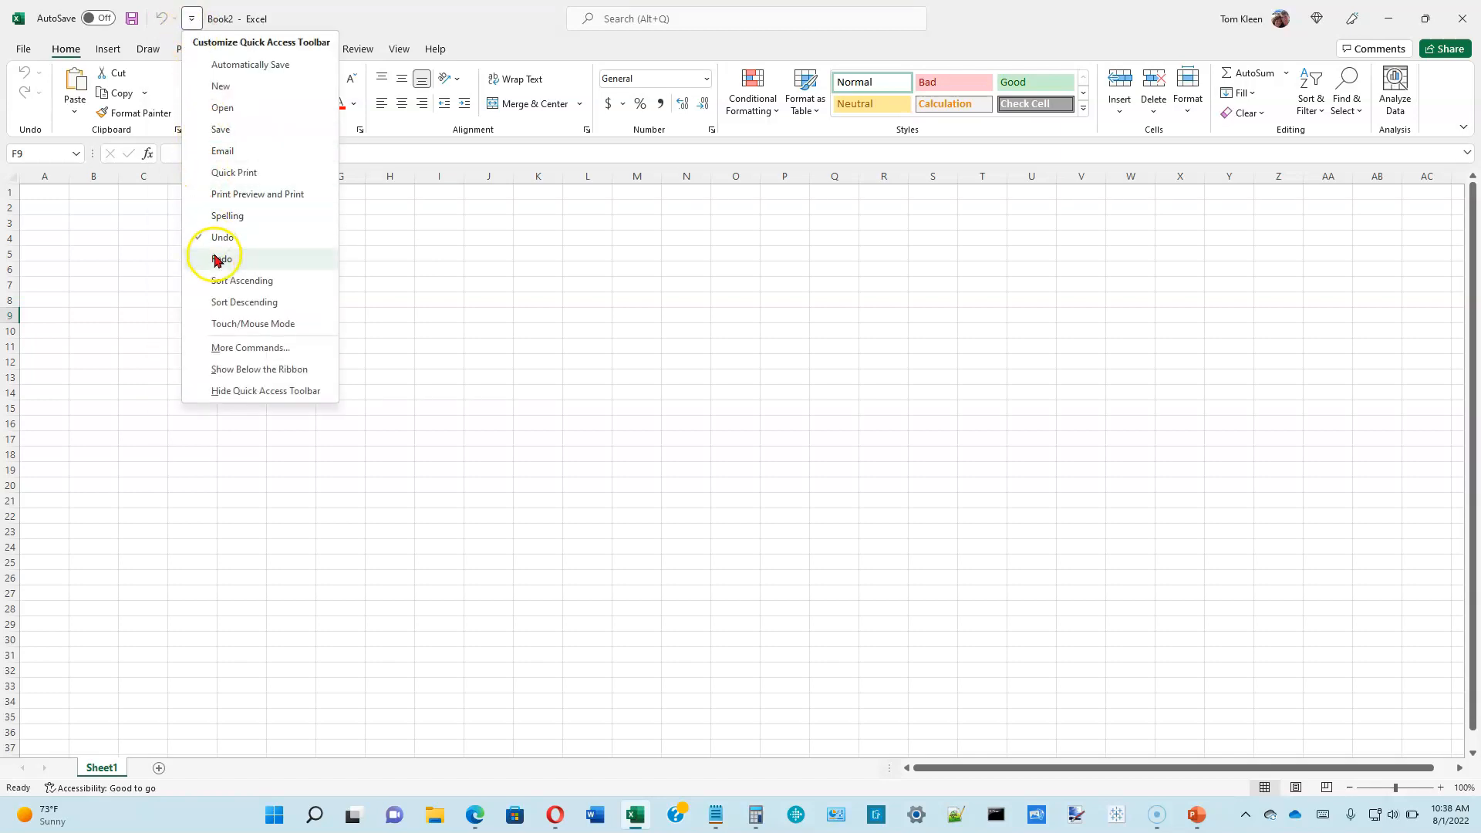
click(222, 260)
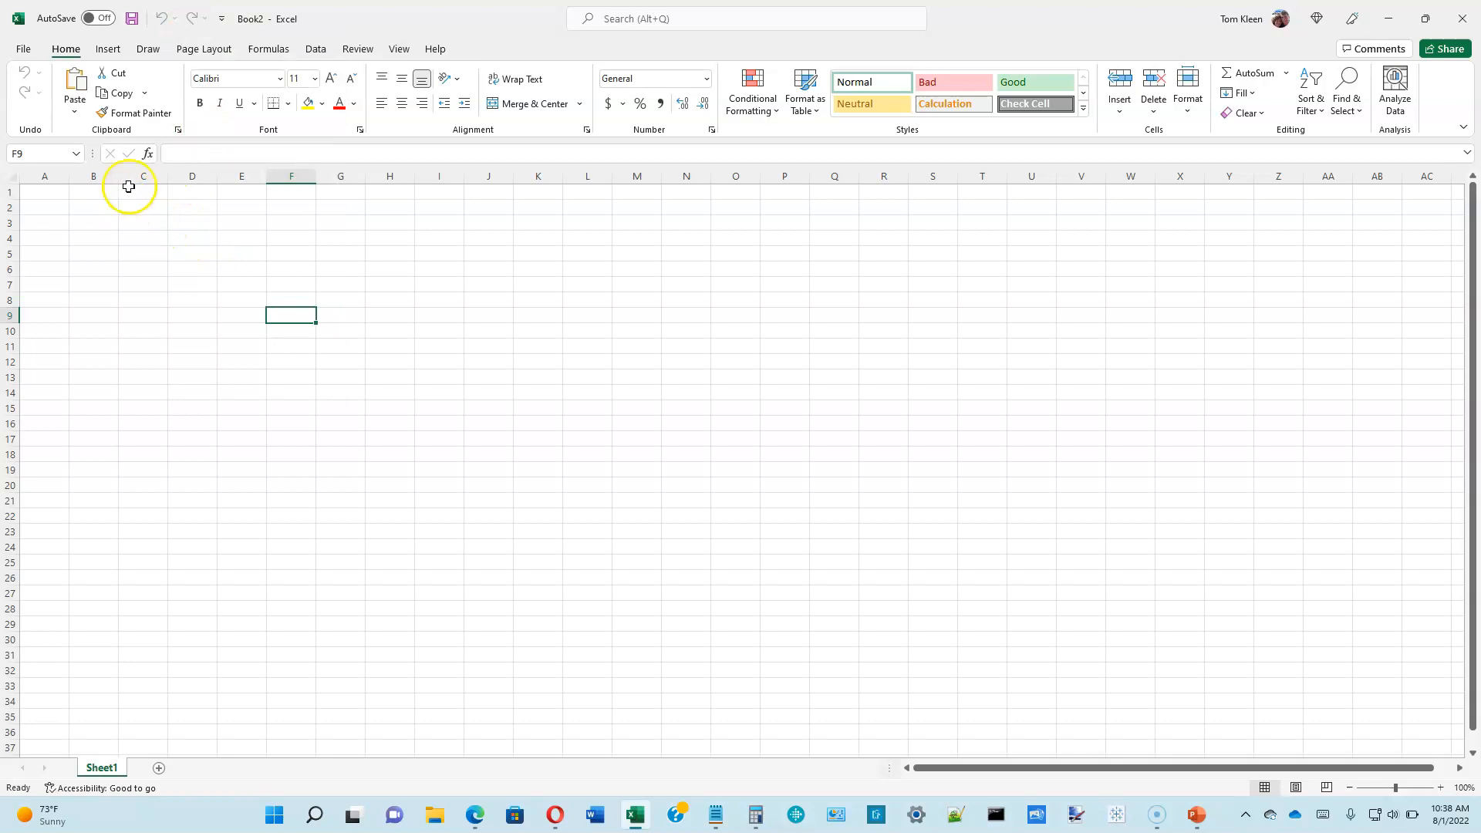
mouse_move(74, 207)
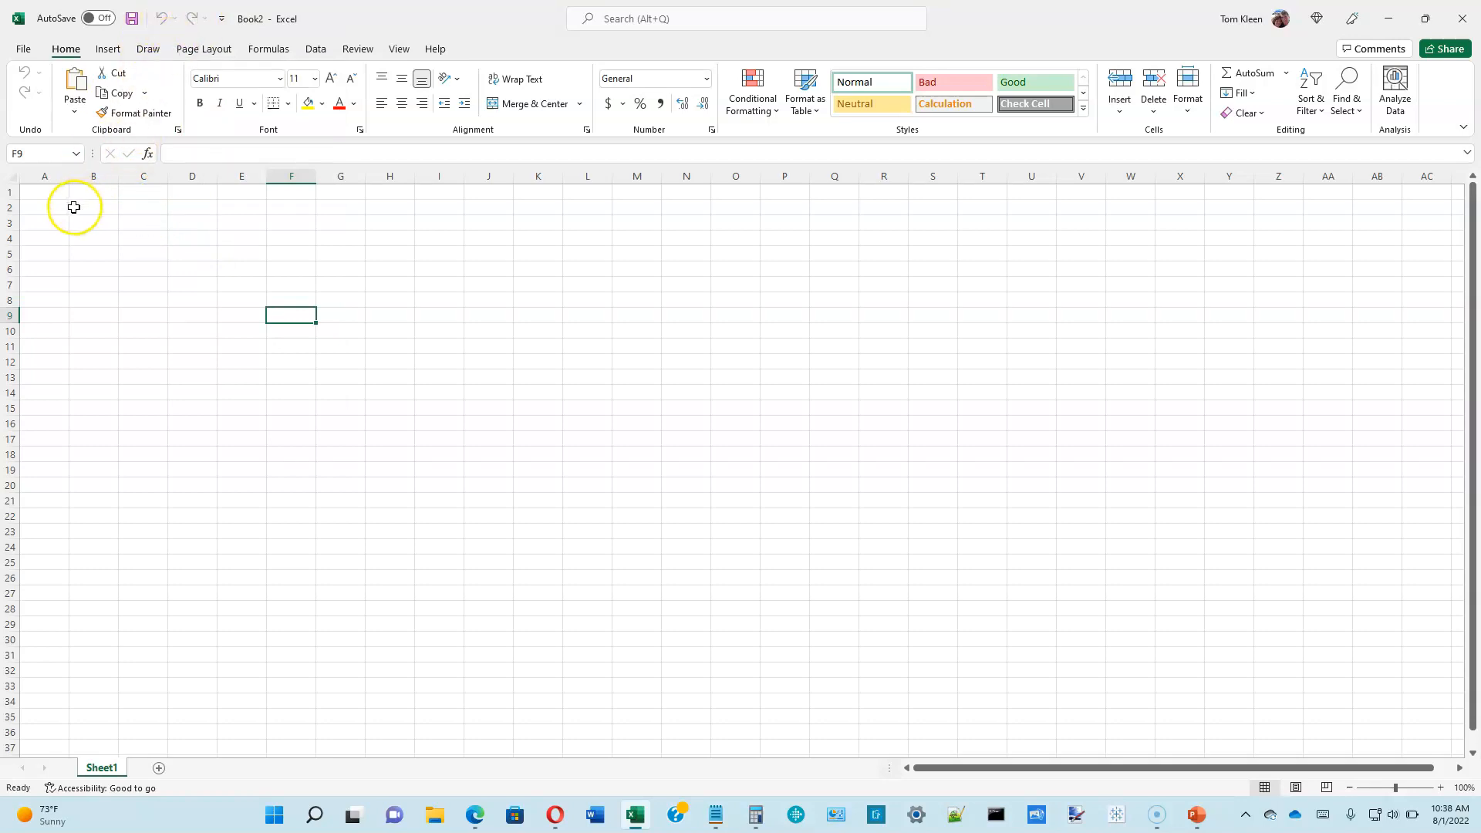
mouse_move(129, 222)
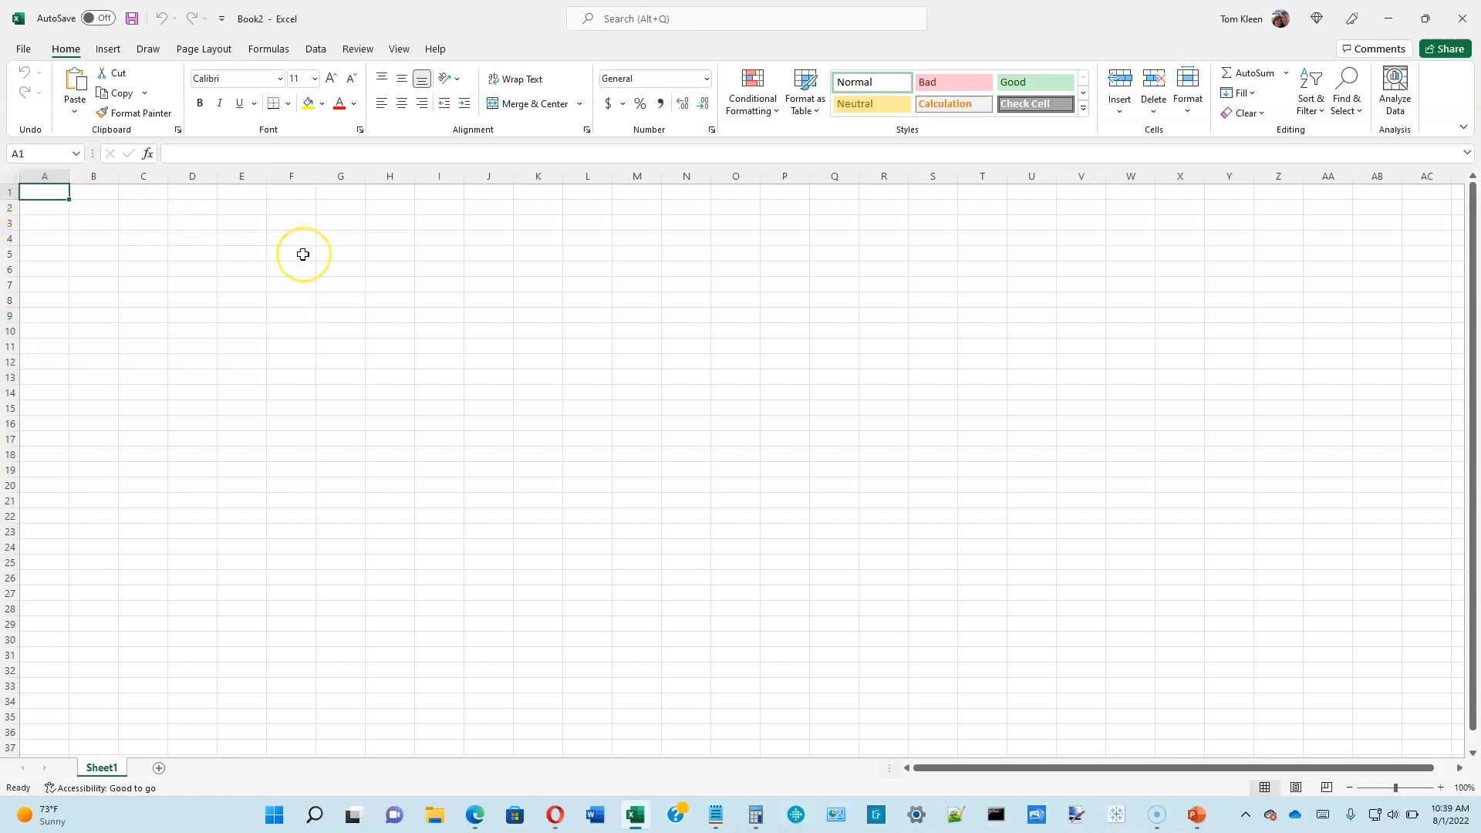
mouse_move(302, 254)
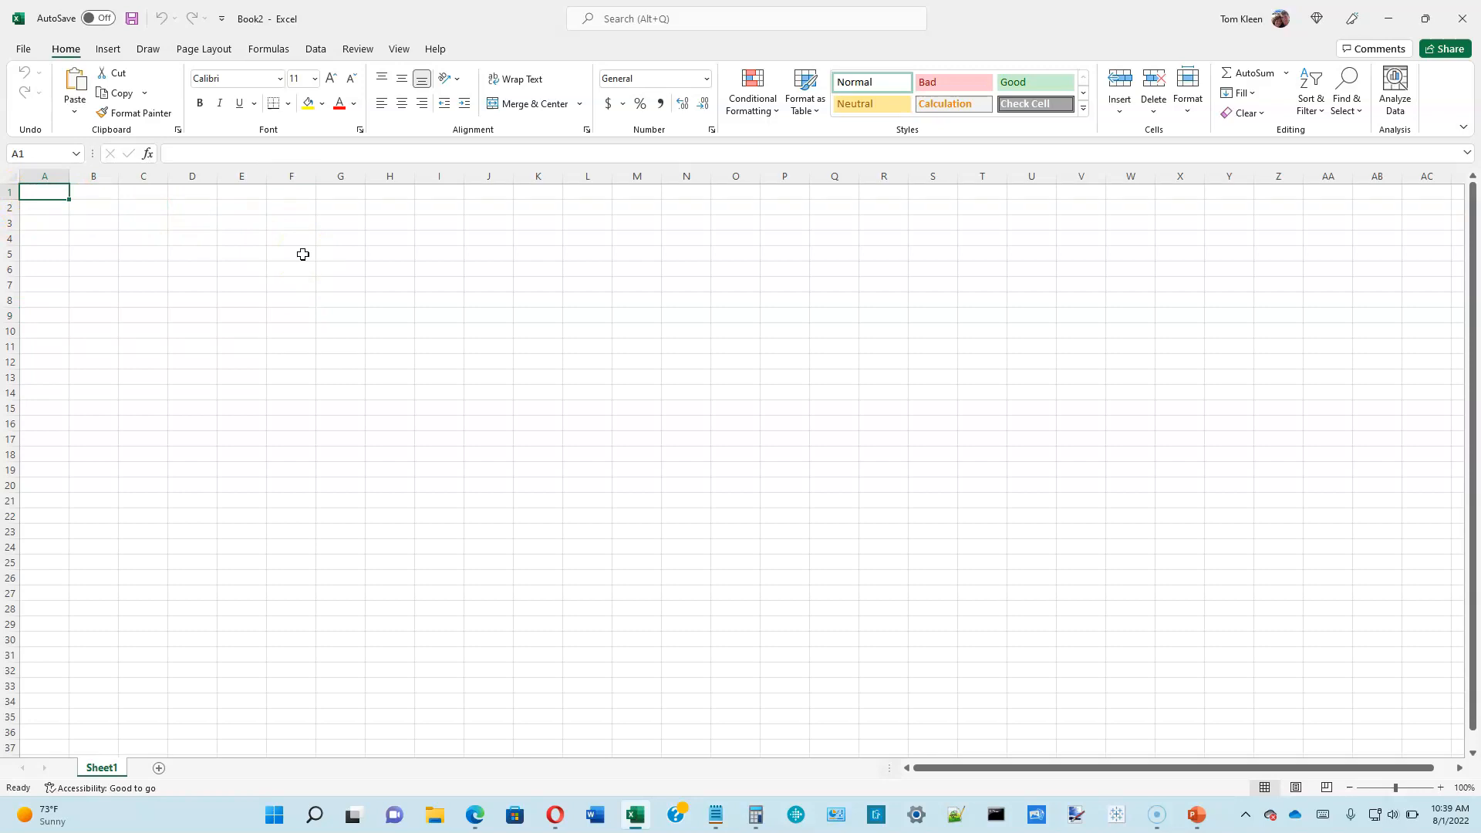
Enter the title 'Frangold Real Estate Budget' in cell A1
text(Frangold Real Estate Budget)
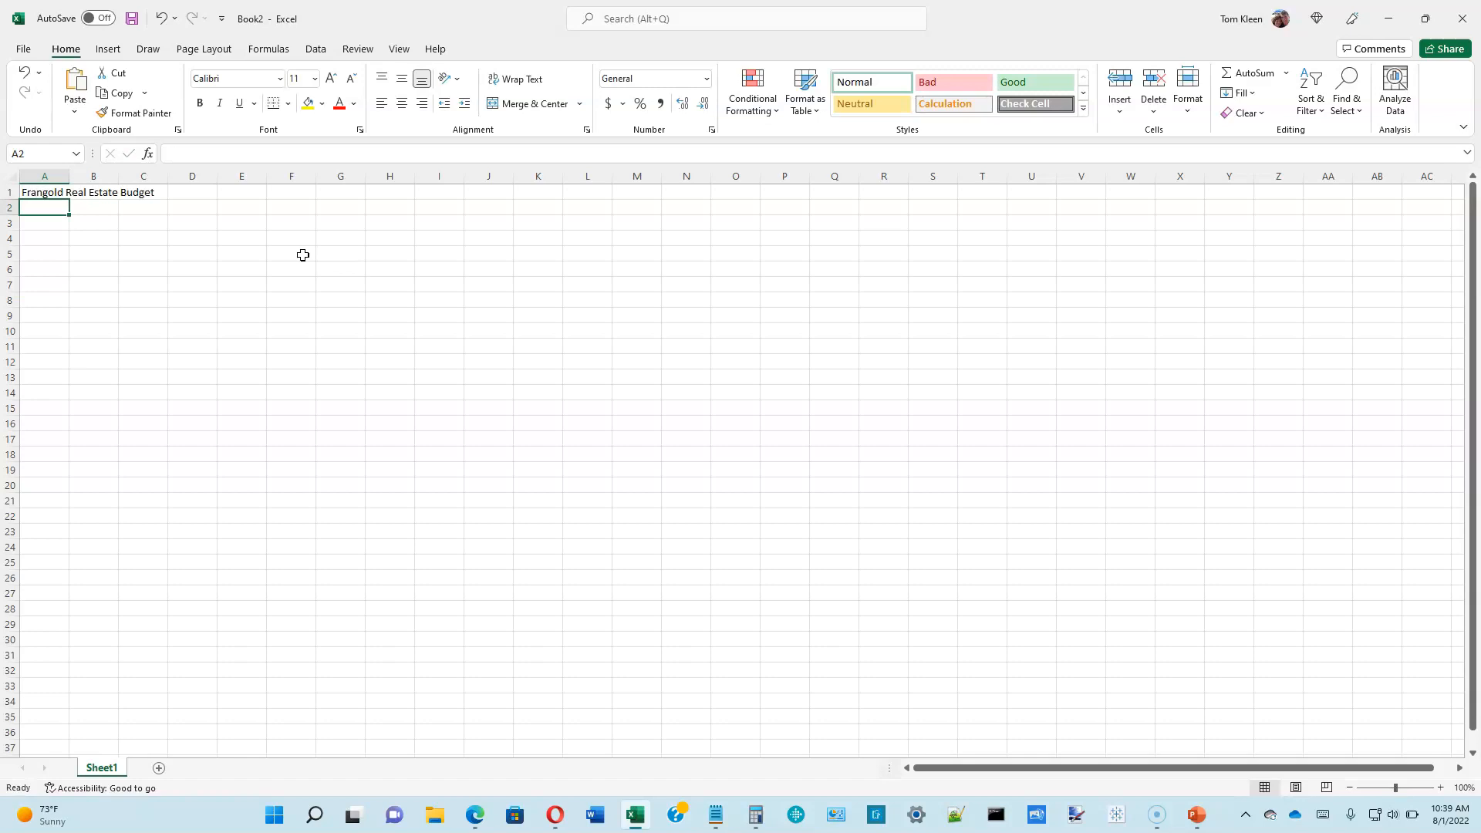
mouse_move(101, 193)
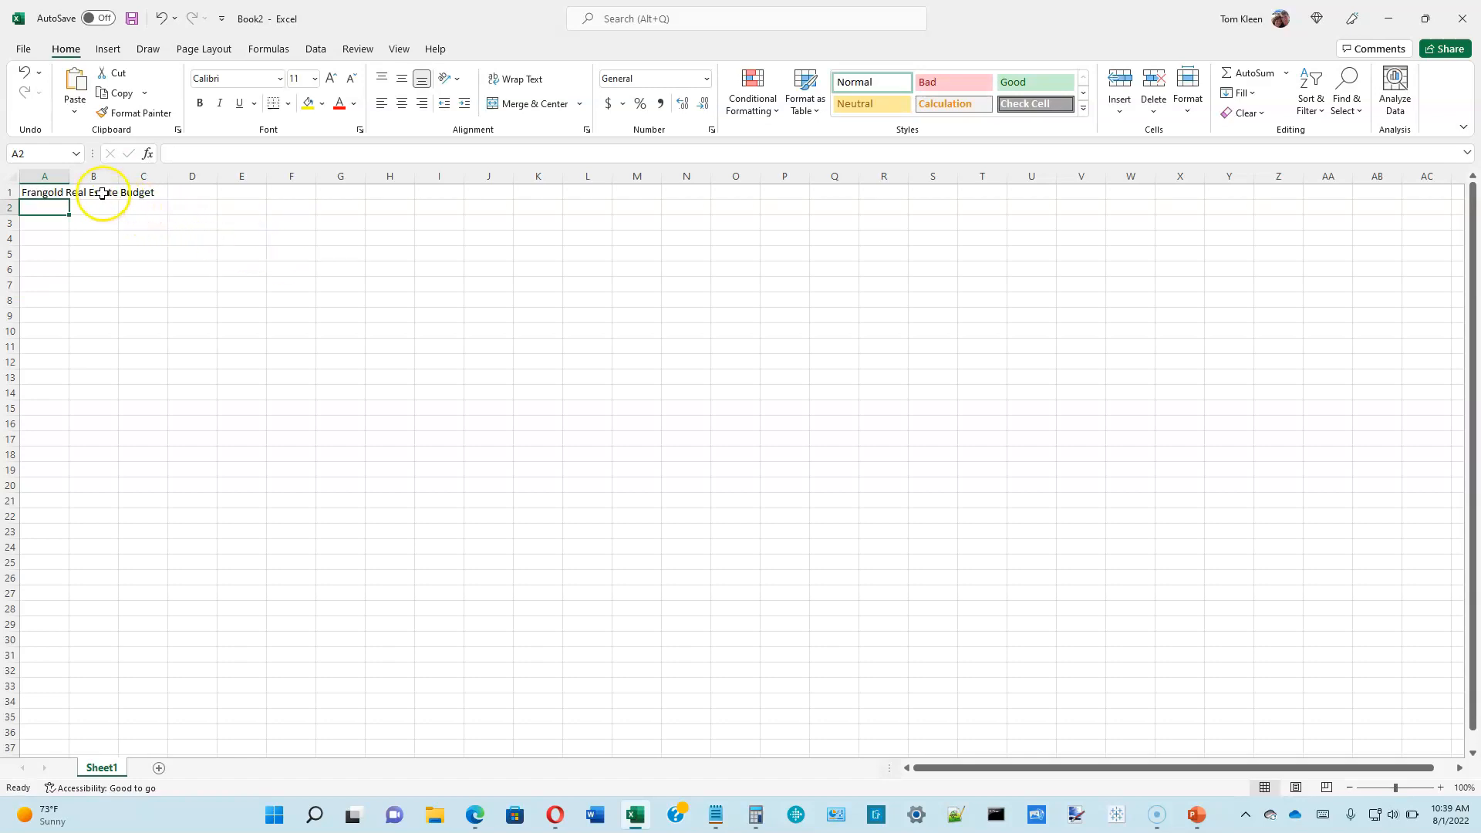
mouse_move(87, 207)
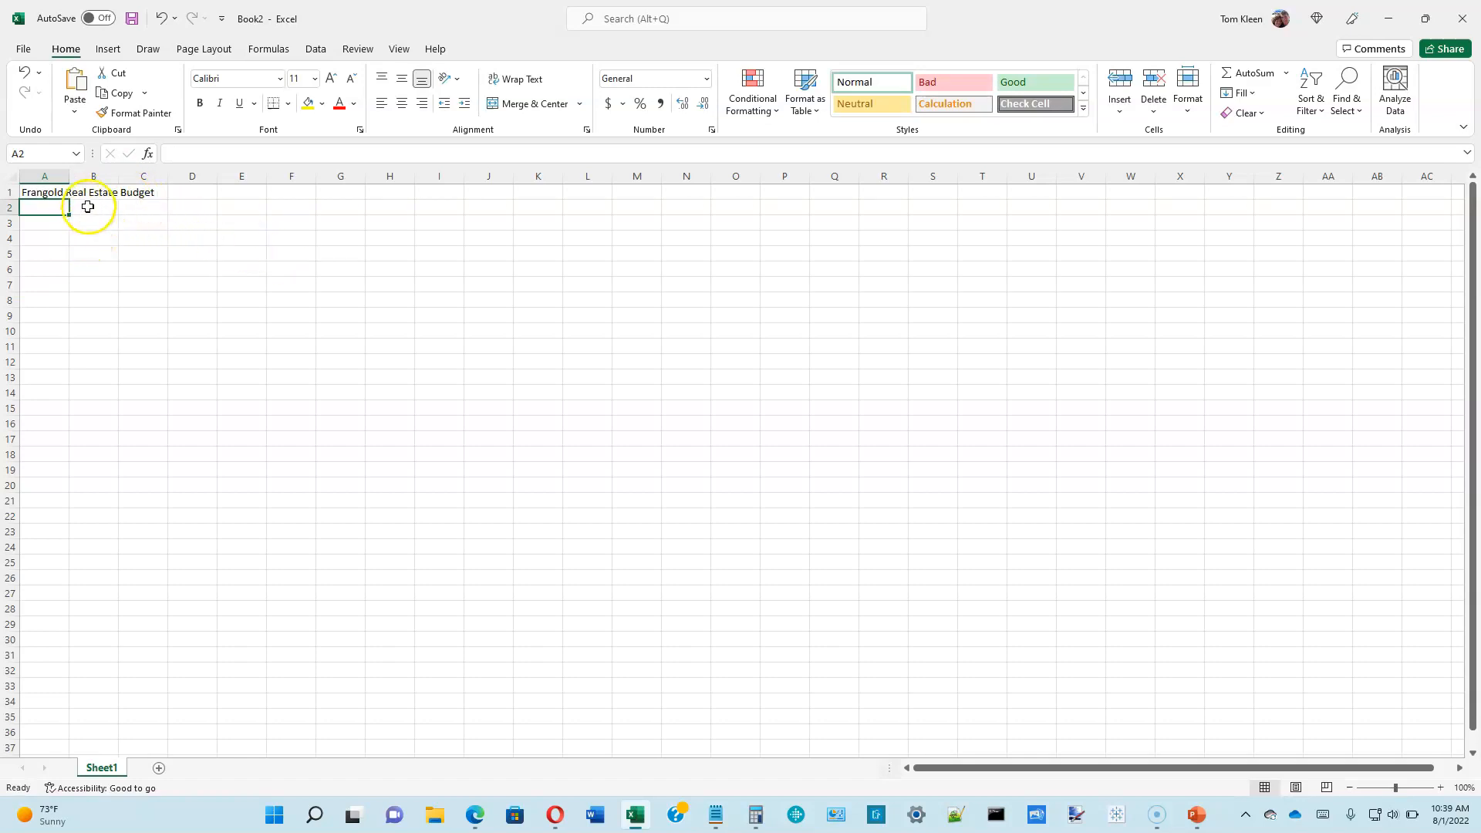
click(92, 192)
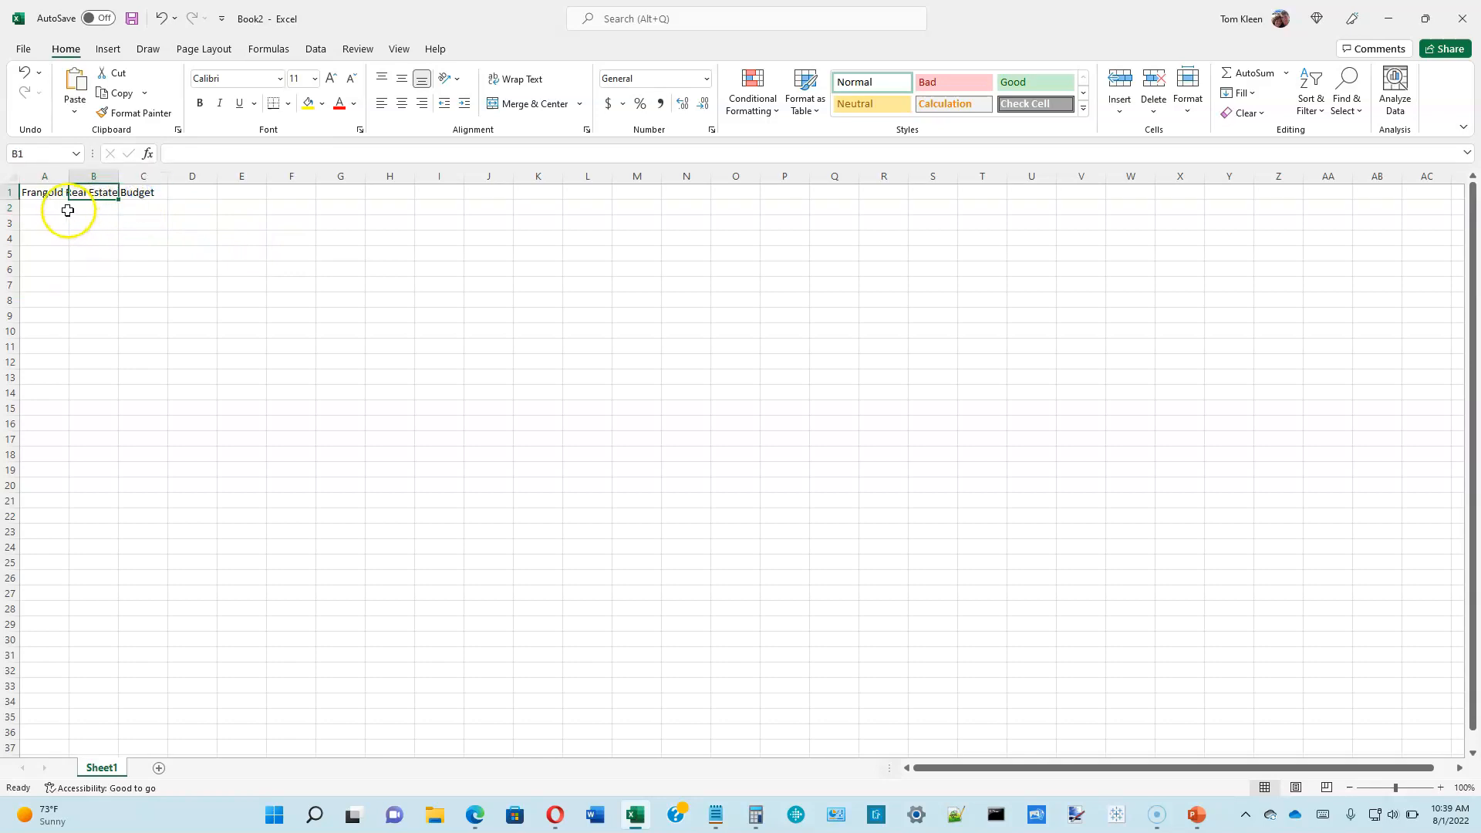
mouse_move(45, 213)
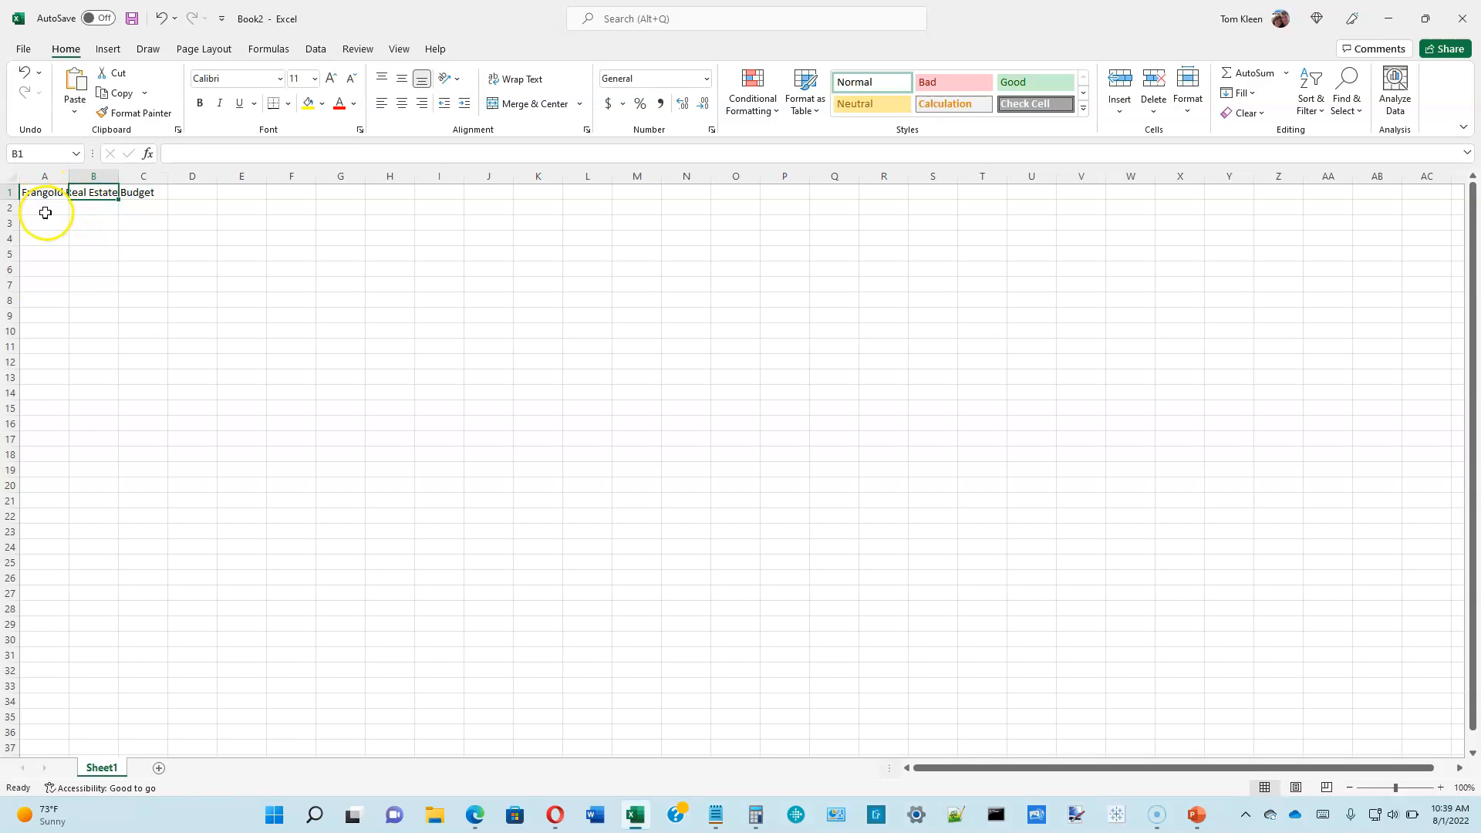
mouse_move(52, 212)
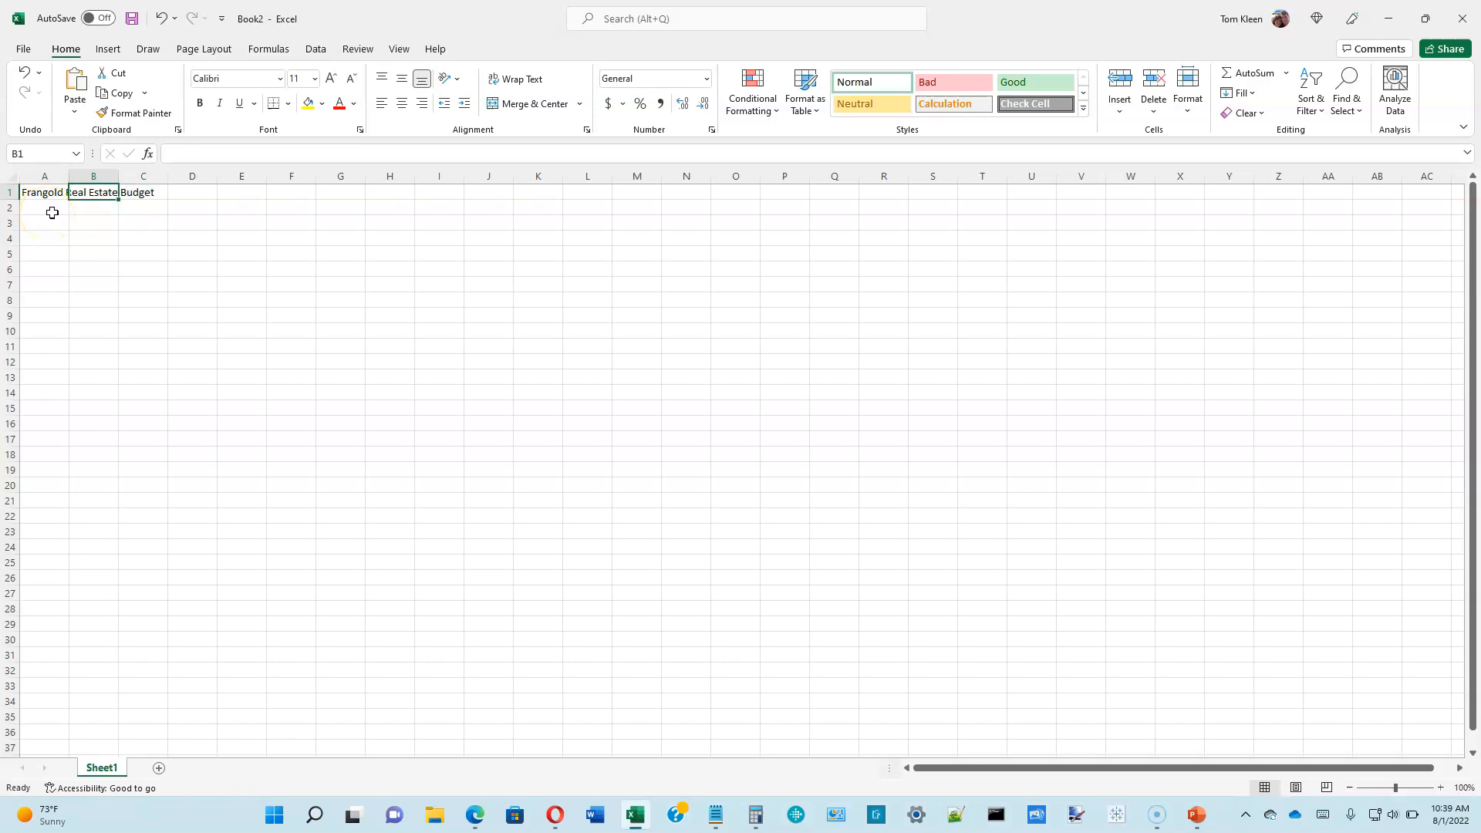
click(43, 192)
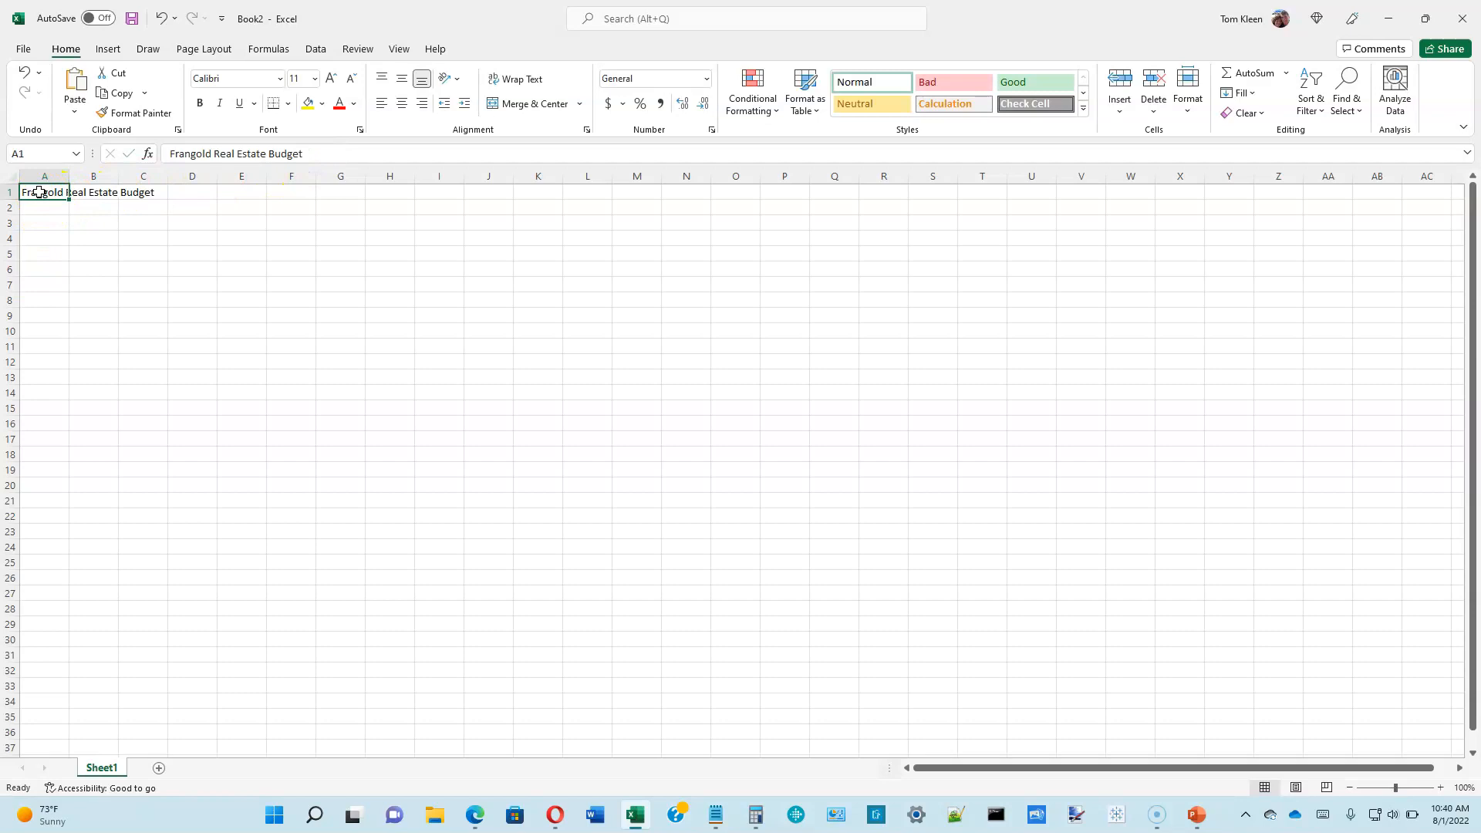
mouse_move(224, 155)
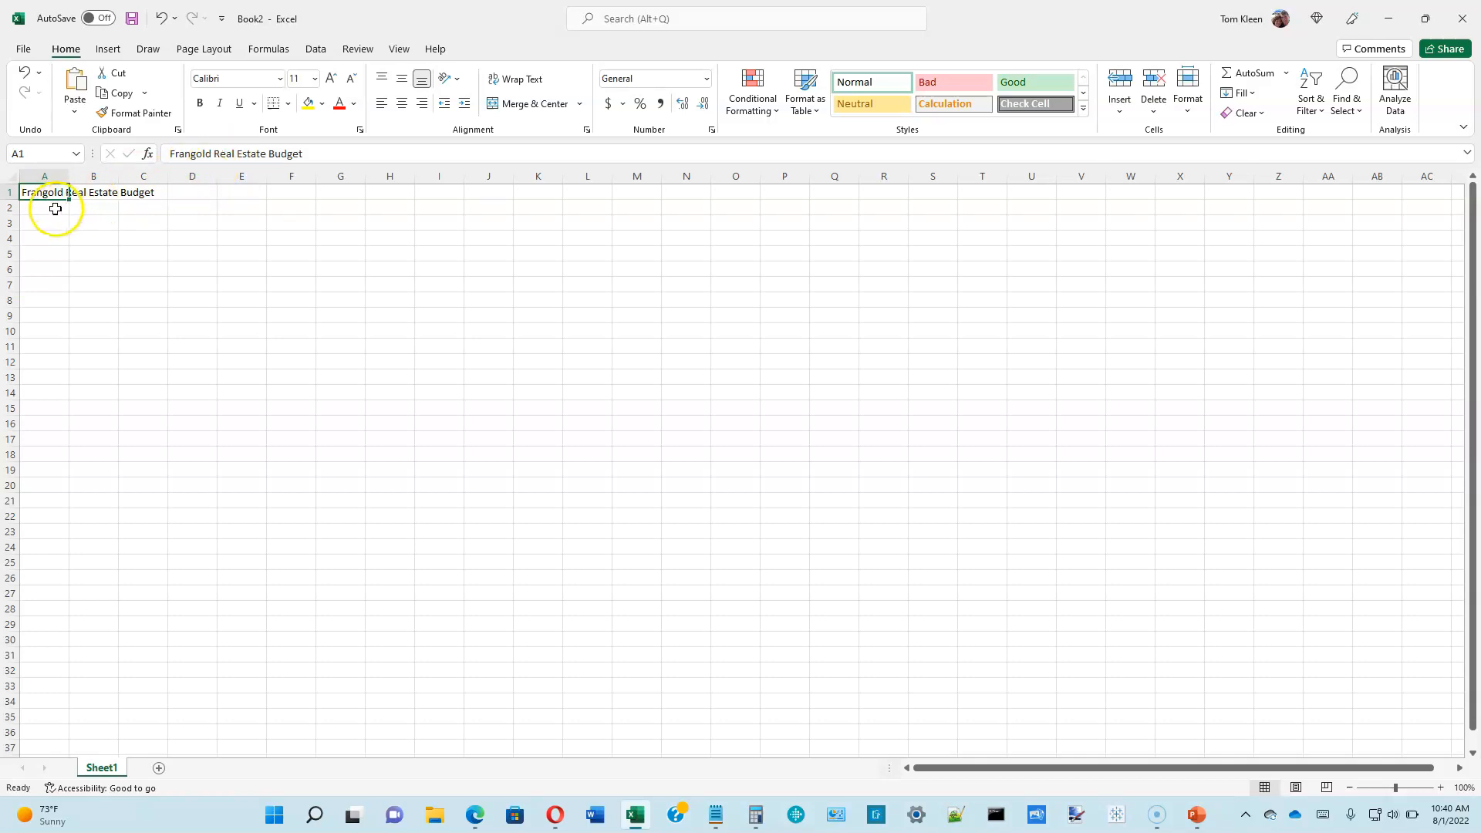
Type 'Monthly Estimates' into cell A2
click(43, 208)
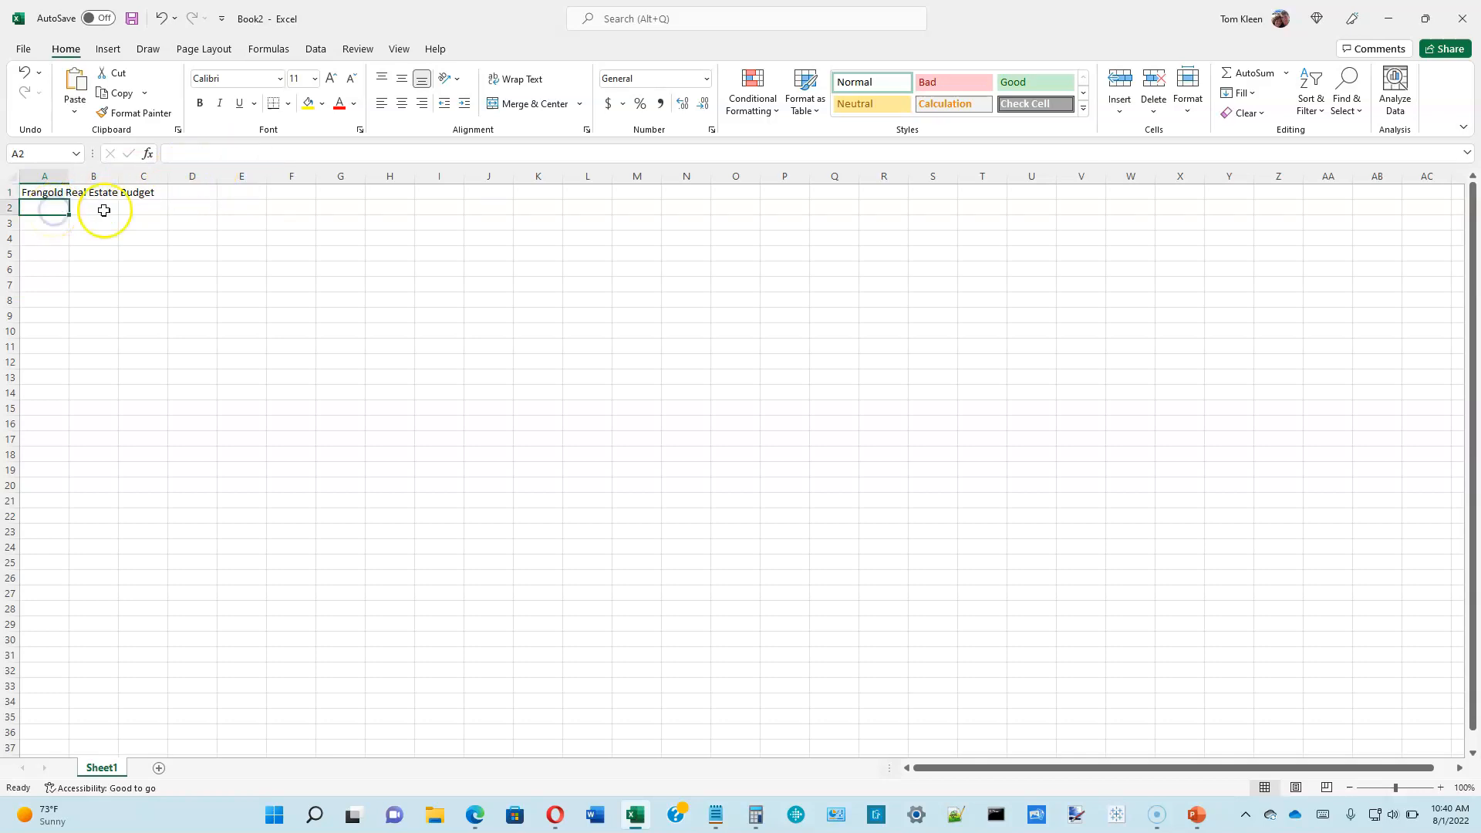
mouse_move(430, 265)
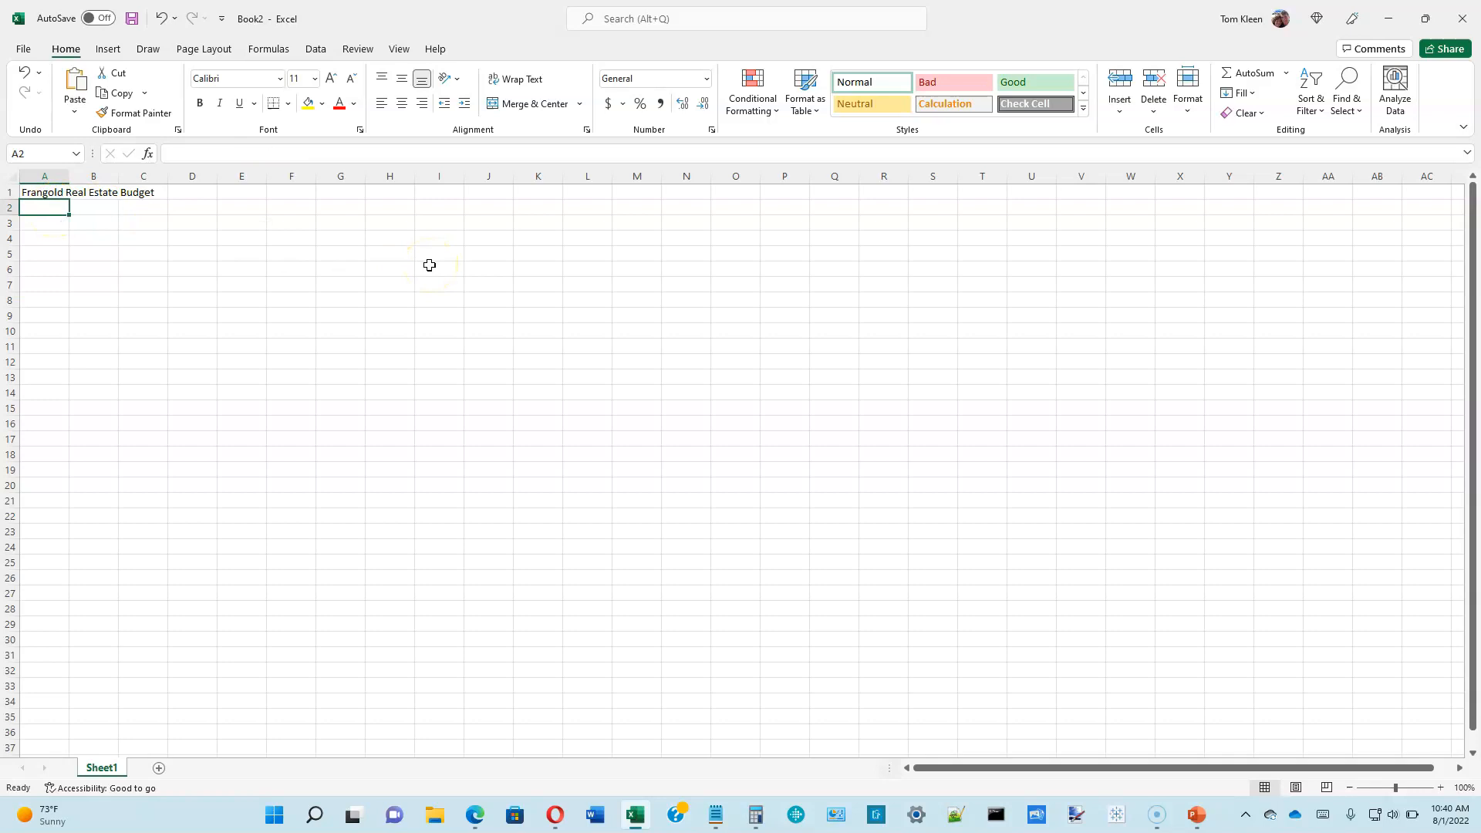
text(Monthly Estimates)
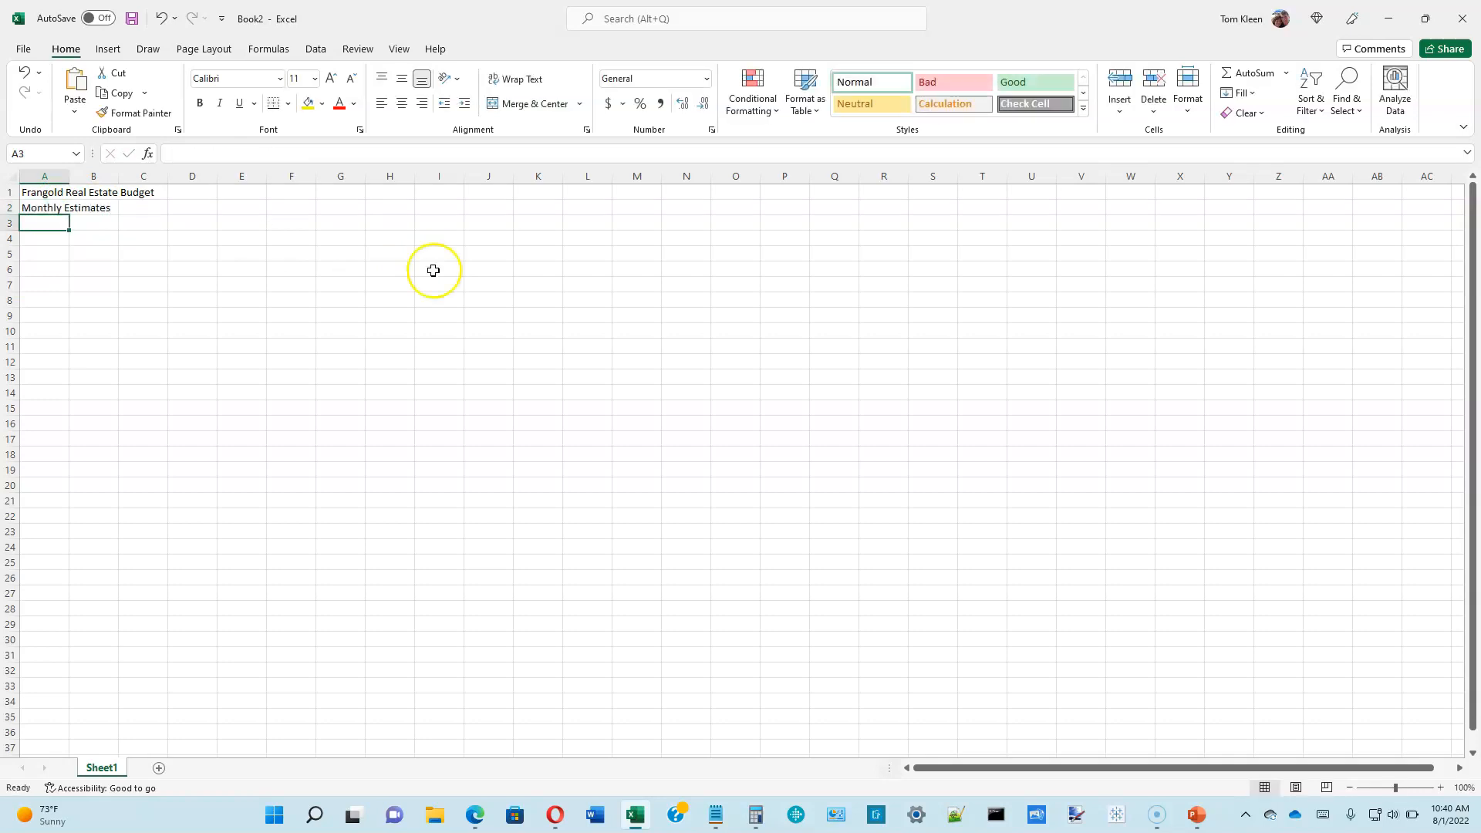
mouse_move(1410, 787)
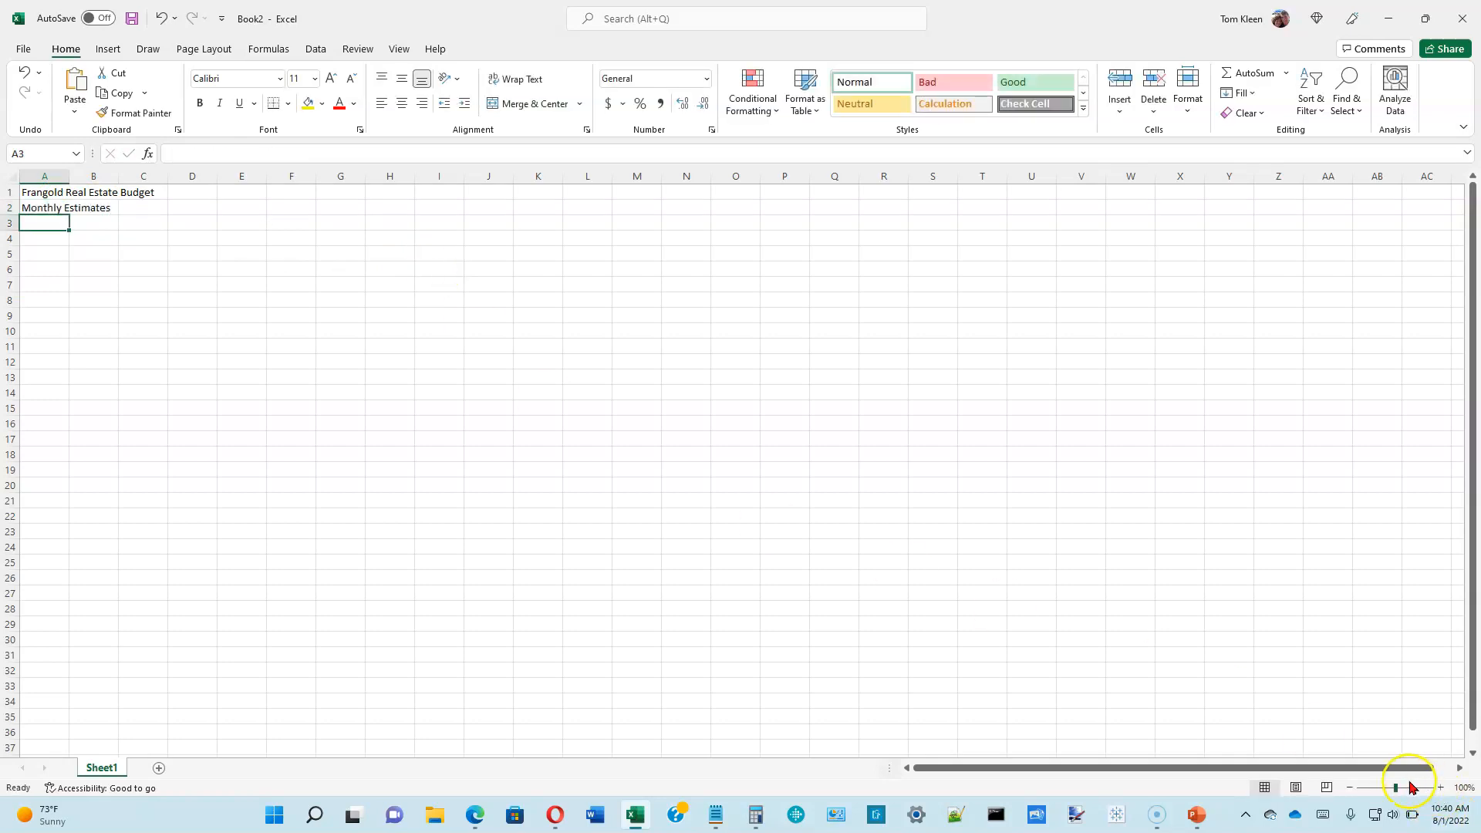
mouse_move(1072, 663)
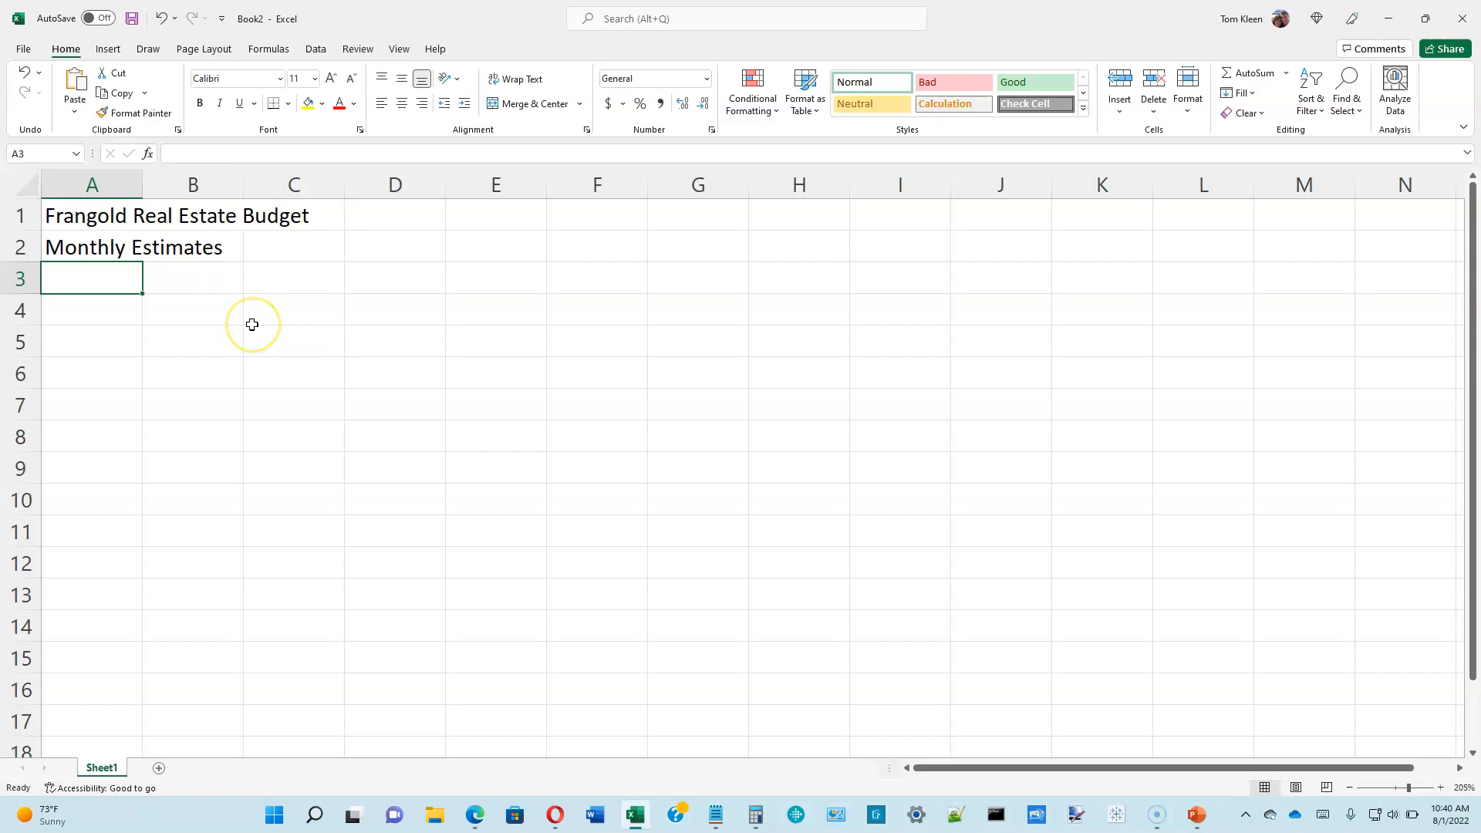
Enter Income, January–December and Total across row 3, and 'Expenses' in A8
text(Income)
click(192, 277)
text(January)
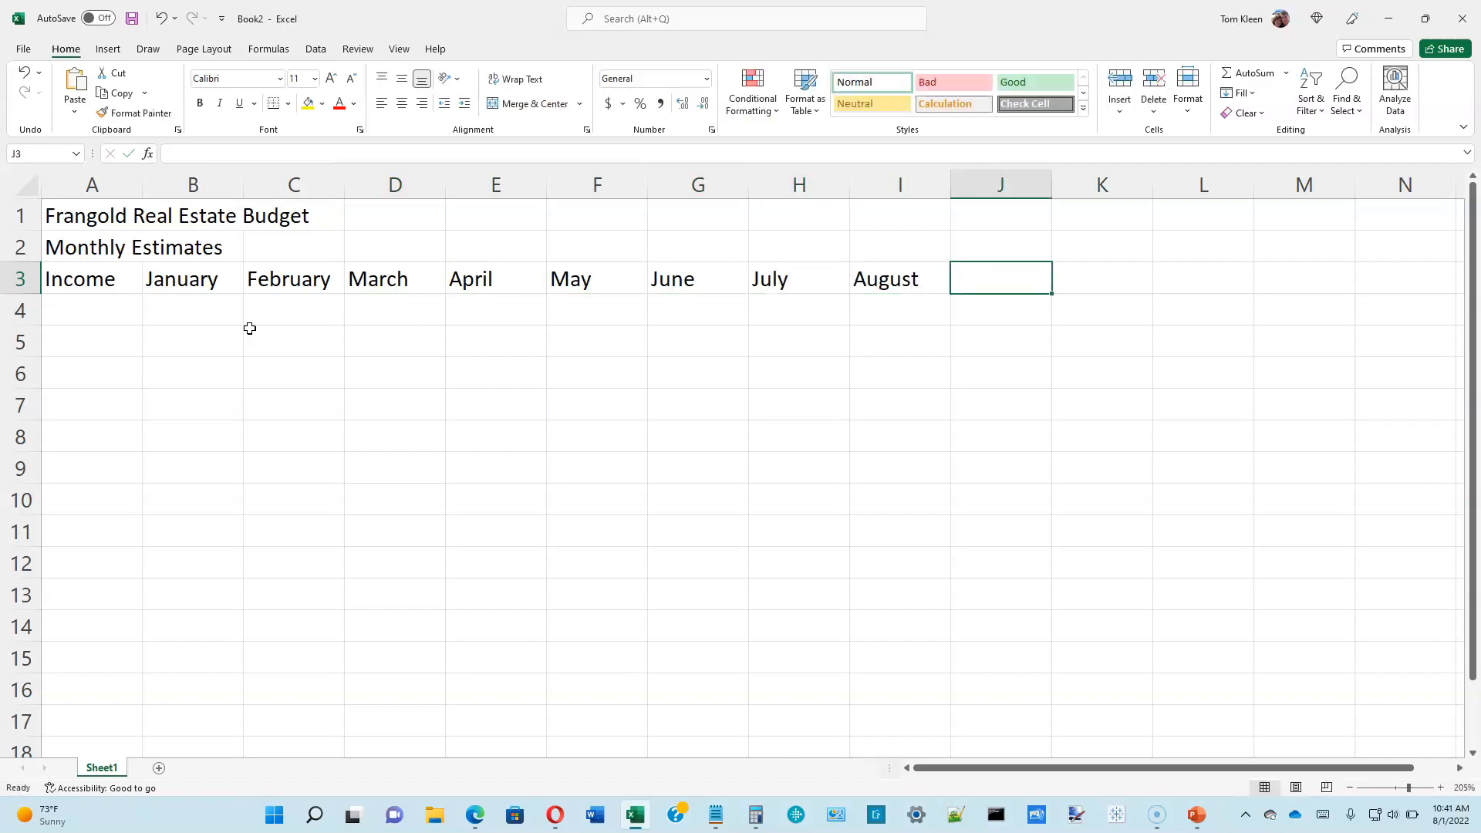
text(Total)
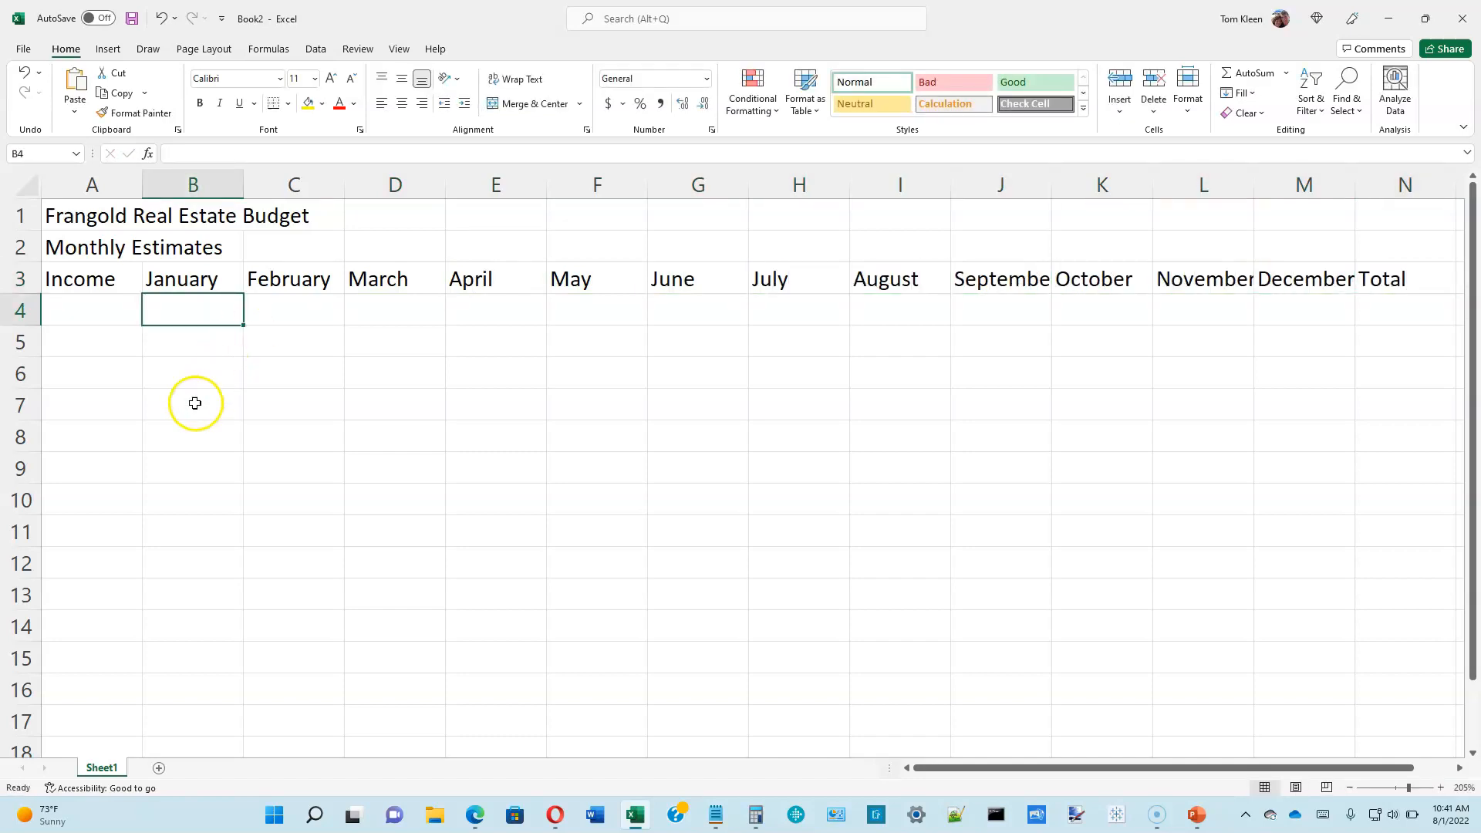
mouse_move(131, 468)
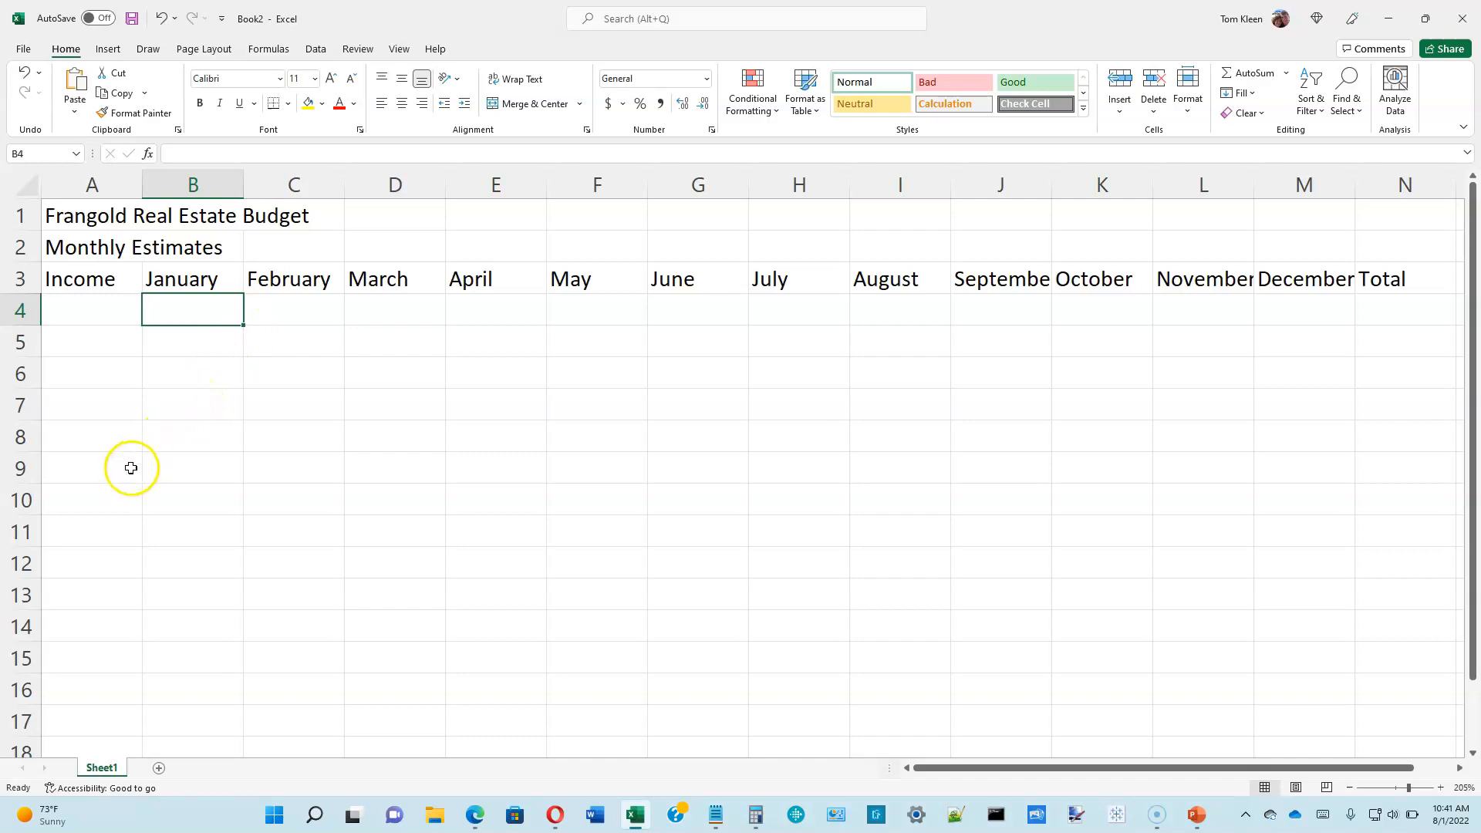
click(92, 436)
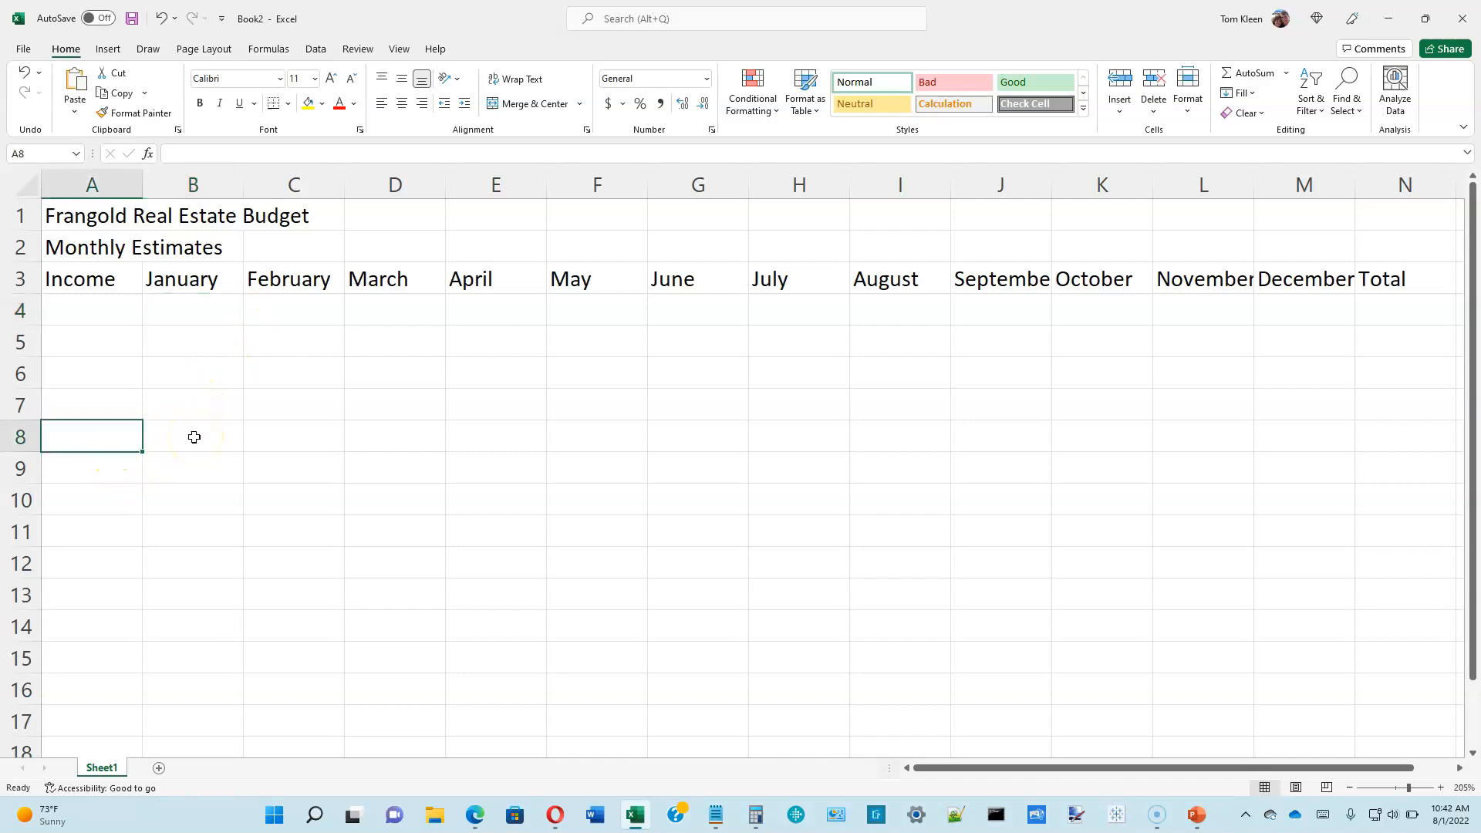
text(Expenses)
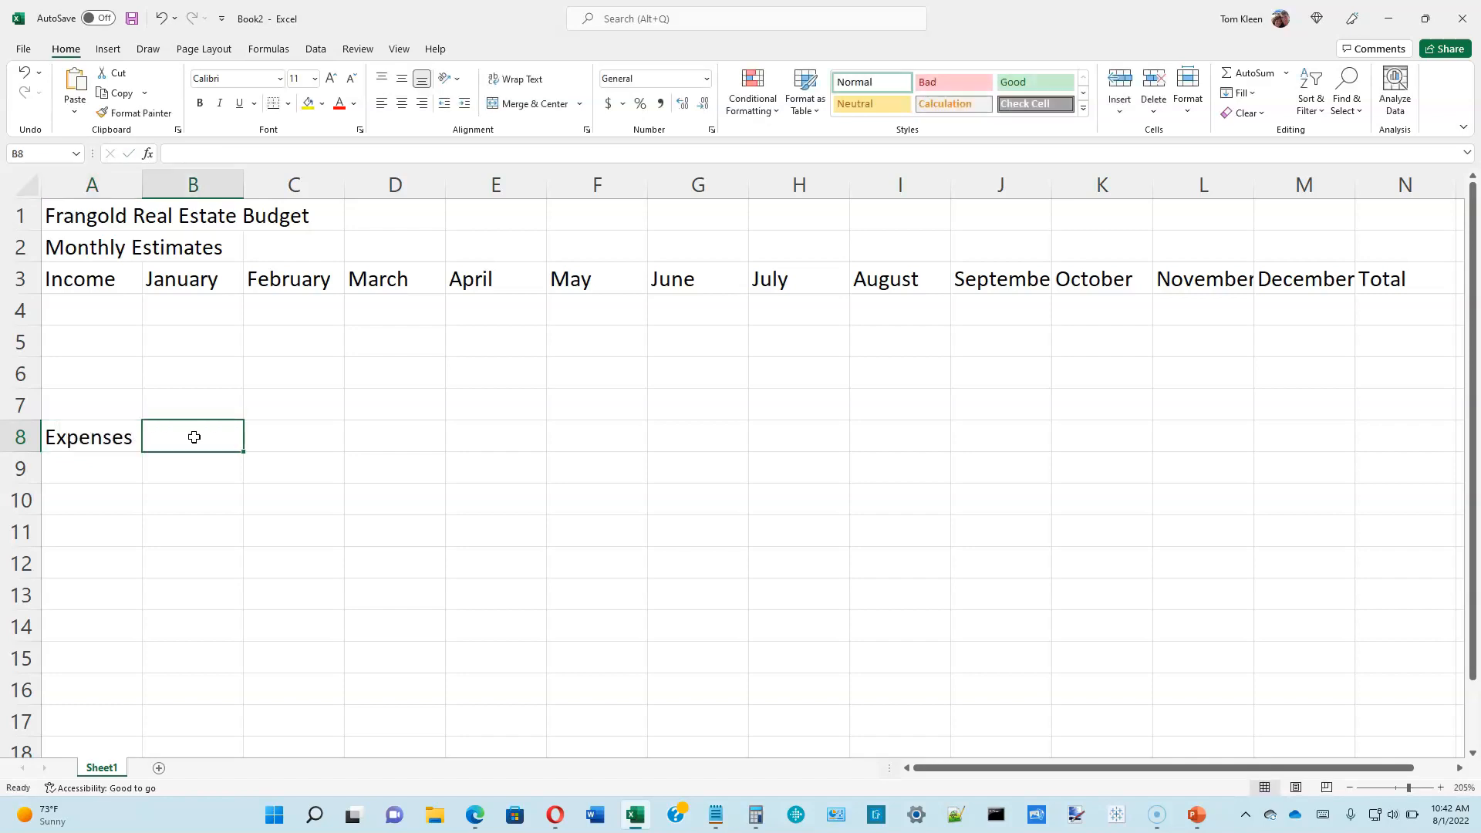
mouse_move(1285, 227)
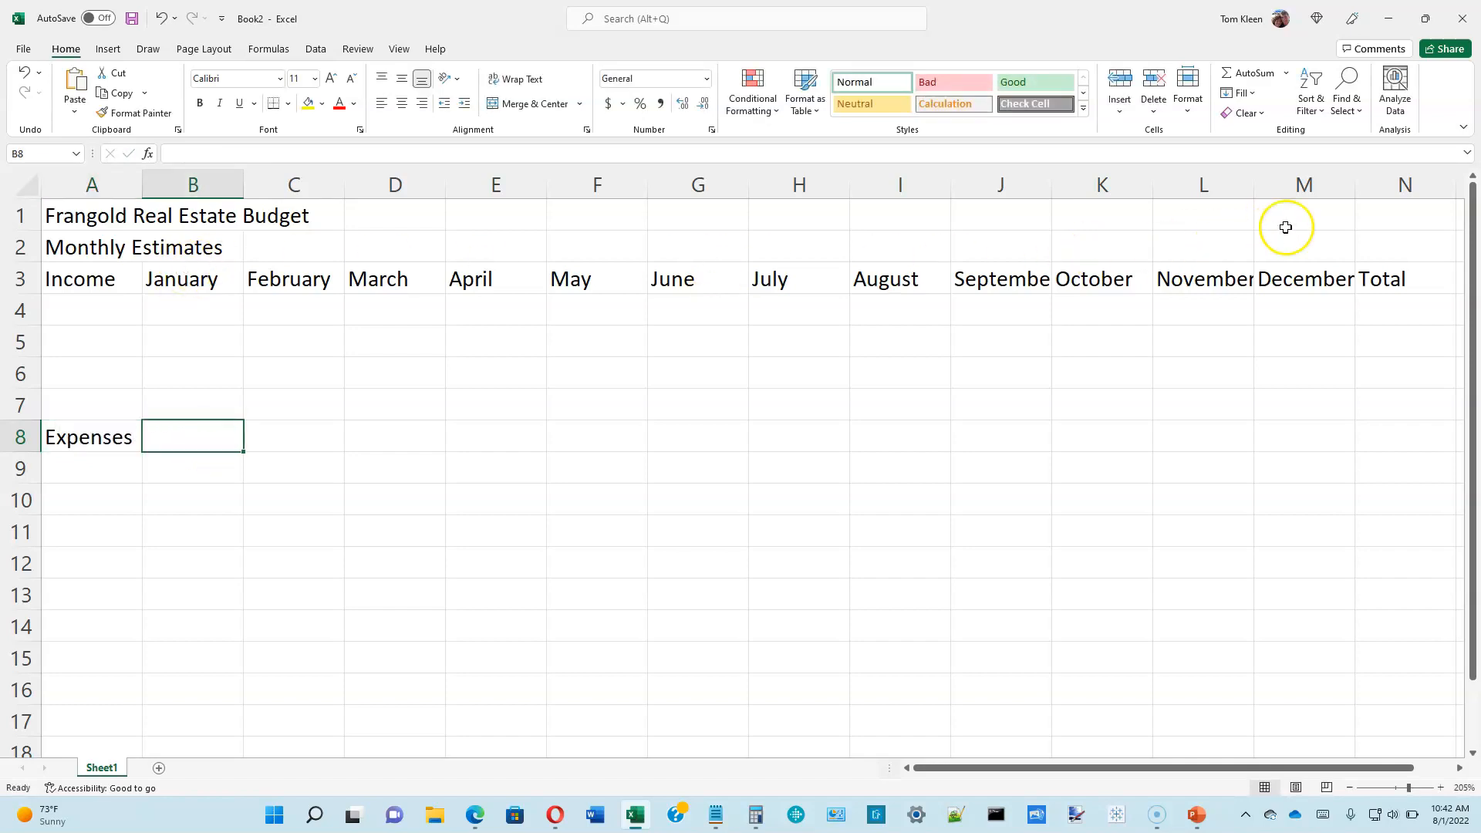
mouse_move(193, 277)
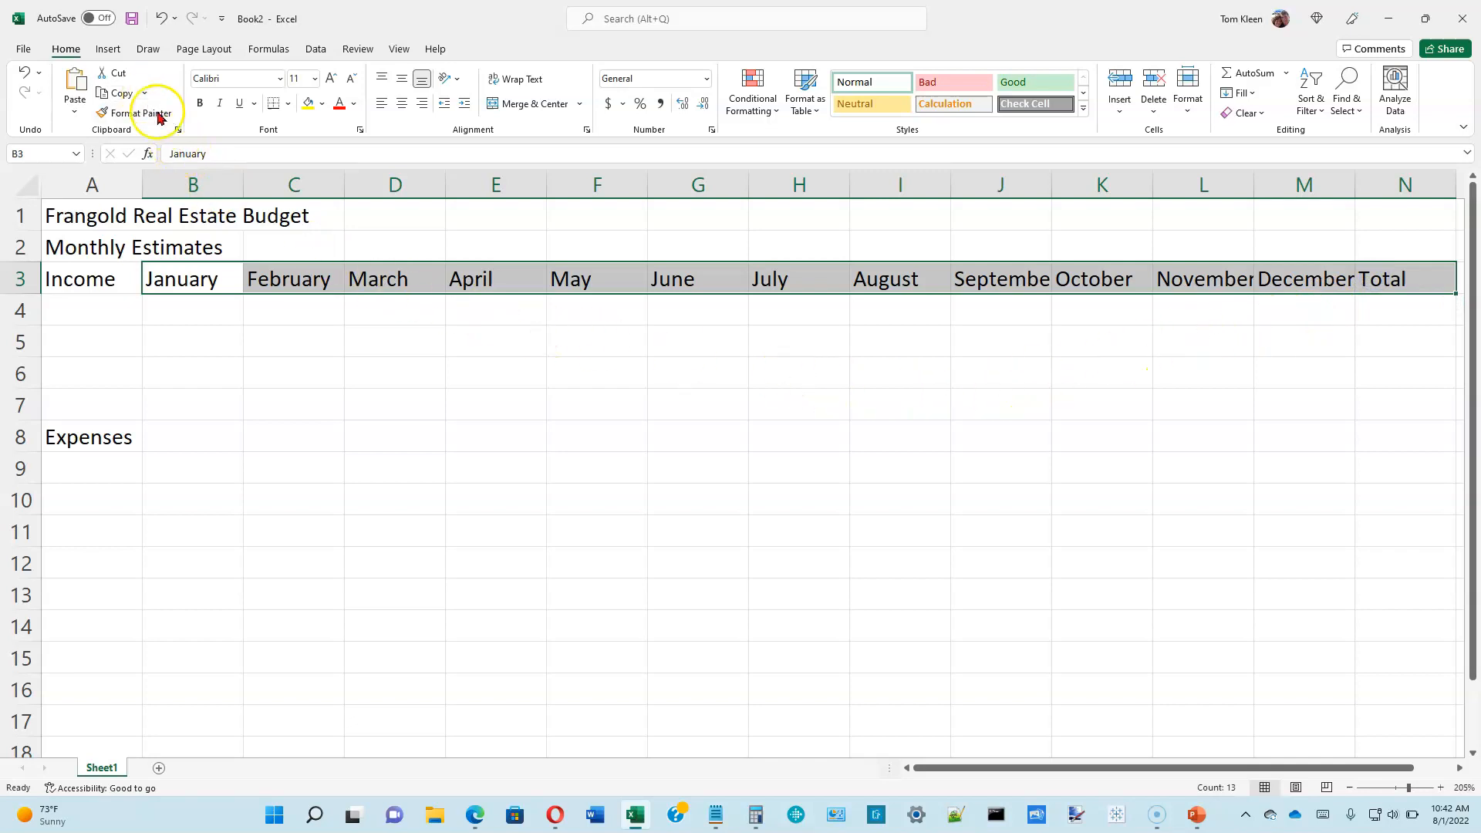
mouse_move(302, 277)
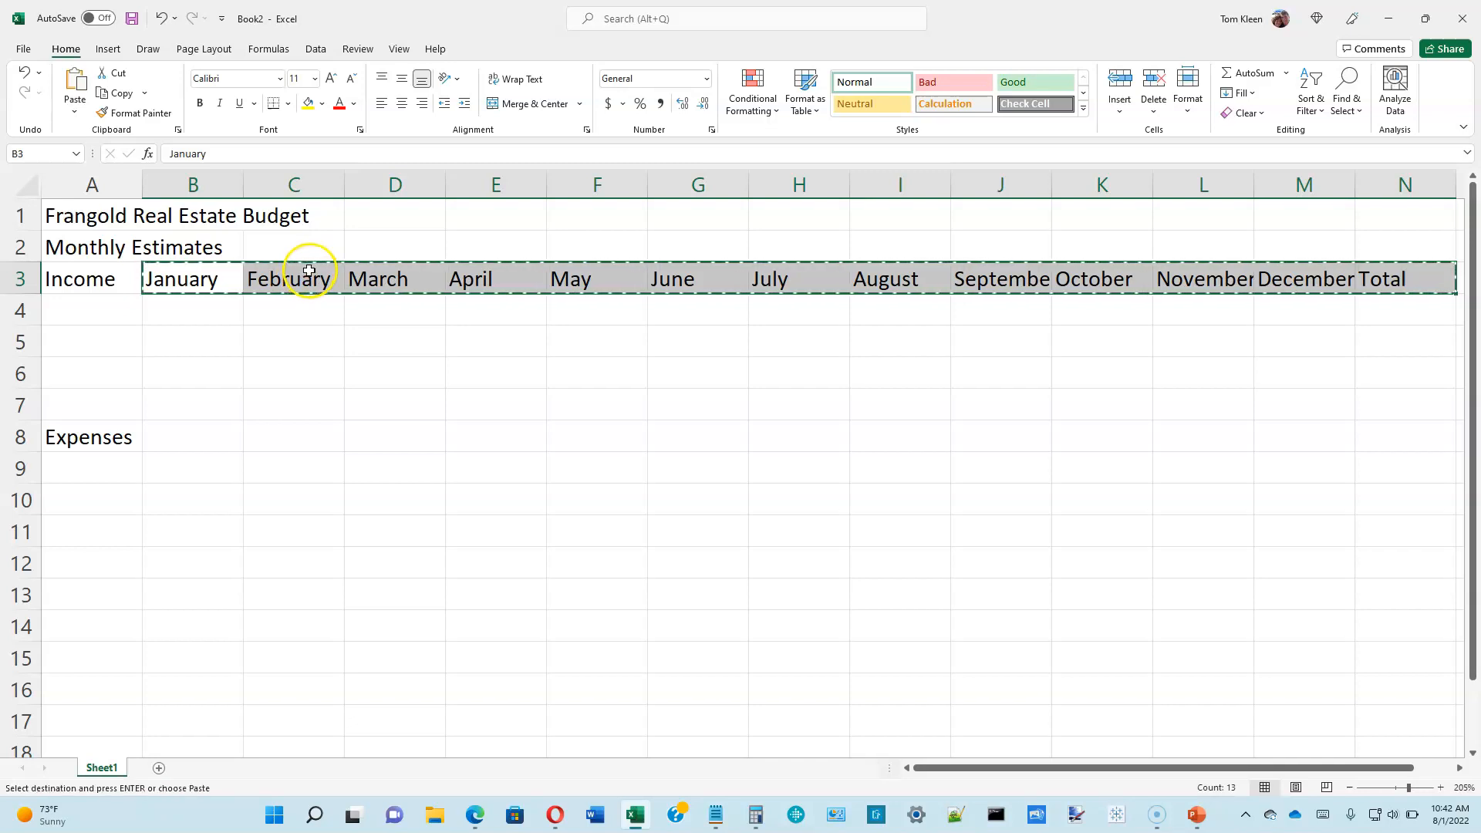
mouse_move(340, 416)
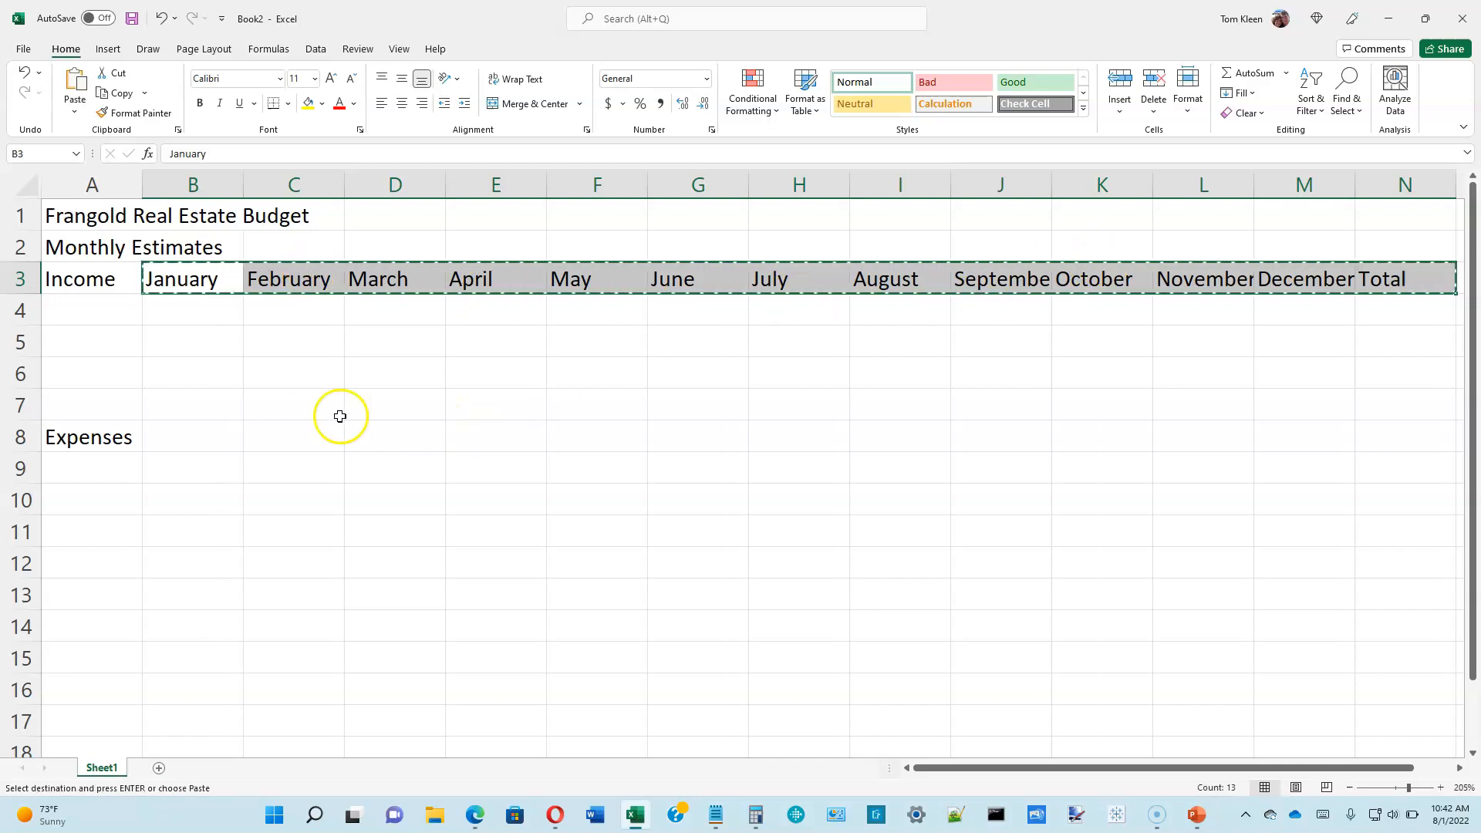
Paste the month and Total headings into row 8 from B8 and clear the copy marquee
click(193, 436)
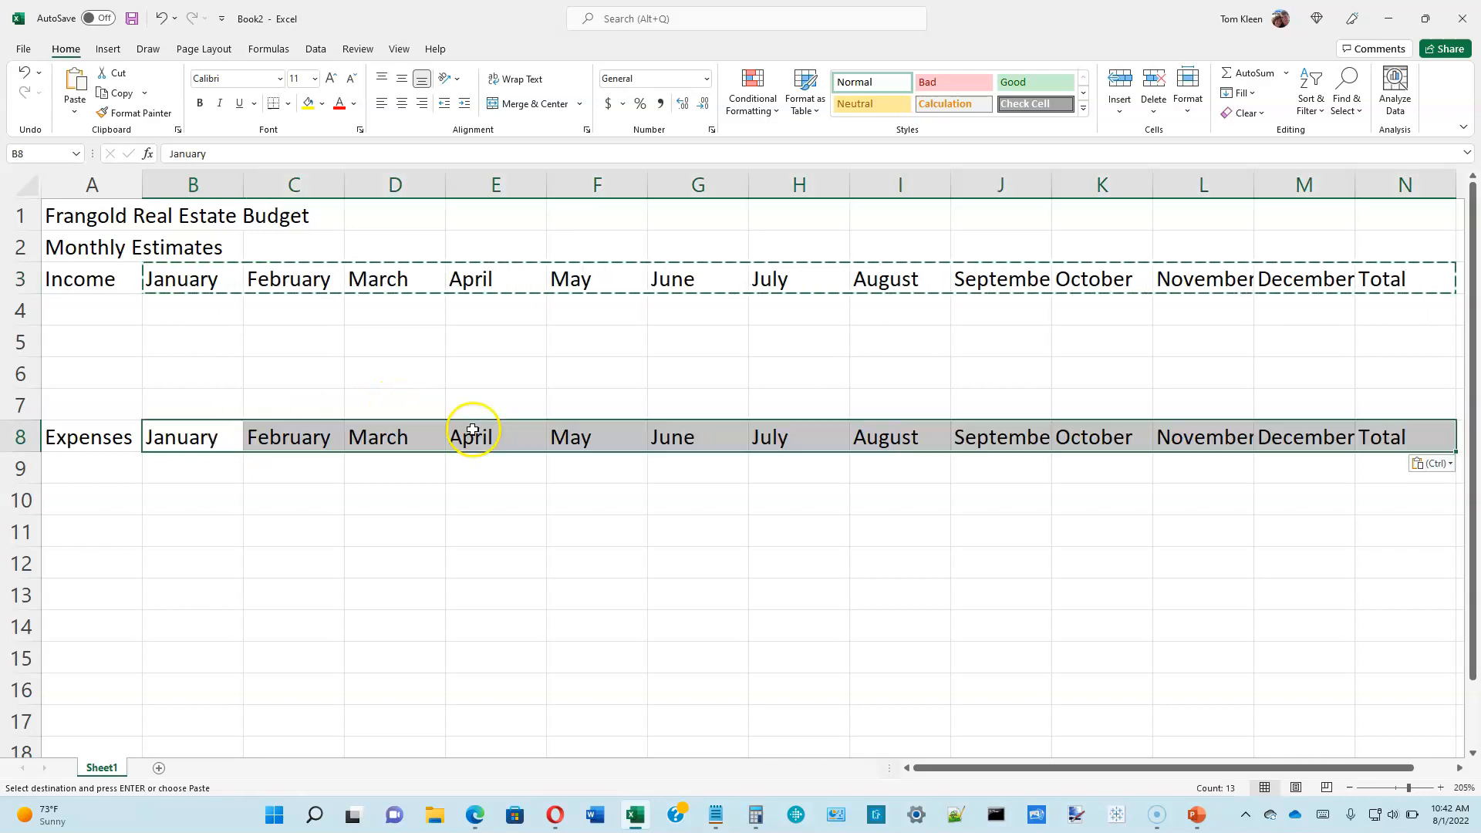
click(293, 310)
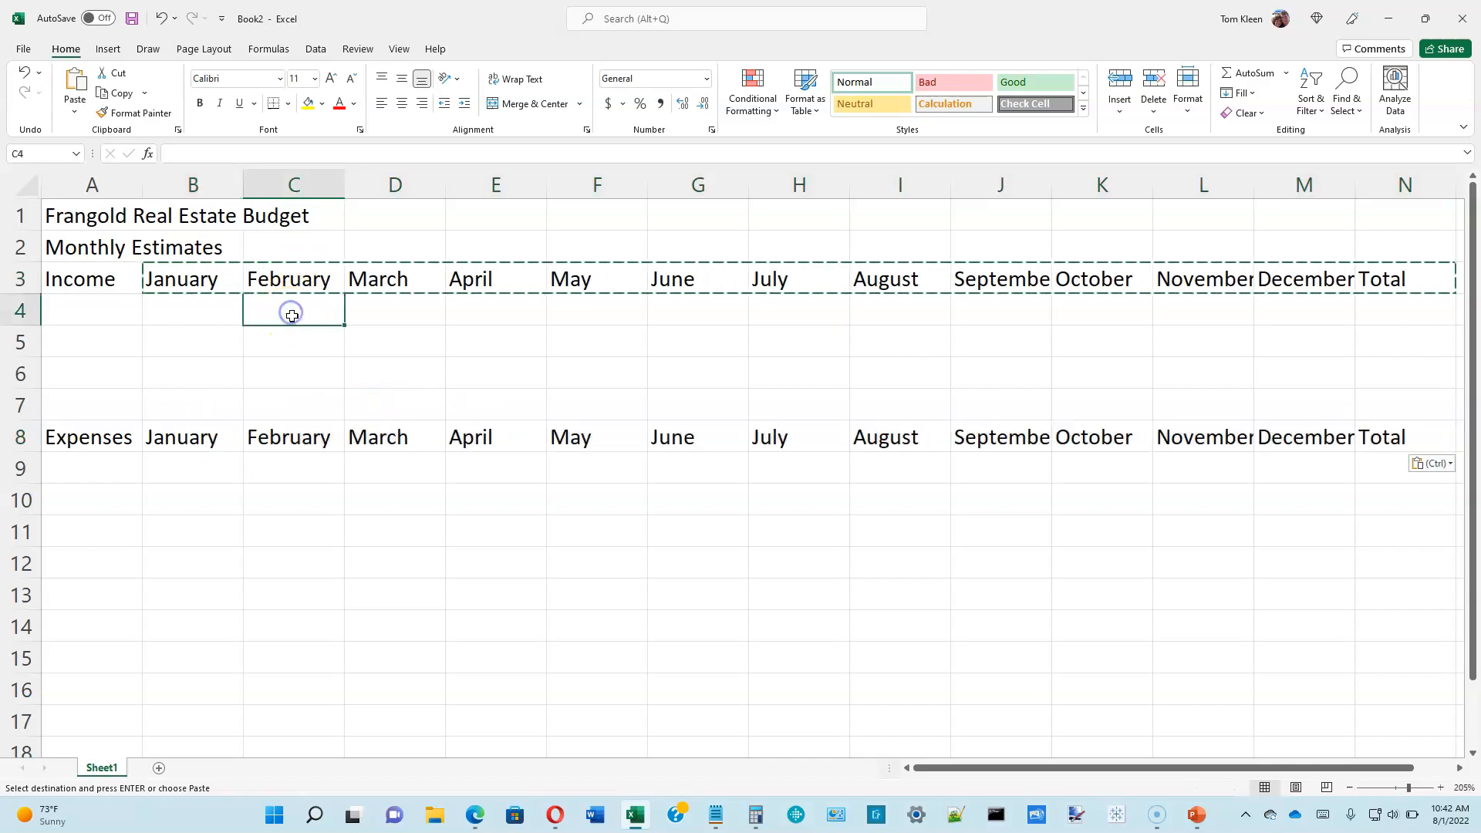
key(Escape)
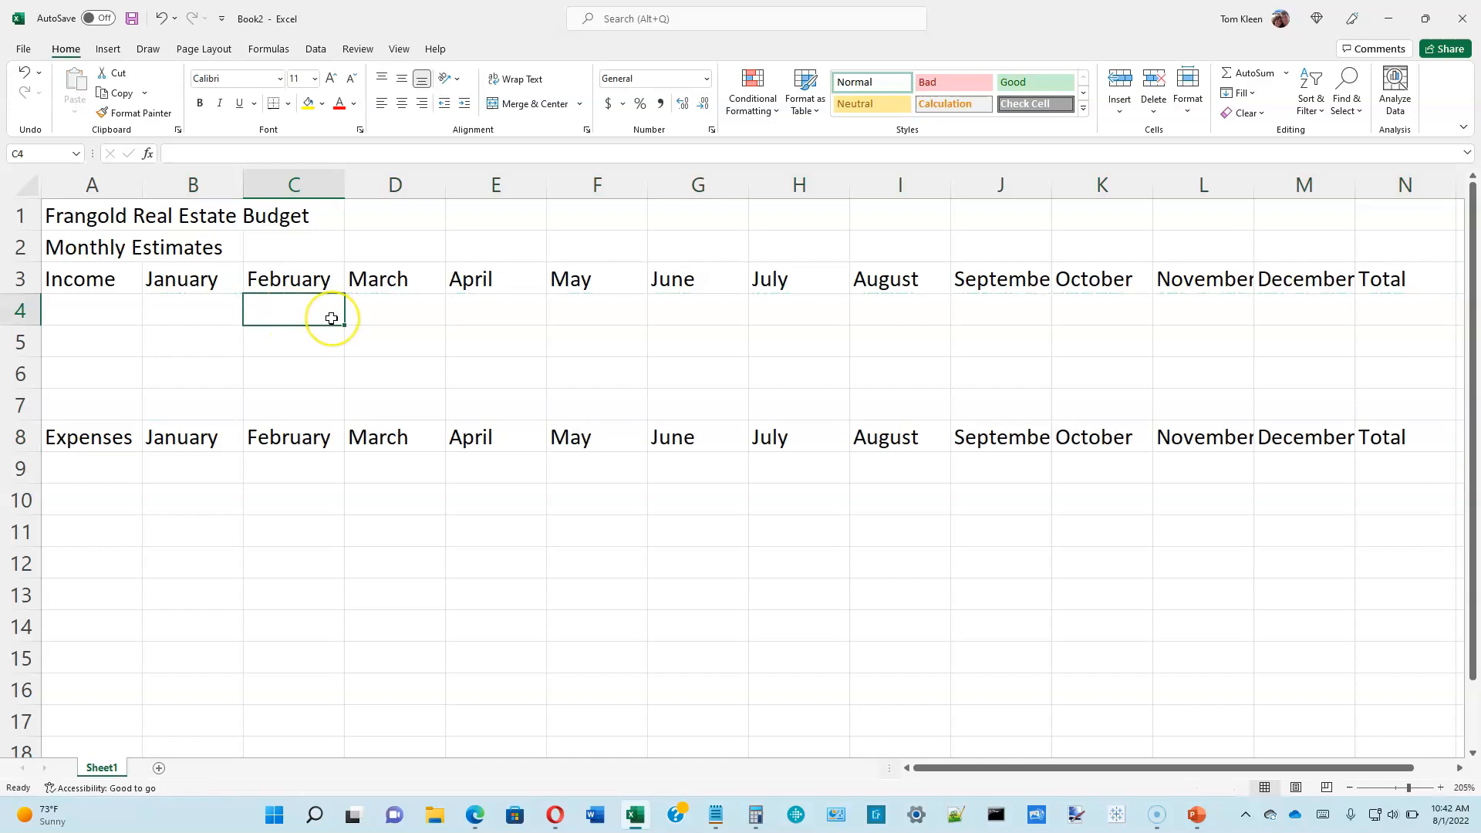
mouse_move(330, 319)
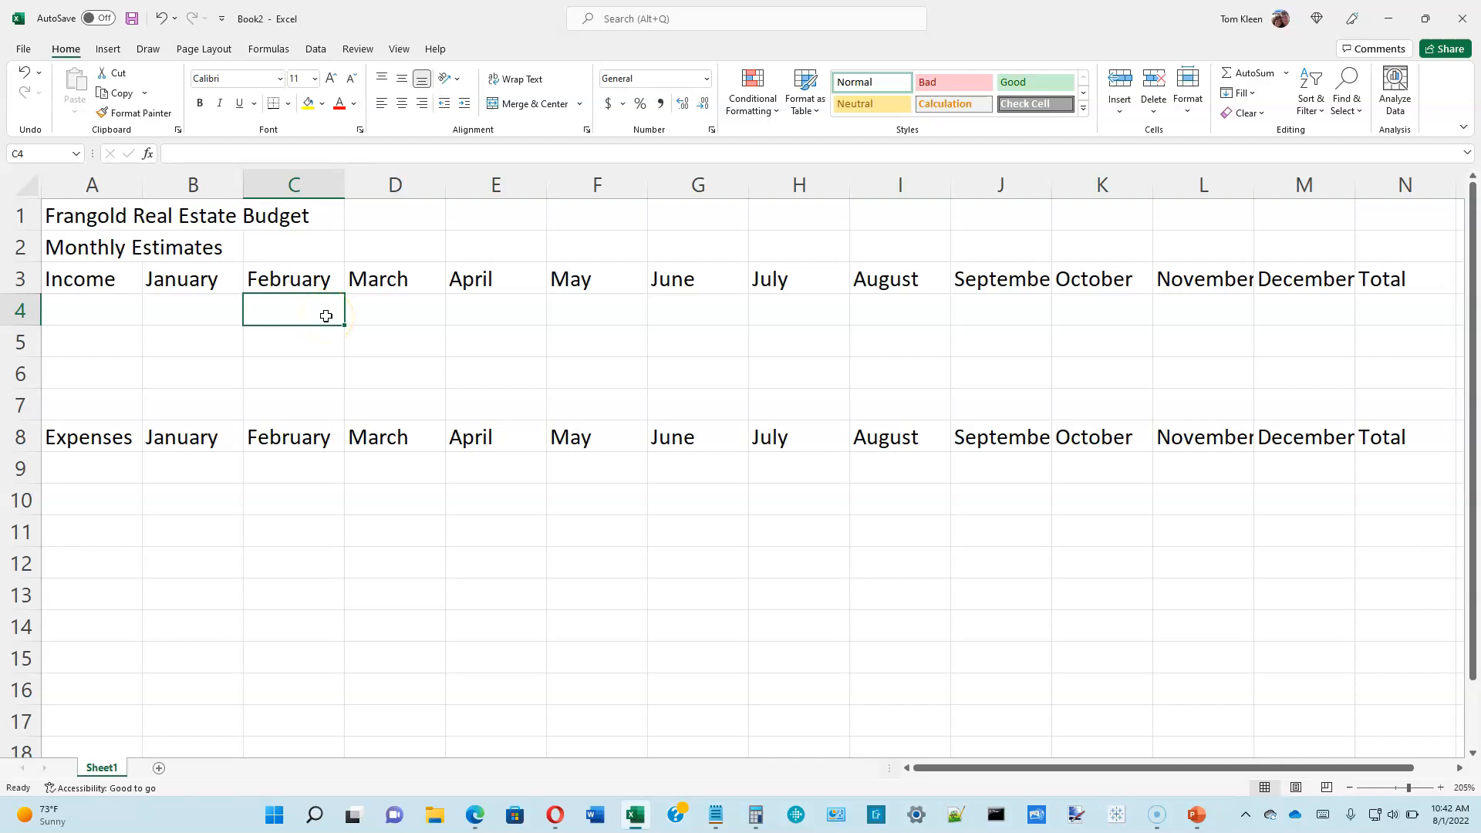
Add the income labels Commission in A4 and Interest below it
click(92, 315)
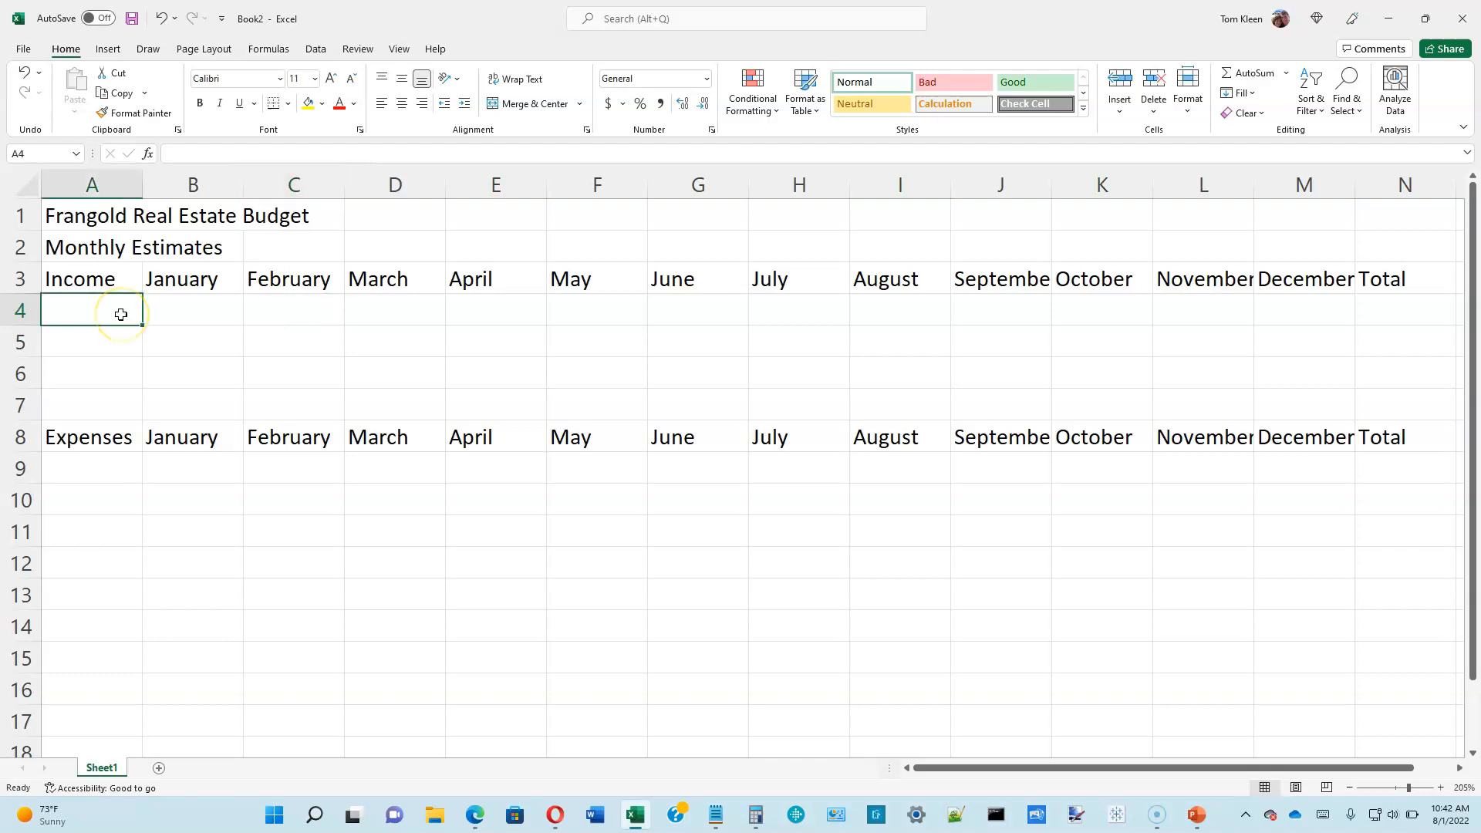
text(Commissio)
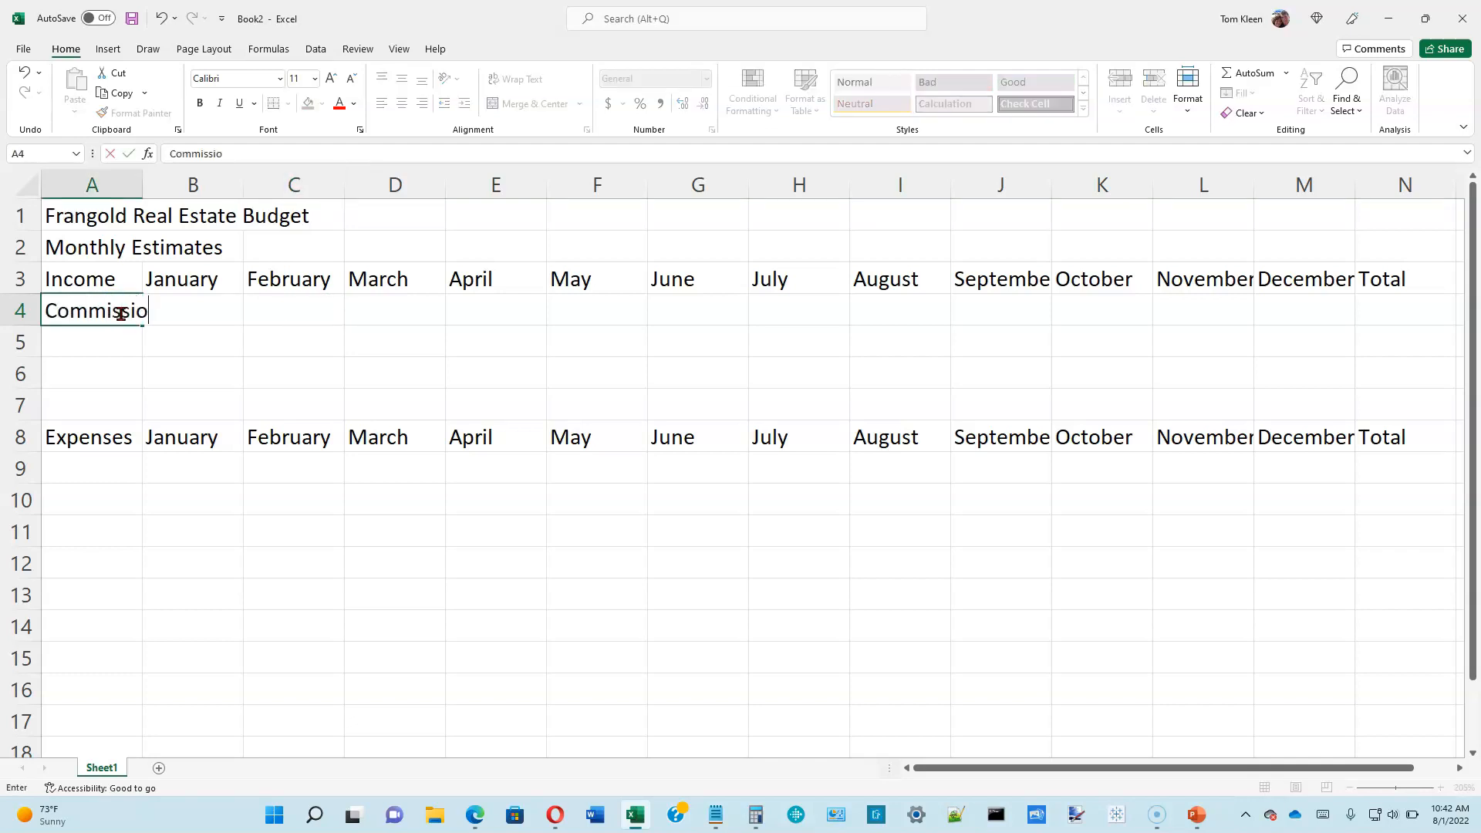
text(n)
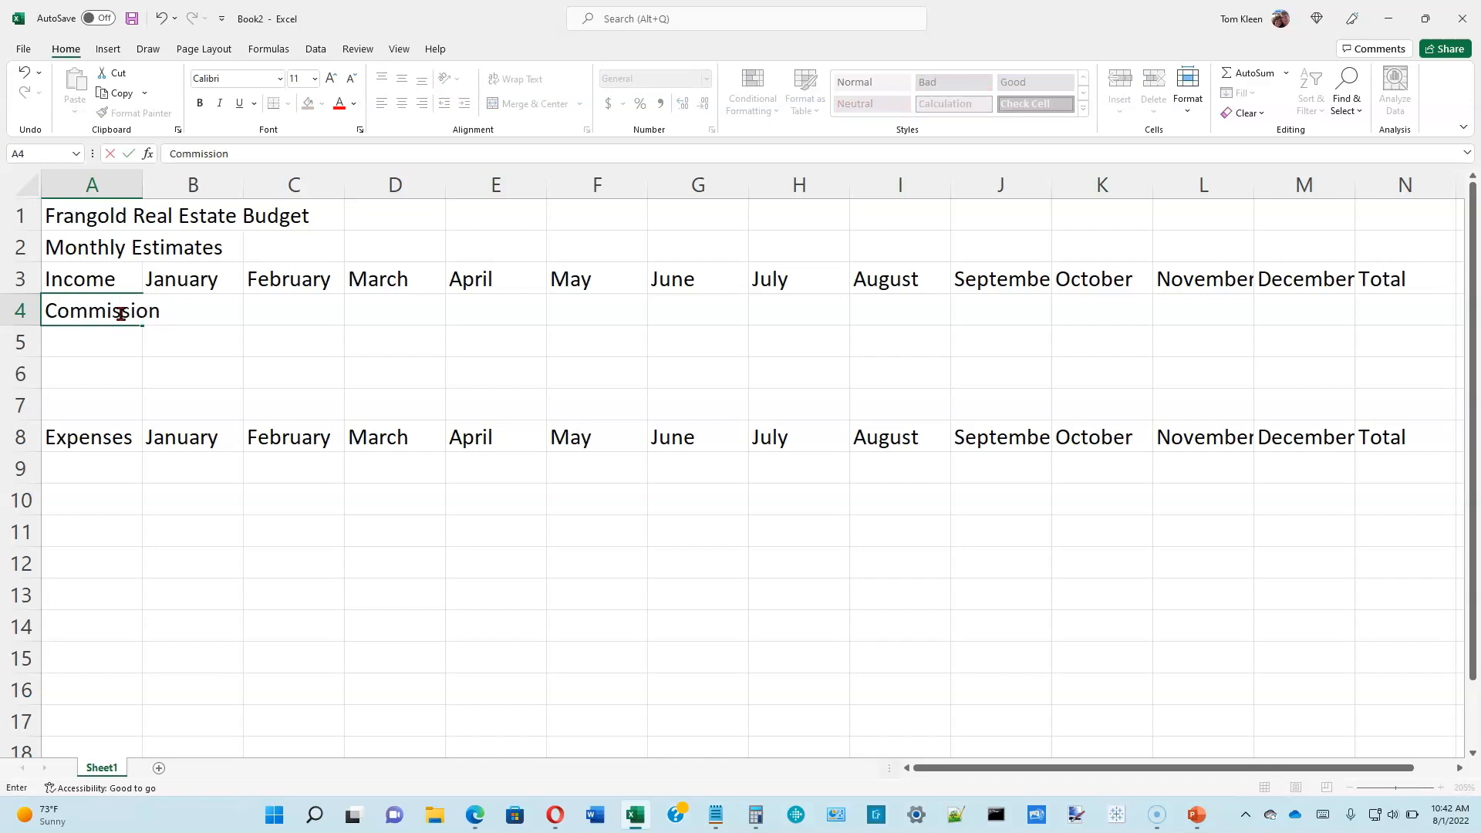
text(Interest)
click(91, 373)
text(Total)
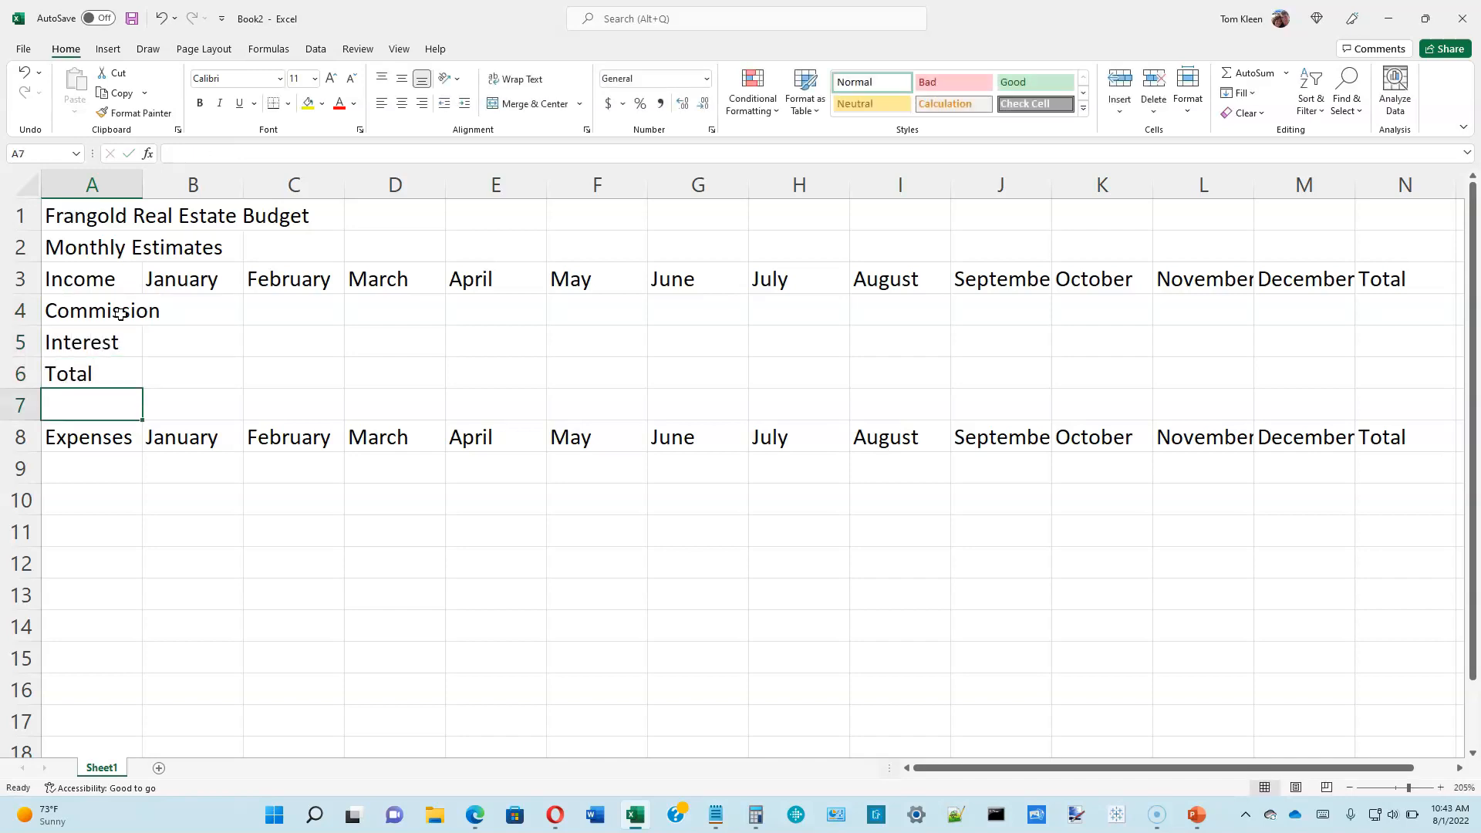
Add the Rent expense label in A9 and the Net label in A19
click(92, 436)
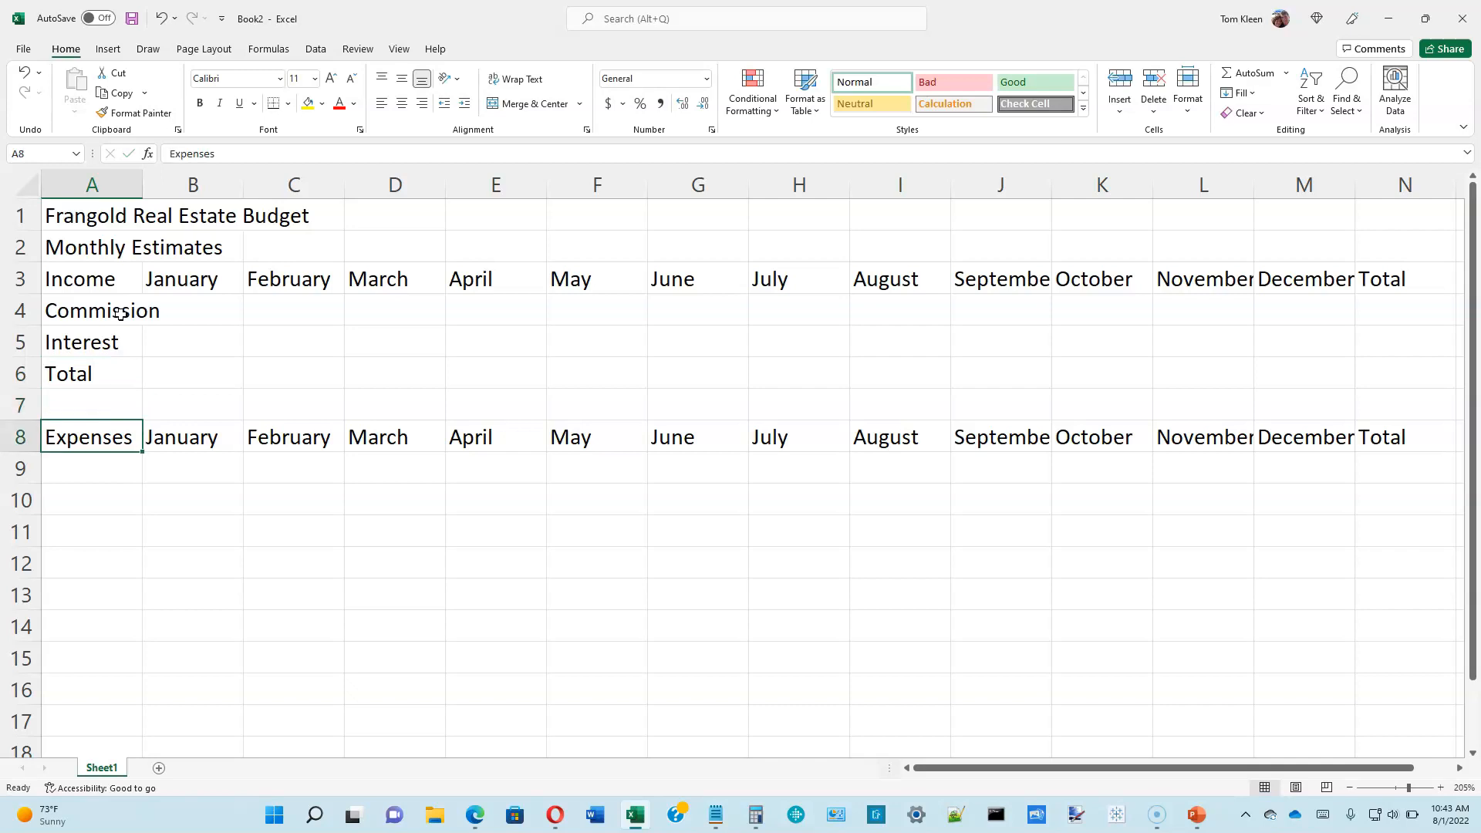
click(92, 468)
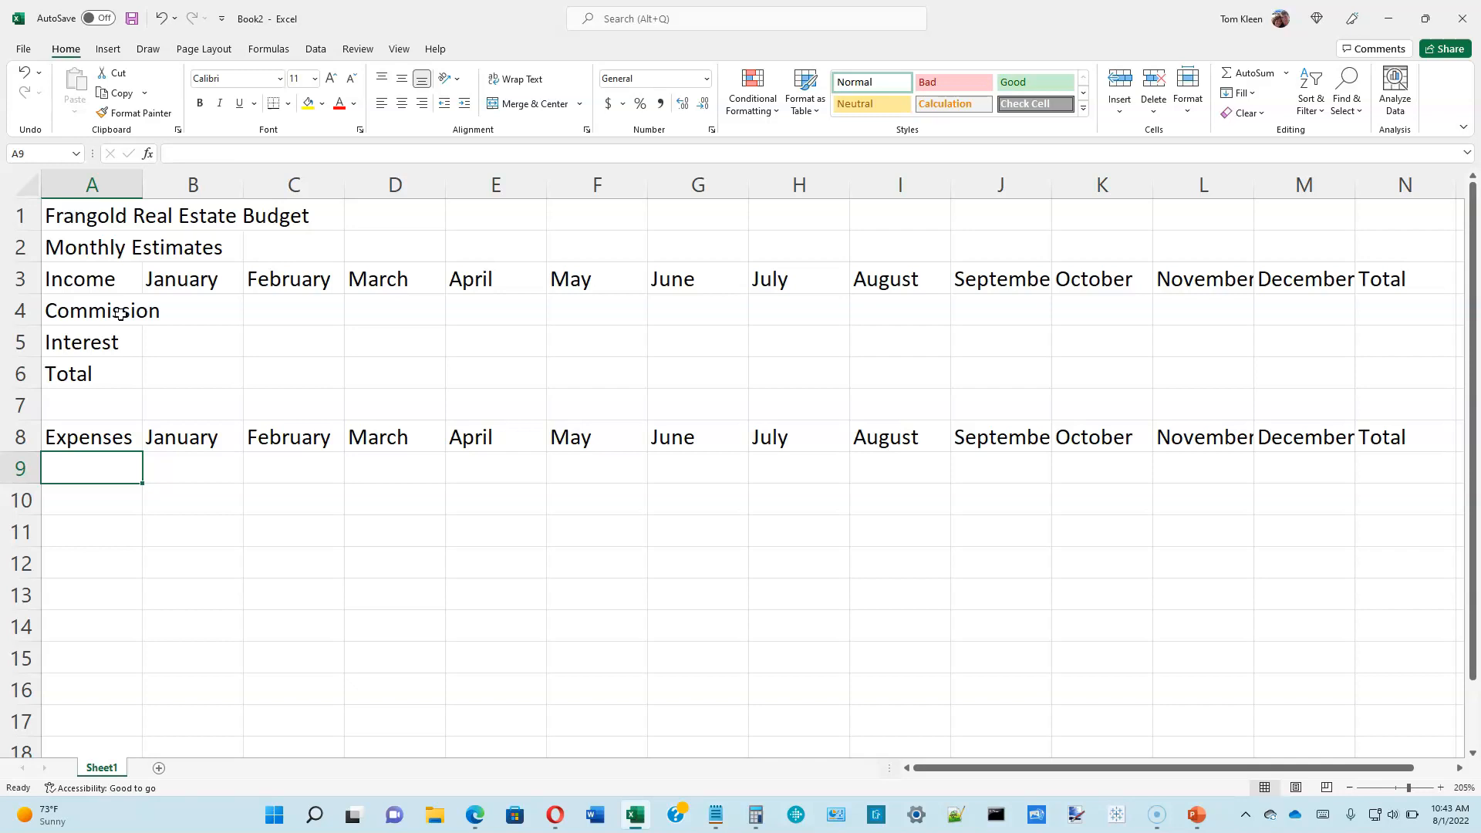
text(Rent)
click(92, 500)
text(Utilities)
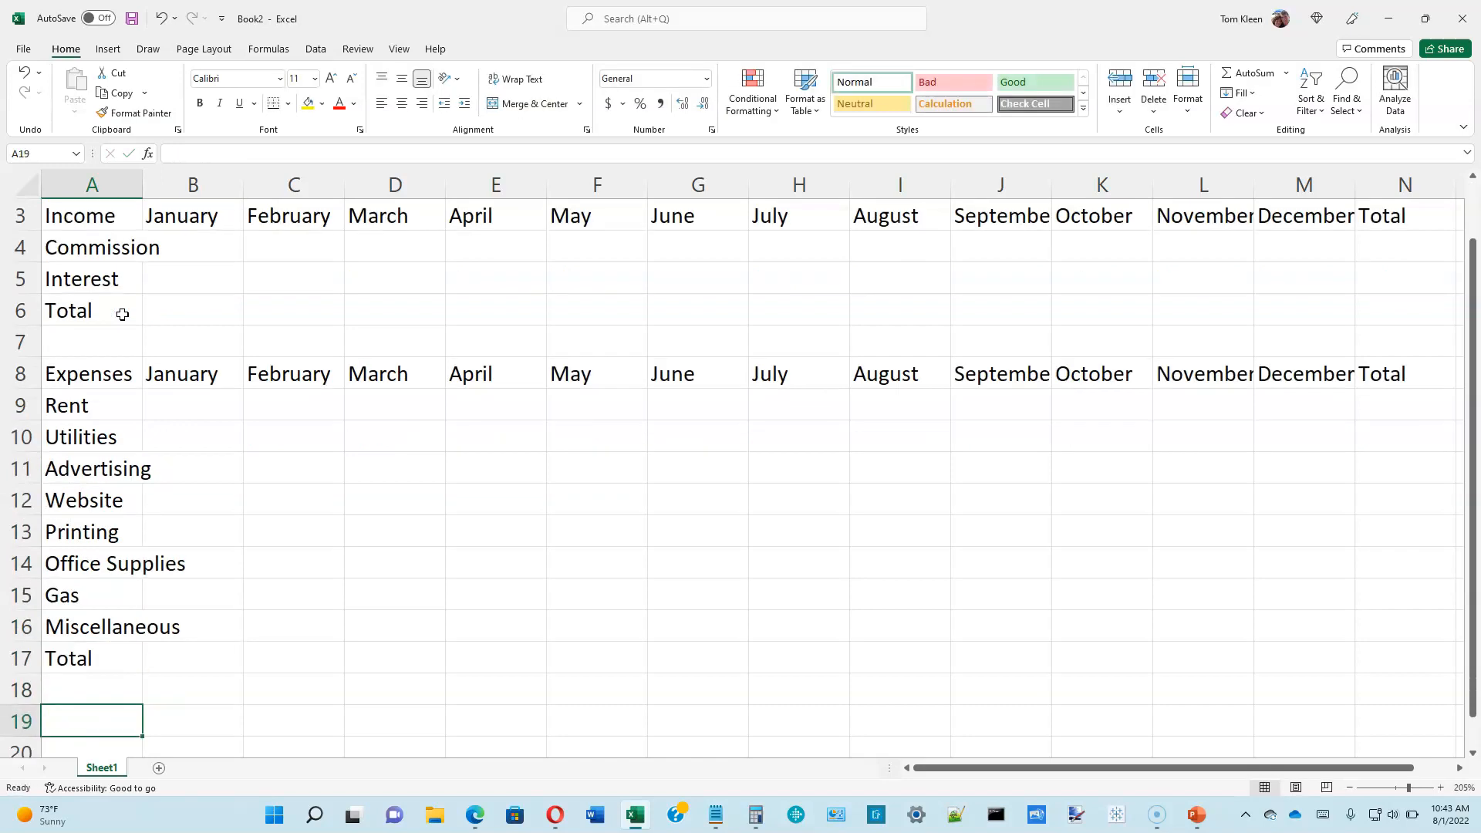
text(Net)
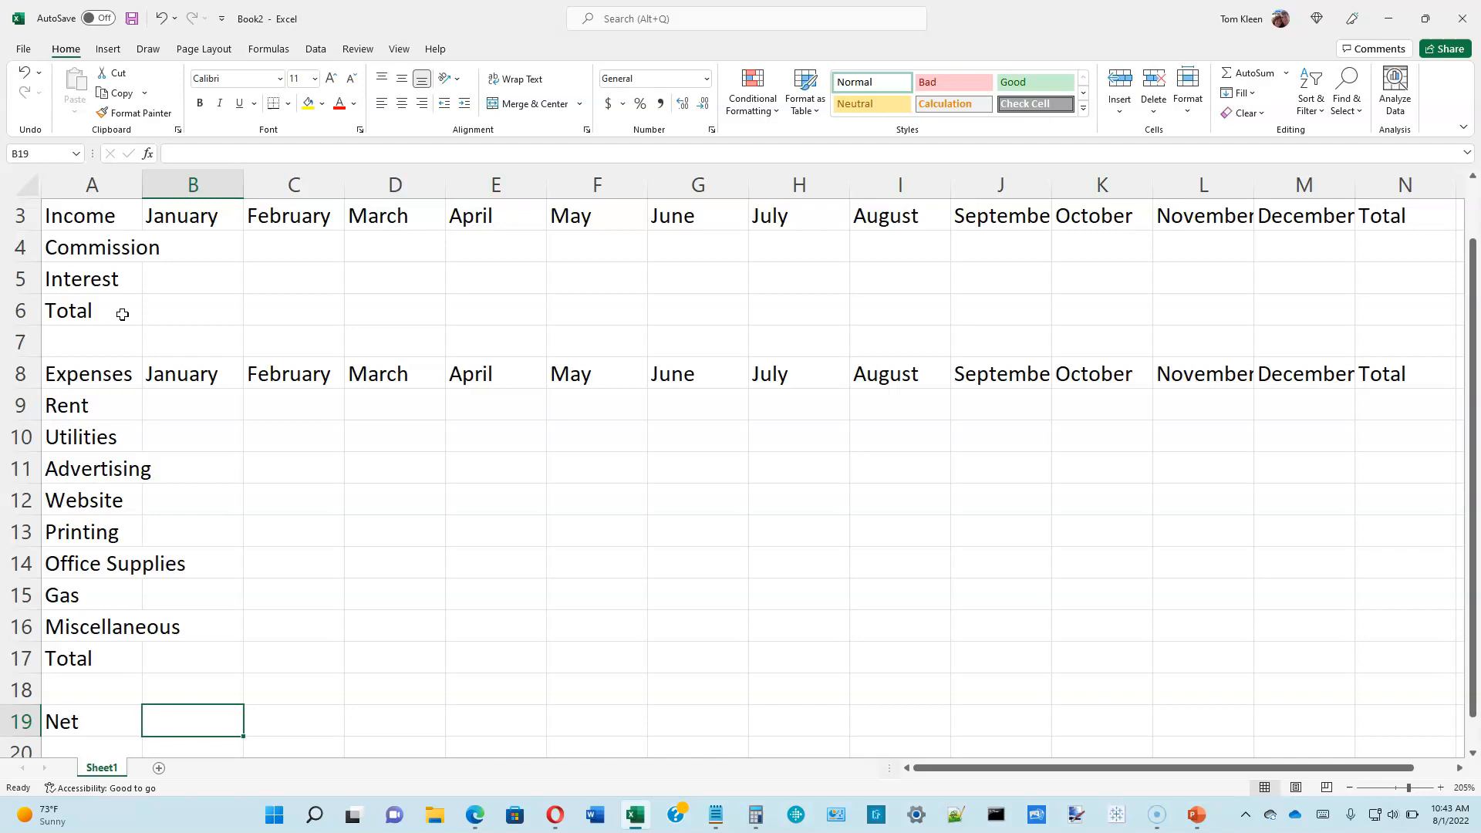
click(193, 247)
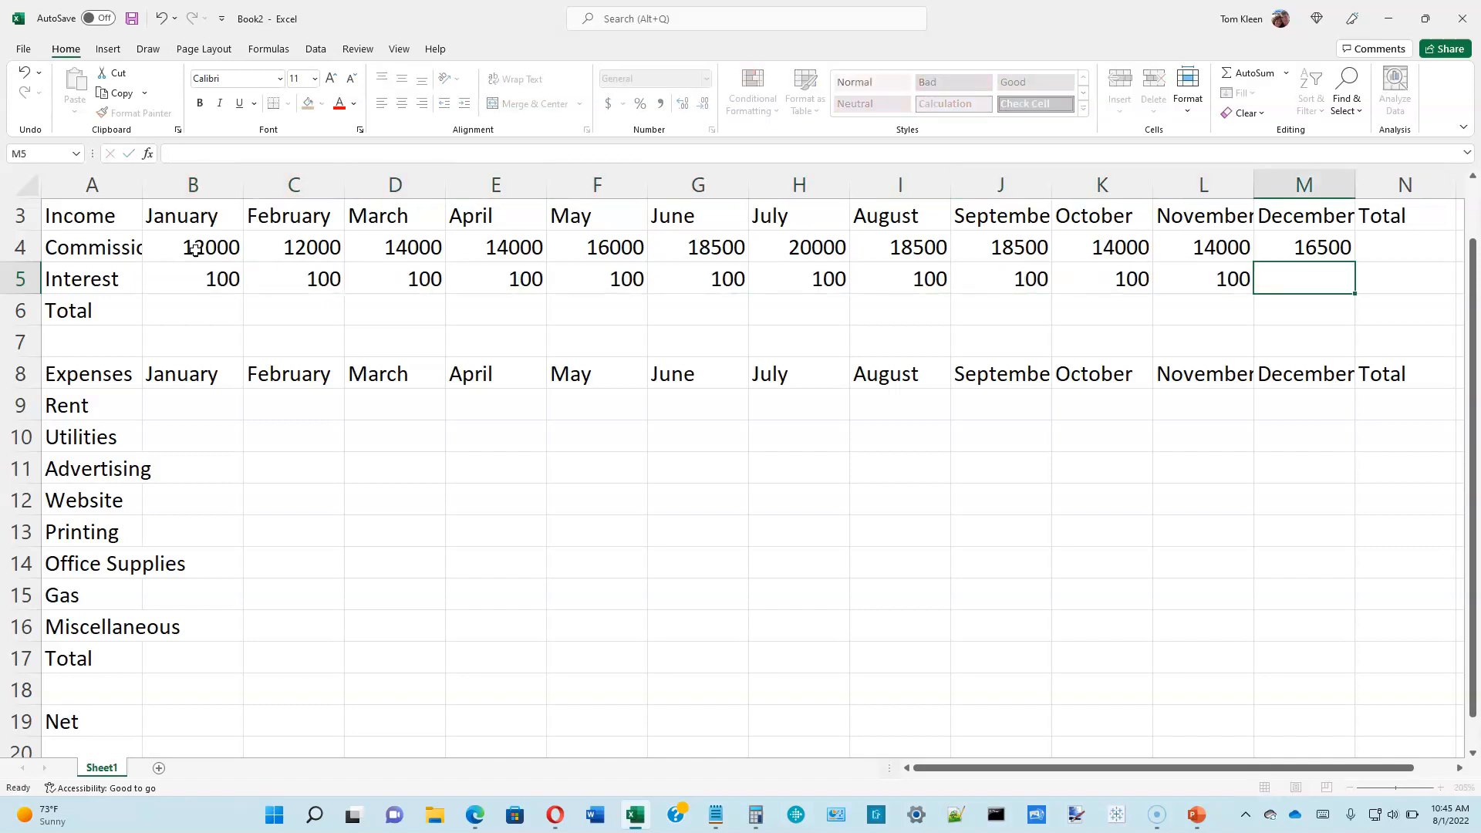
Begin typing the January Rent amount of 1500
text(1500)
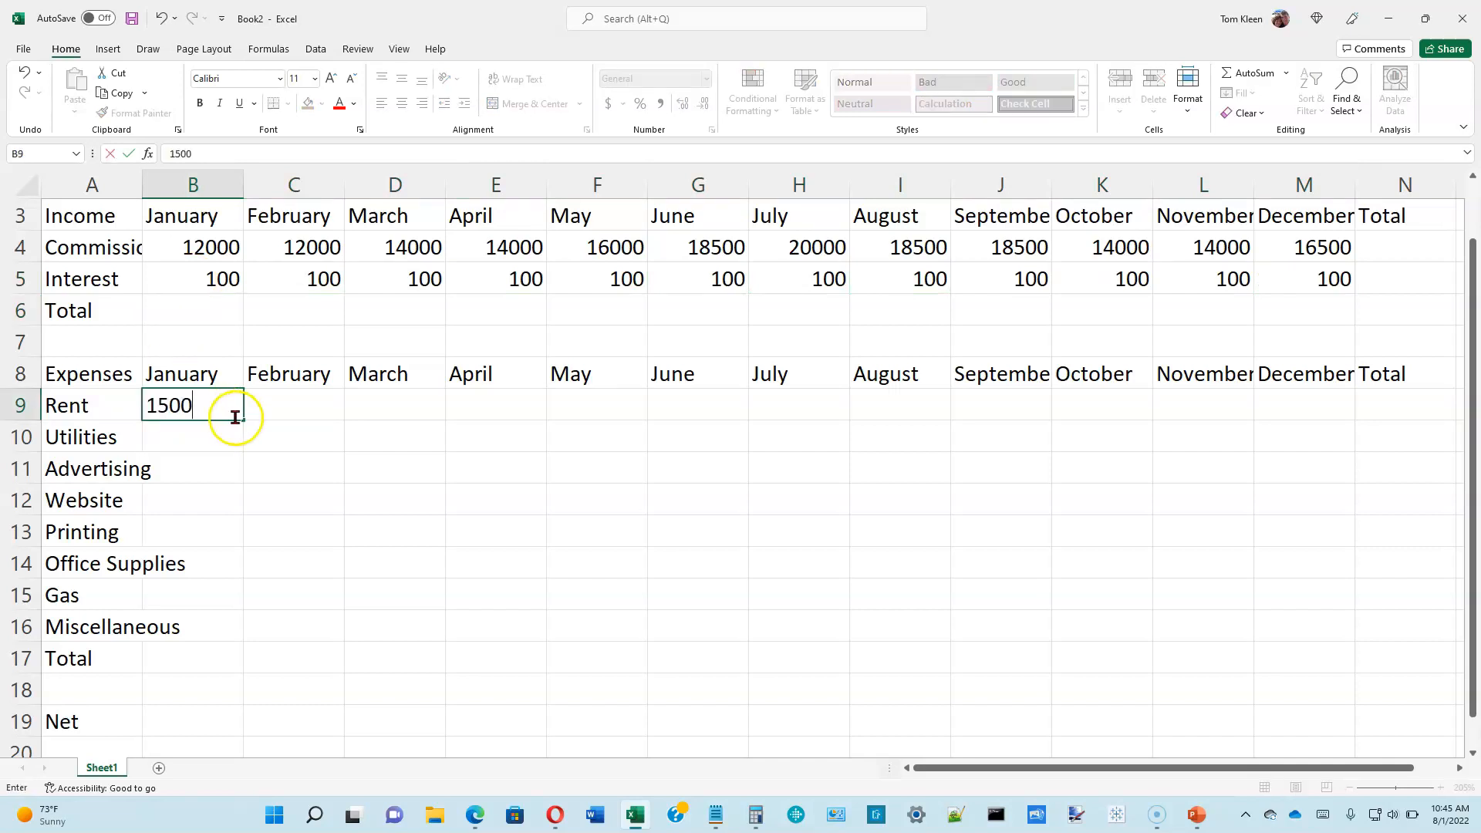
mouse_move(243, 419)
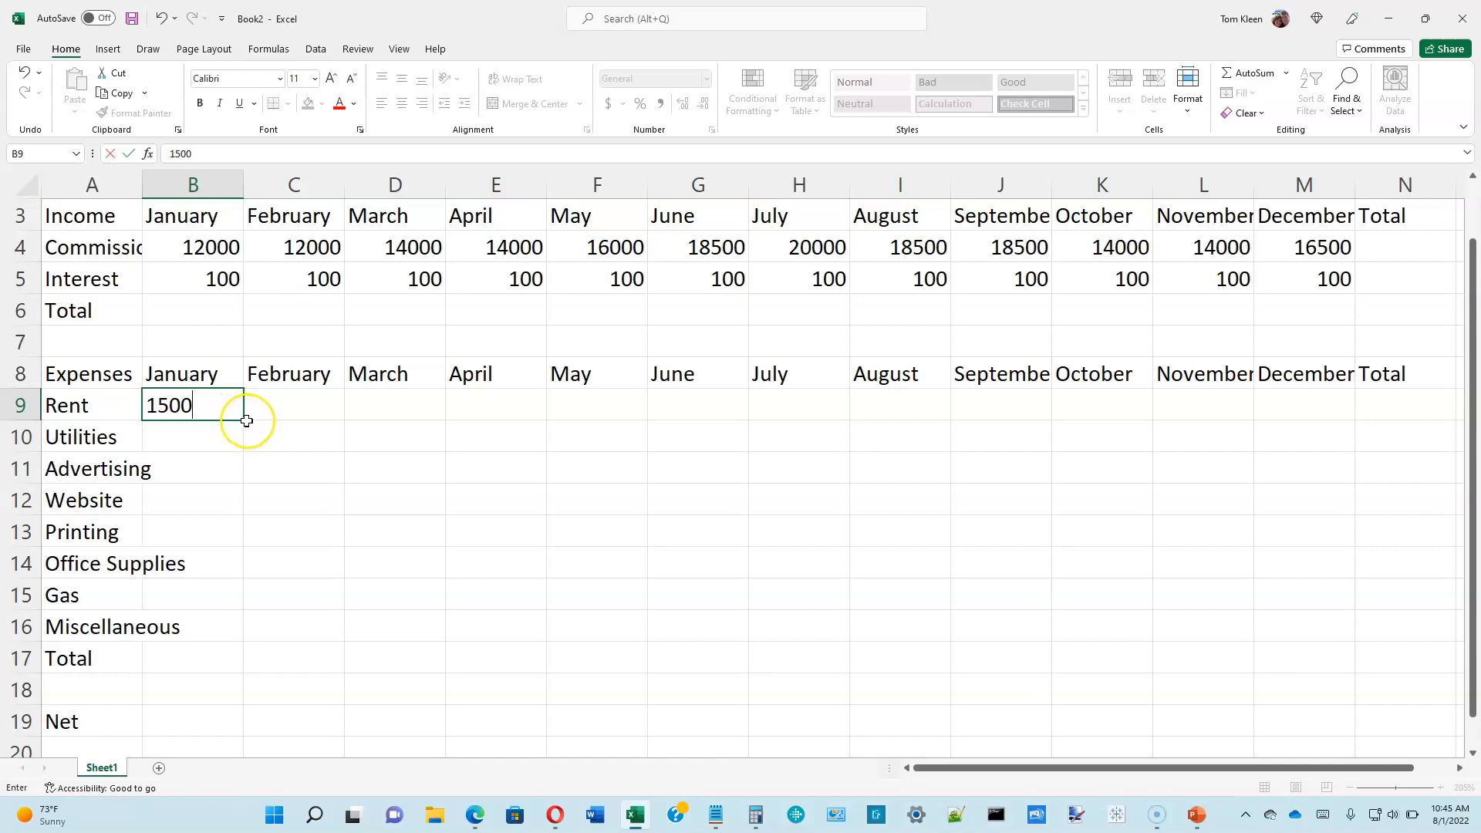
mouse_move(244, 418)
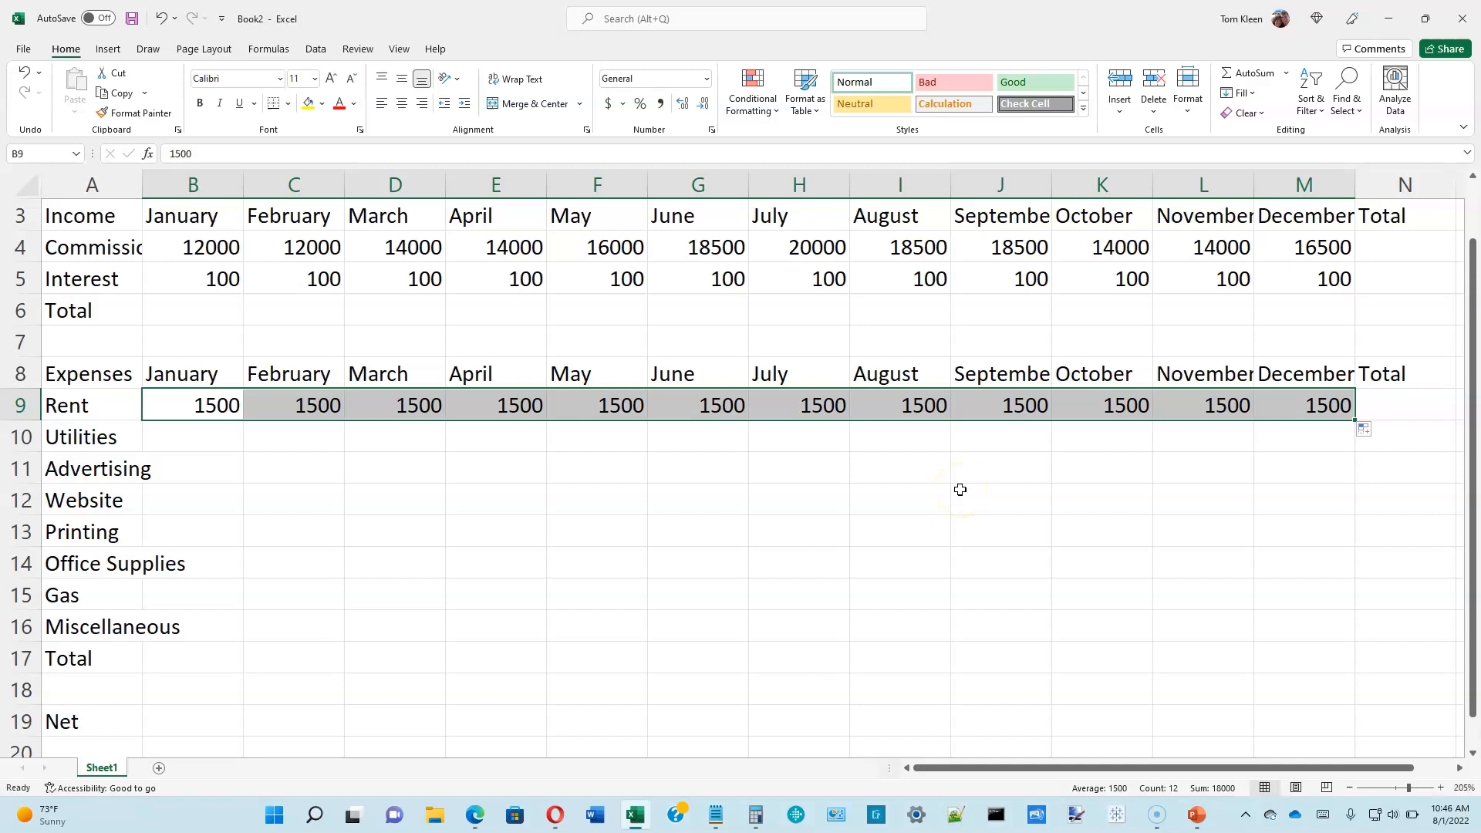
Select the January Utilities cell to begin entering its amount
click(192, 435)
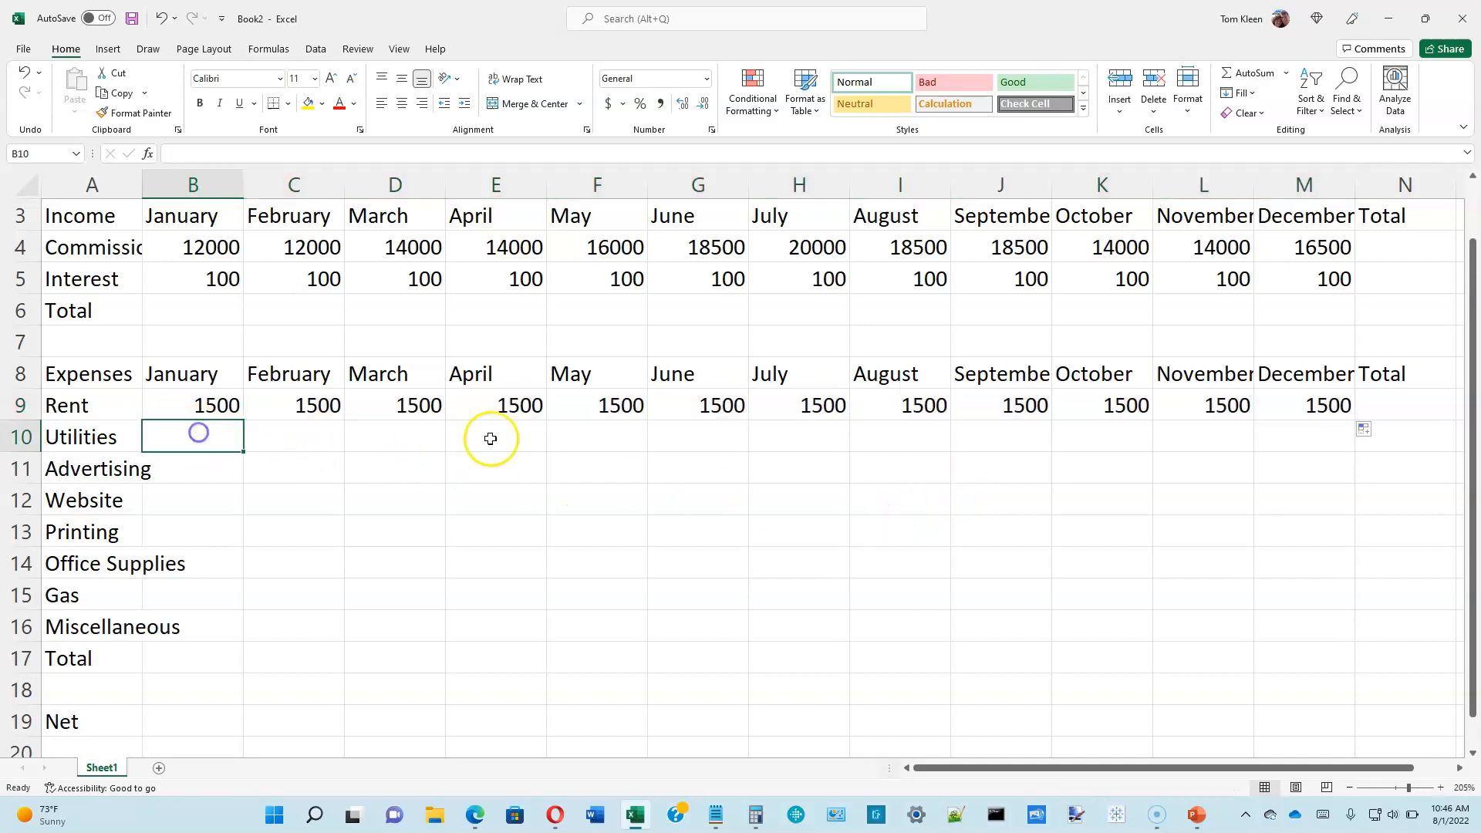
Enter January expenses 325, 400, 0, 200, 200, 100 and 250 for Utilities through Miscellaneous
text(325)
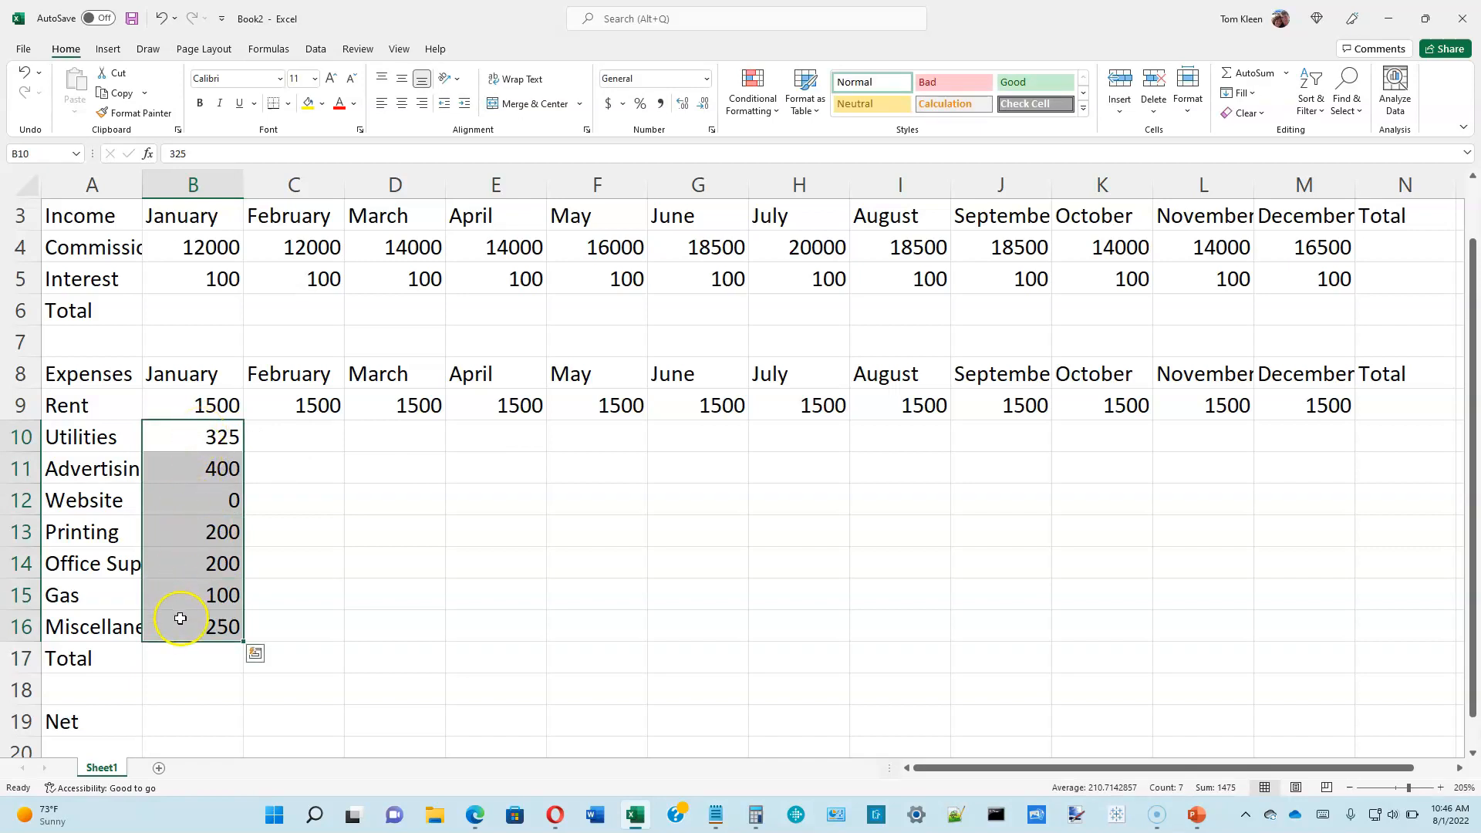
mouse_move(239, 638)
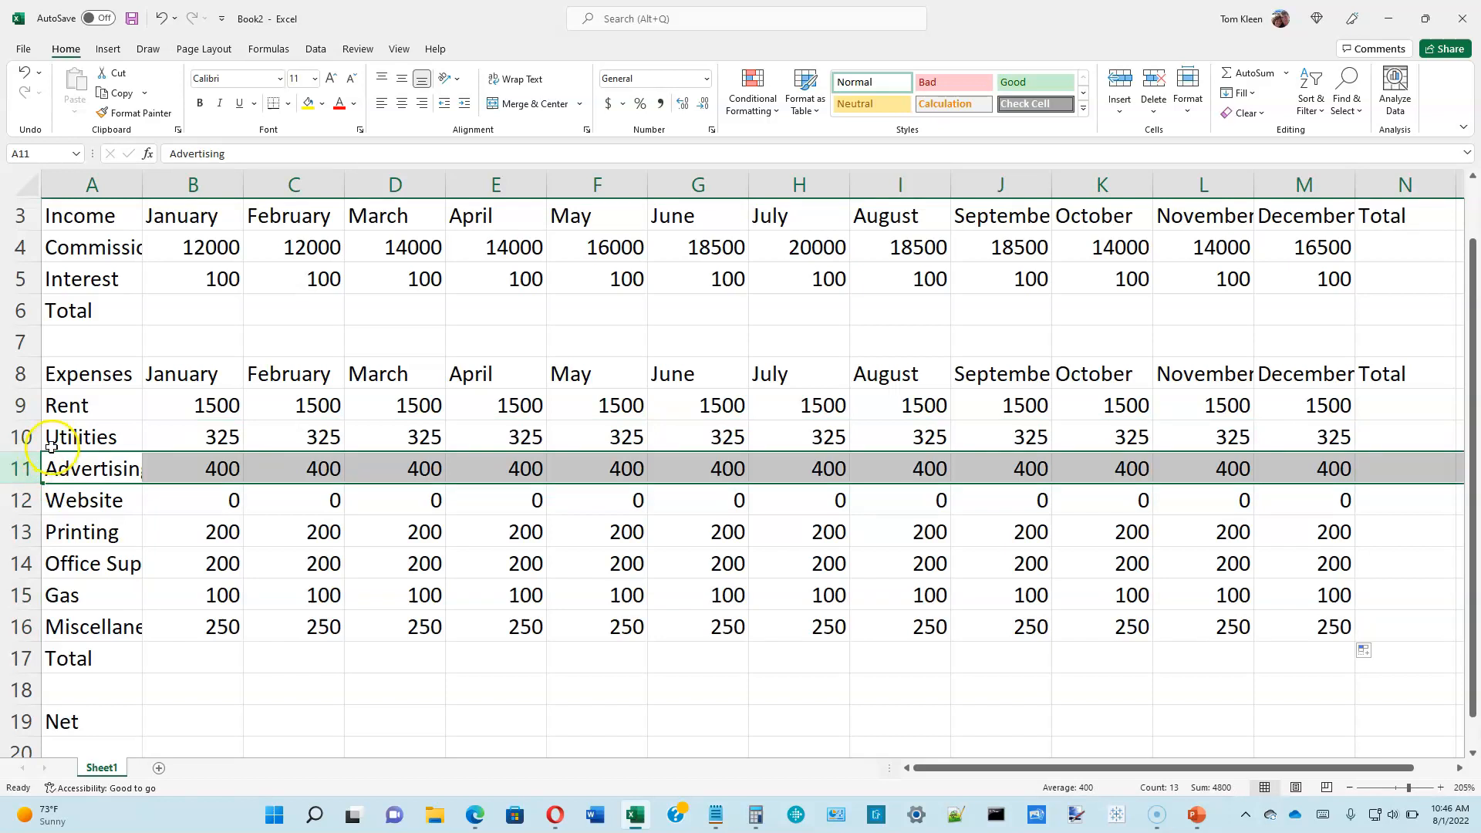
Review the expense rows and pick H12, July's Website cost, to set it to 500
click(81, 436)
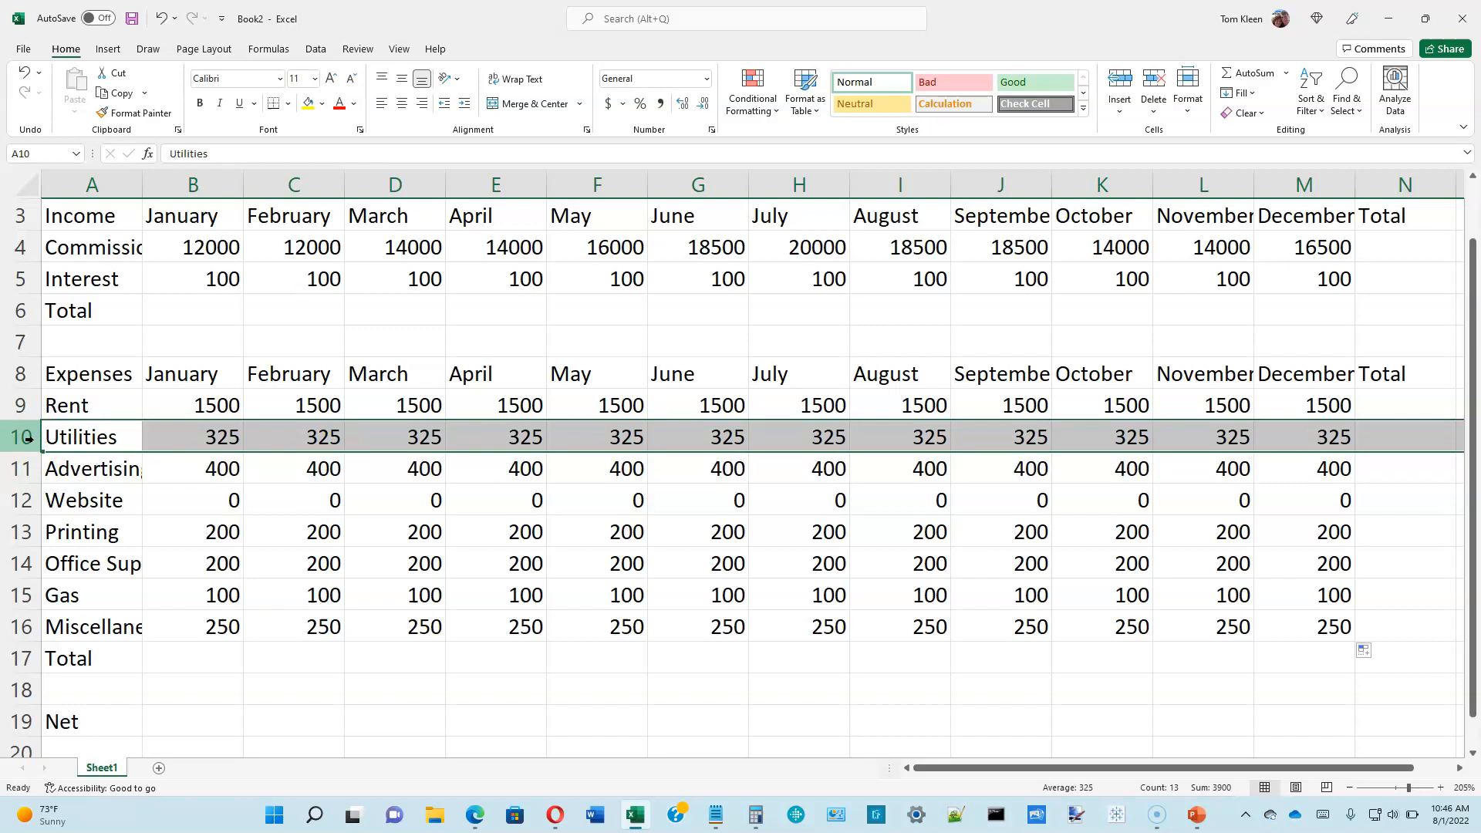
mouse_move(77, 471)
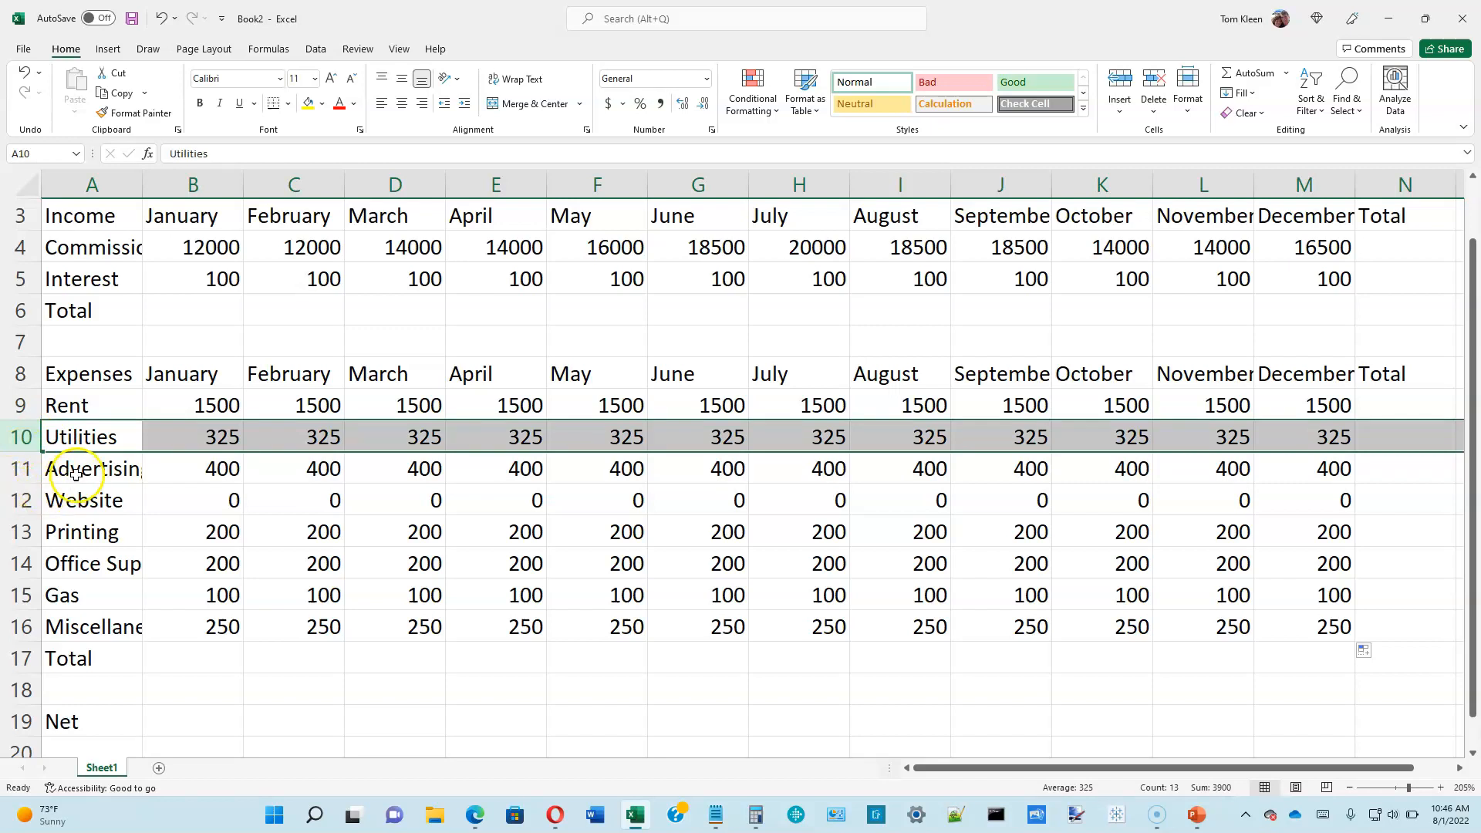
click(83, 500)
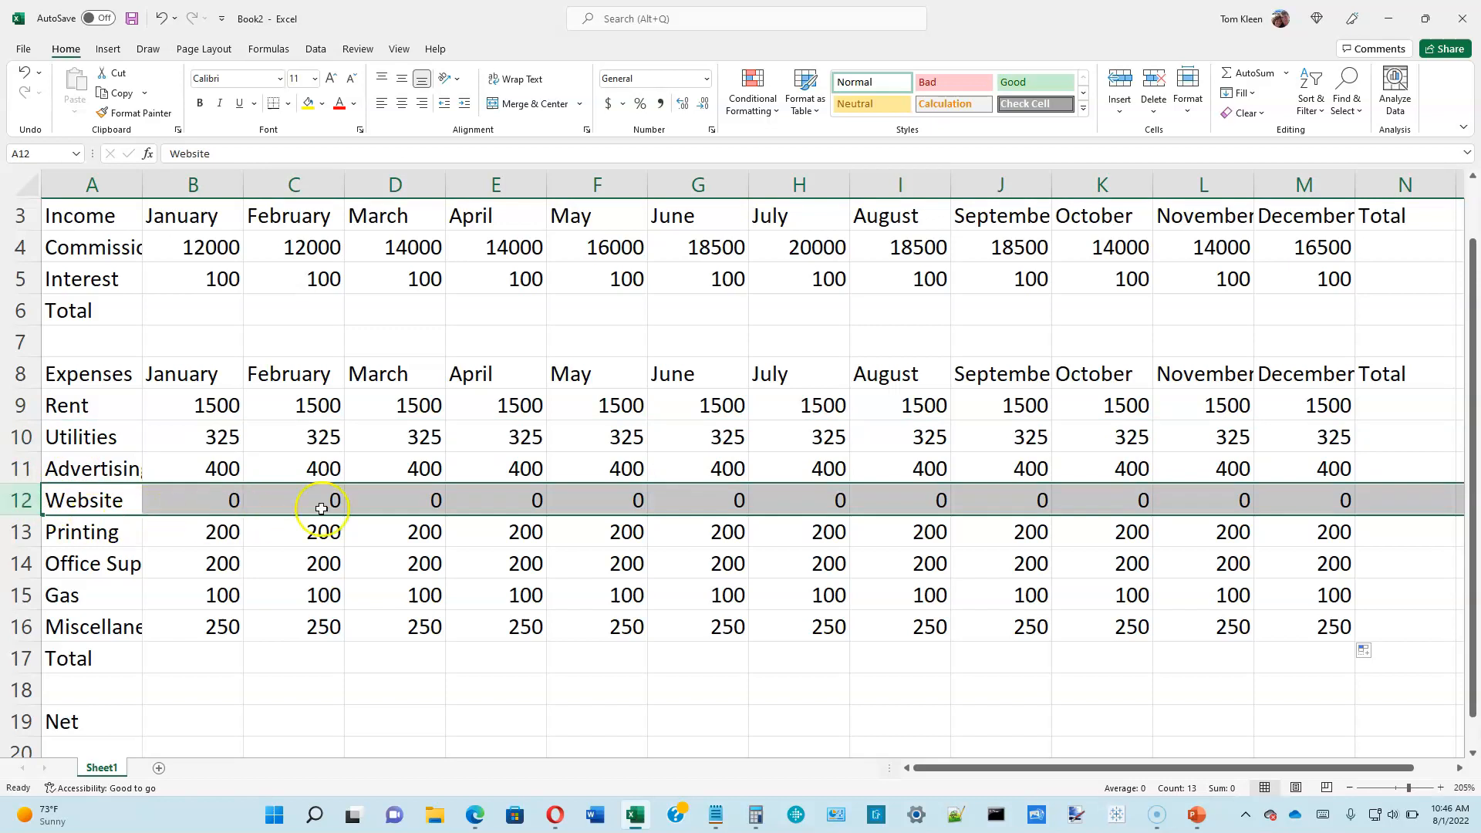
click(798, 499)
text(500)
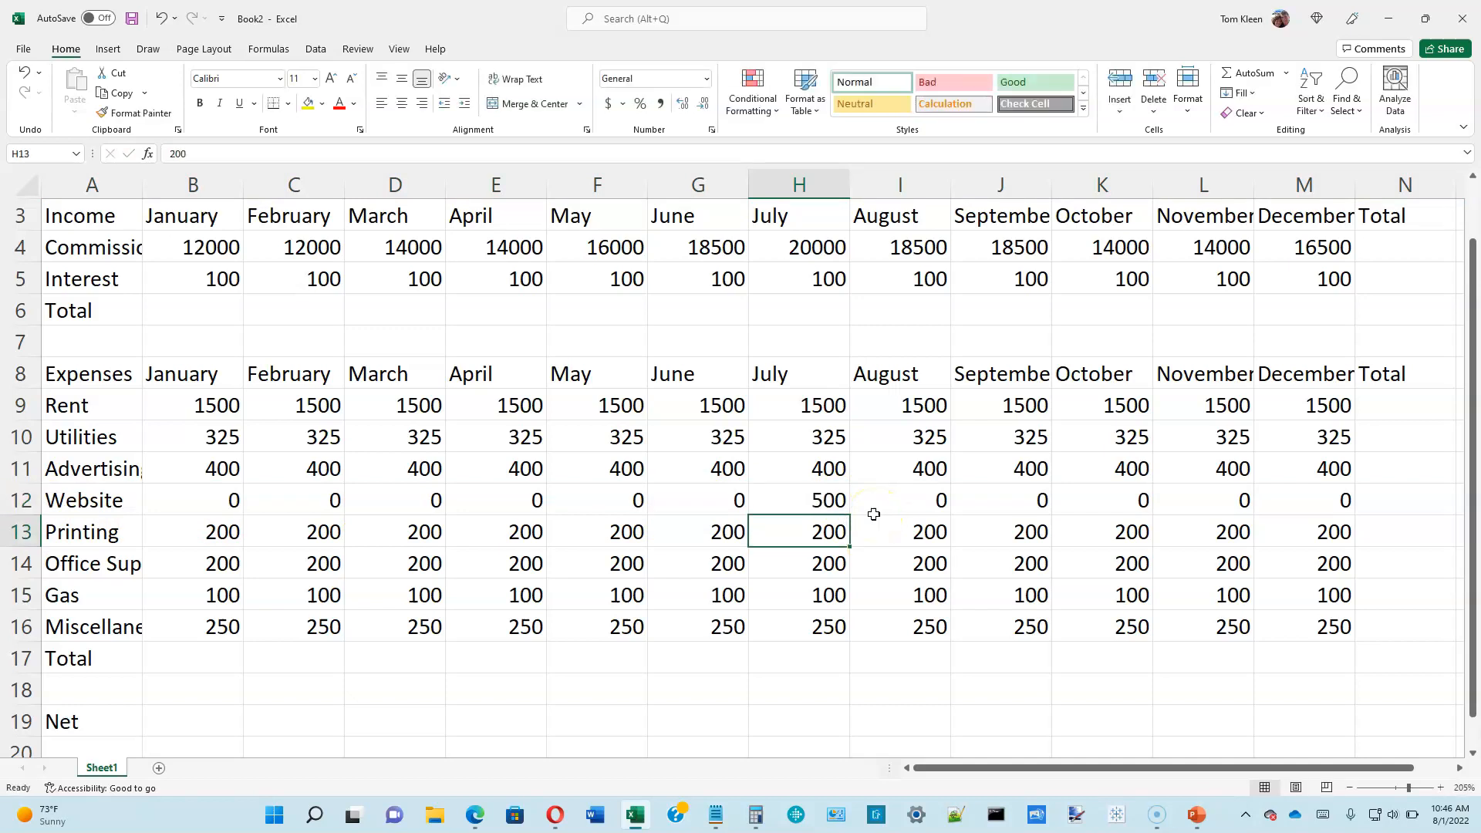
mouse_move(218, 530)
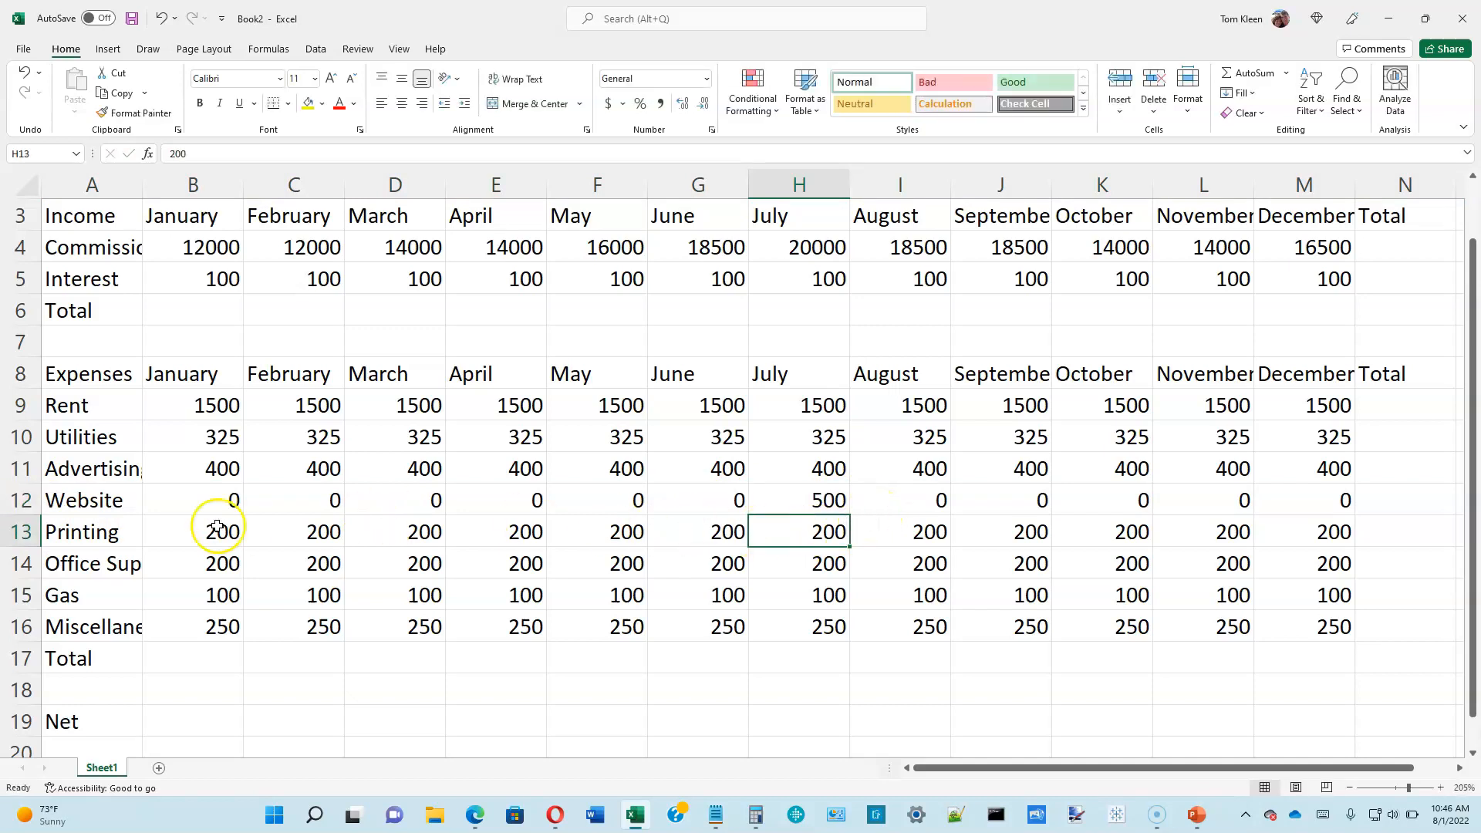
click(22, 531)
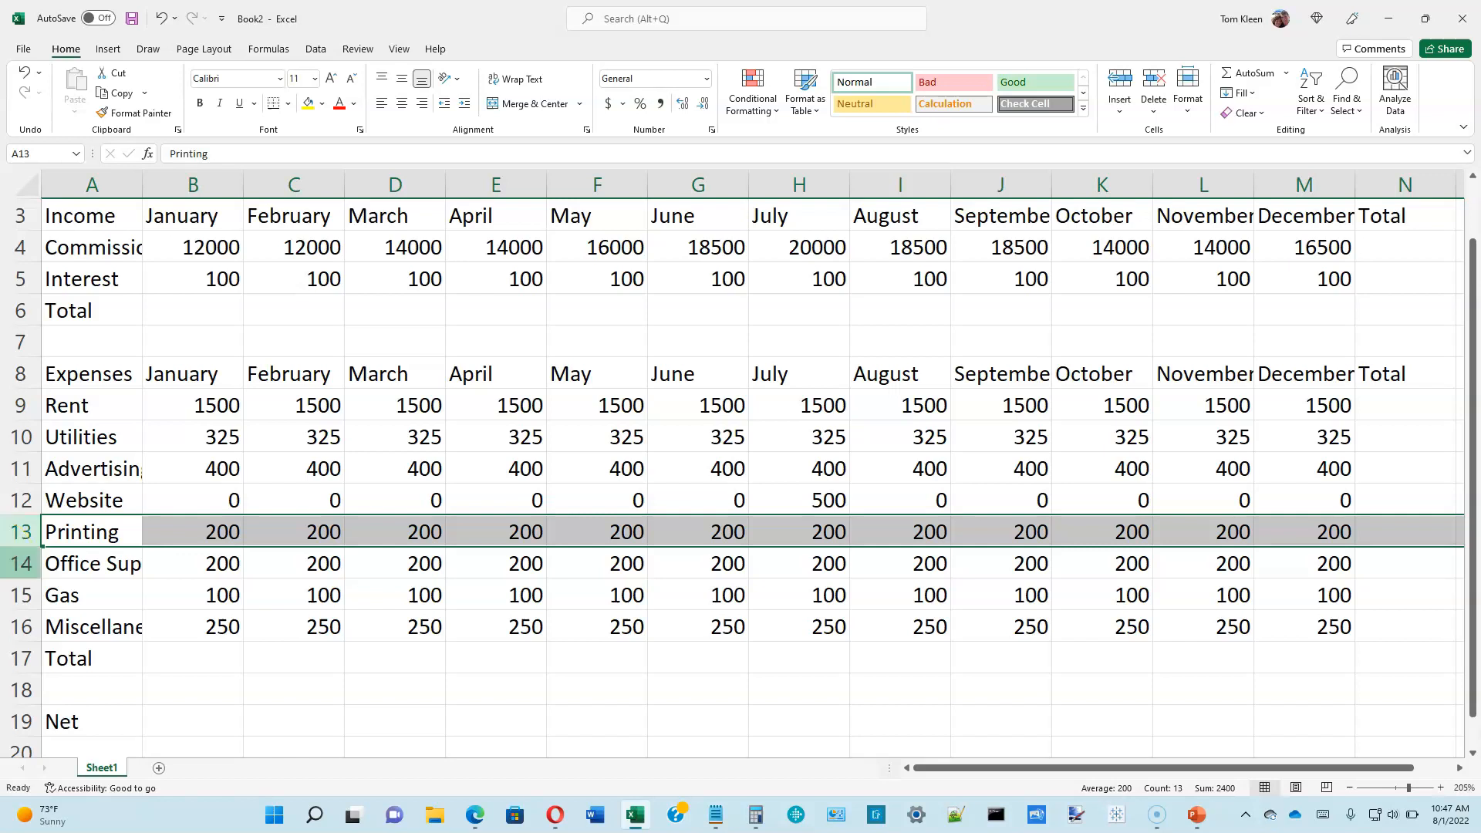
Clear the Office Supplies amounts in months other than January, April, July and October
click(294, 563)
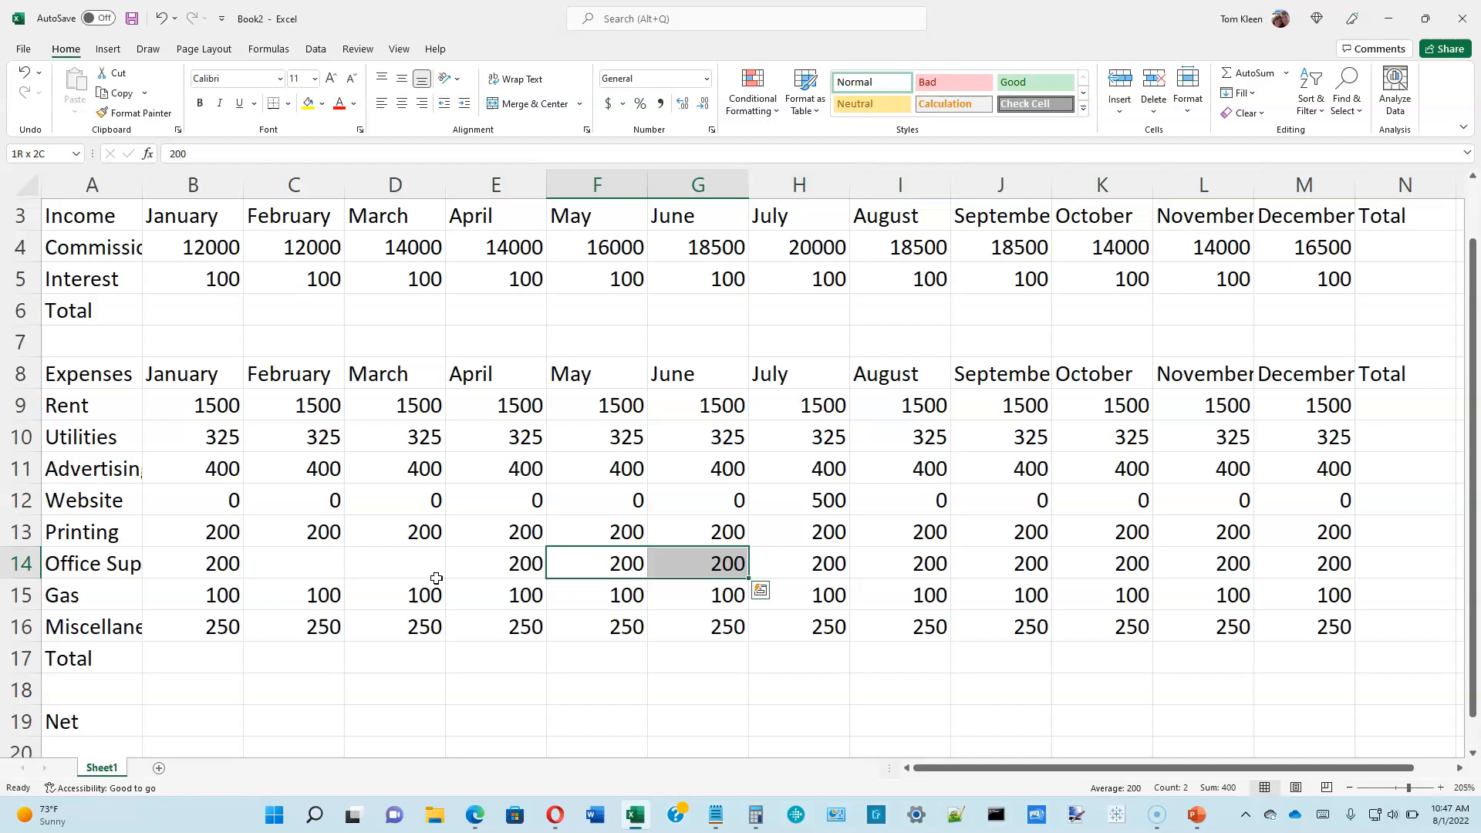
click(897, 563)
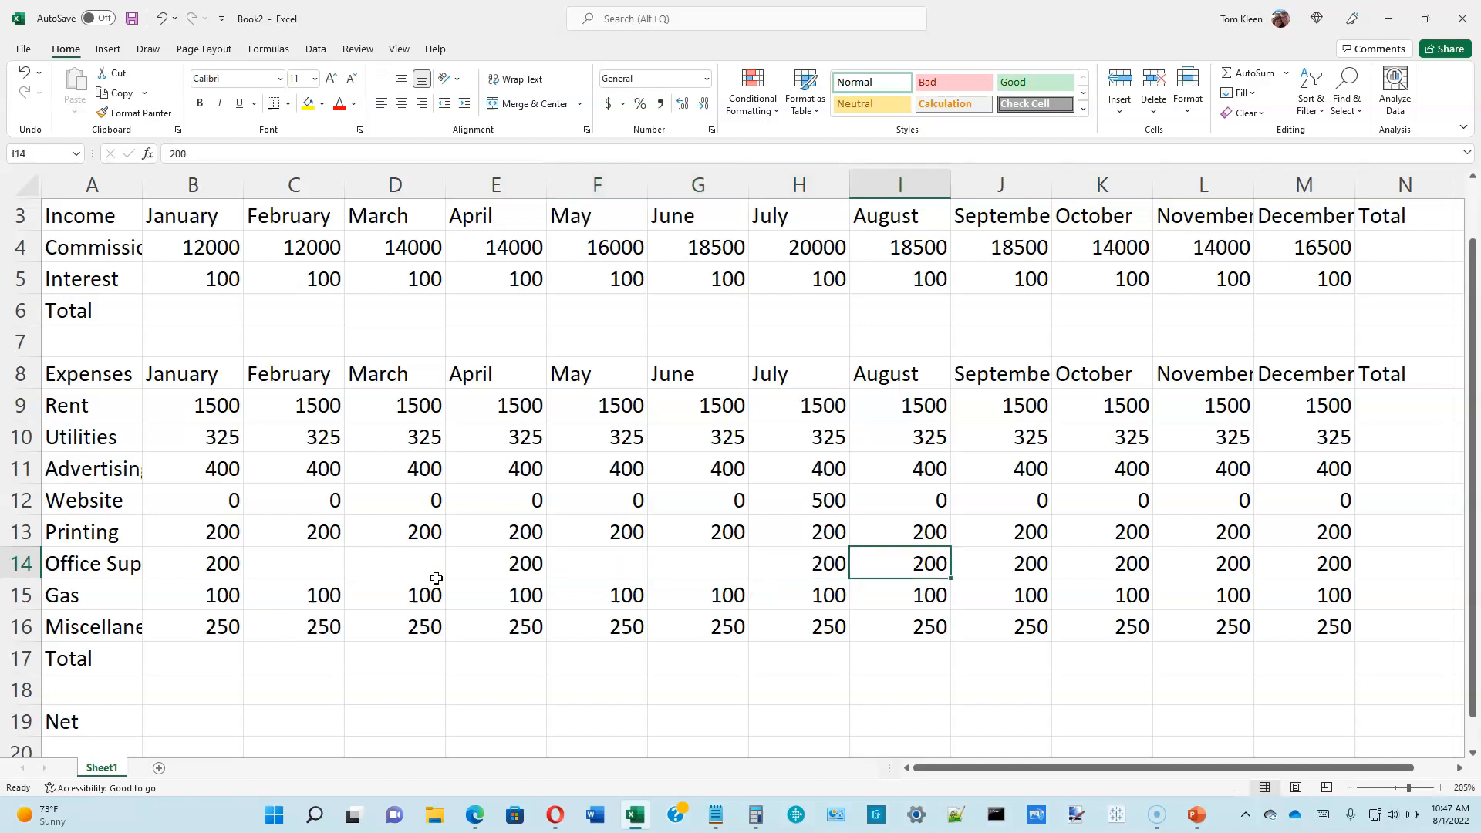
click(1000, 563)
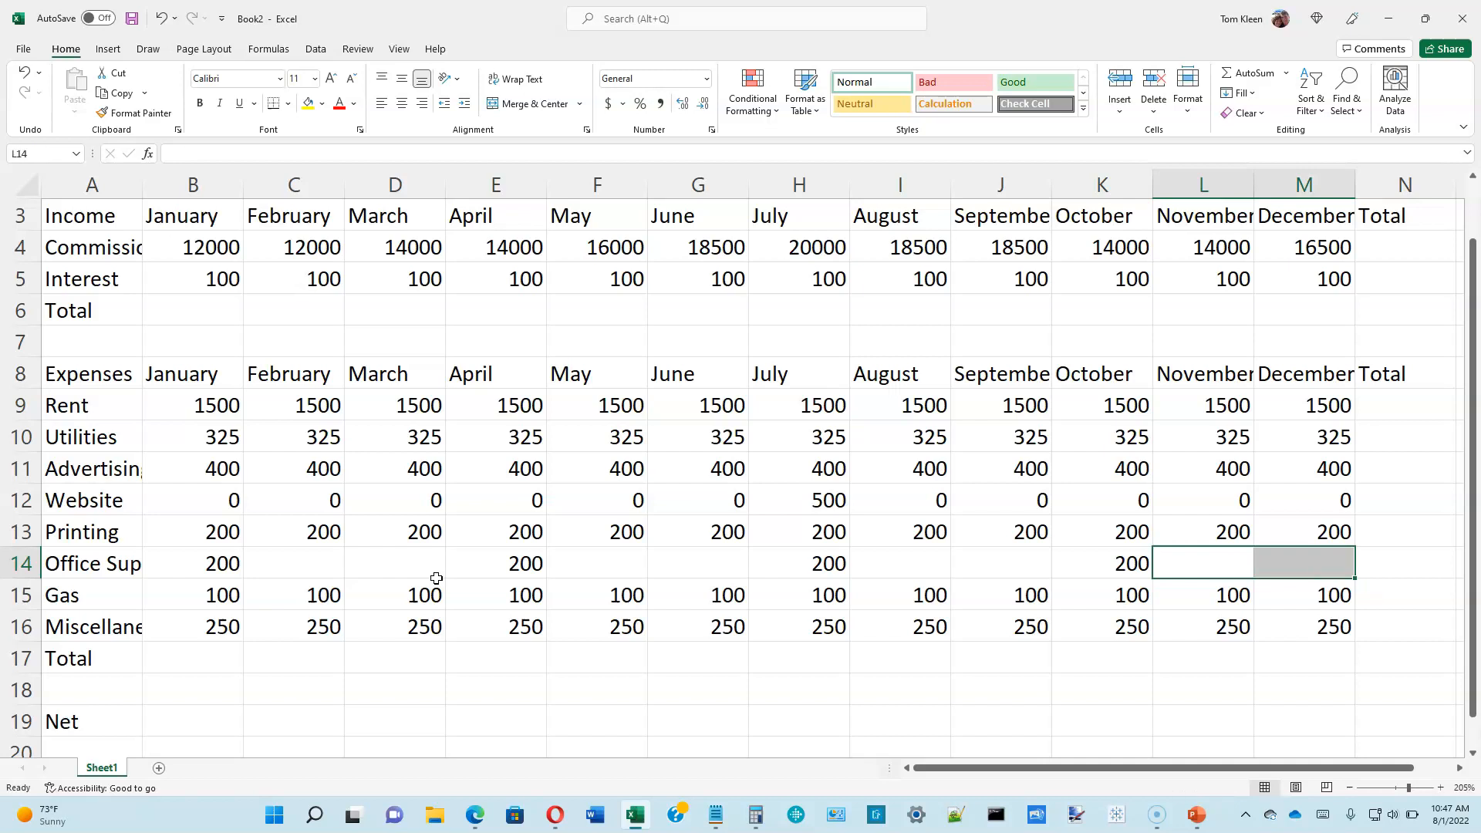
mouse_move(336, 565)
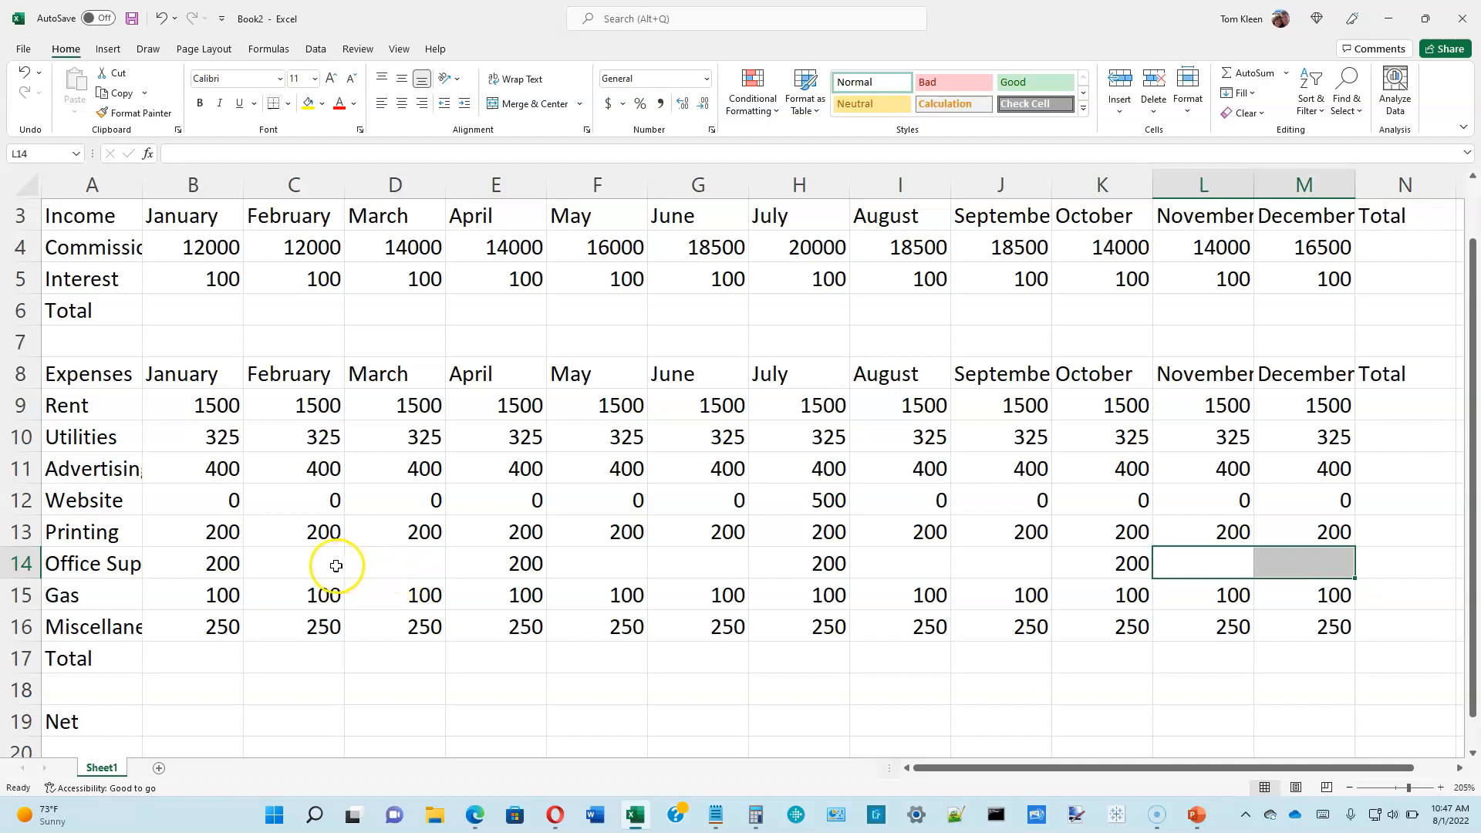
Put 0 in each emptied Office Supplies month, such as February, May and November
click(293, 563)
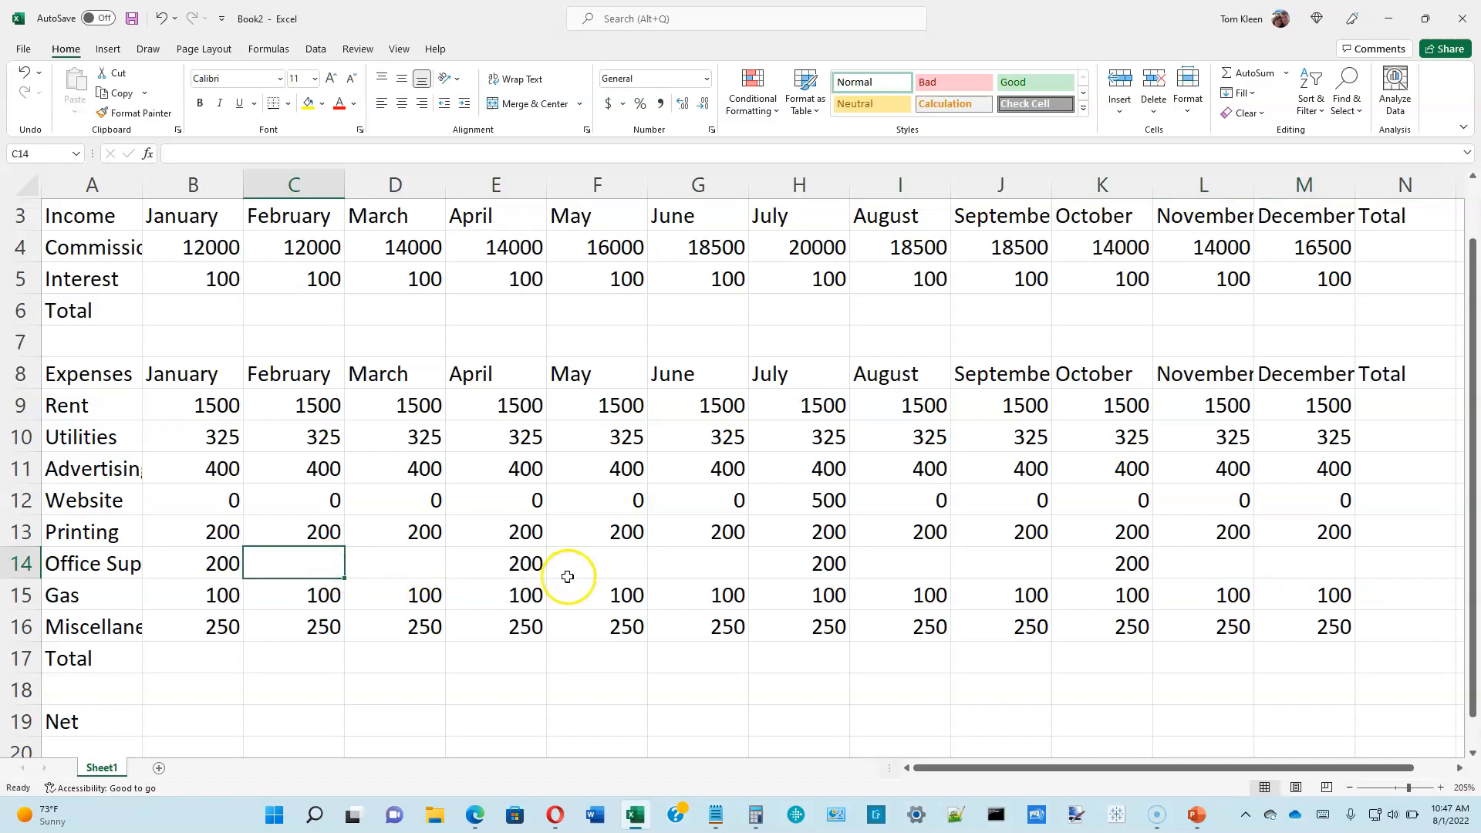
mouse_move(592, 602)
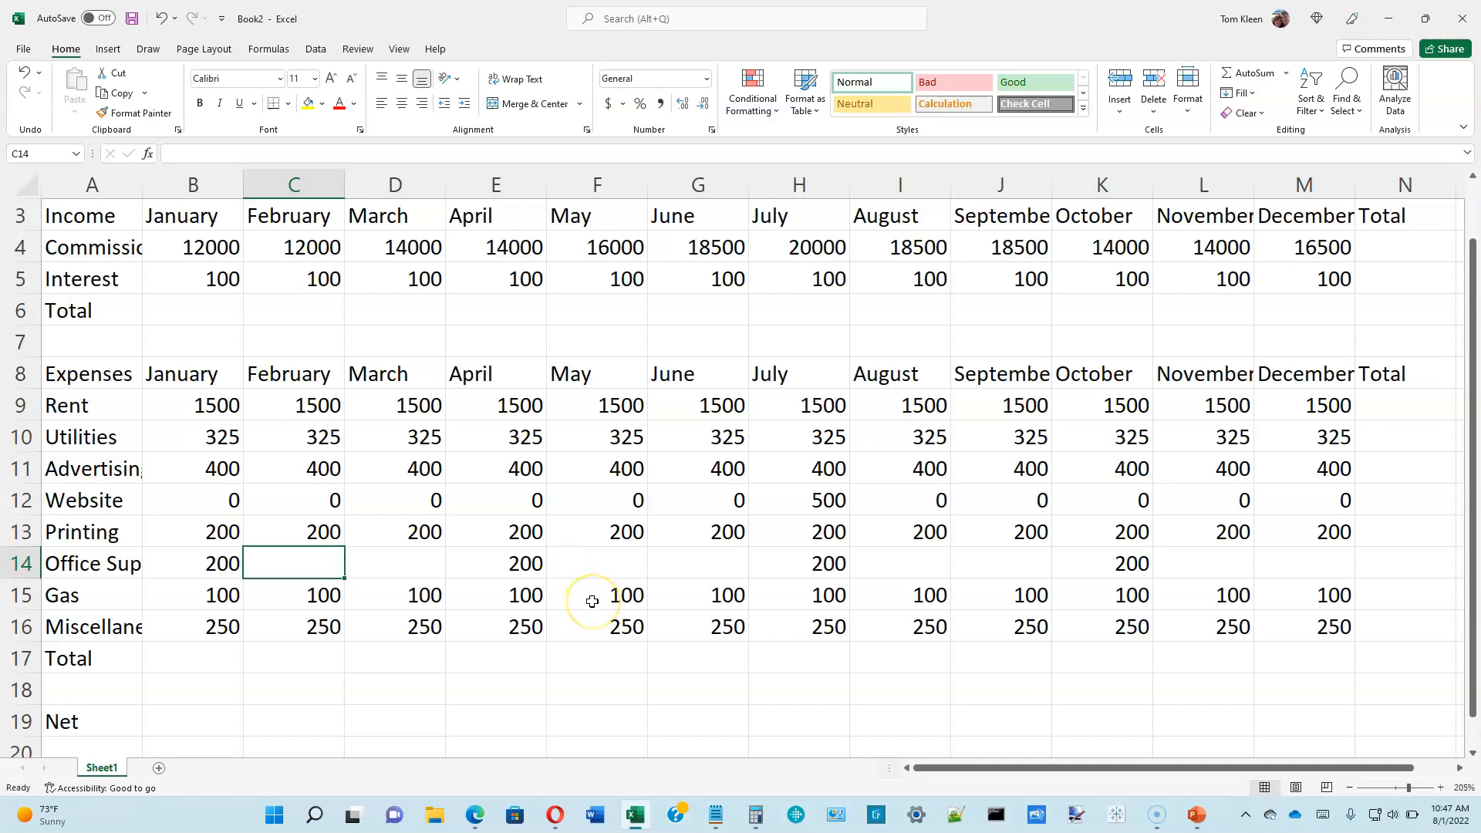
text(0)
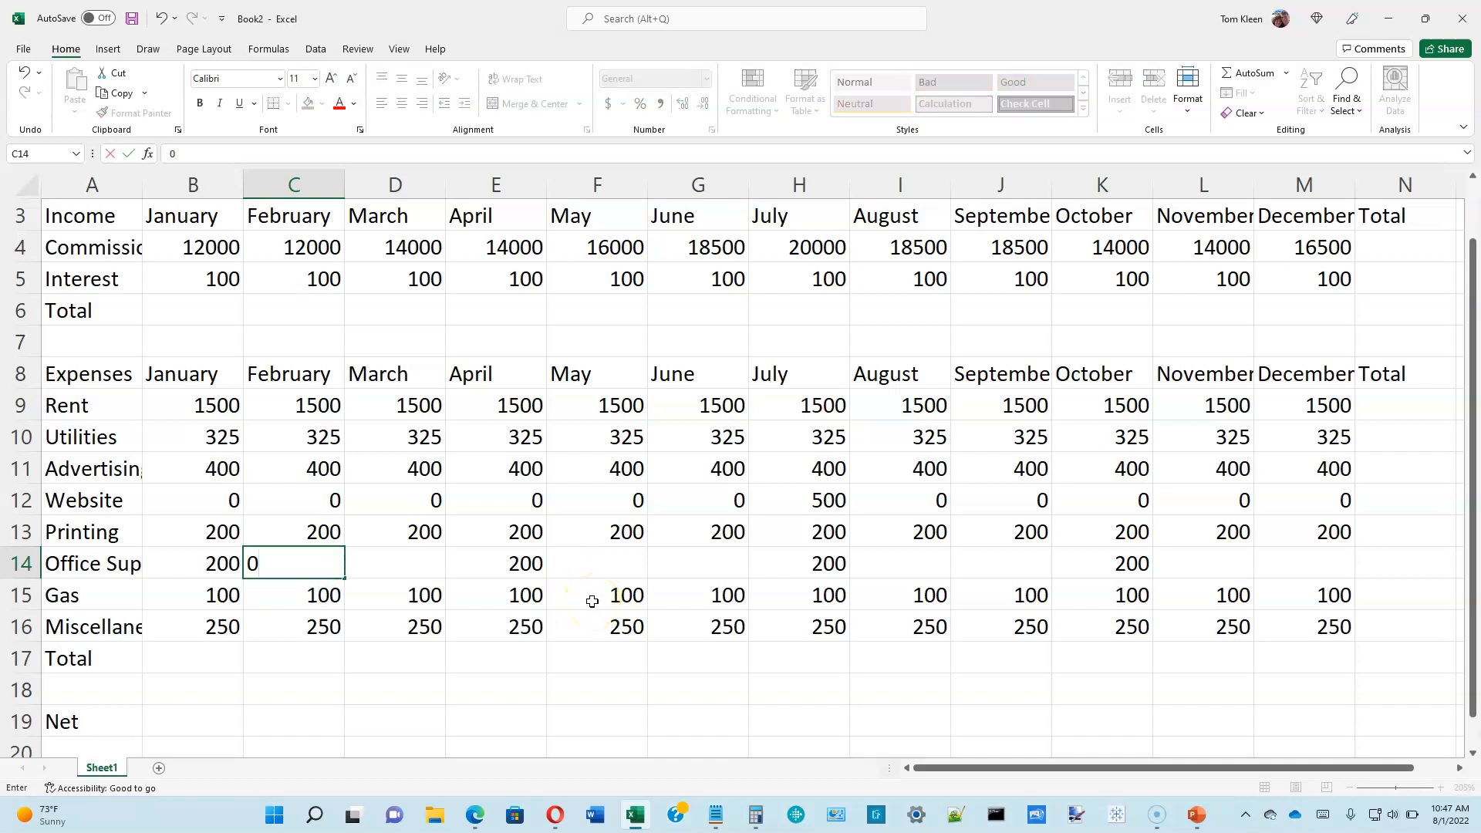
key(Tab)
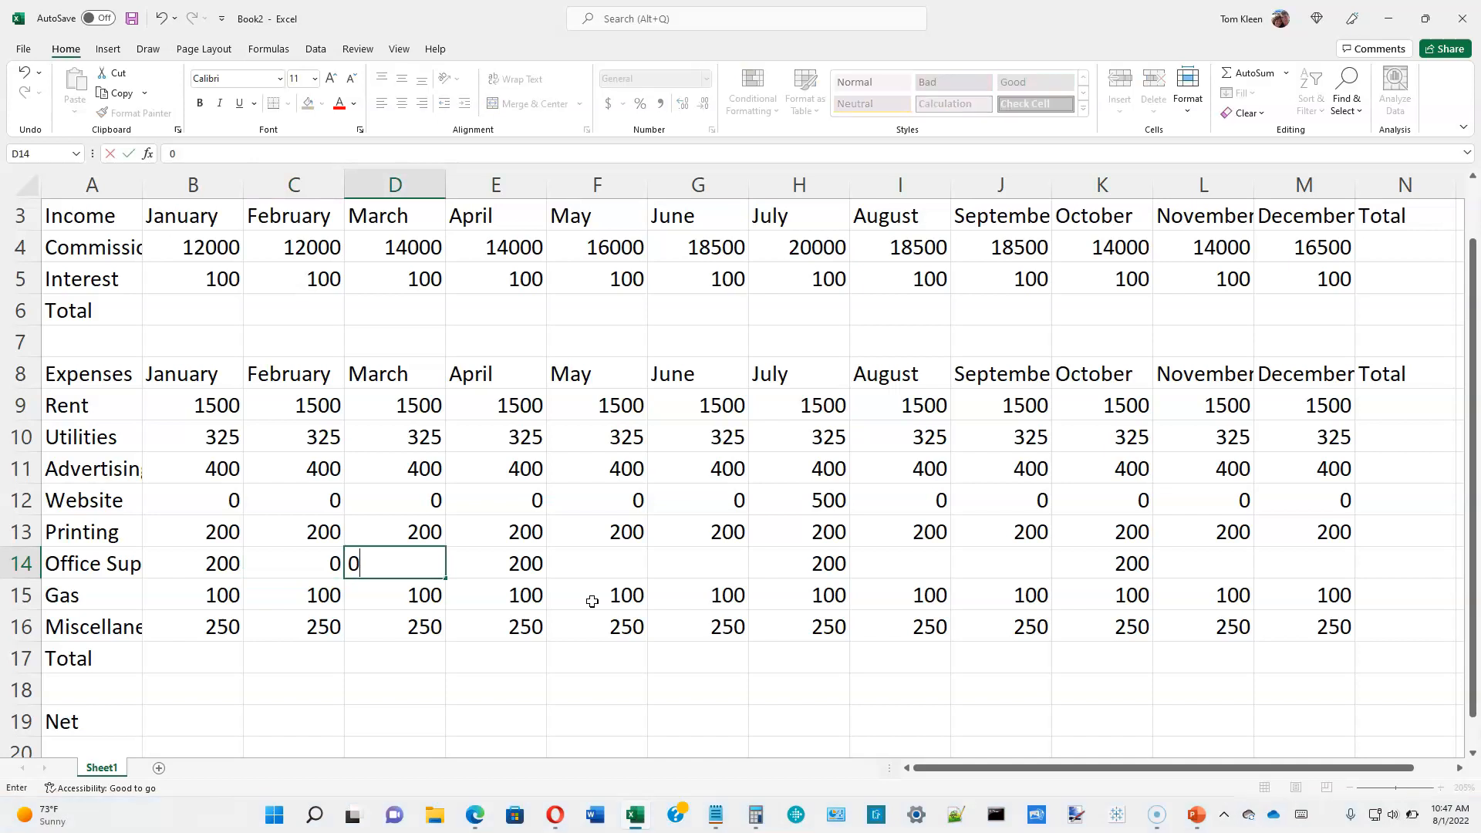
click(697, 563)
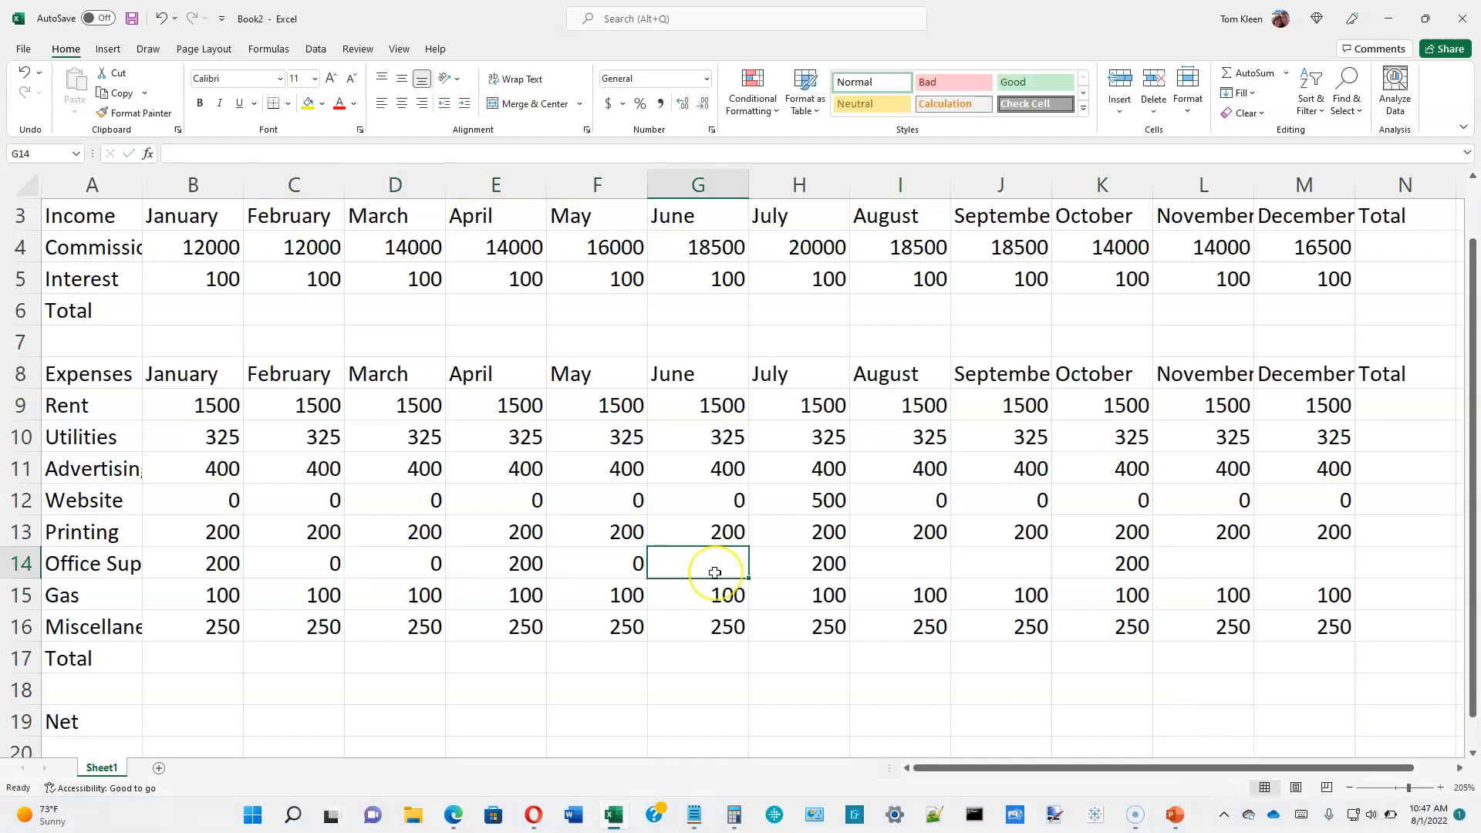
click(1101, 562)
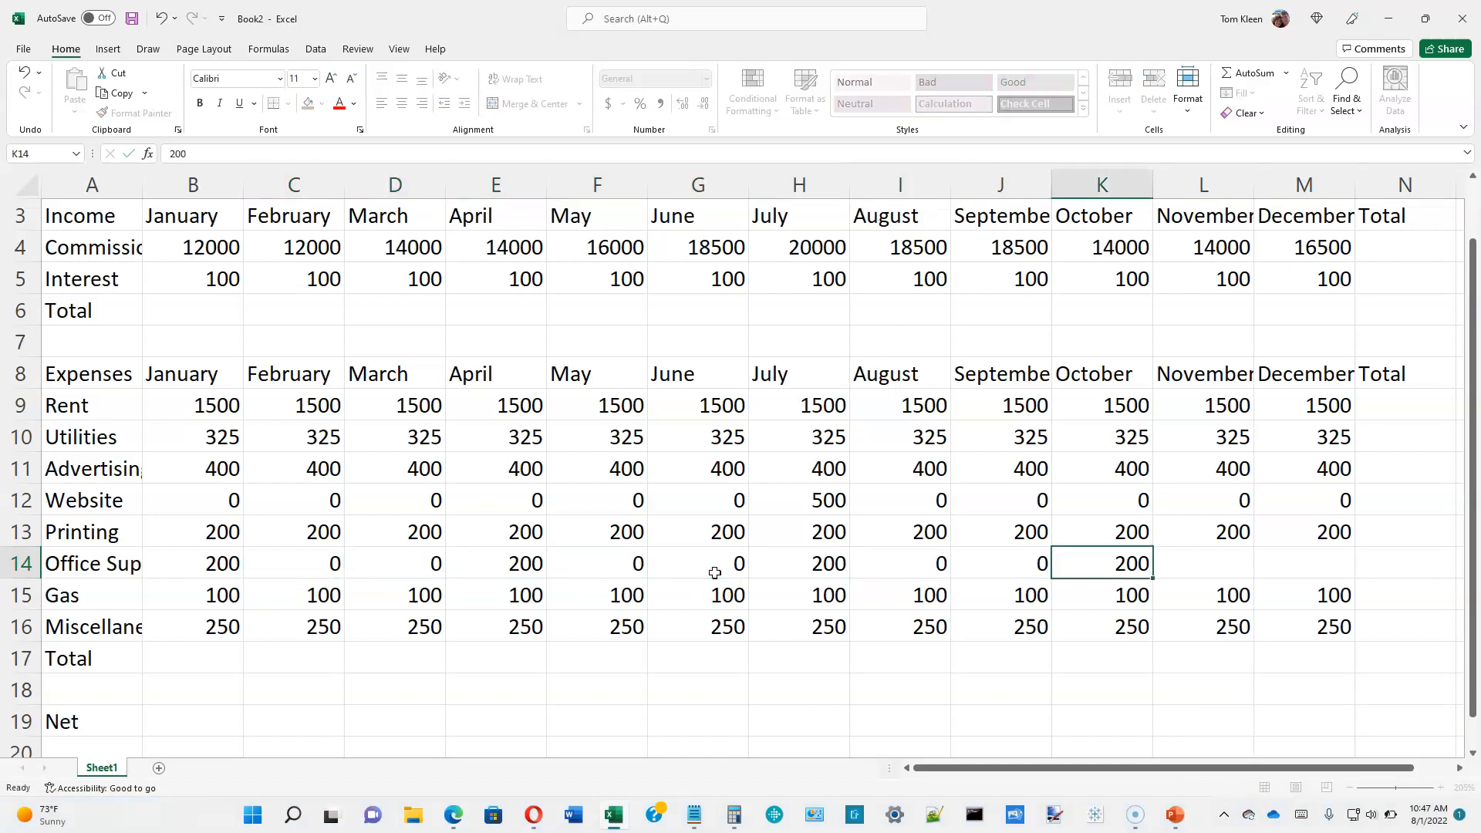
click(1404, 563)
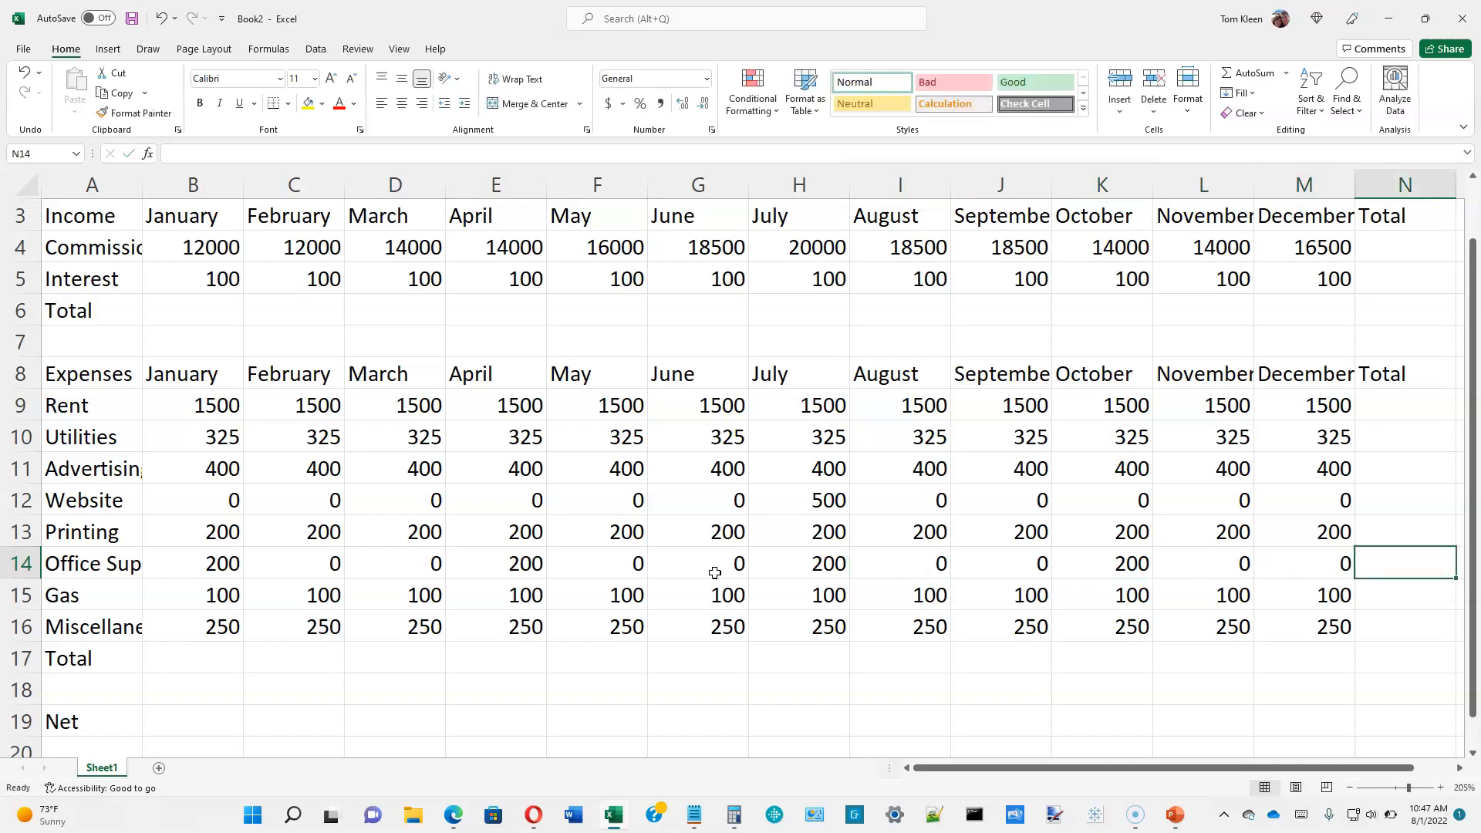
click(21, 594)
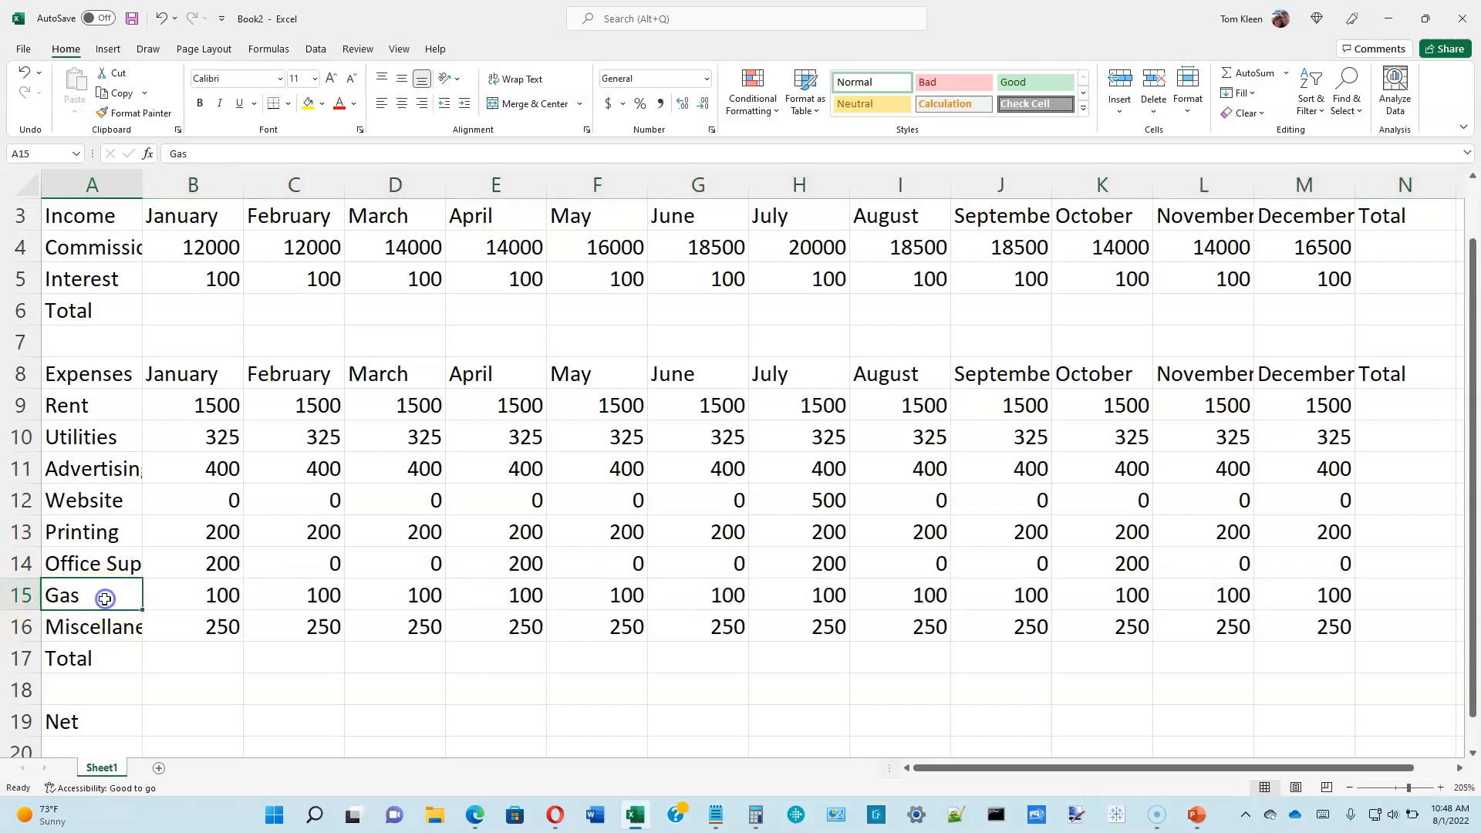
mouse_move(407, 636)
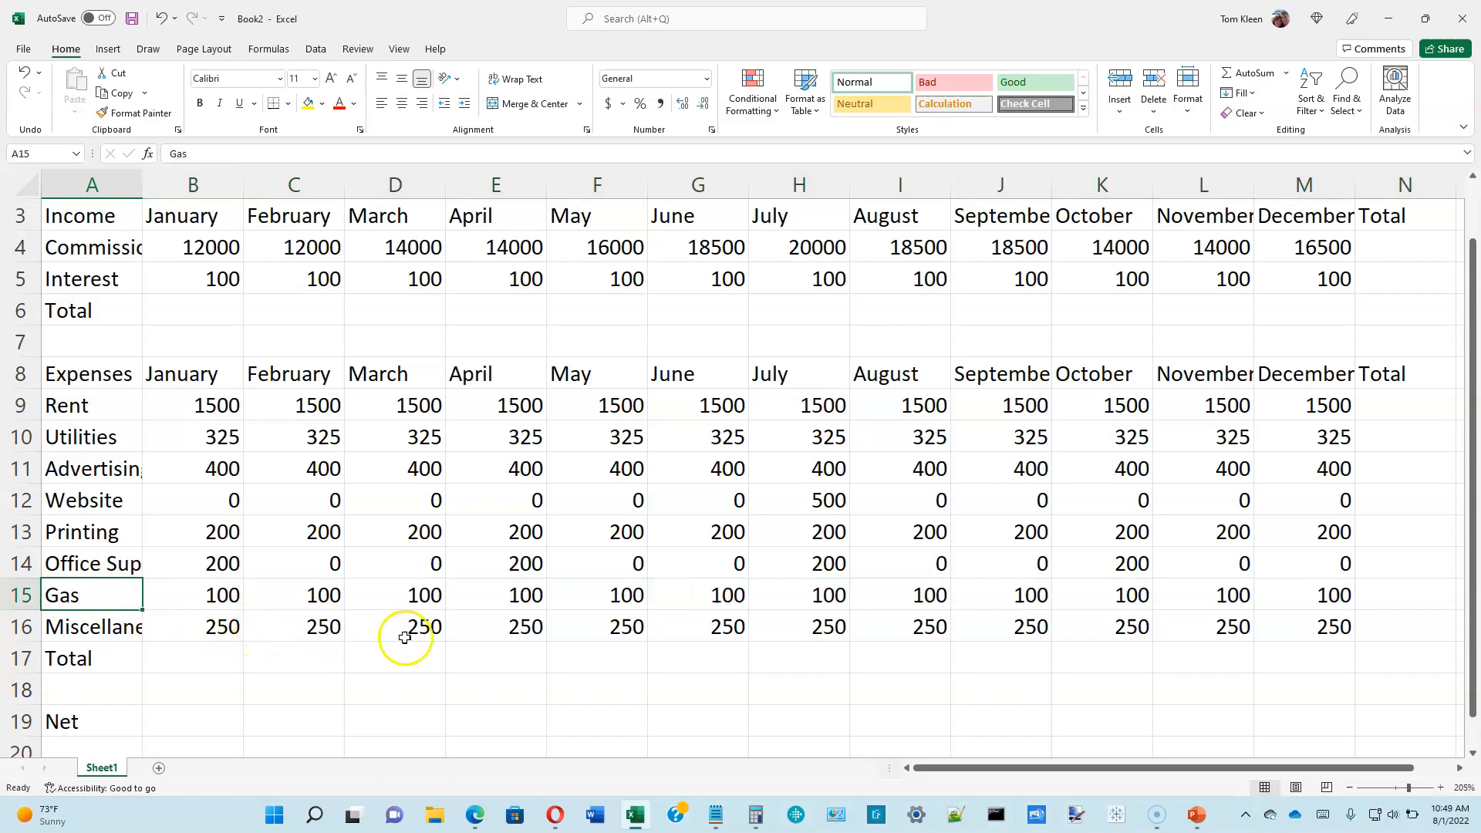
mouse_move(539, 663)
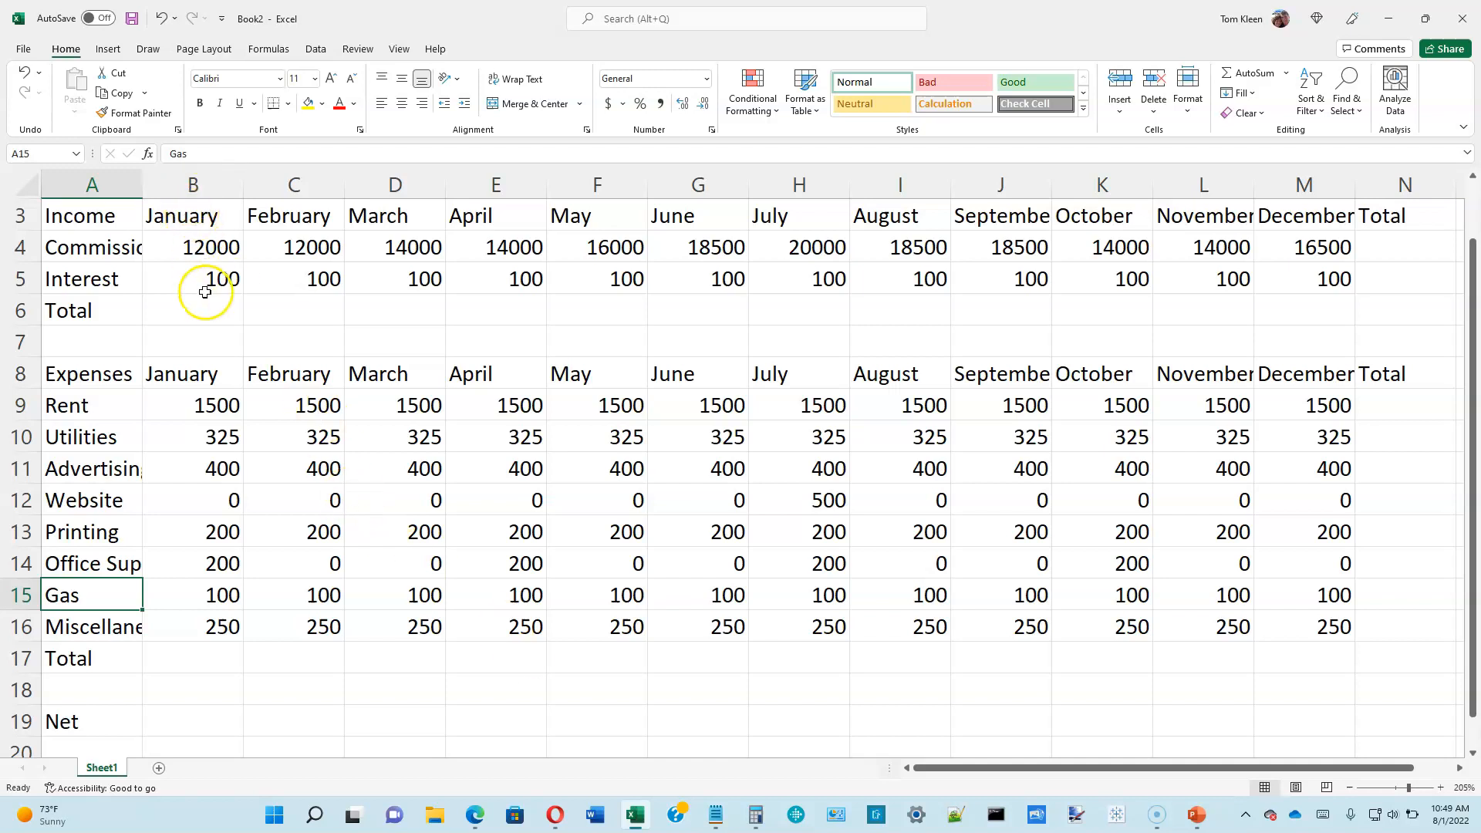
click(193, 362)
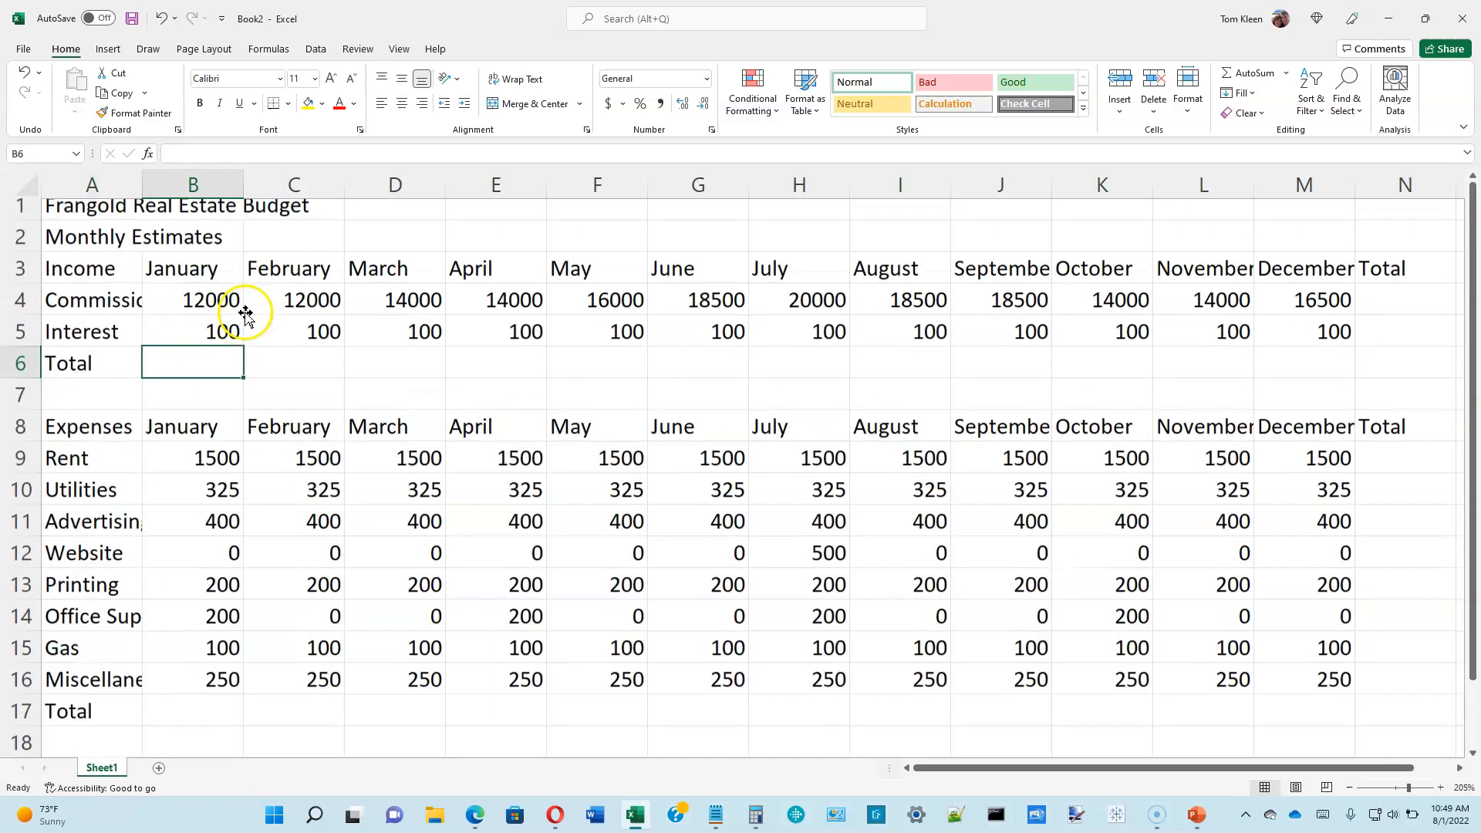
scroll(down, 3)
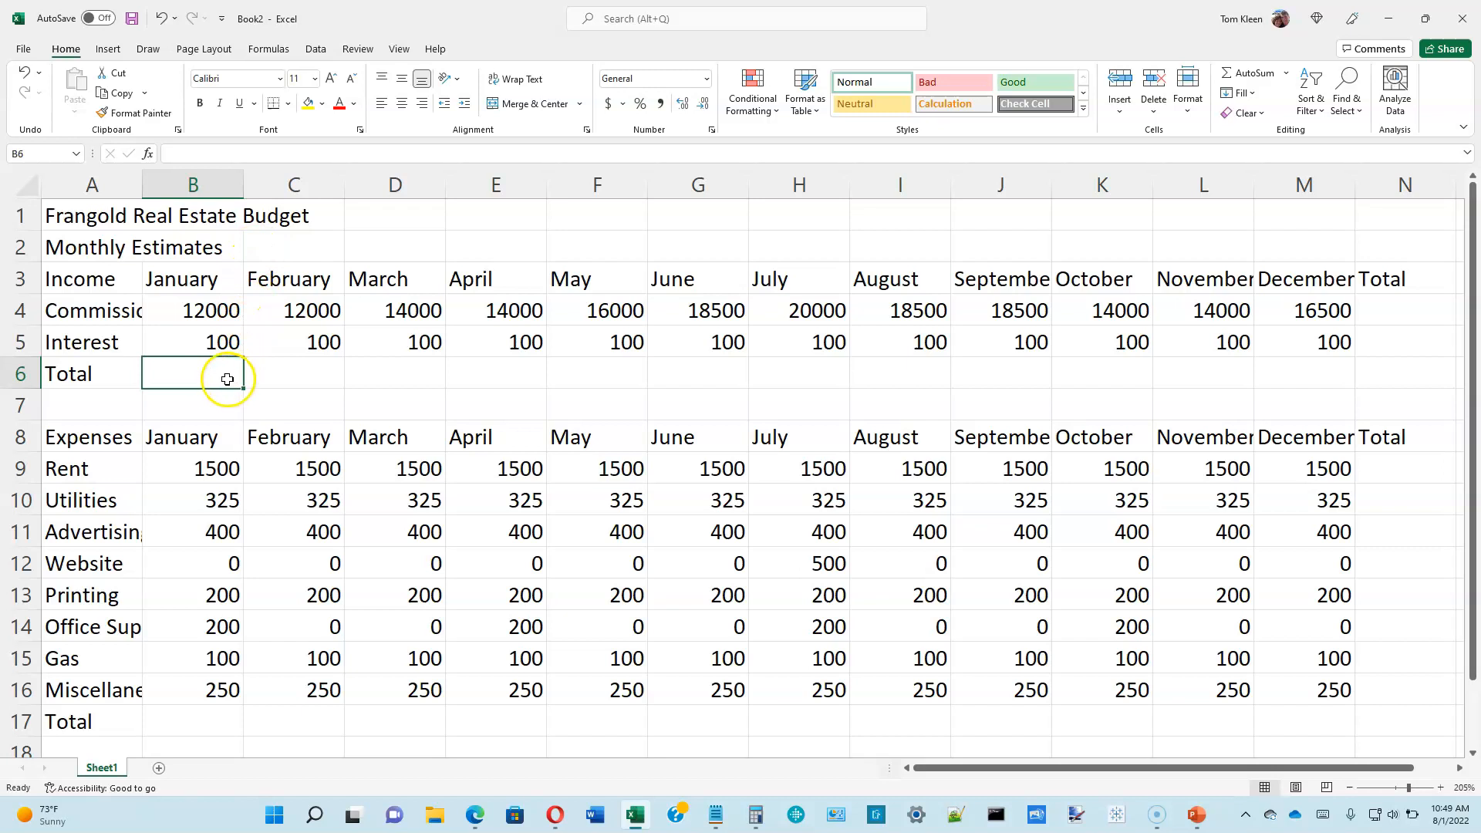
mouse_move(216, 376)
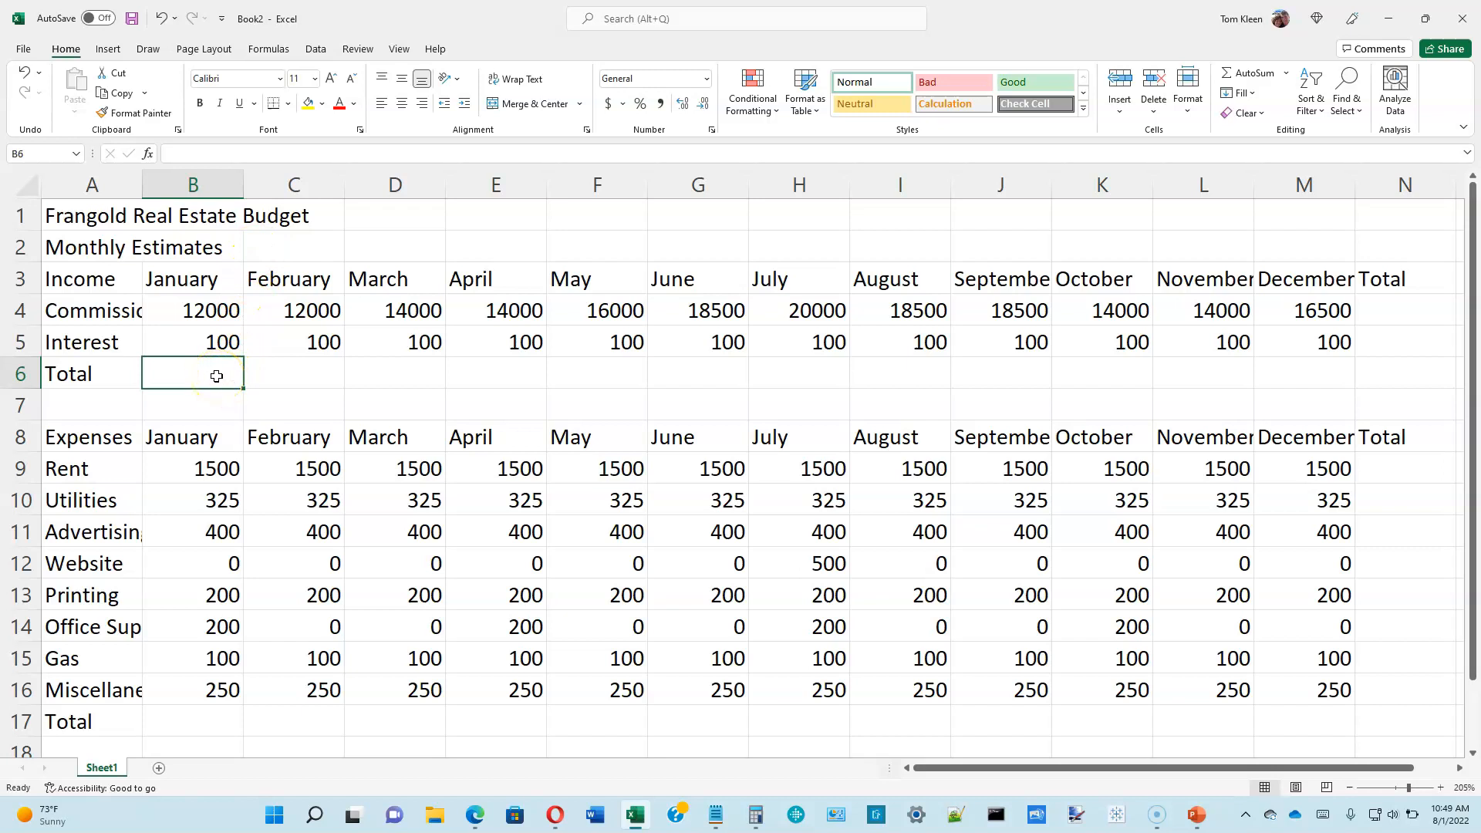
click(192, 310)
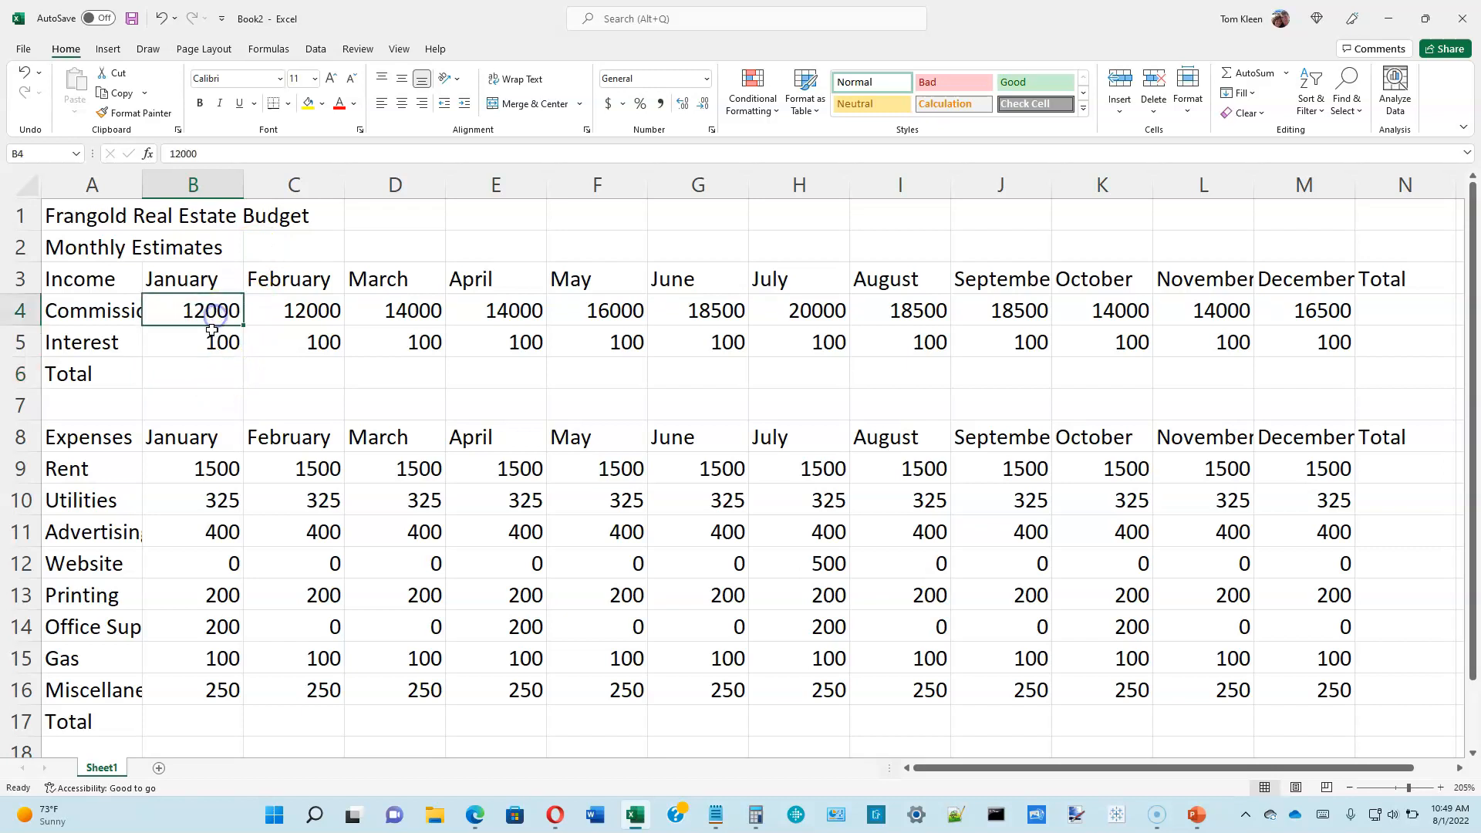
click(192, 373)
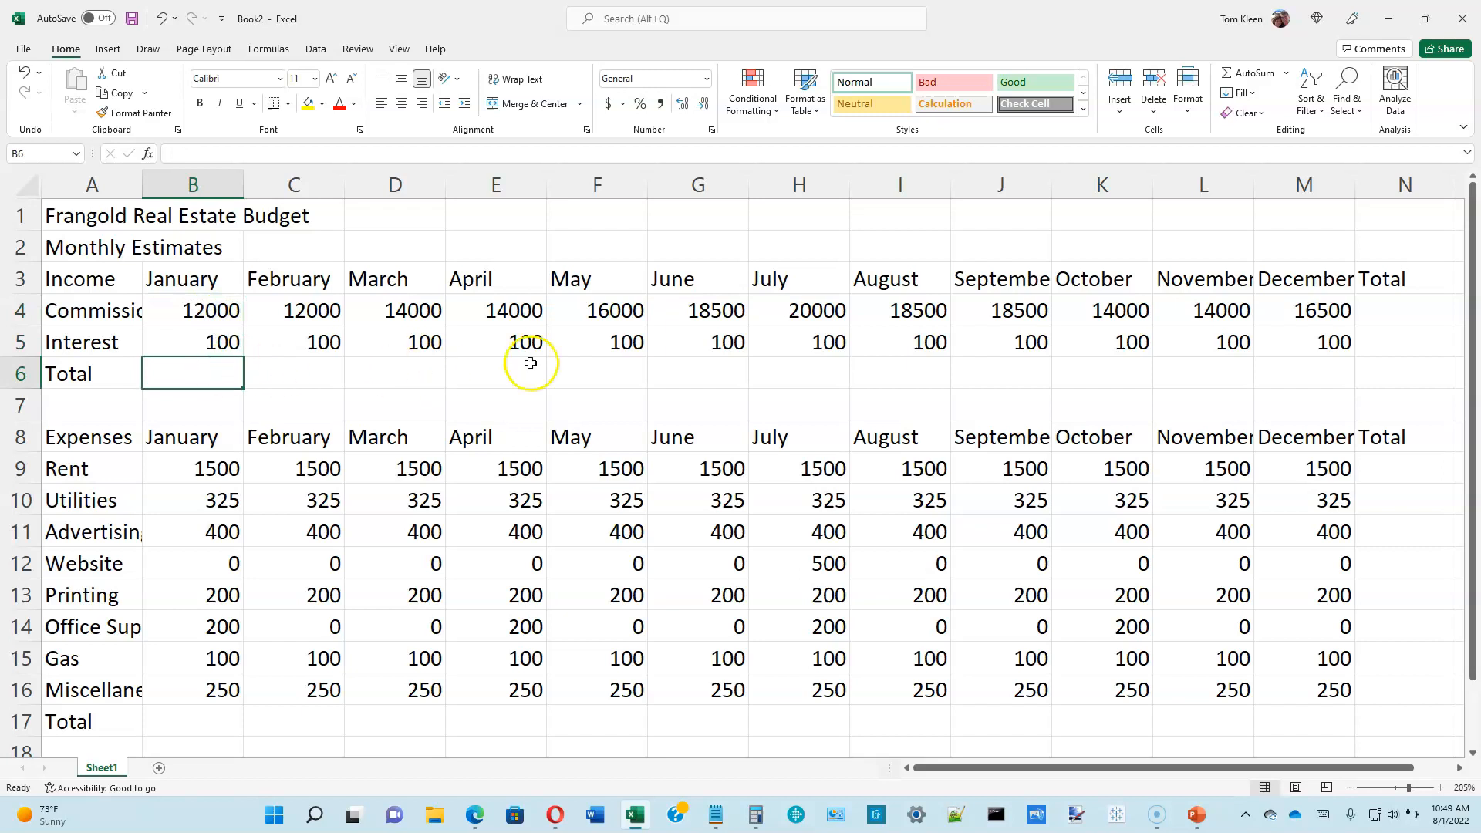
mouse_move(295, 81)
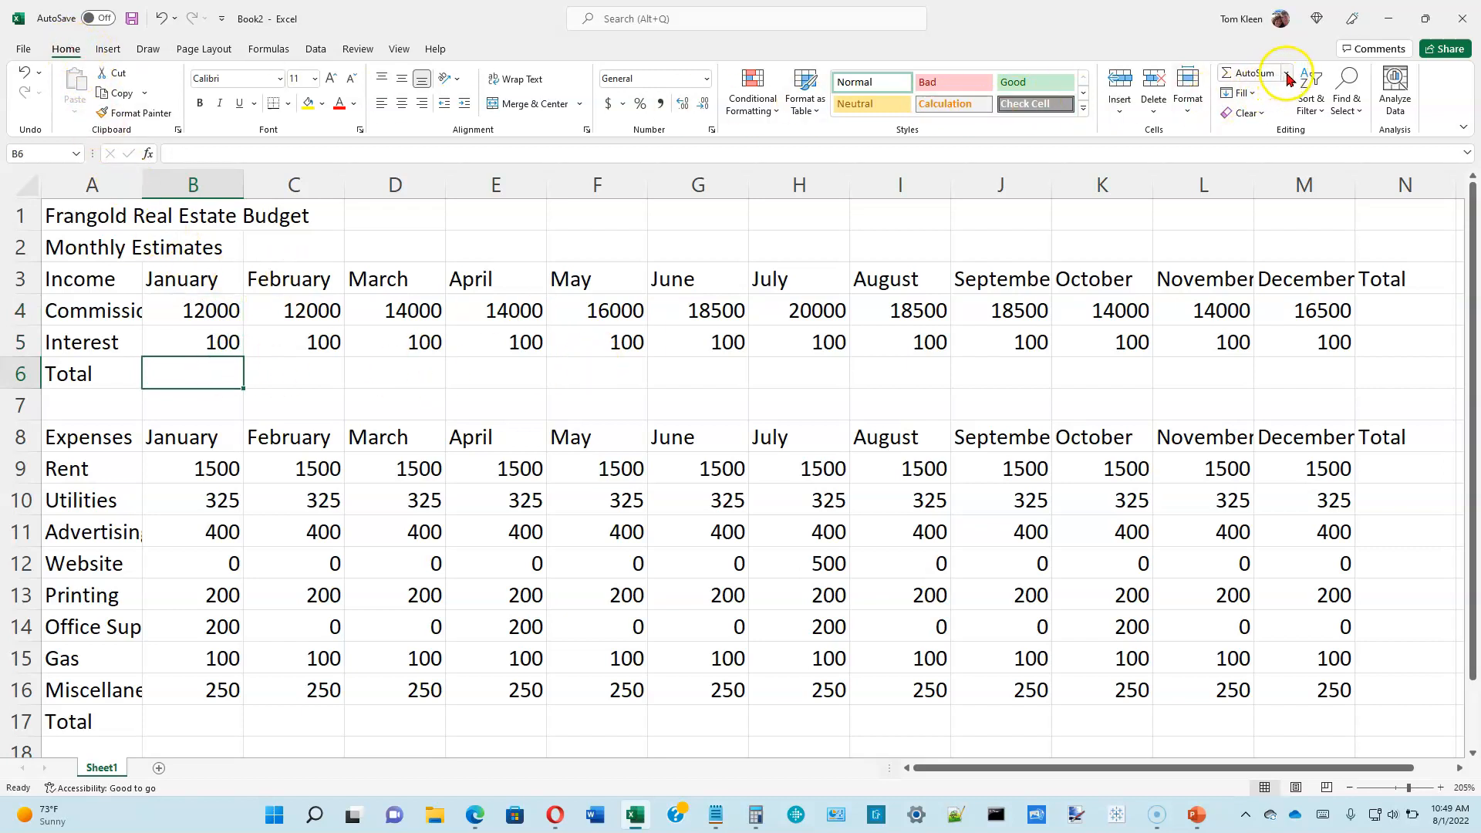
mouse_move(1249, 74)
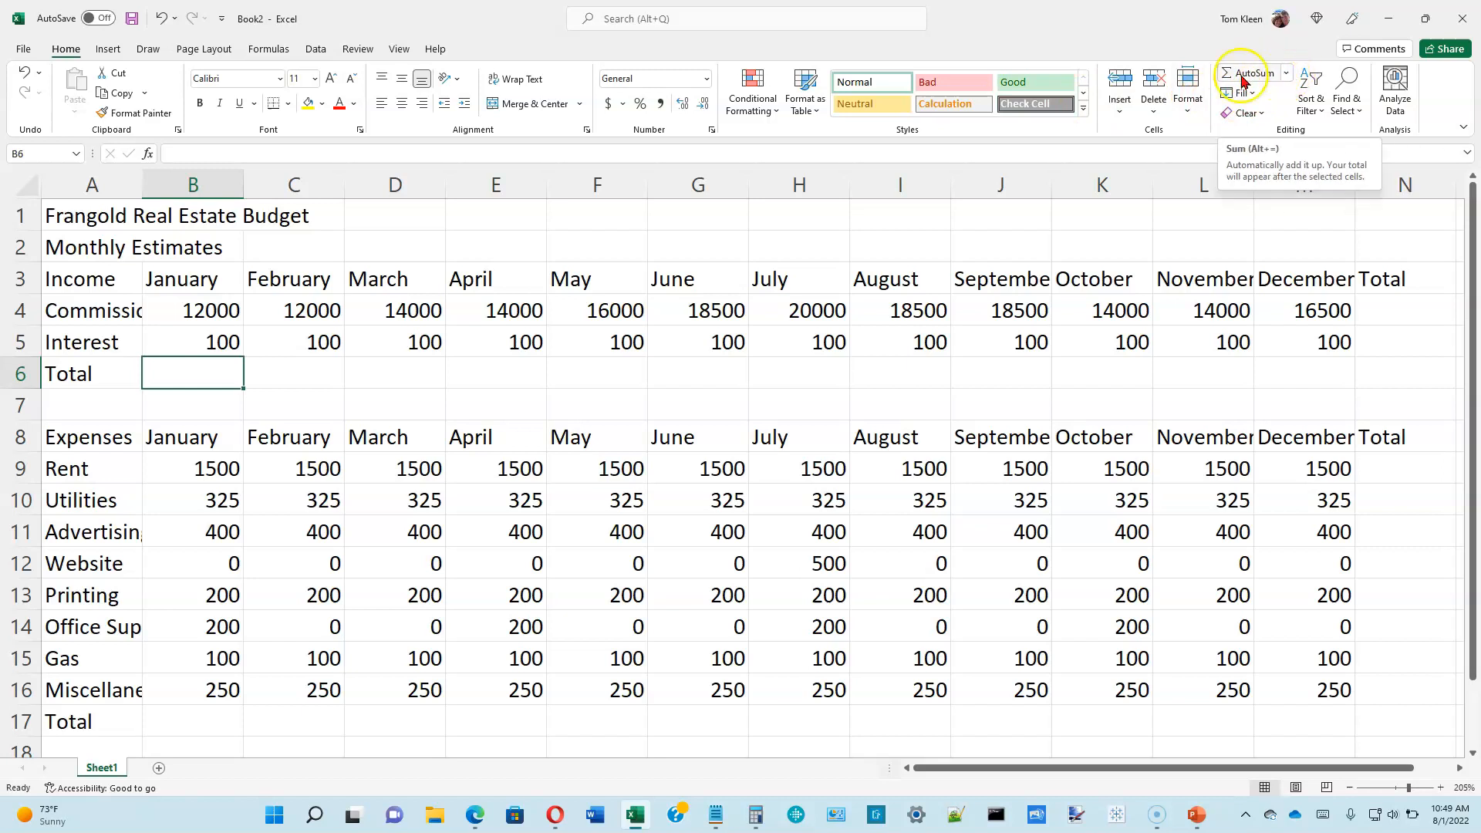
Total January income in B6 with AutoSum and expenses in B17 with =SUM(B9:B16)
click(1248, 74)
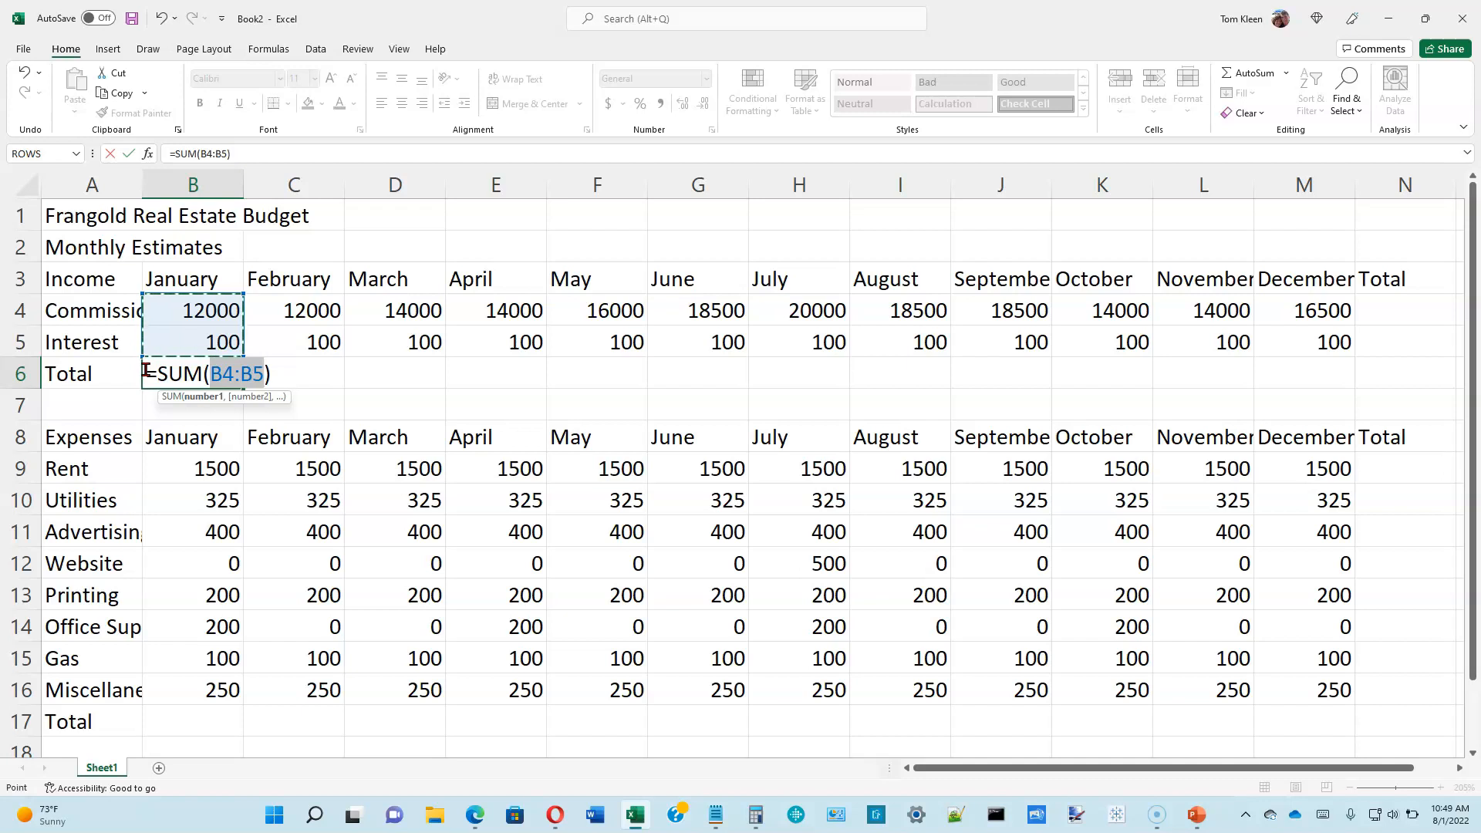
mouse_move(168, 362)
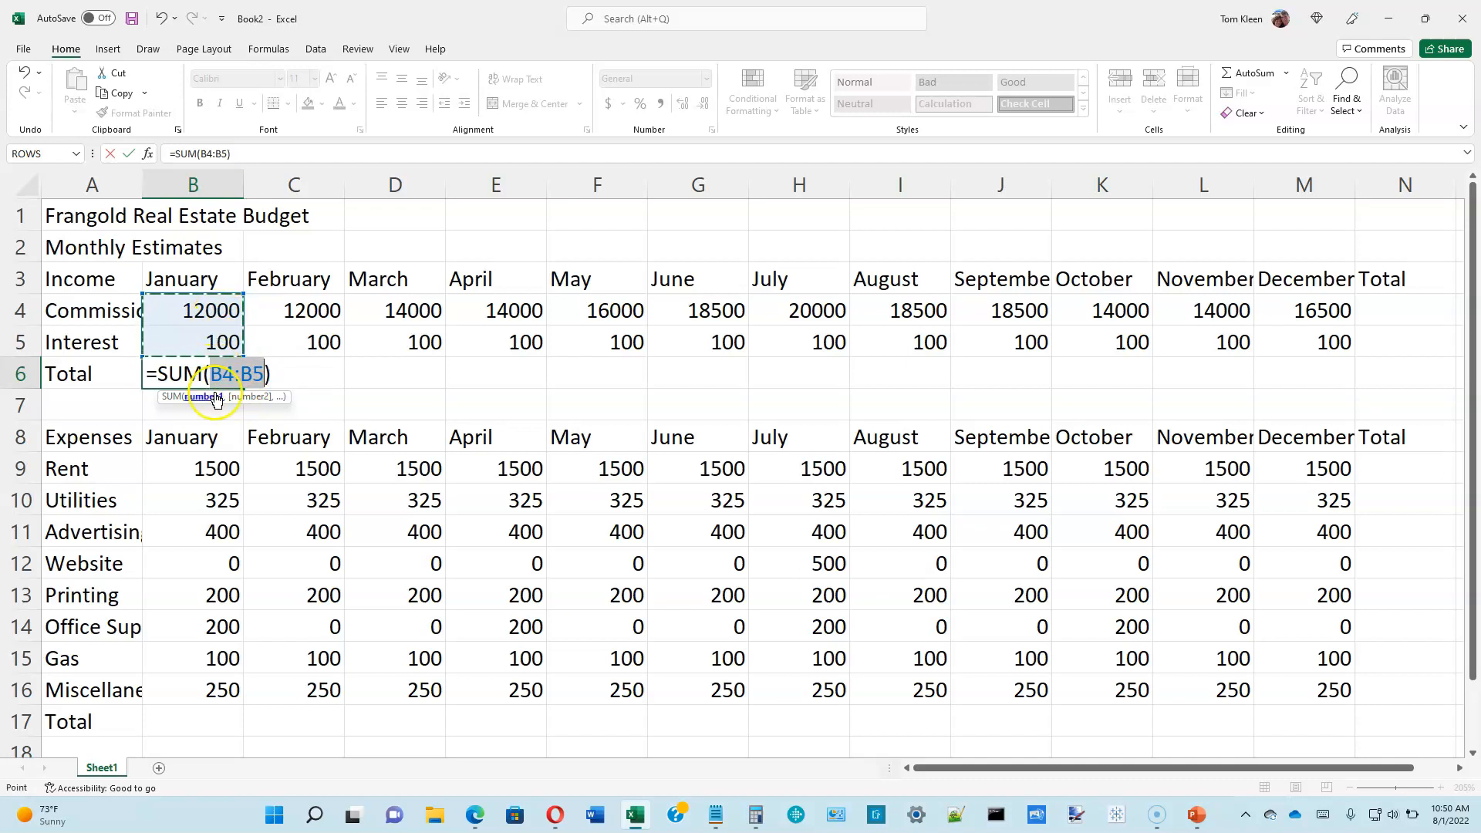
mouse_move(211, 689)
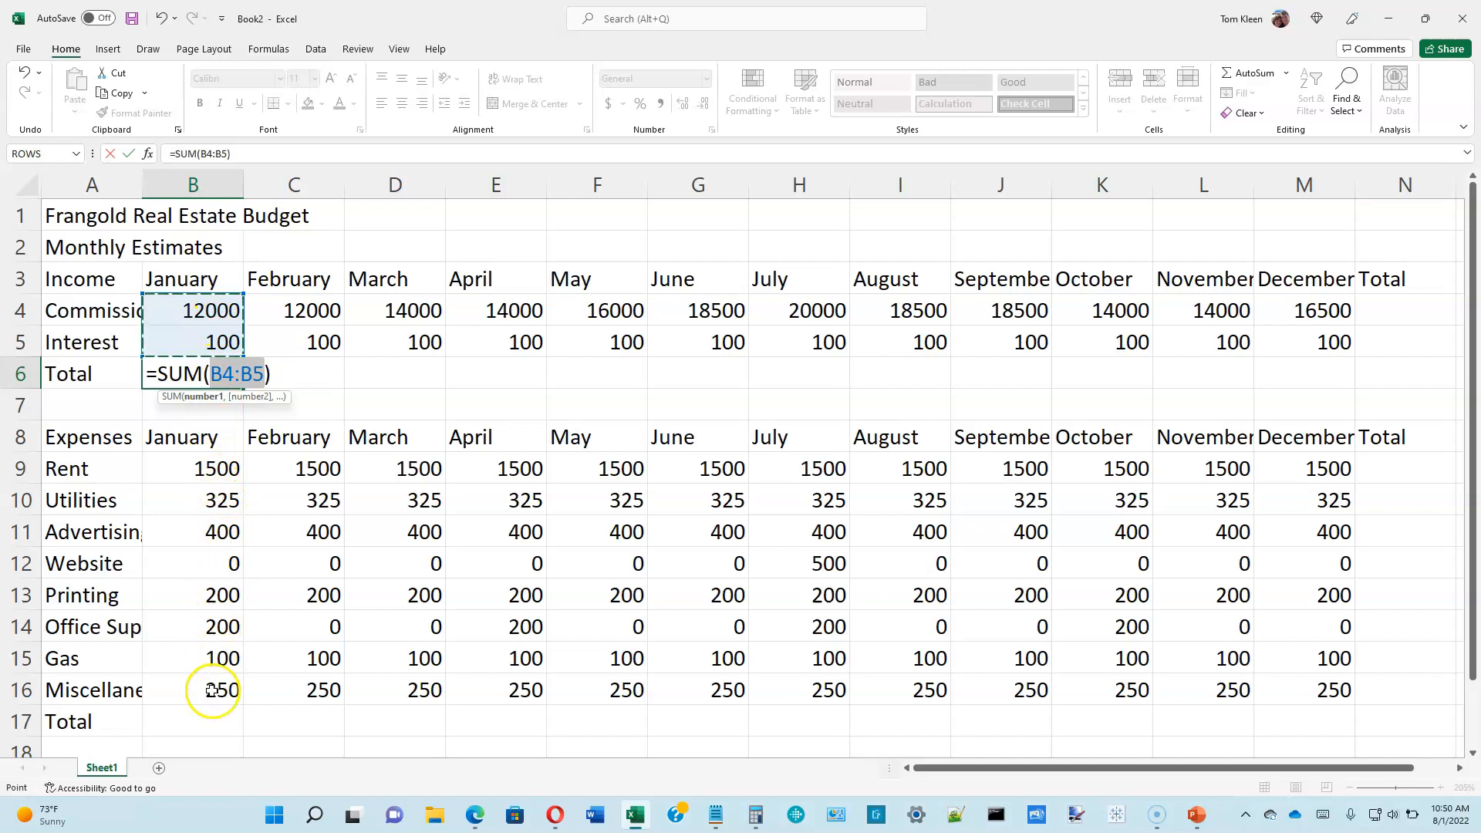
mouse_move(208, 477)
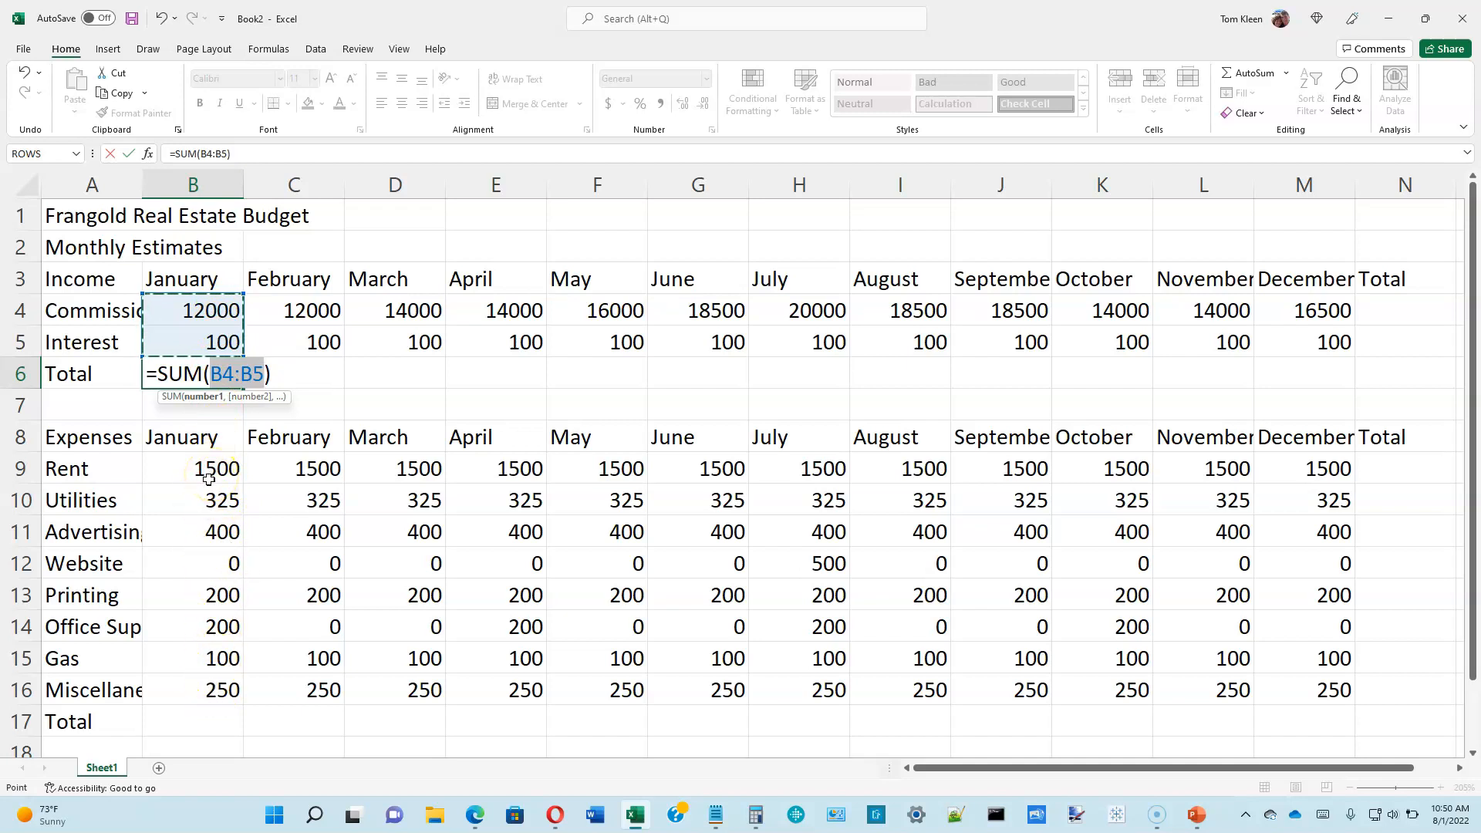
mouse_move(193, 470)
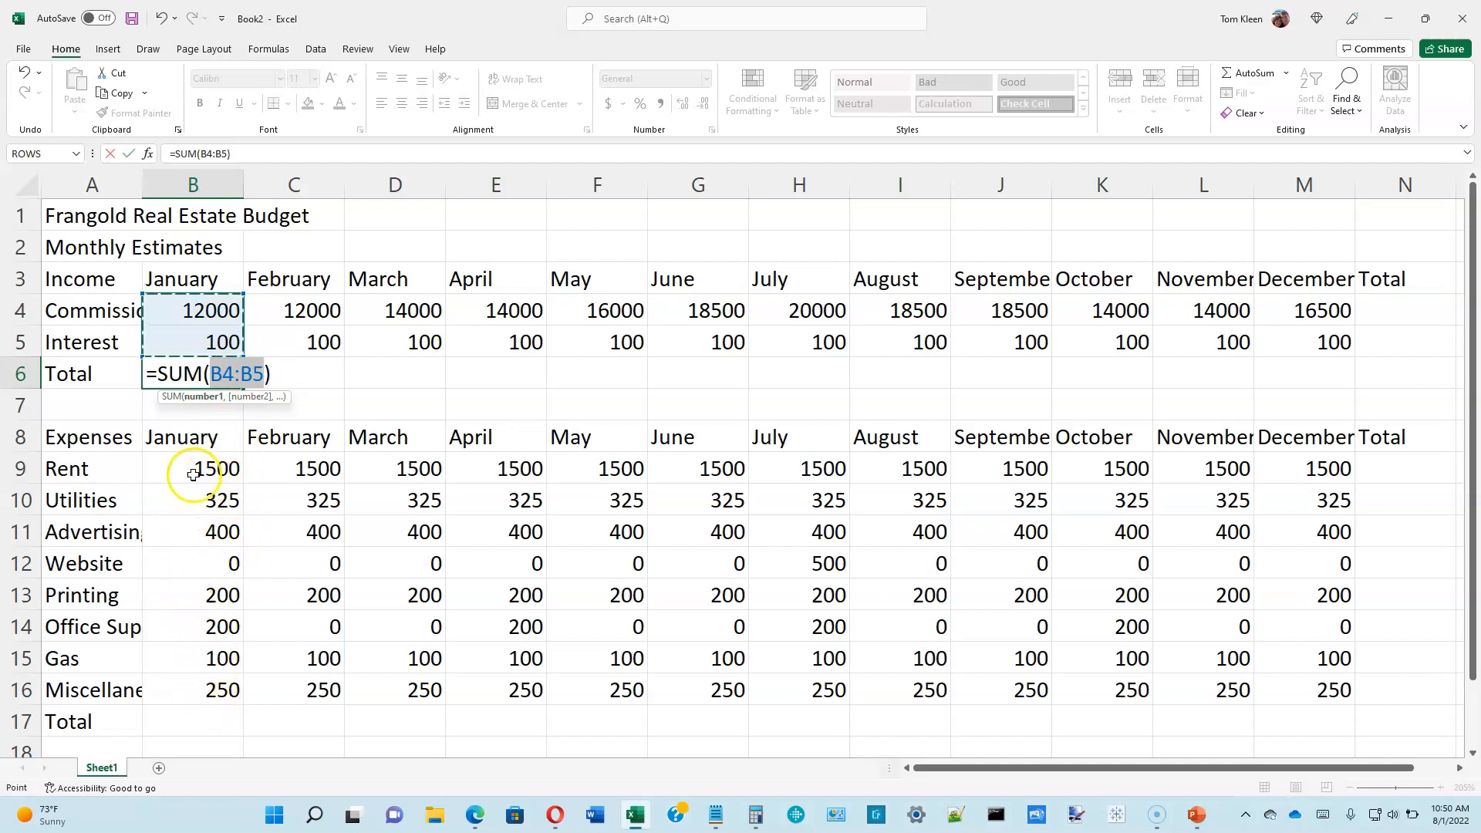
mouse_move(325, 377)
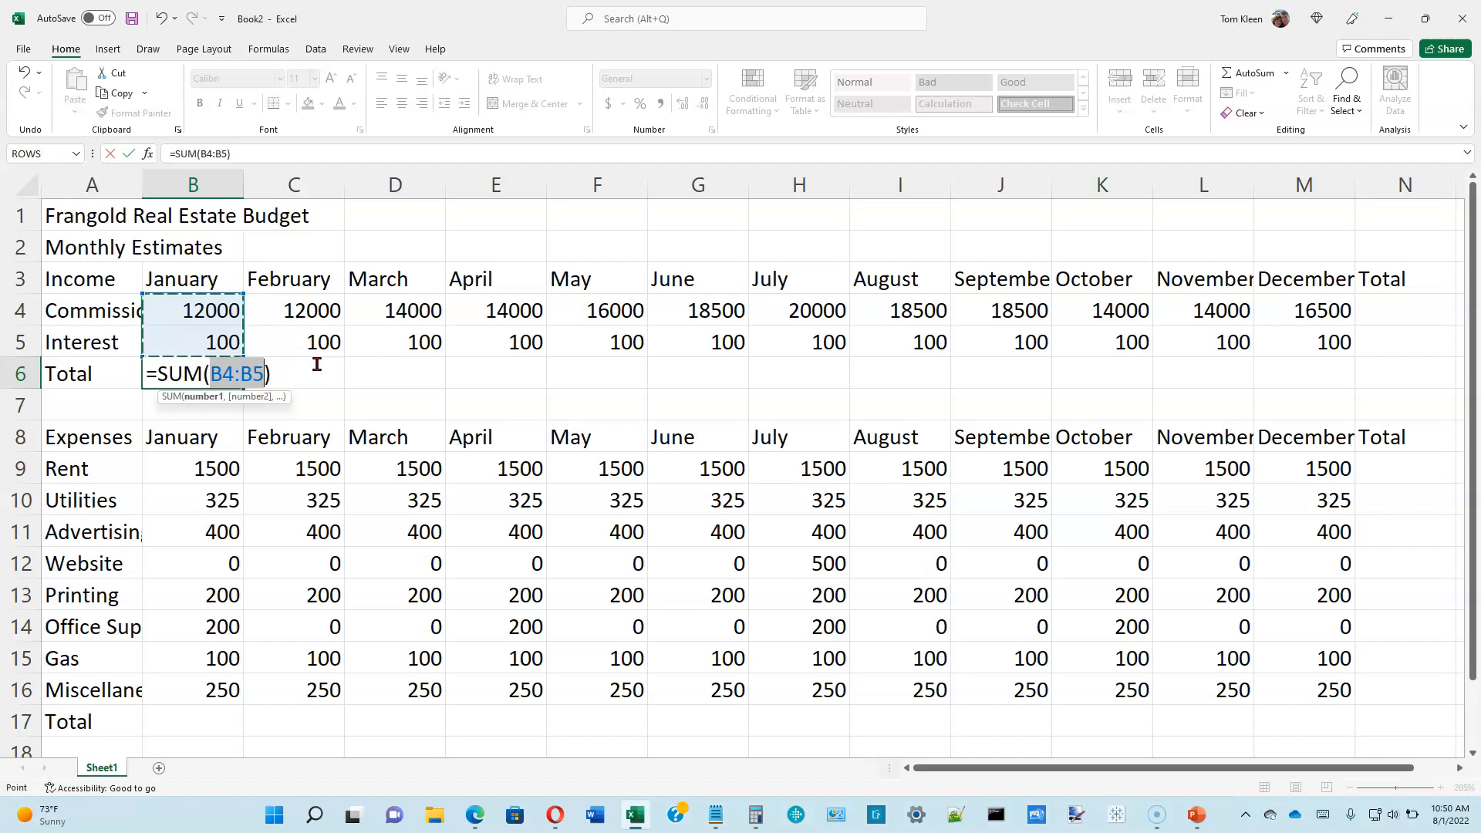
key(Return)
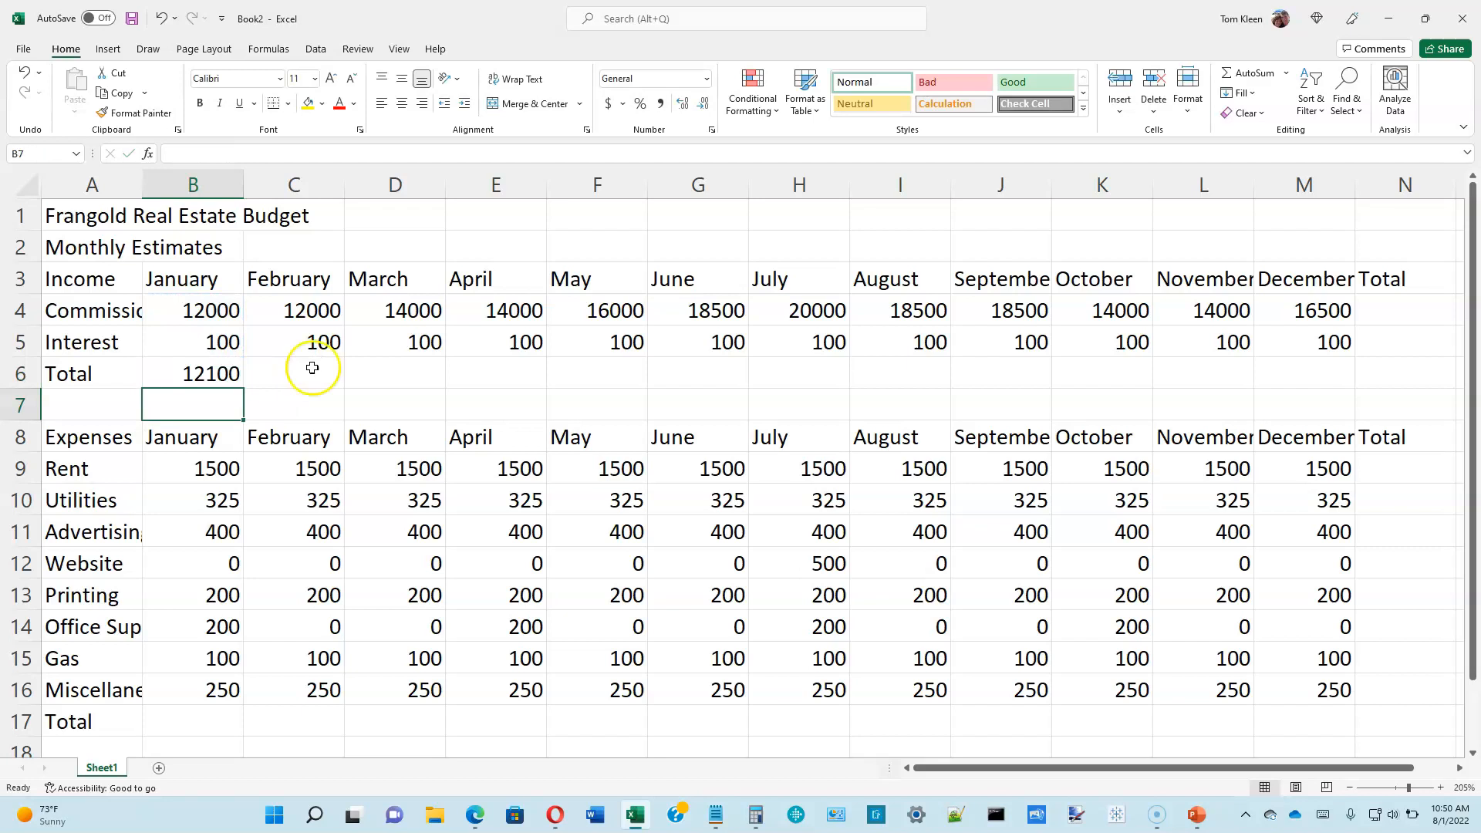
mouse_move(214, 724)
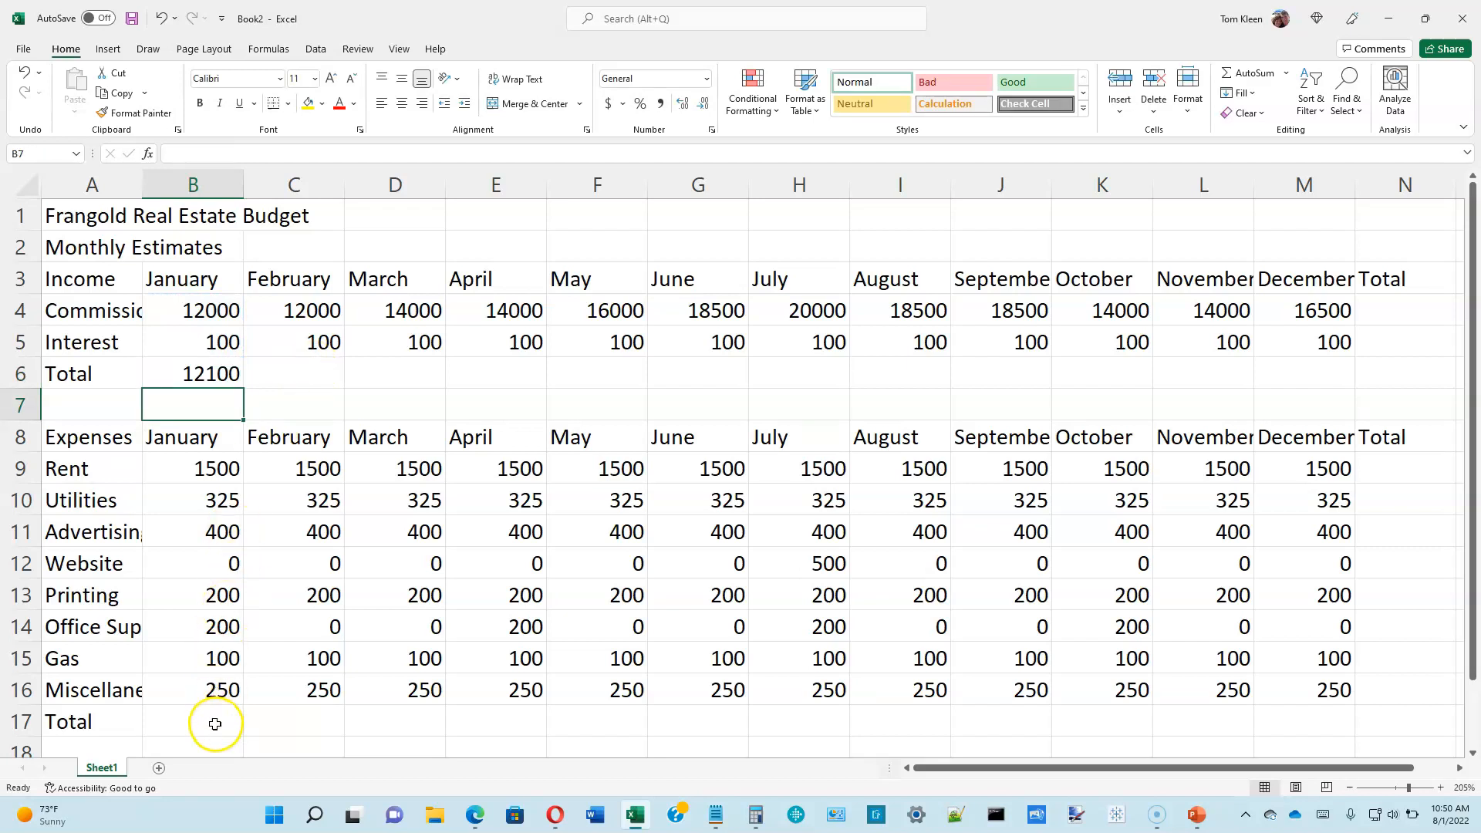
click(192, 721)
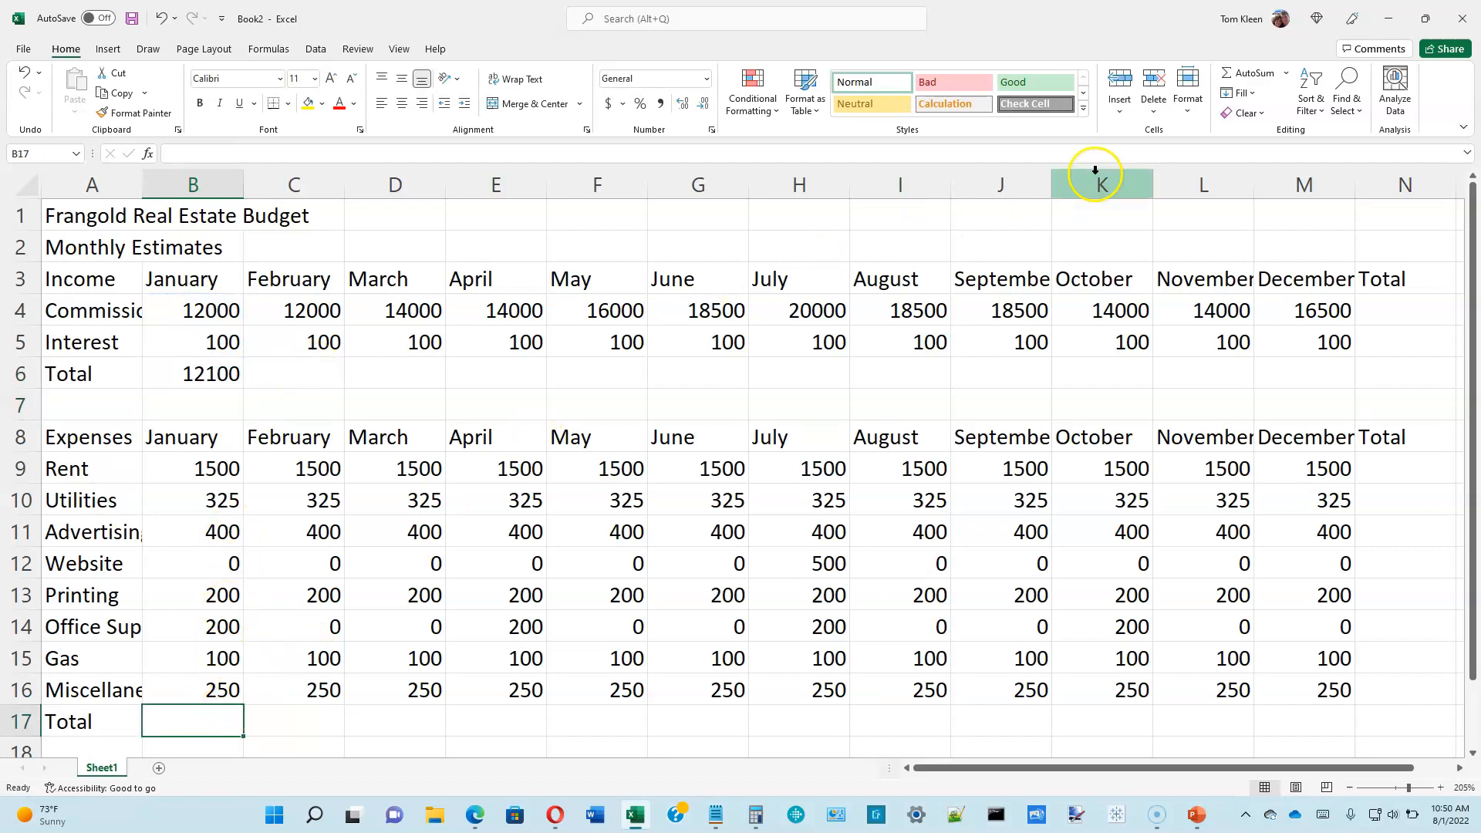
text(=SUM(B9:B16))
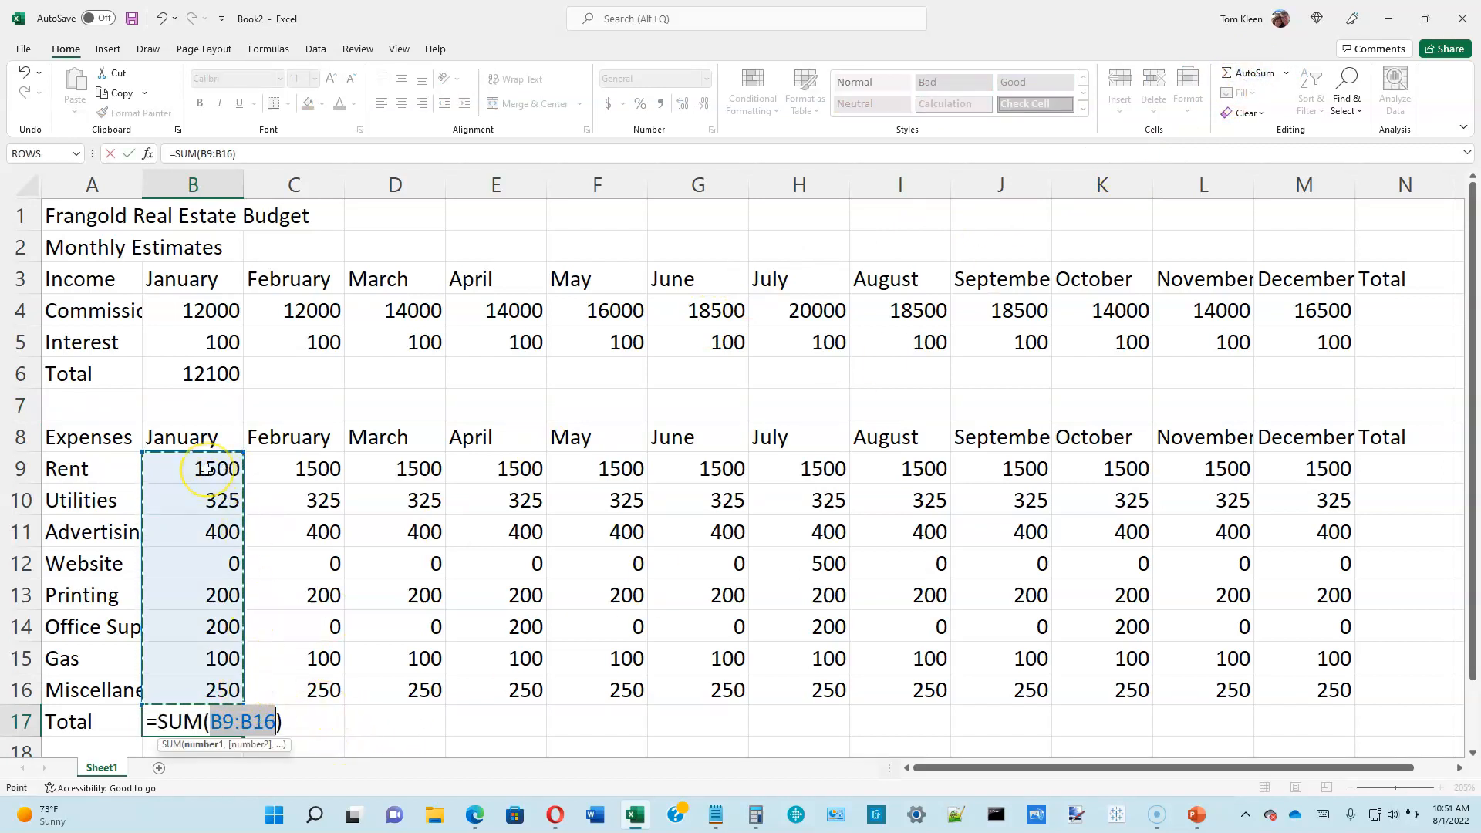
mouse_move(270, 611)
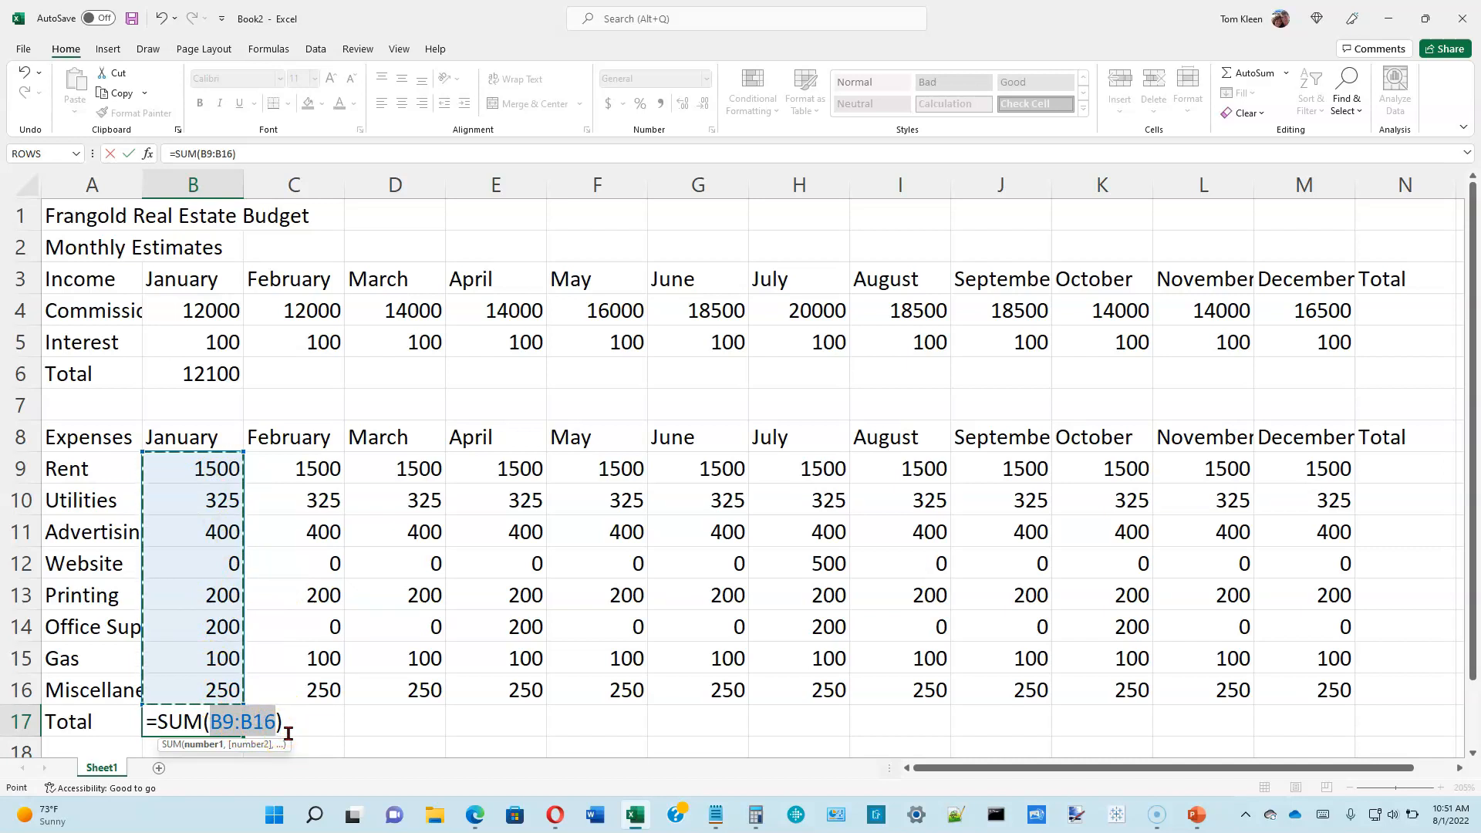
key(Return)
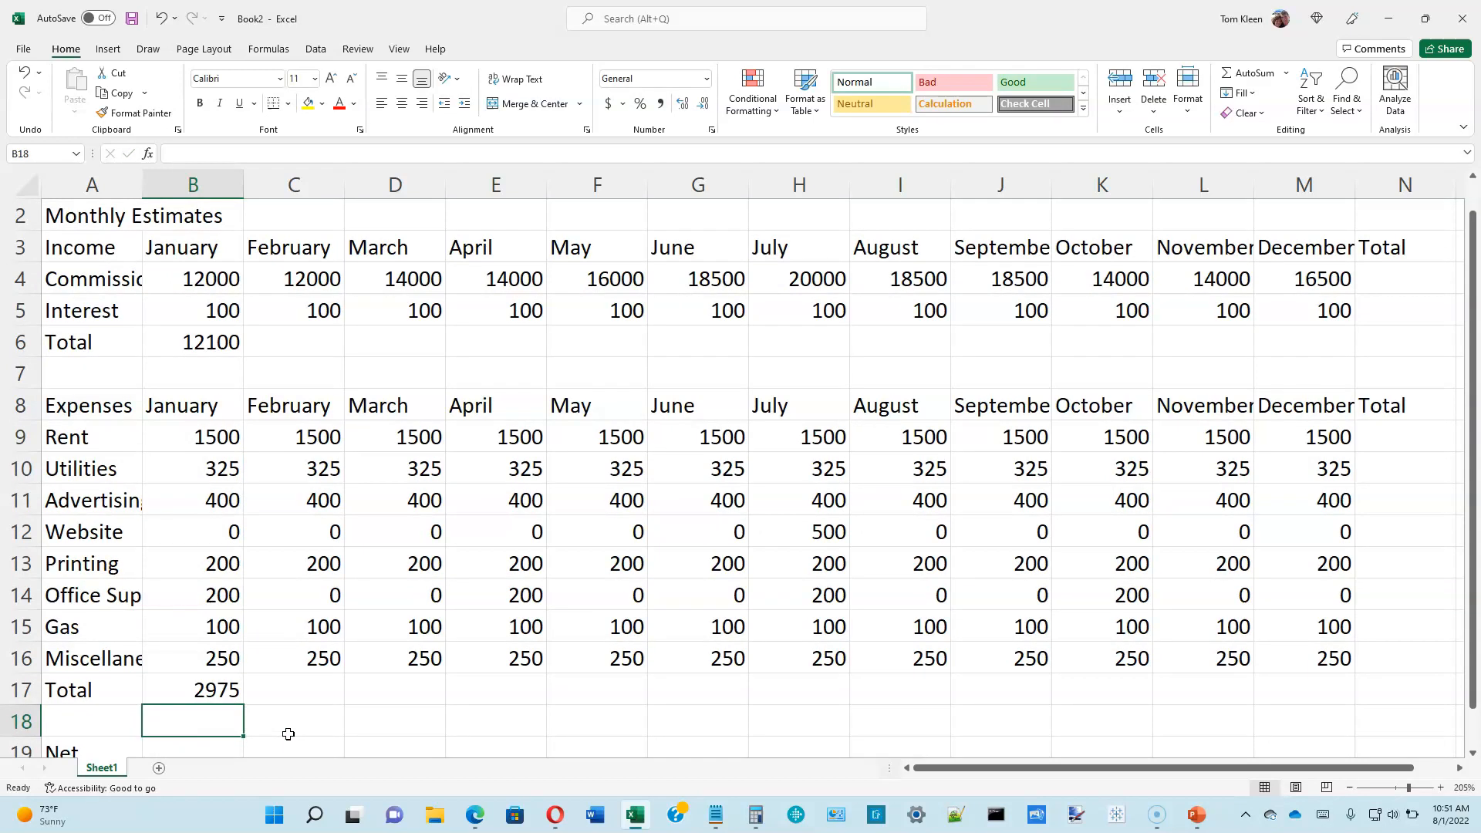
mouse_move(279, 716)
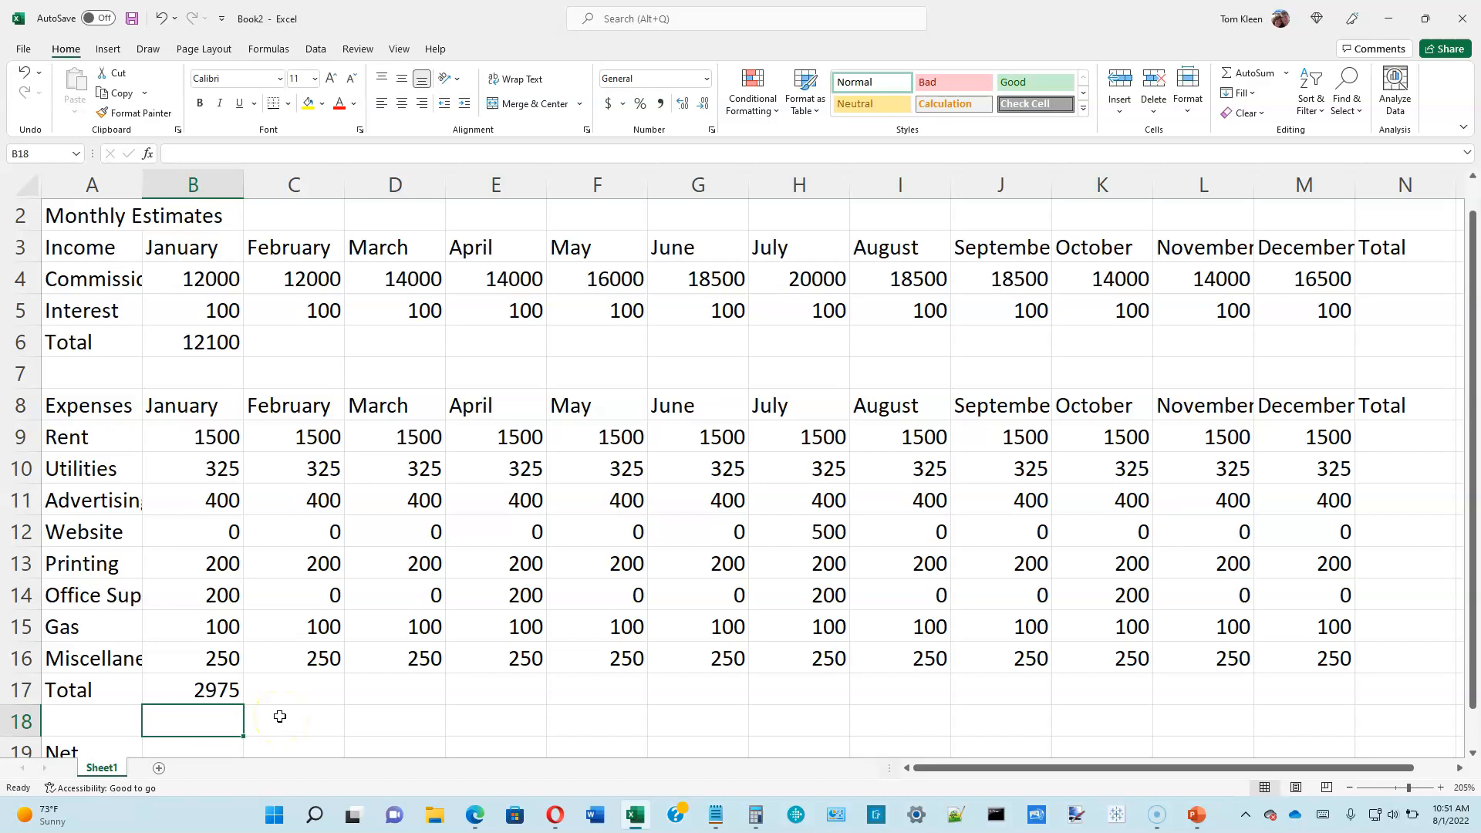
Select the January income total in B6, the SUM of Commission and Interest
click(193, 342)
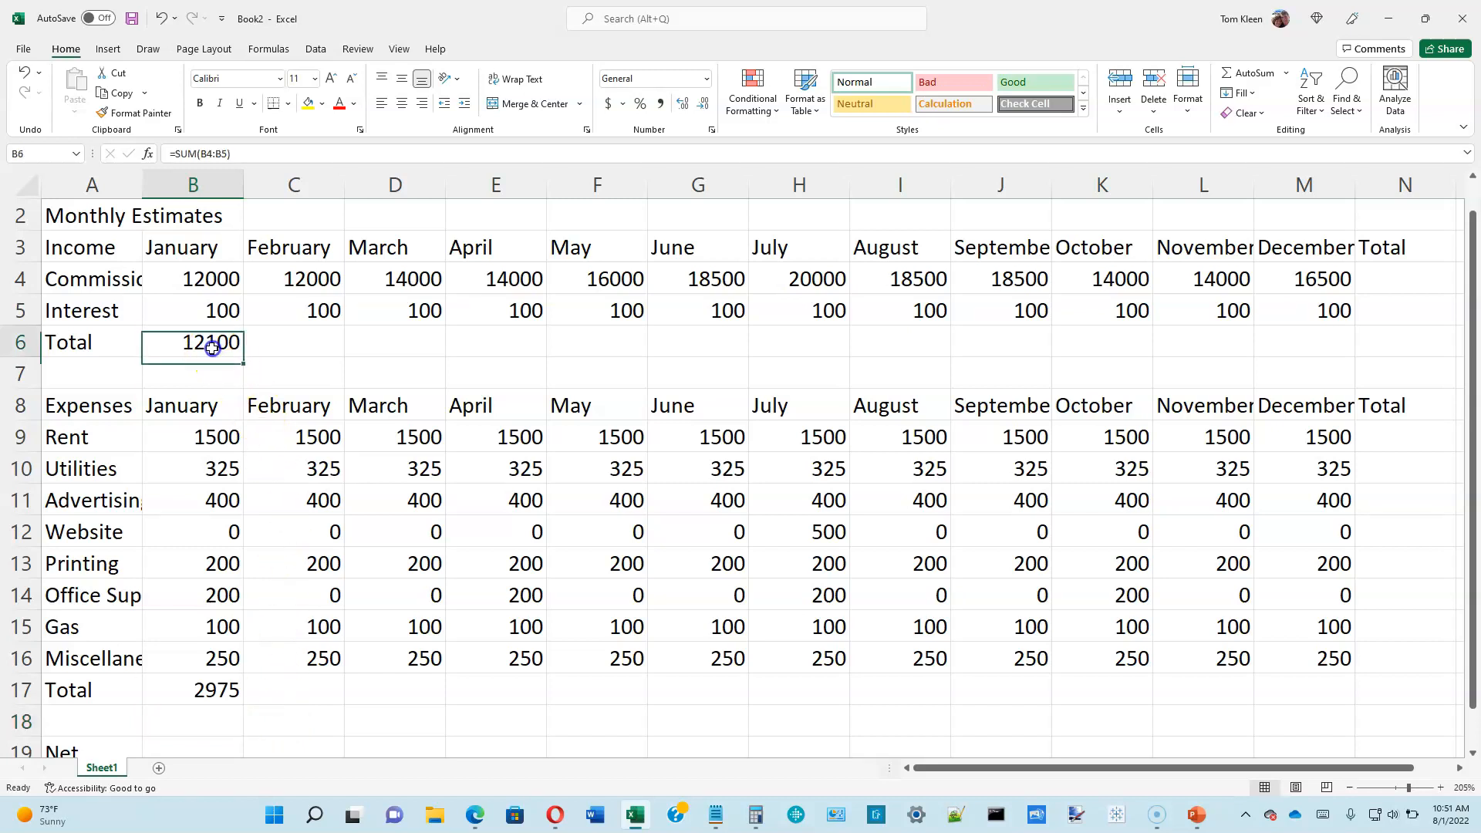
mouse_move(1145, 378)
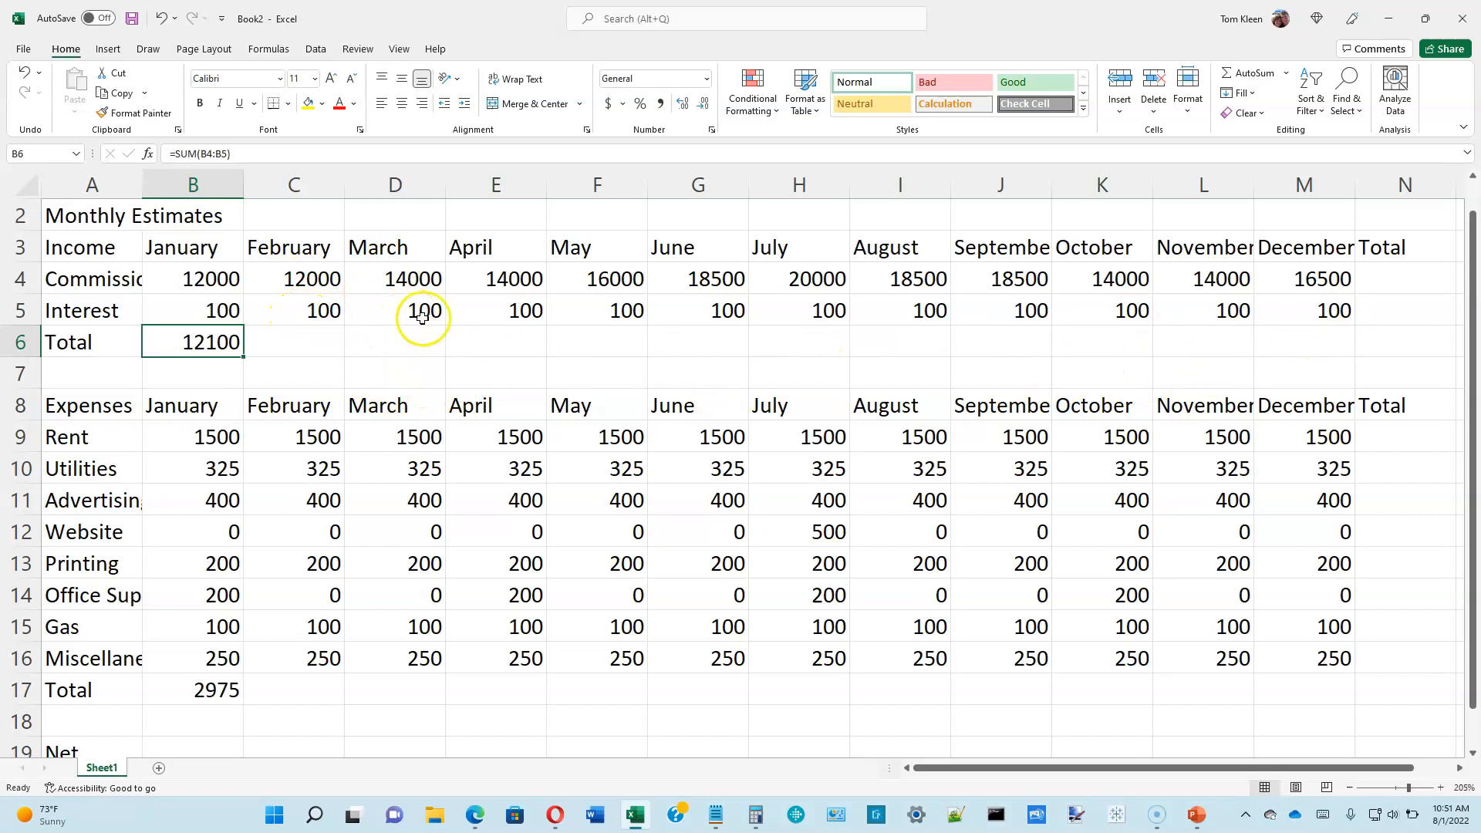
mouse_move(321, 408)
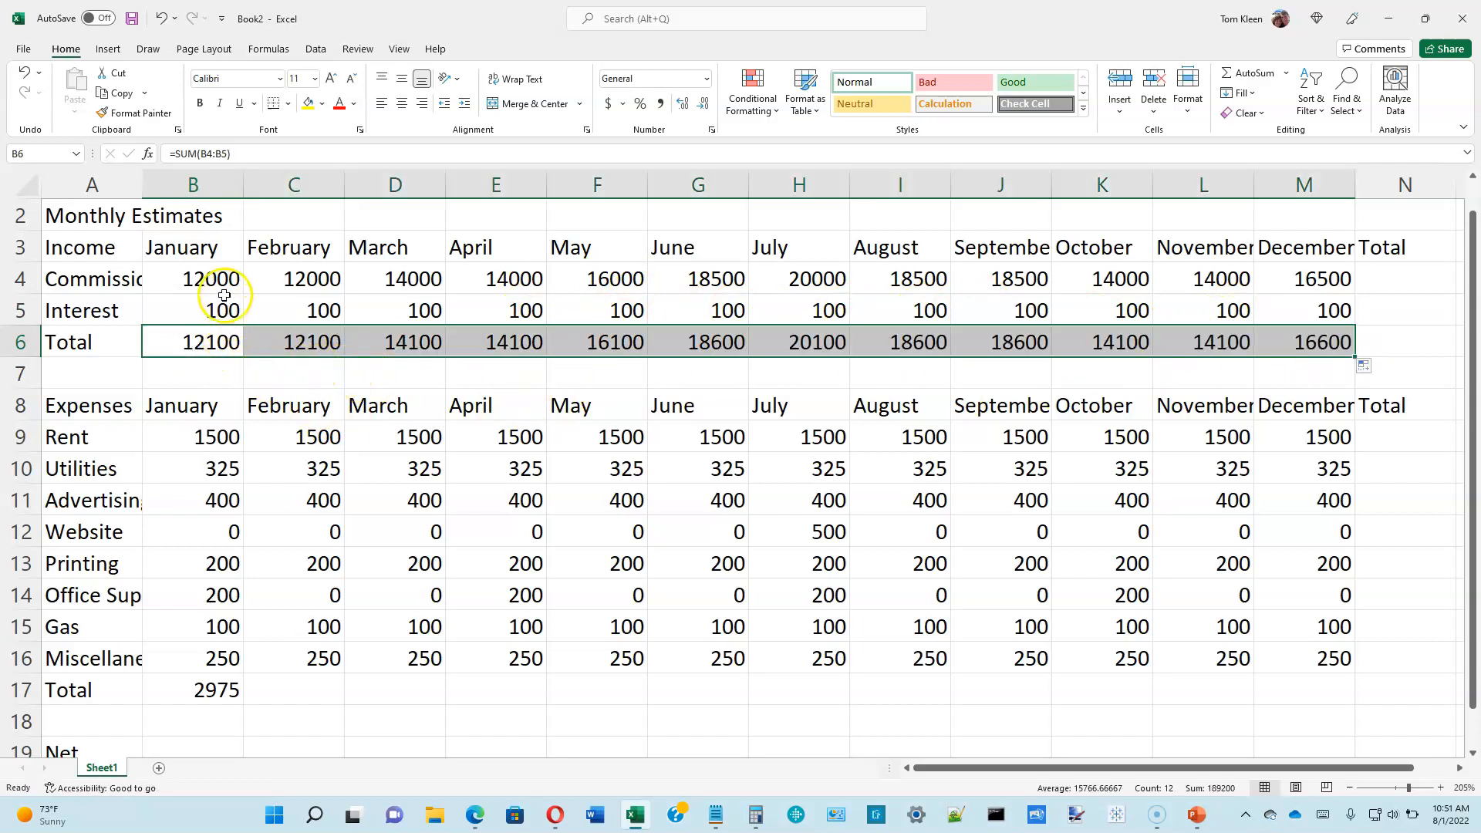
Inspect the income total formulas in B6 and C6 without changing them
double_click(192, 341)
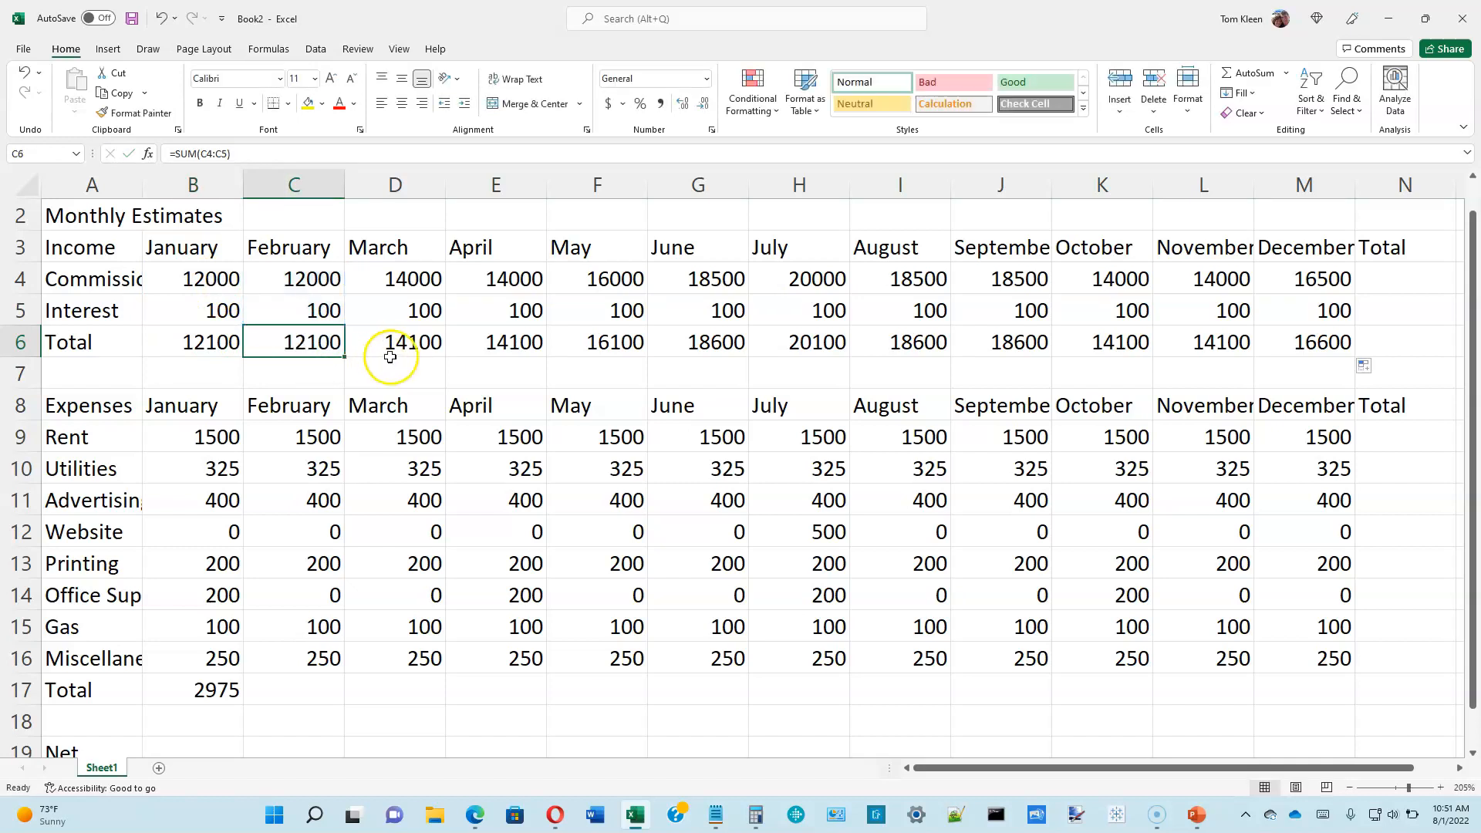
mouse_move(407, 343)
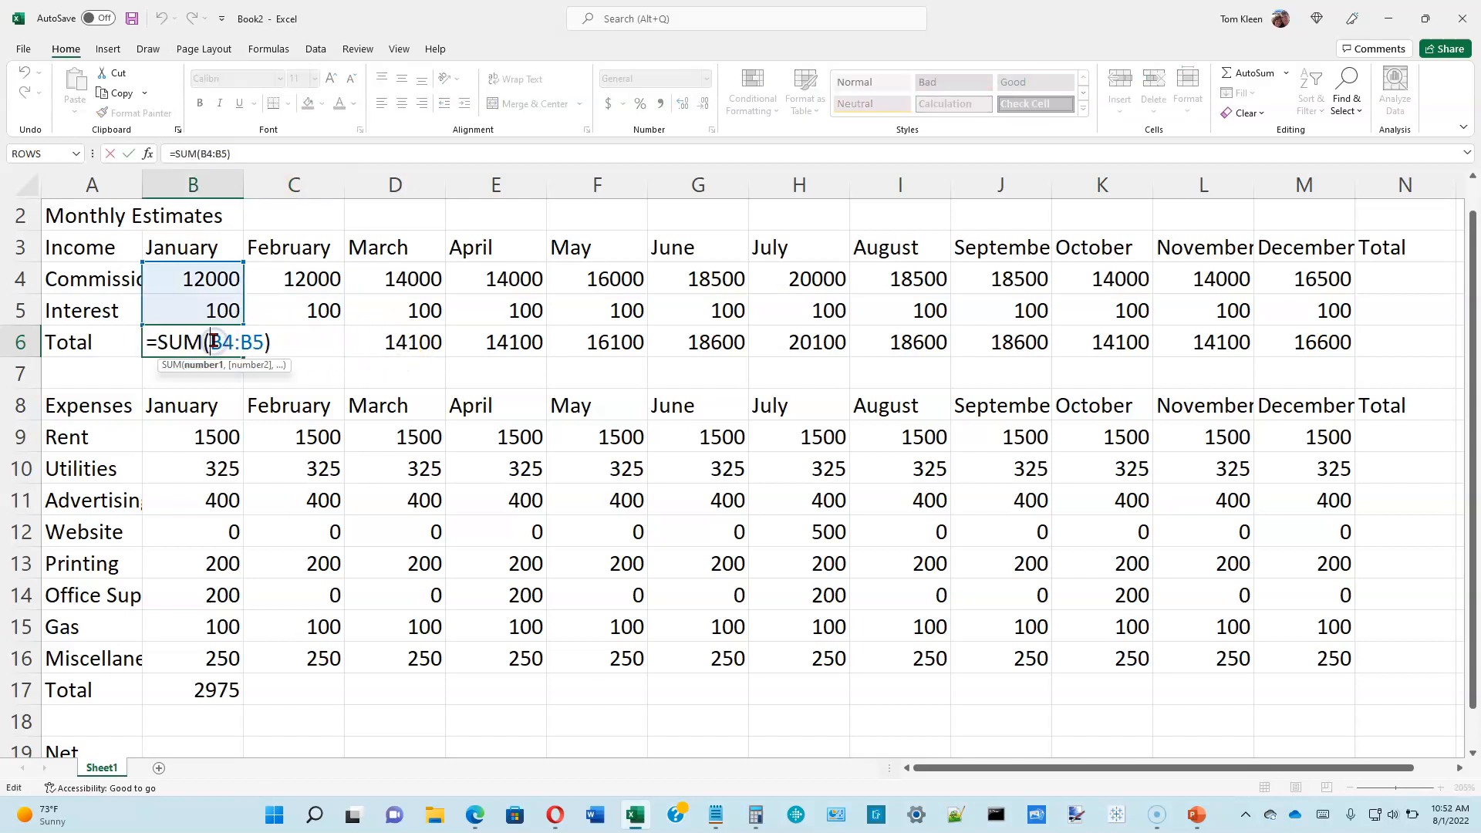
key(Return)
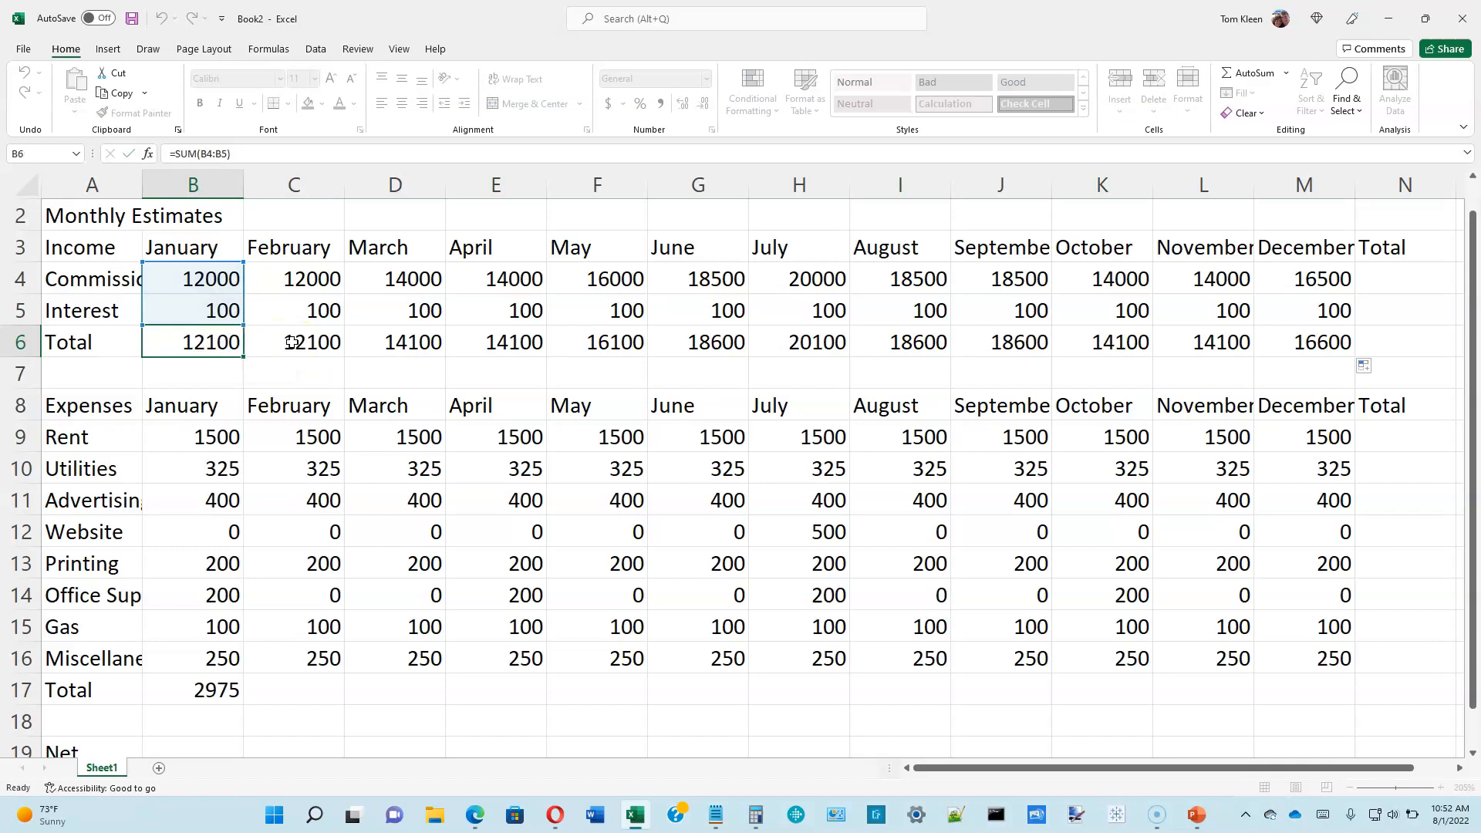
click(294, 342)
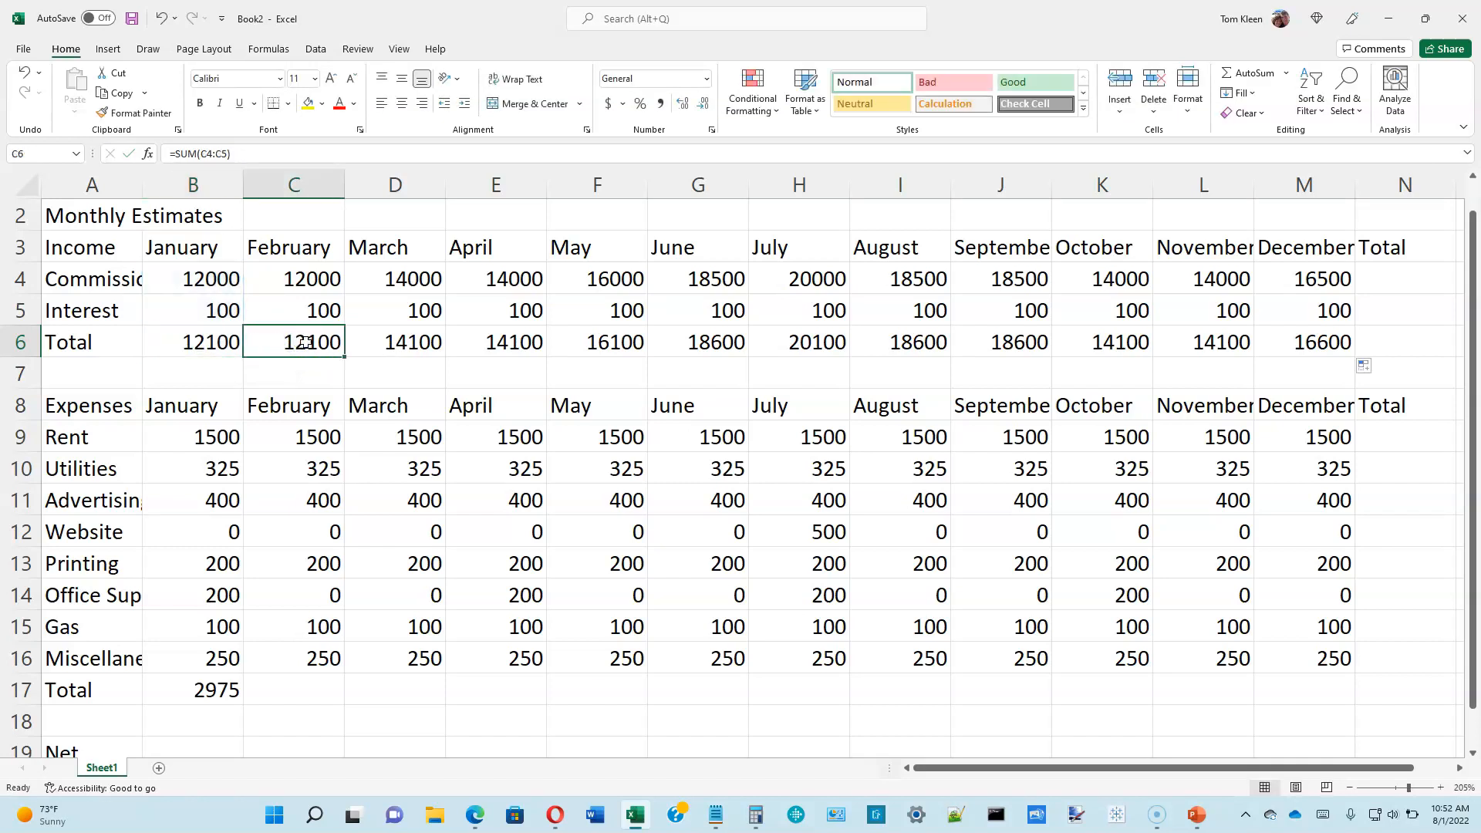
double_click(294, 342)
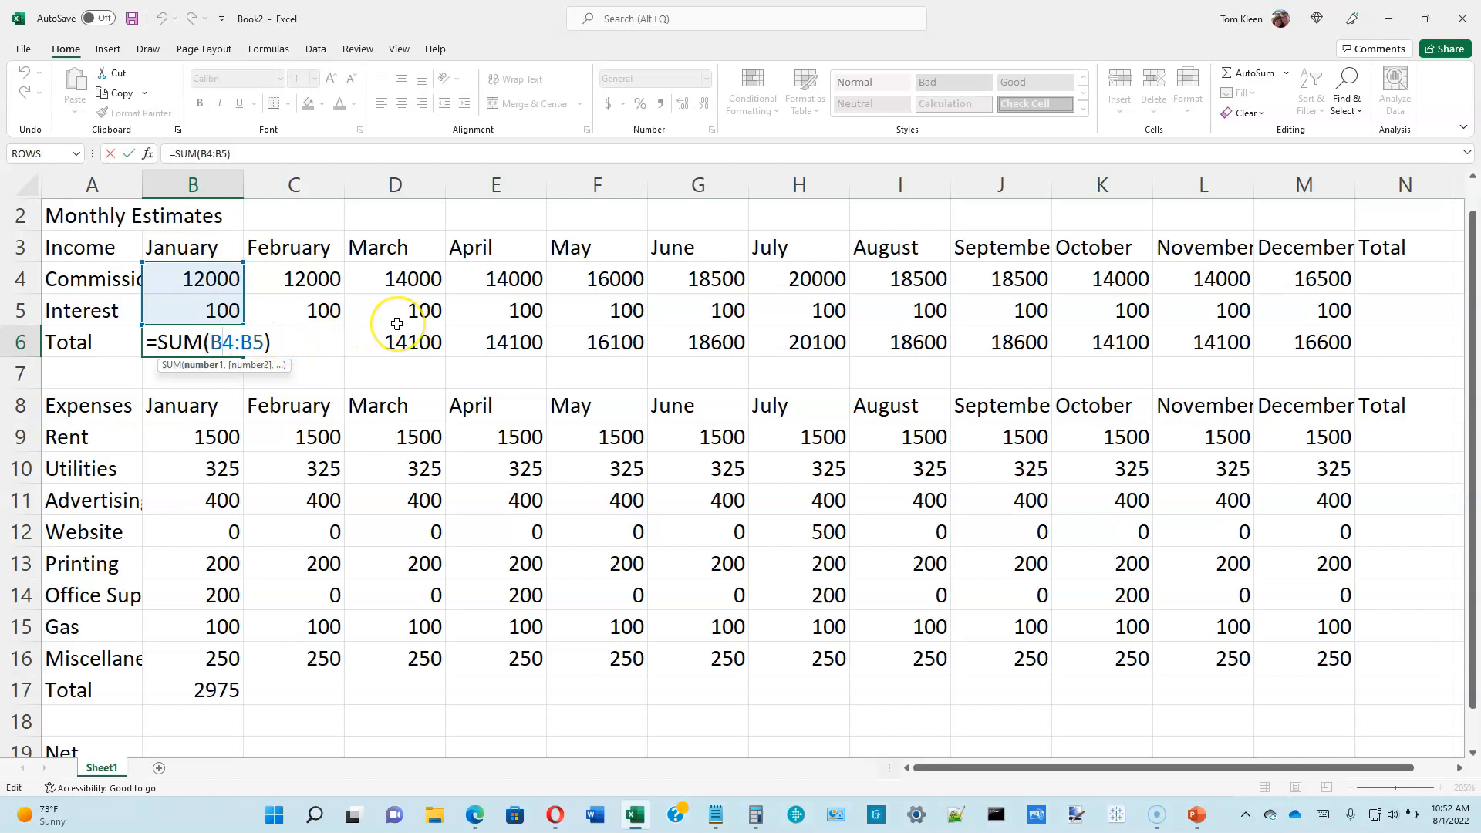
mouse_move(396, 324)
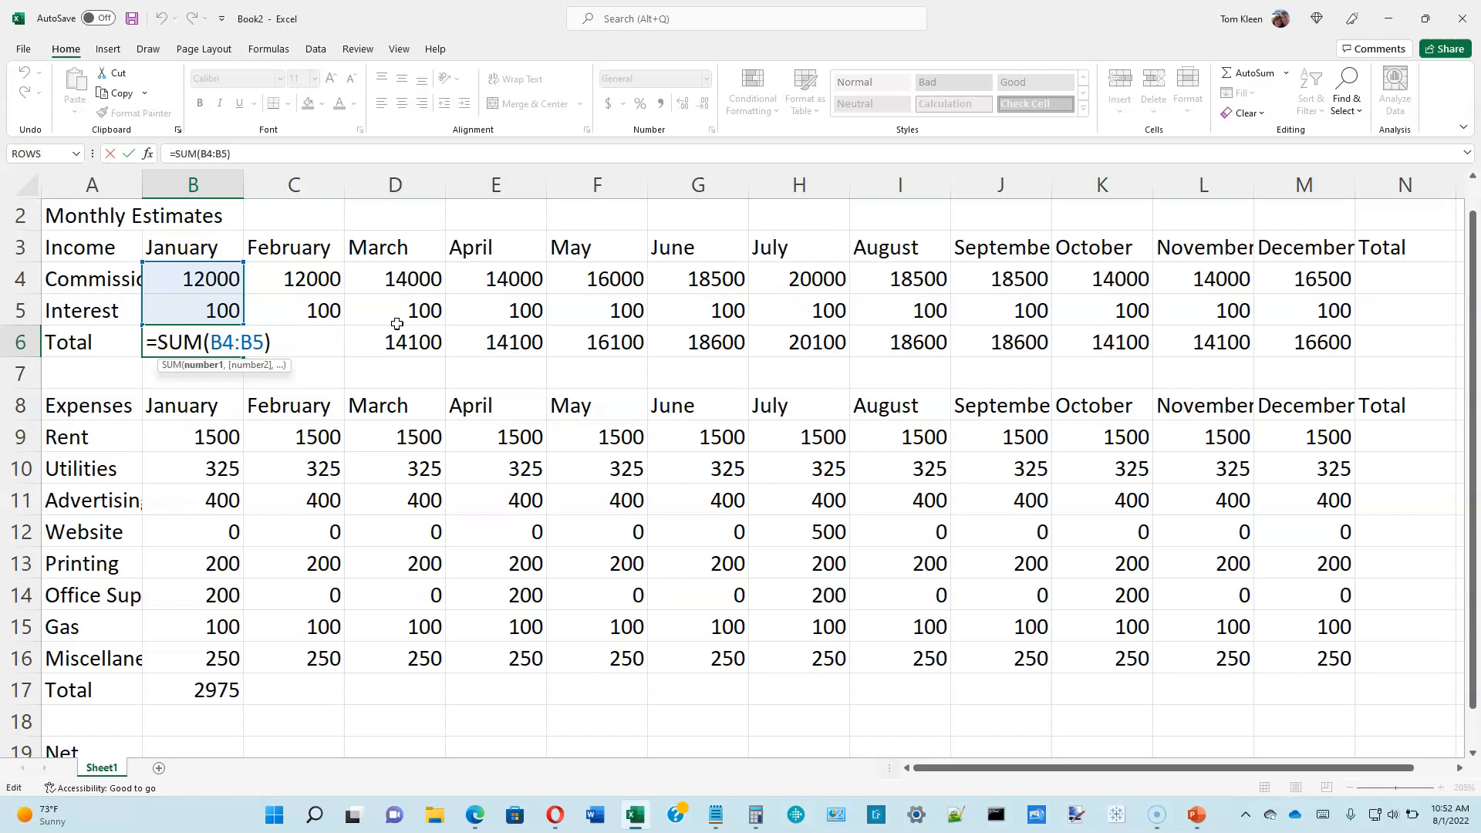
key(Return)
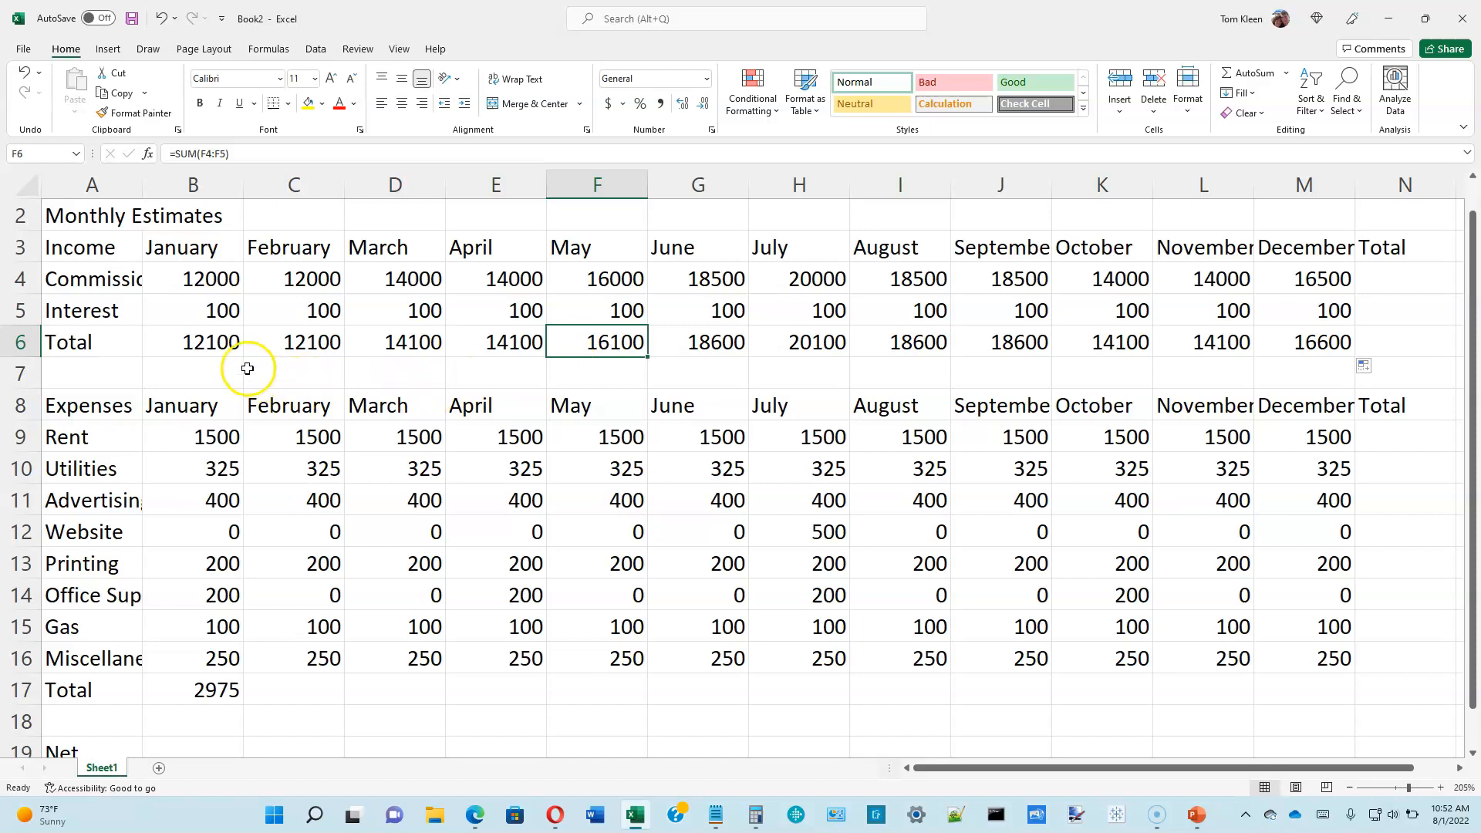
click(193, 342)
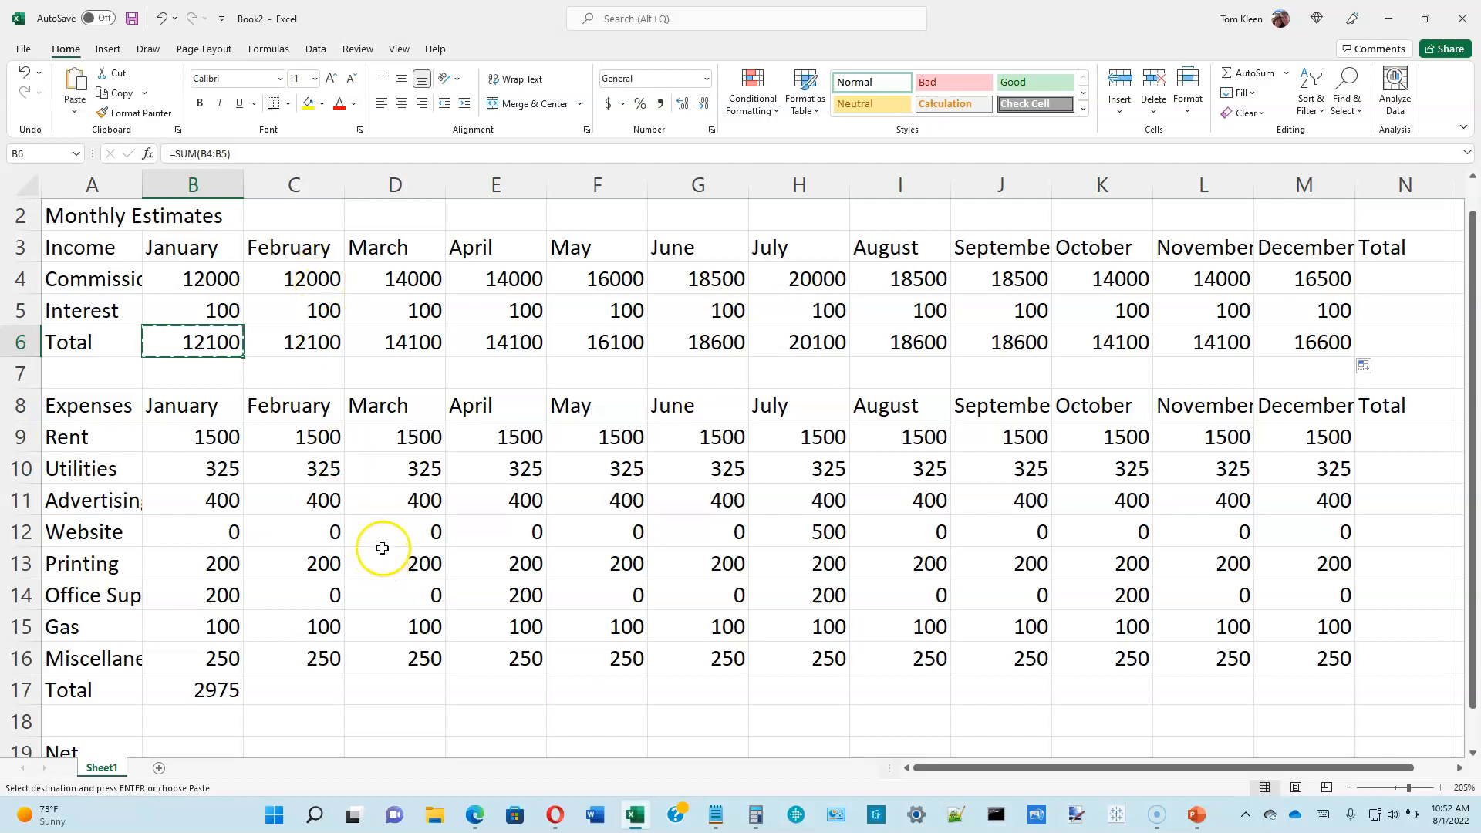
click(495, 594)
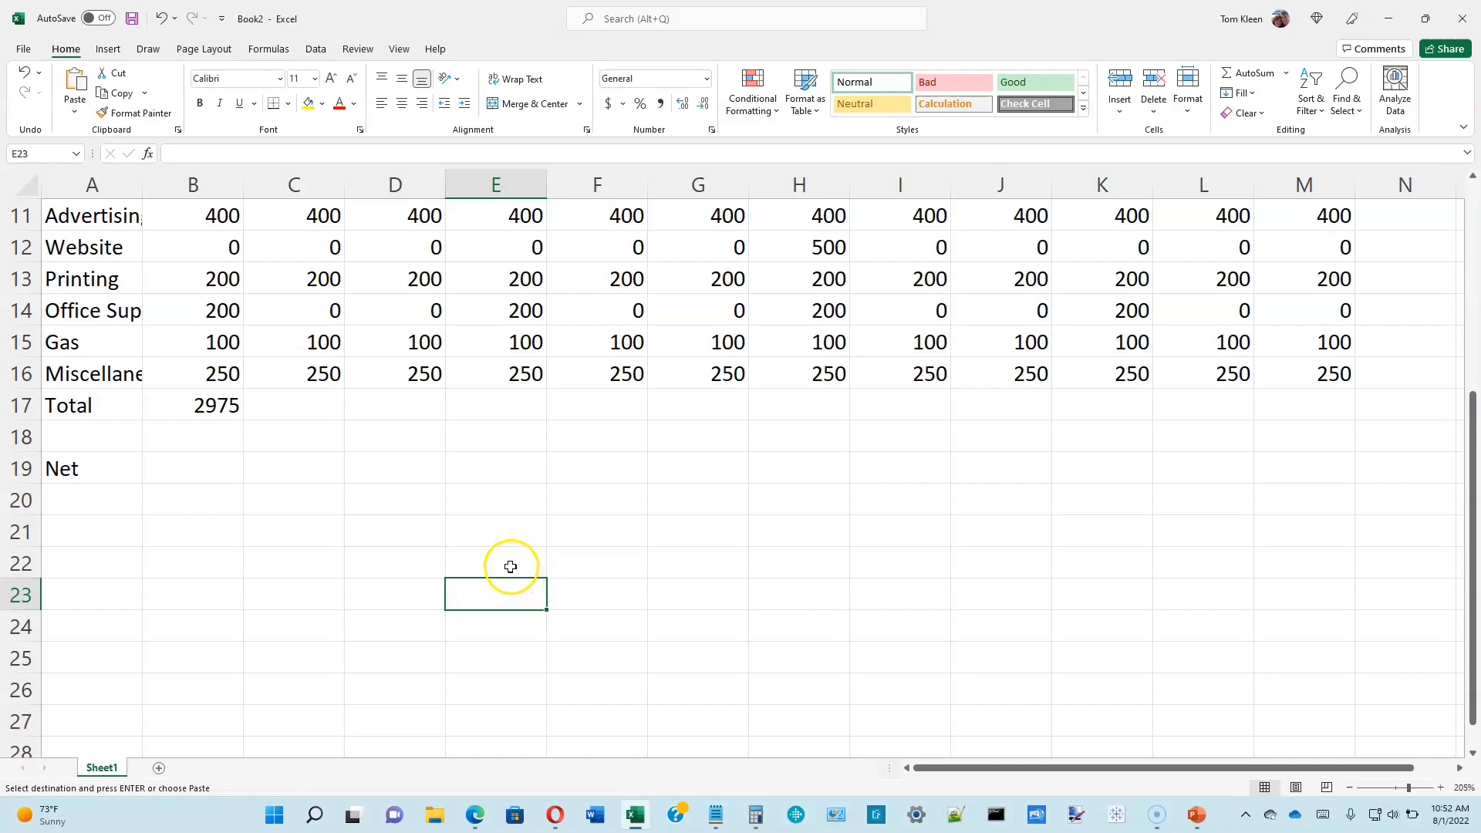
text(=SUM(E21:E22)
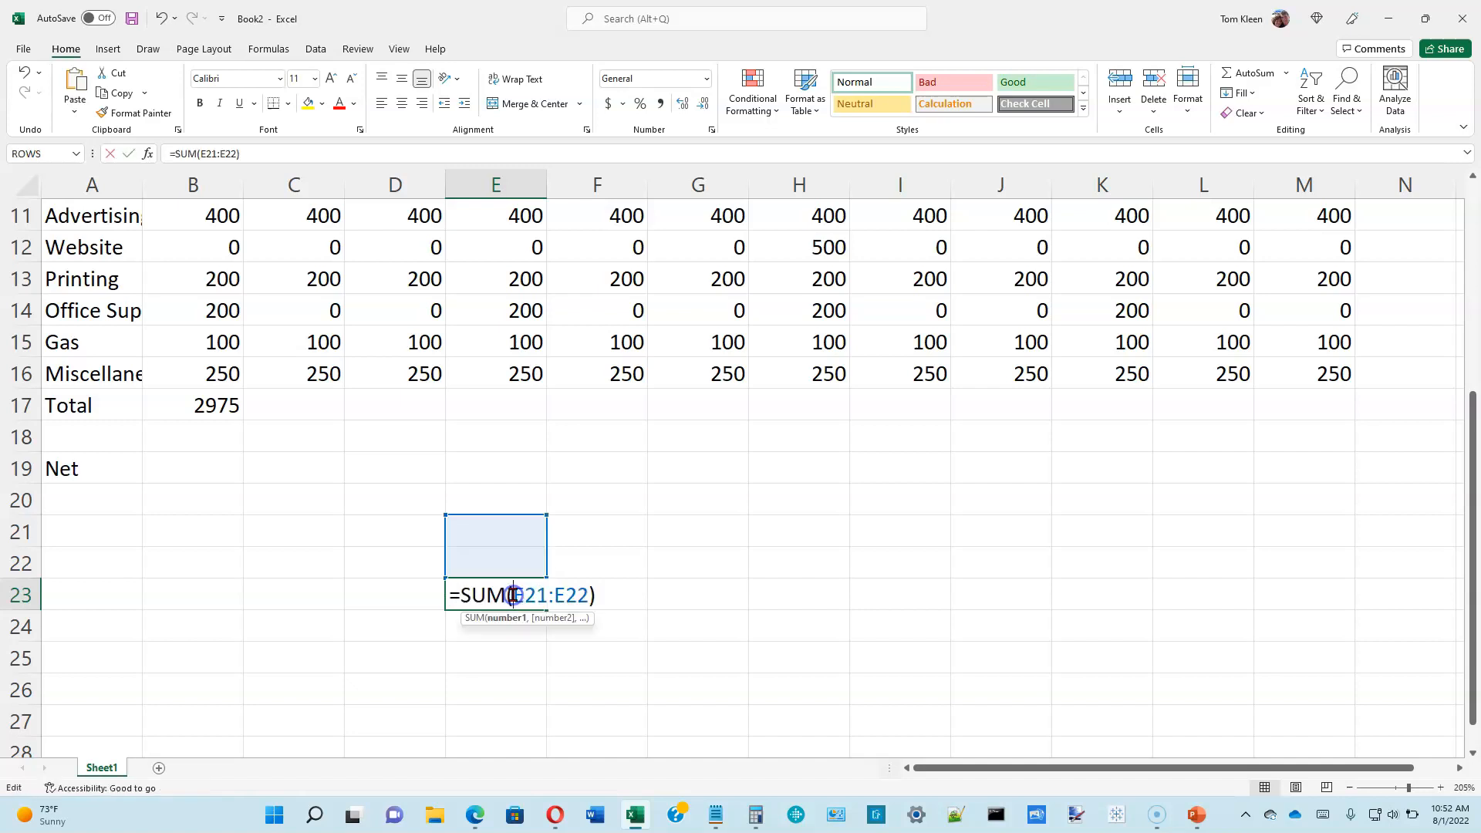
mouse_move(154, 596)
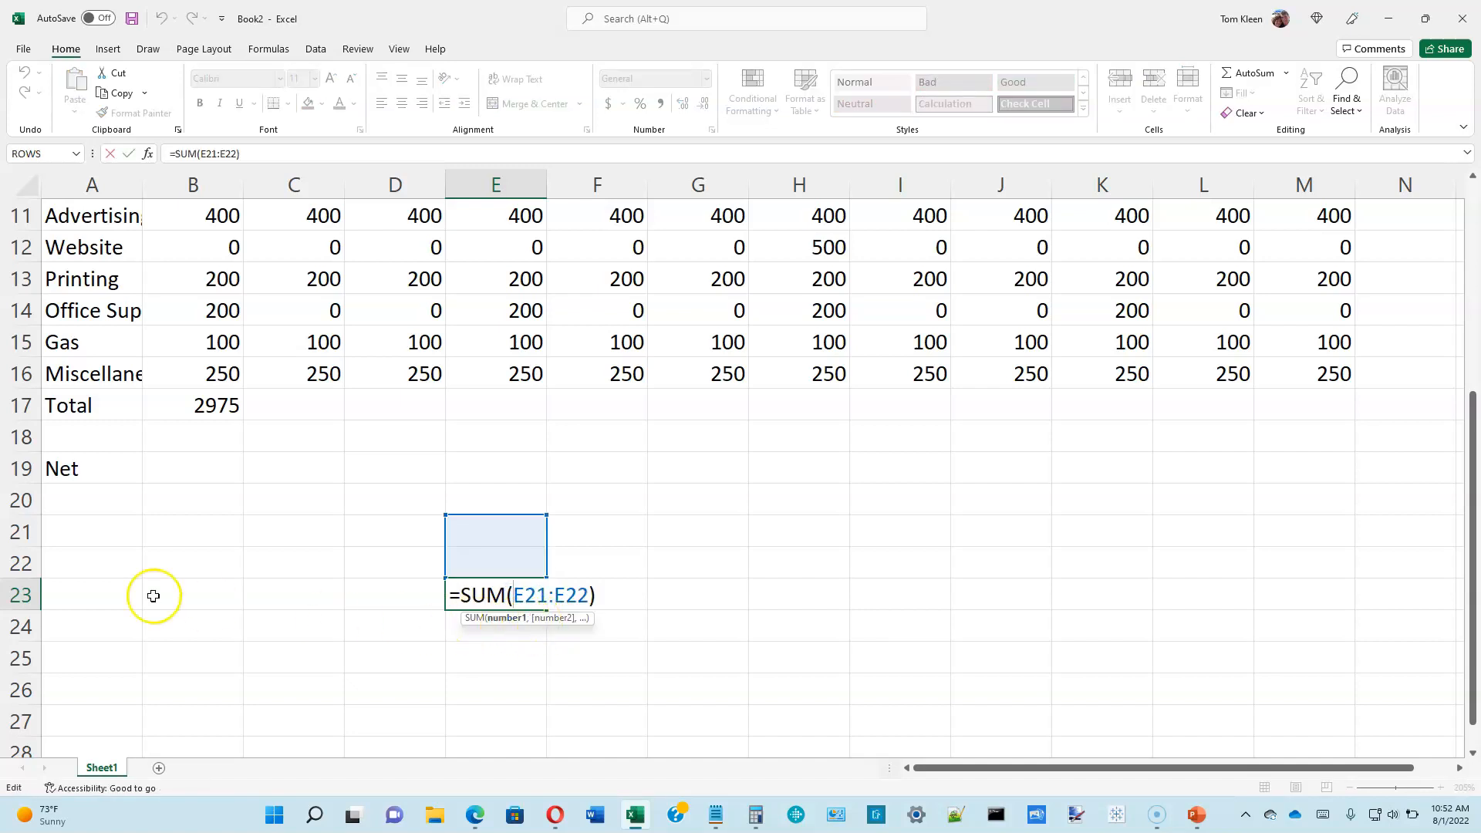
mouse_move(404, 610)
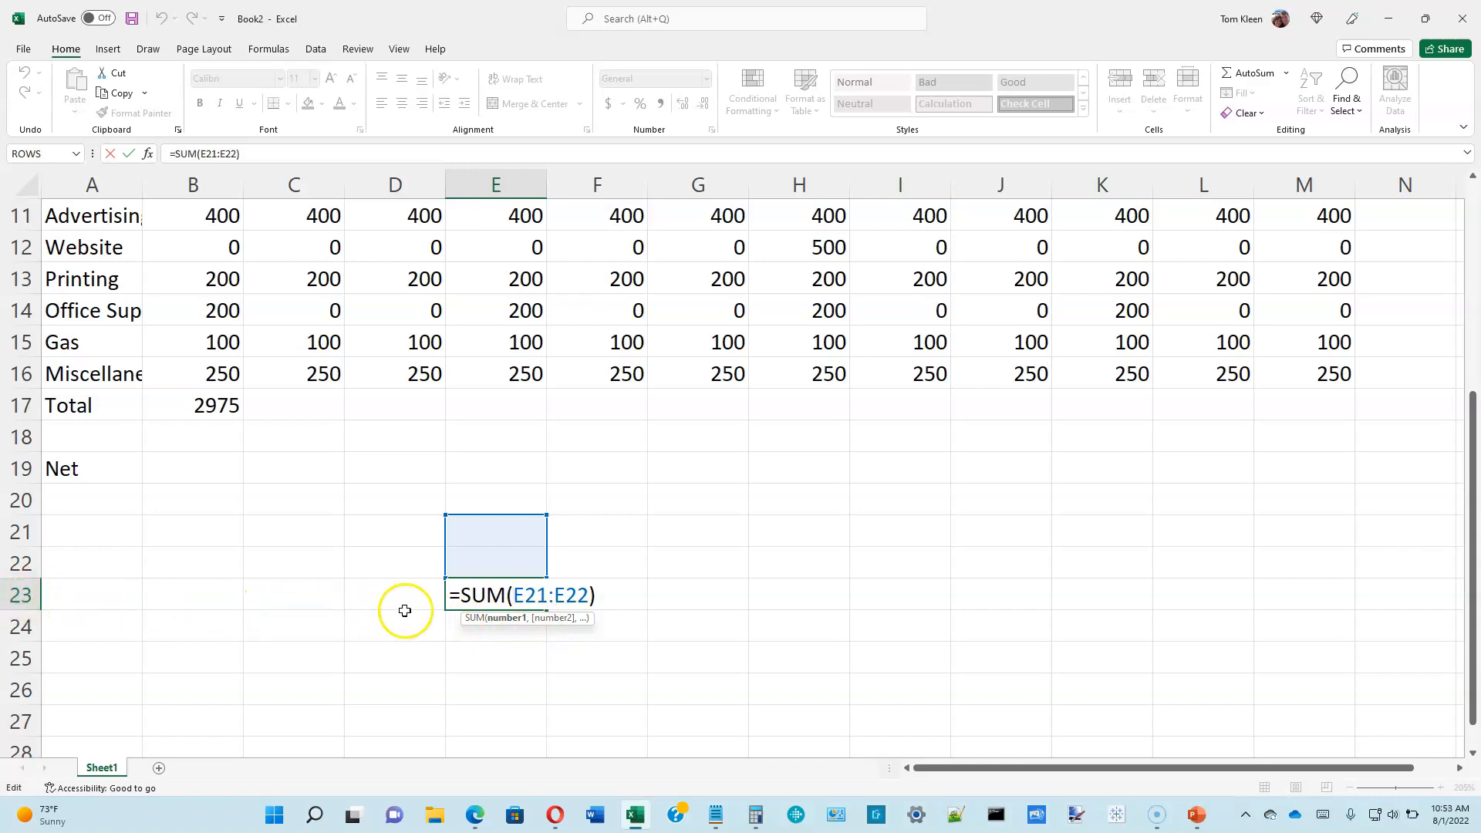
mouse_move(564, 594)
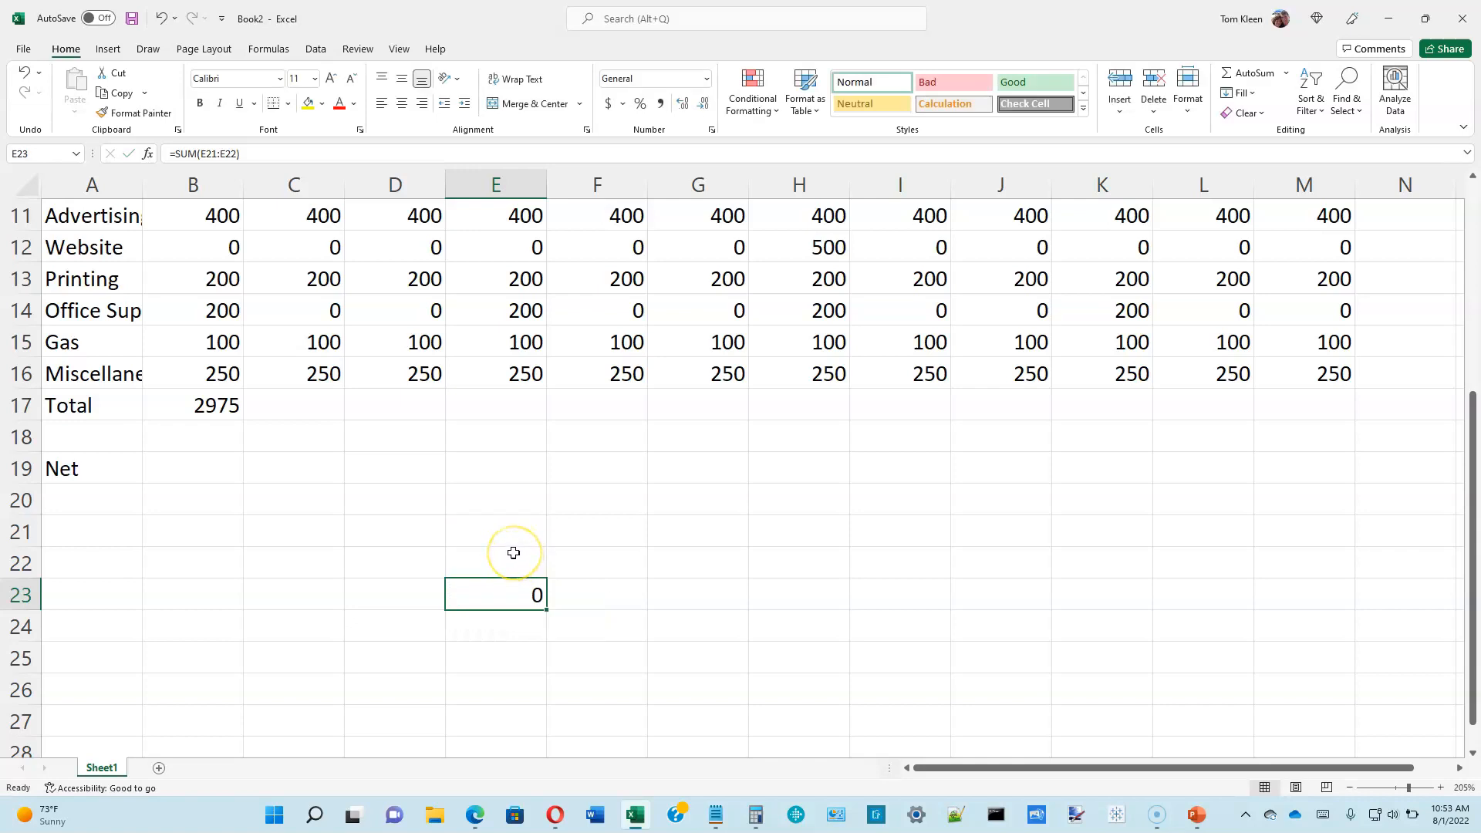
mouse_move(513, 552)
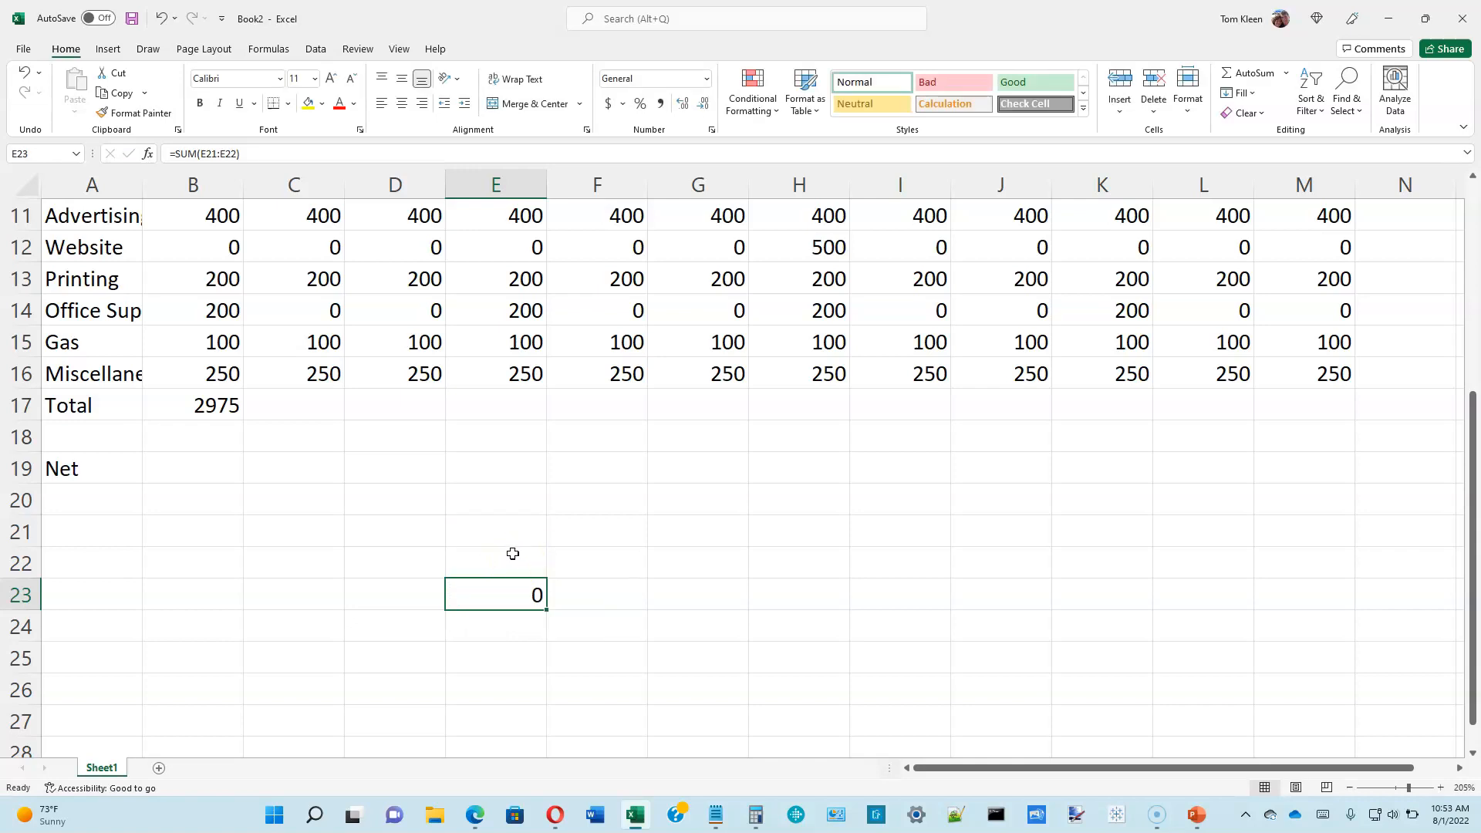
scroll(up, 3)
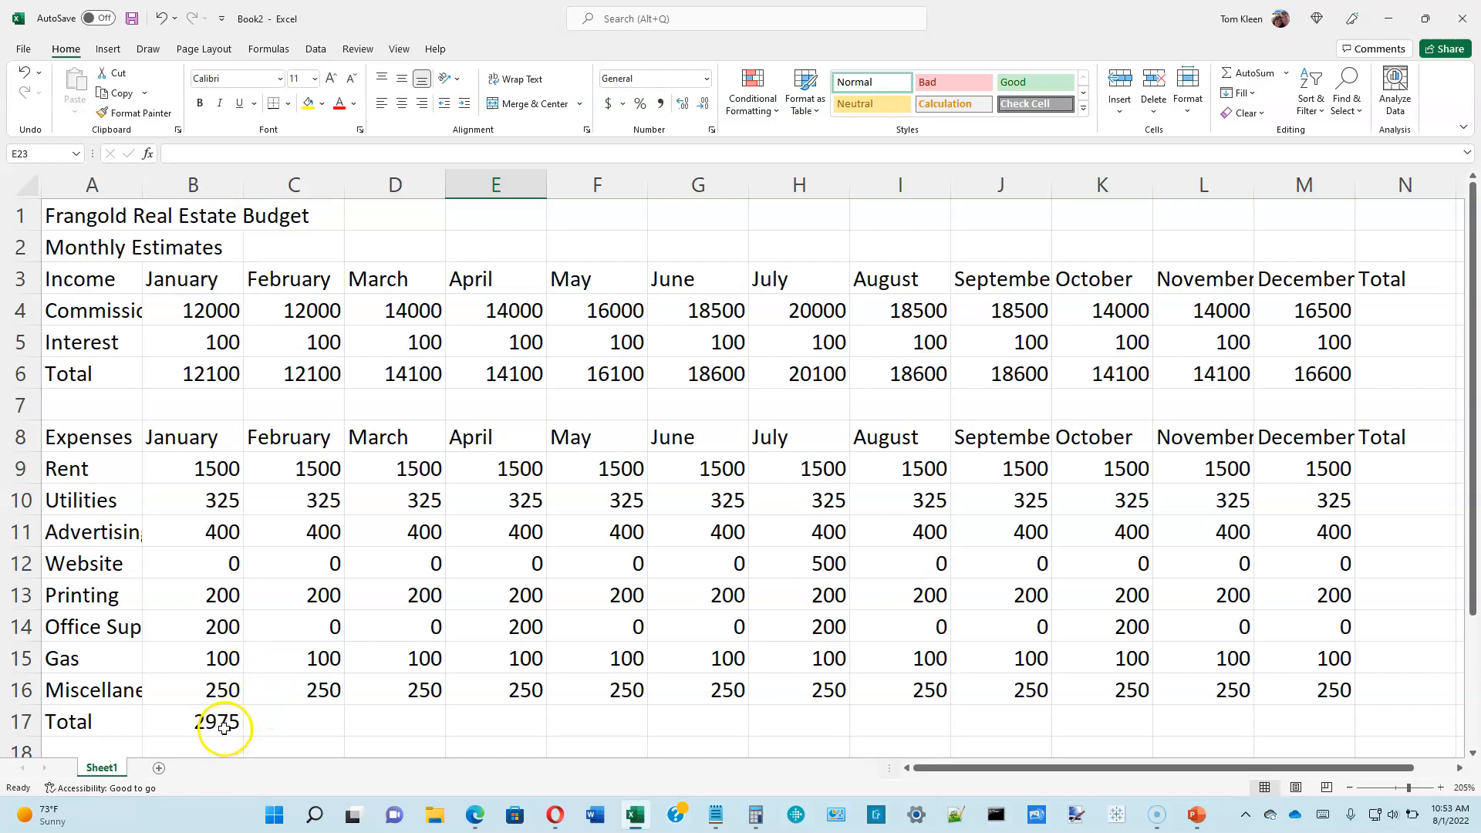
Check the row 17 expense total formulas for January, October and November
click(193, 721)
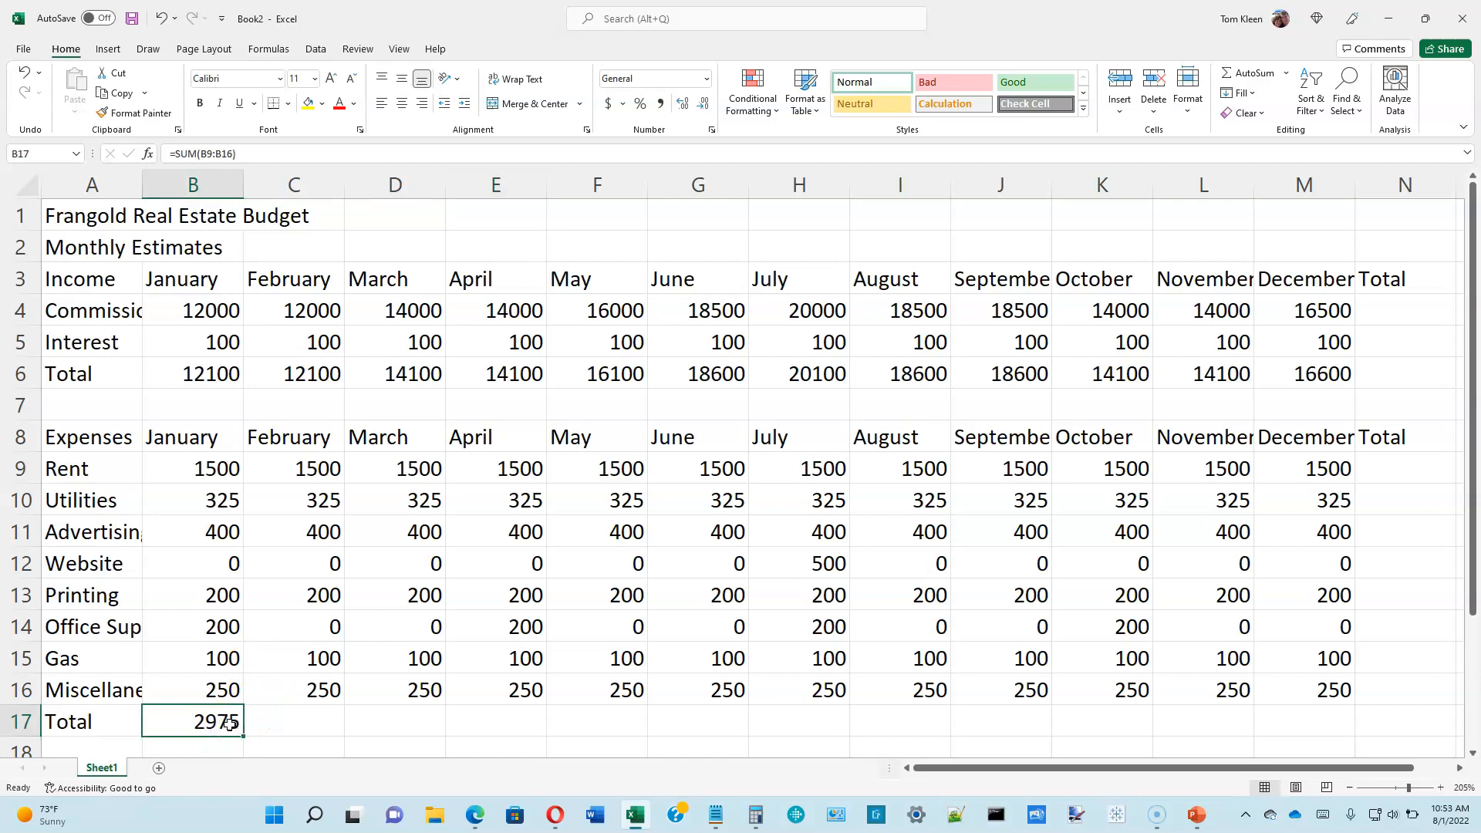
double_click(192, 721)
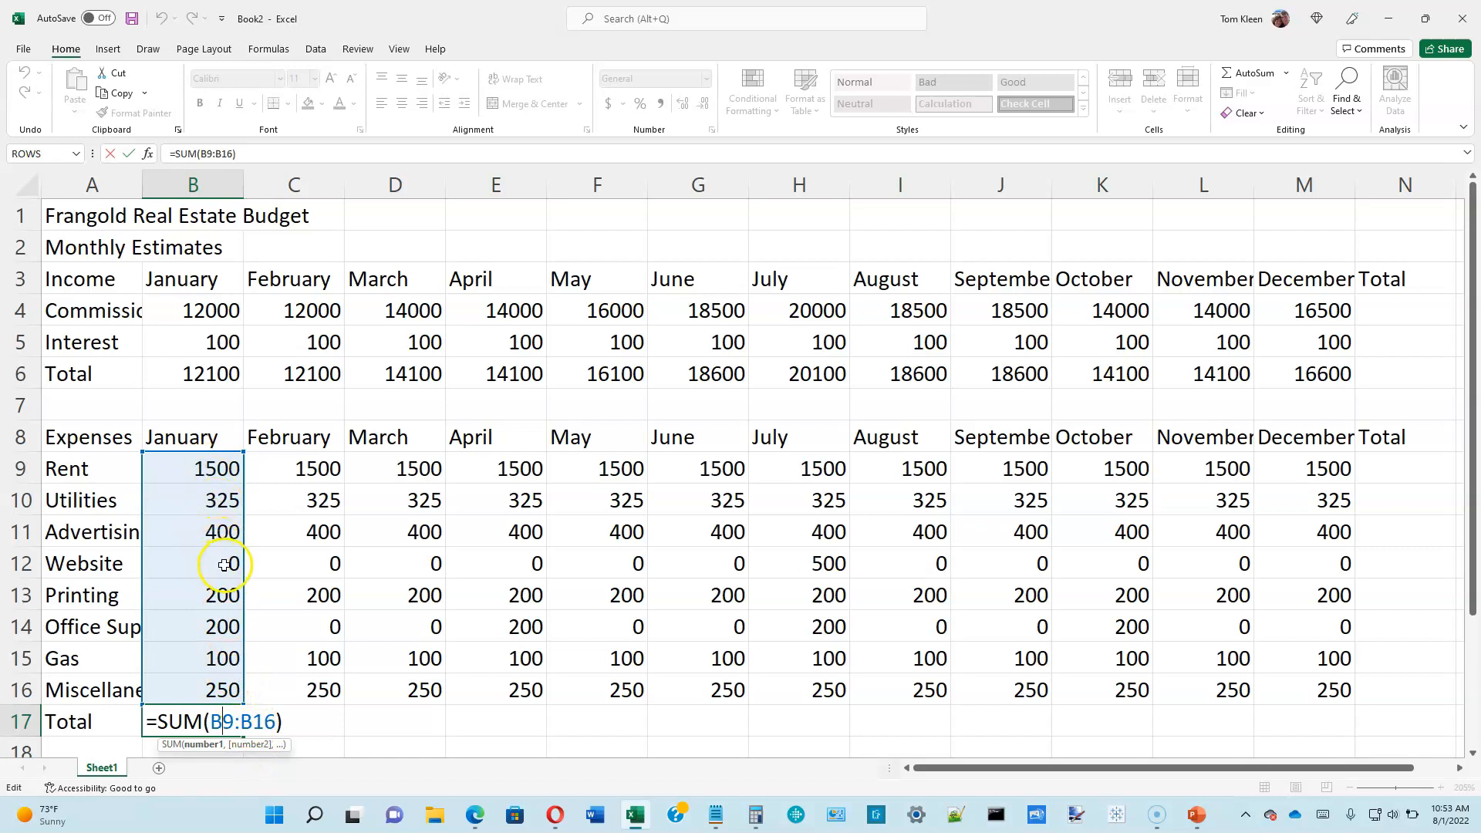
mouse_move(223, 689)
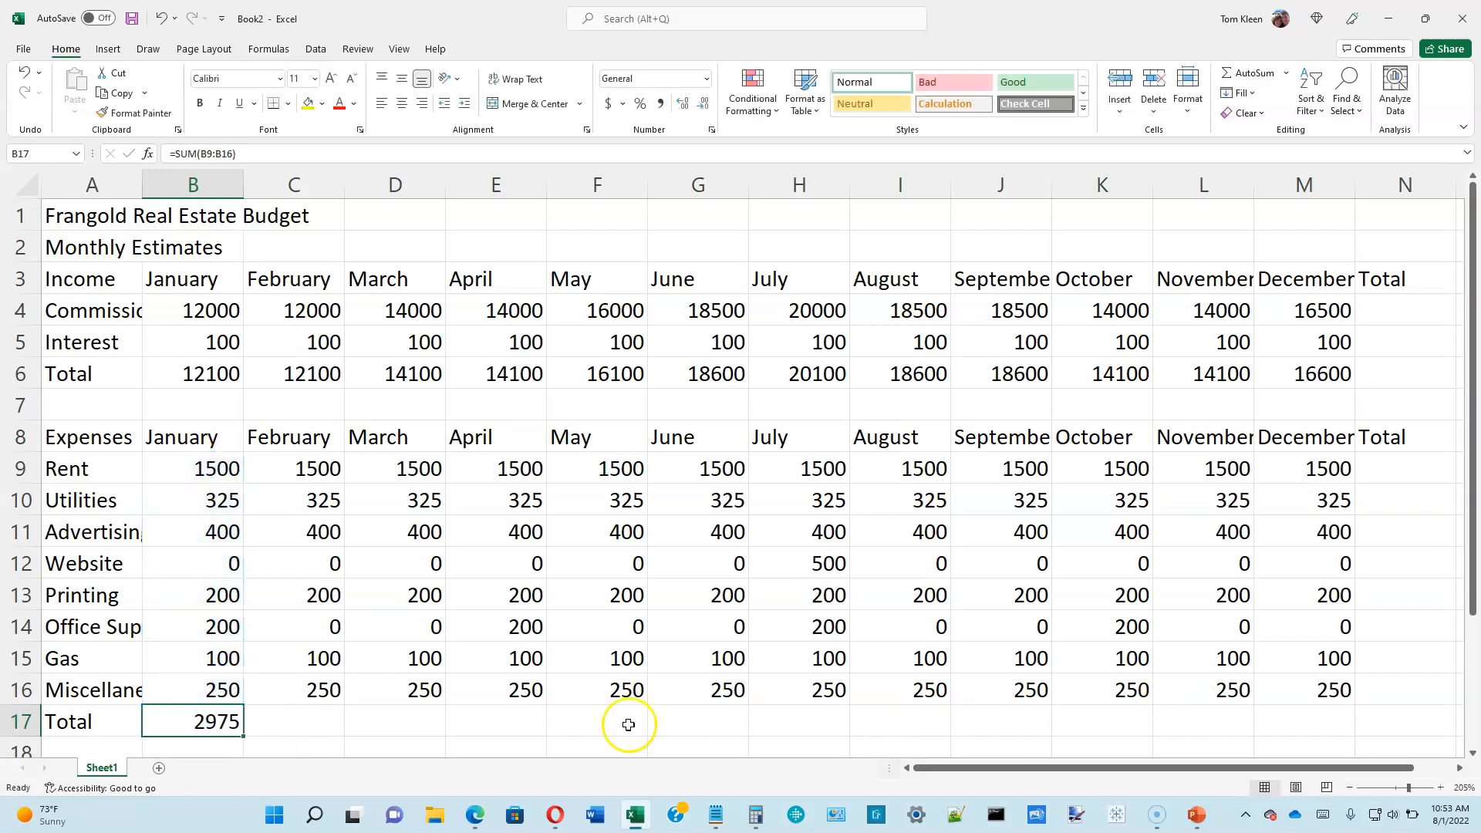
mouse_move(244, 737)
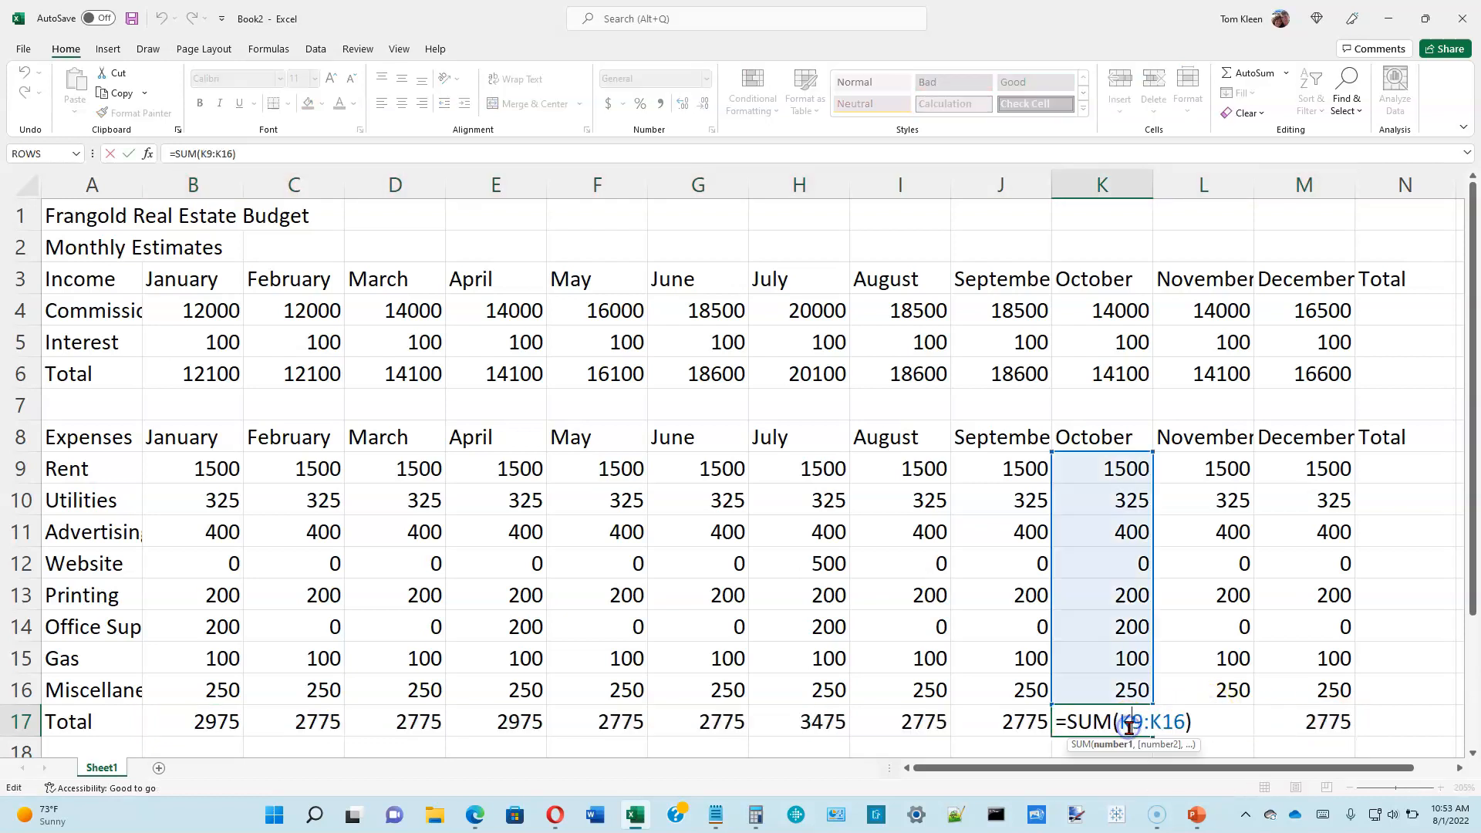
key(Return)
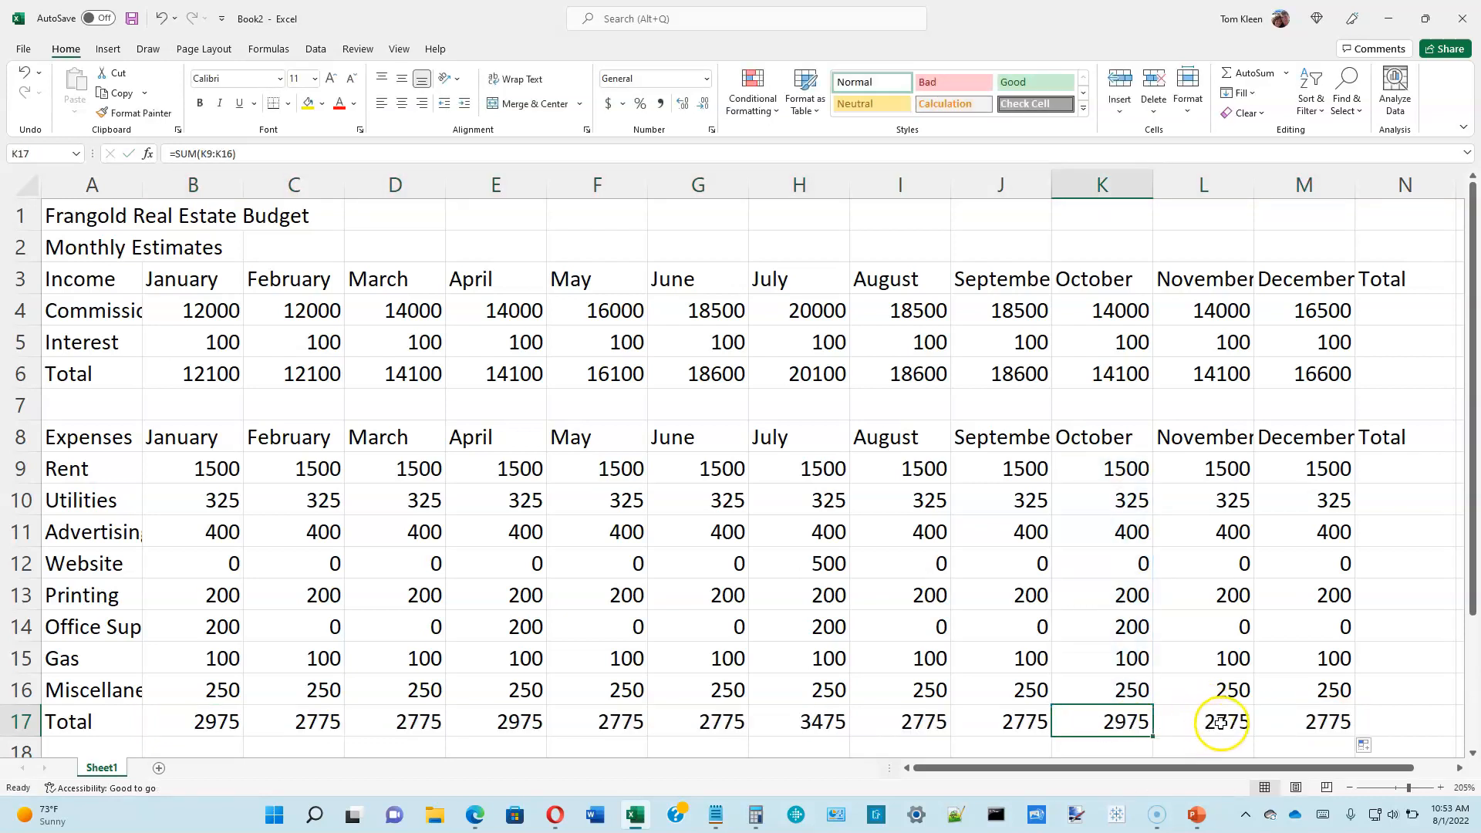
click(1202, 720)
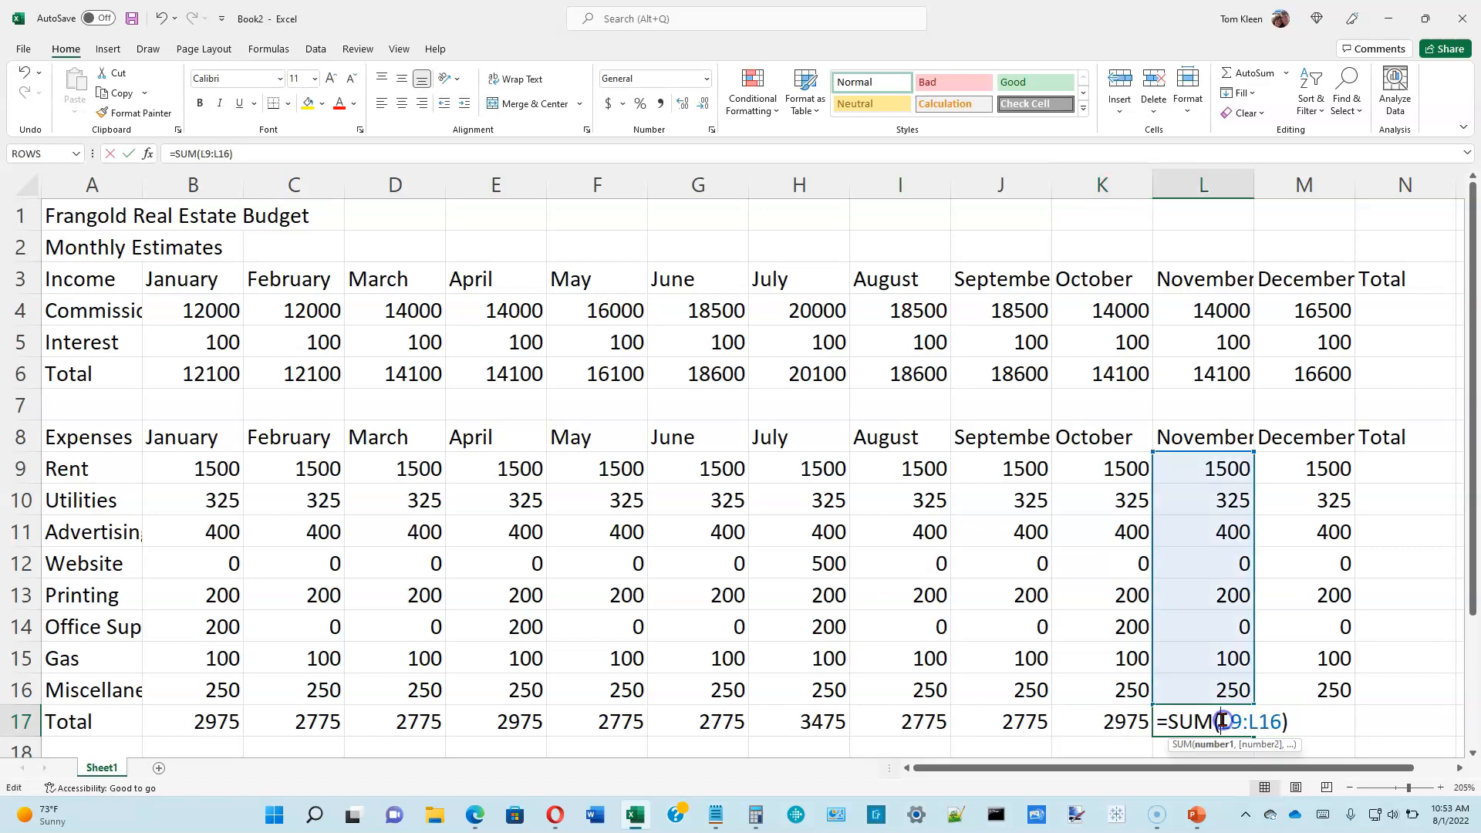
key(Return)
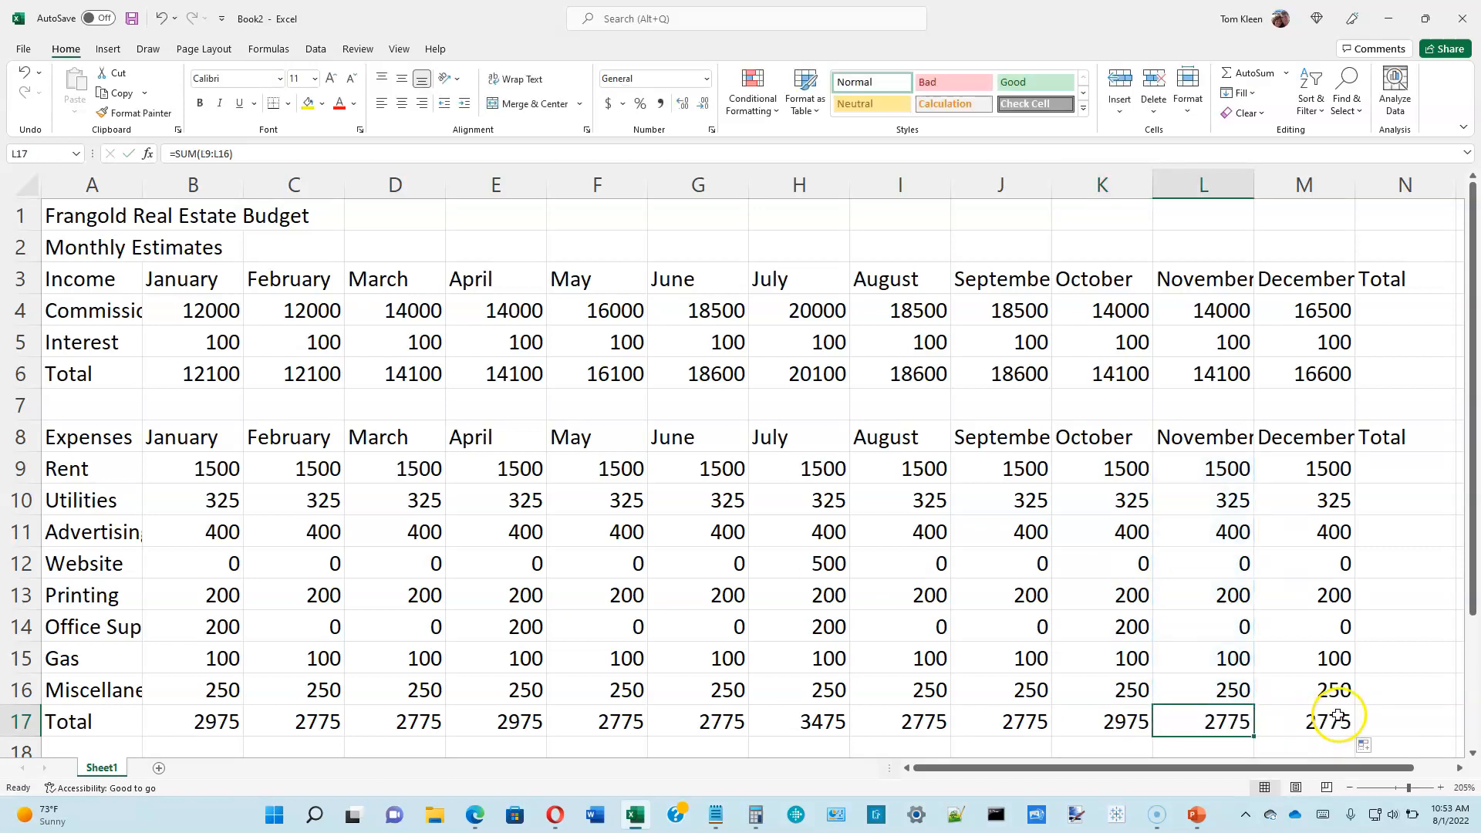
click(394, 720)
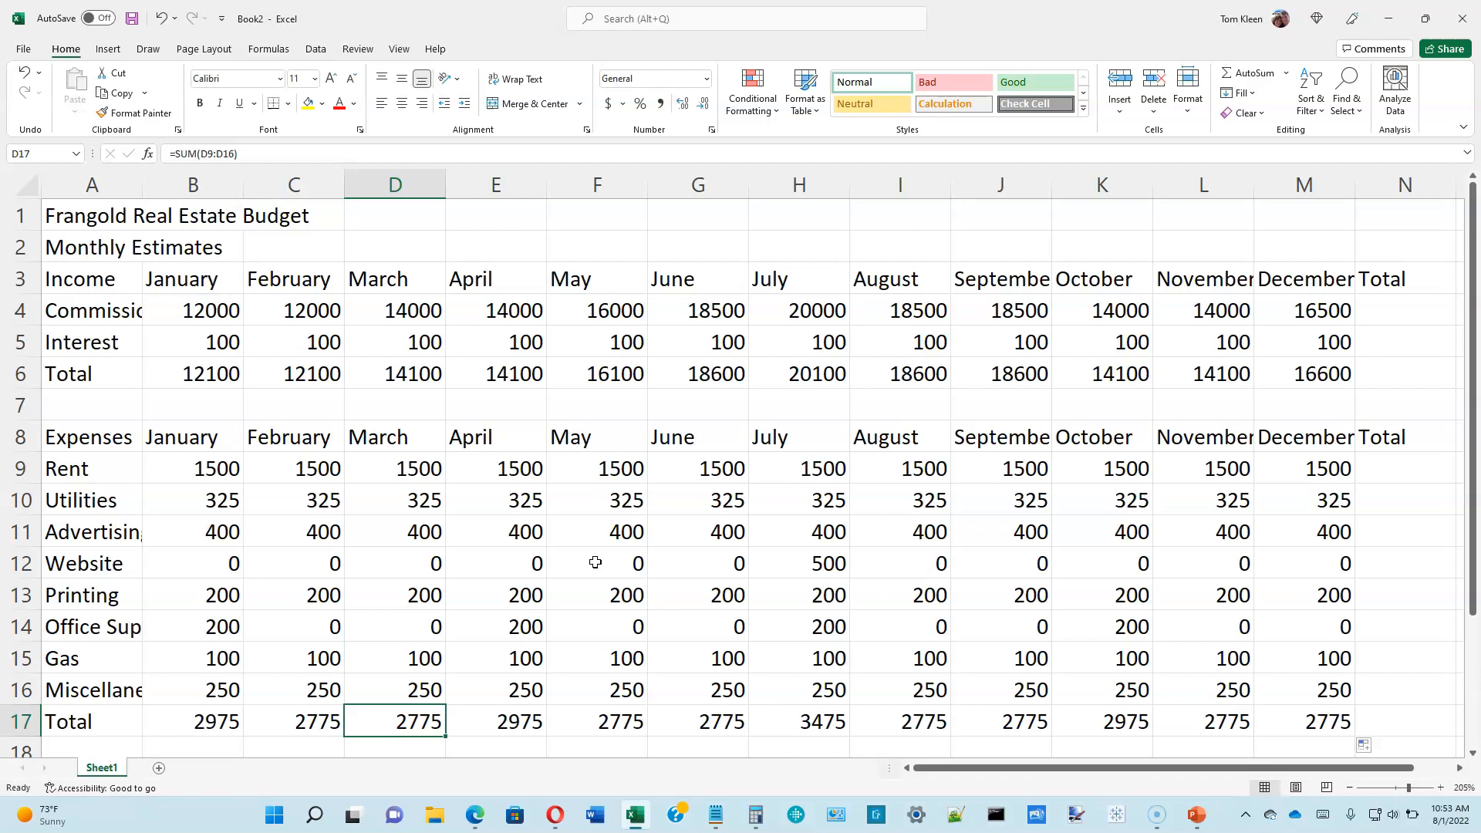
click(1405, 310)
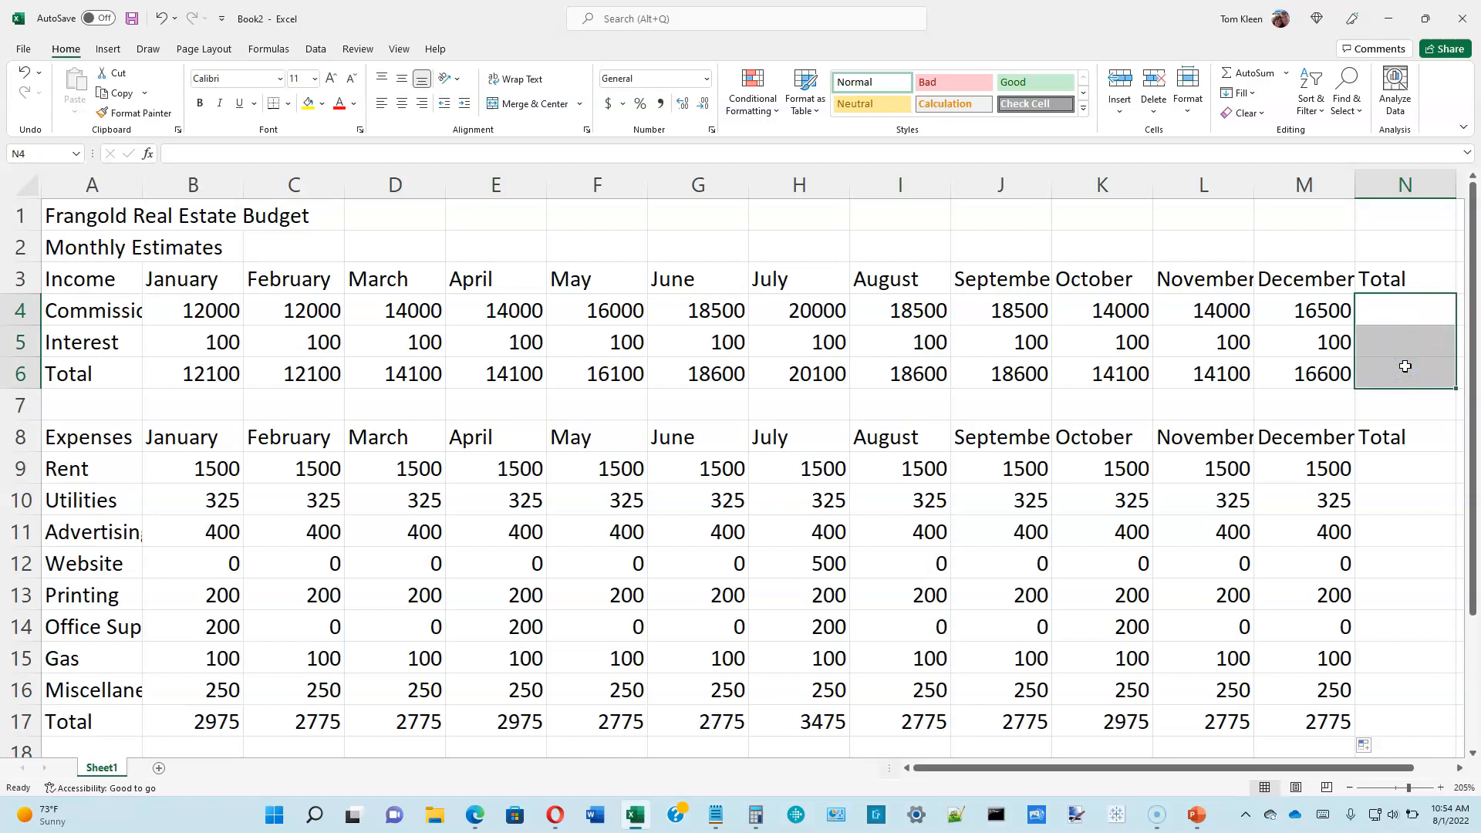
mouse_move(1304, 184)
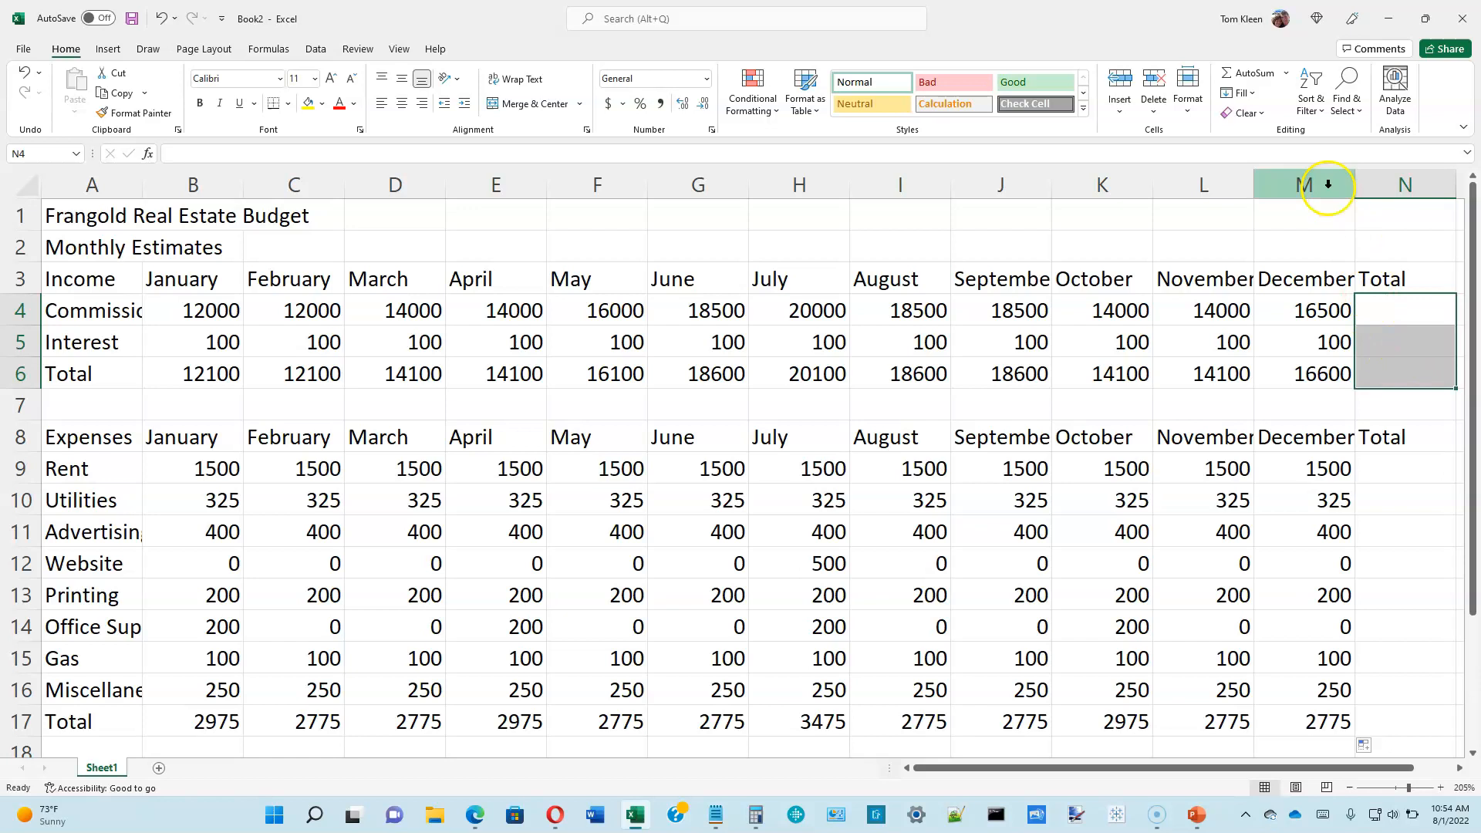
AutoSum yearly income totals in N4:N6 (188000, 1200, 189200) and inspect the commission formula
click(1251, 74)
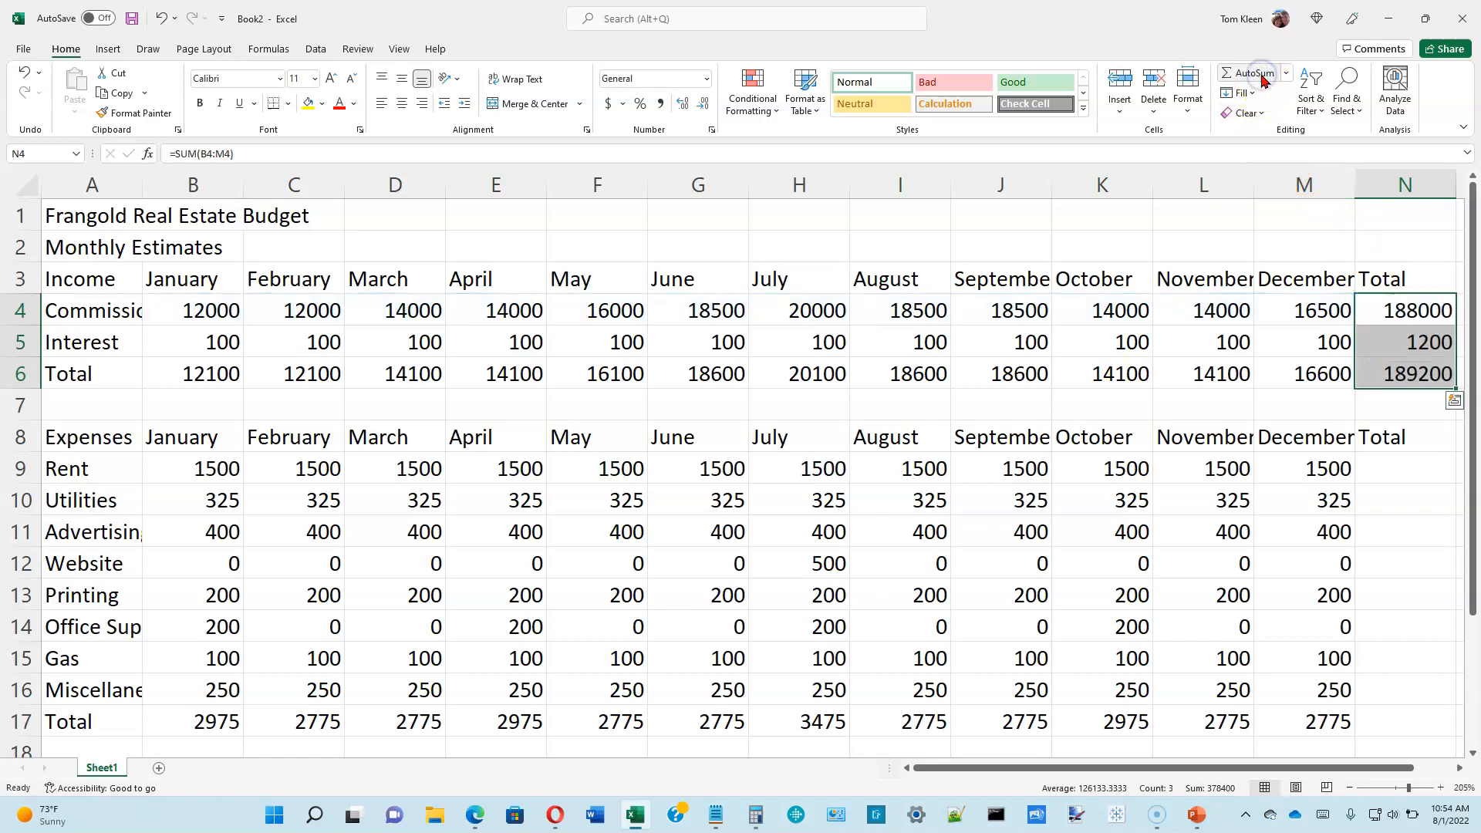
click(1404, 310)
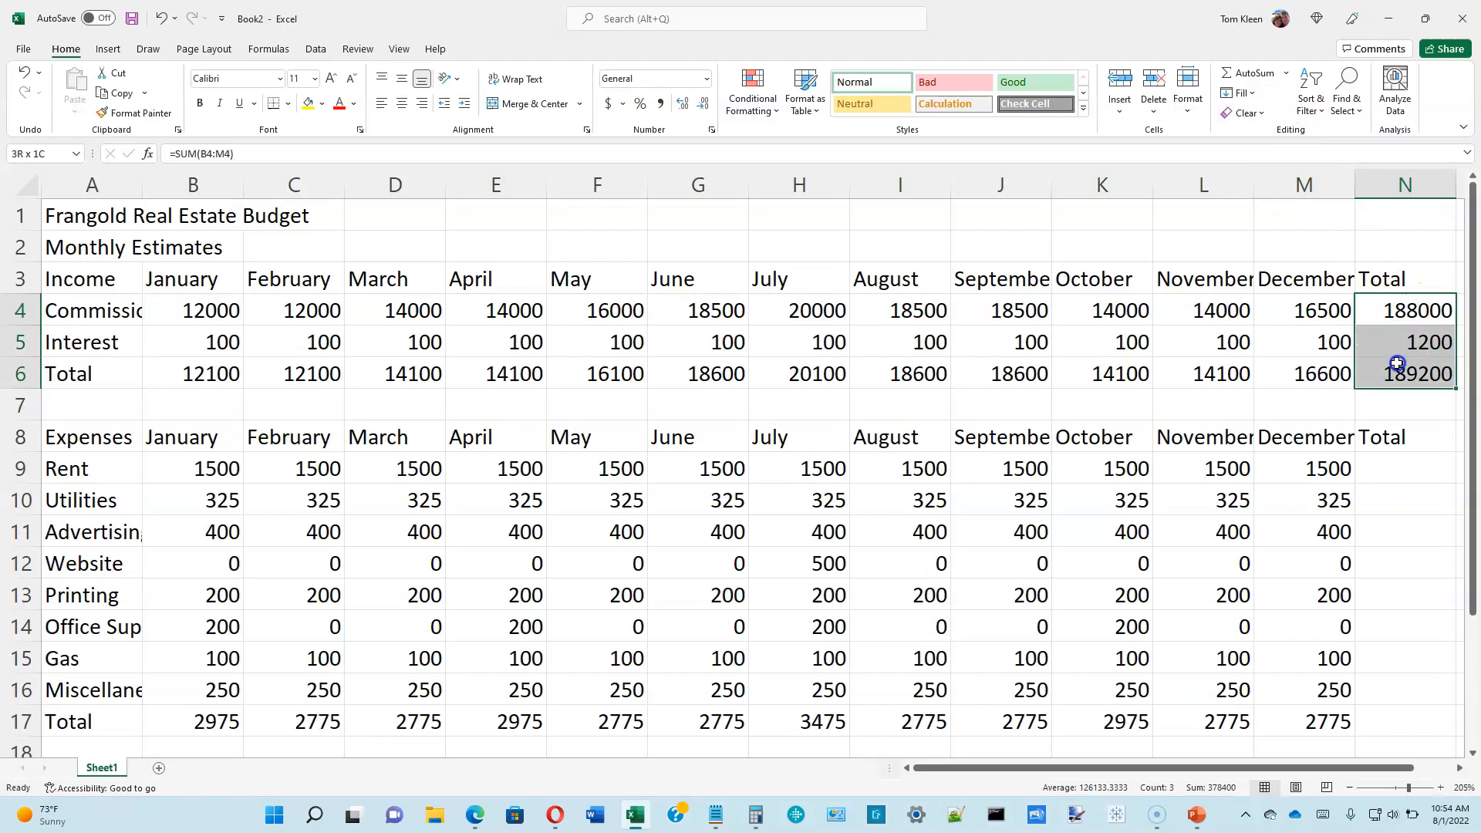
click(1403, 310)
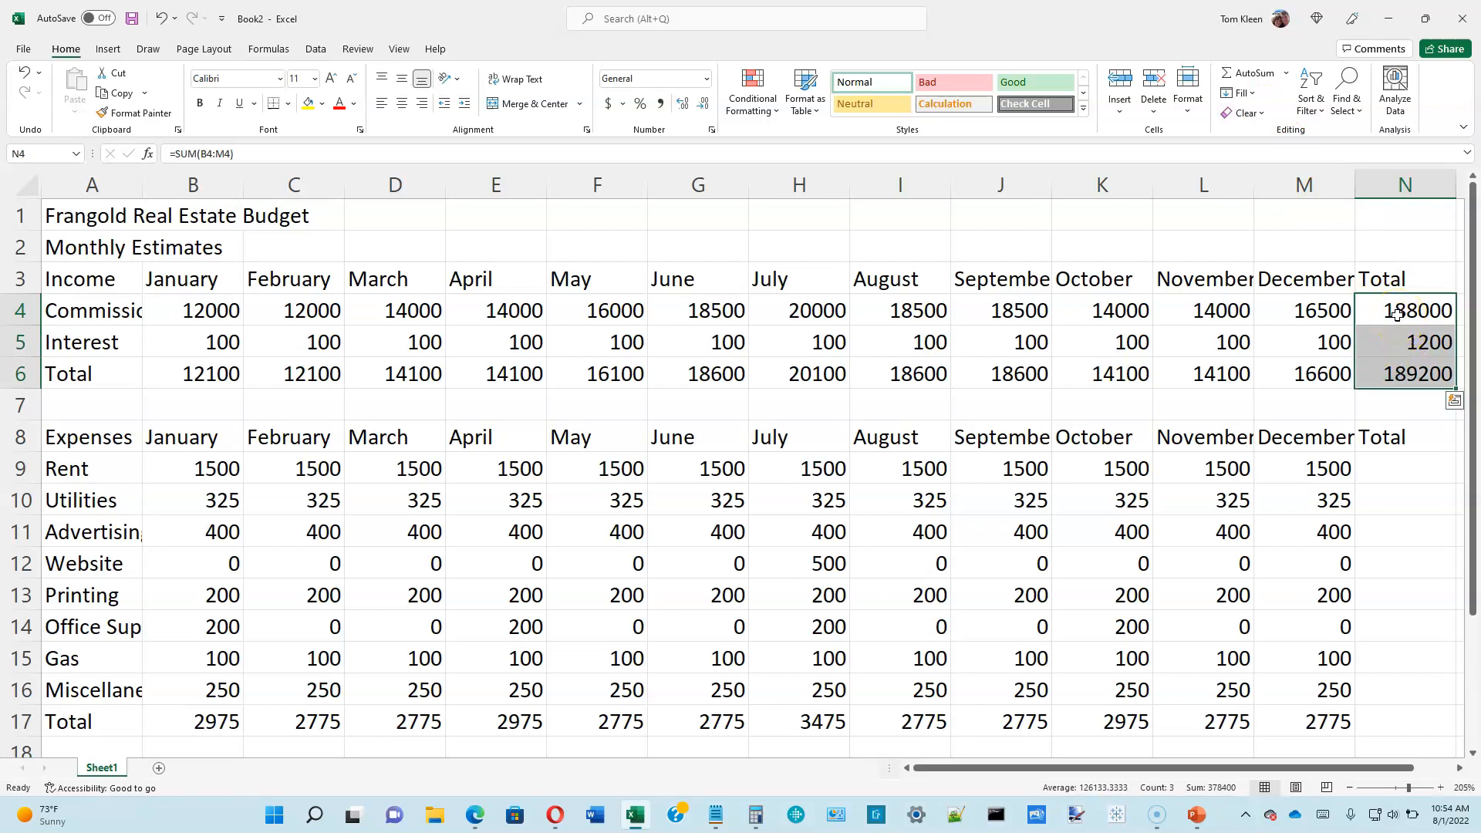
click(1403, 310)
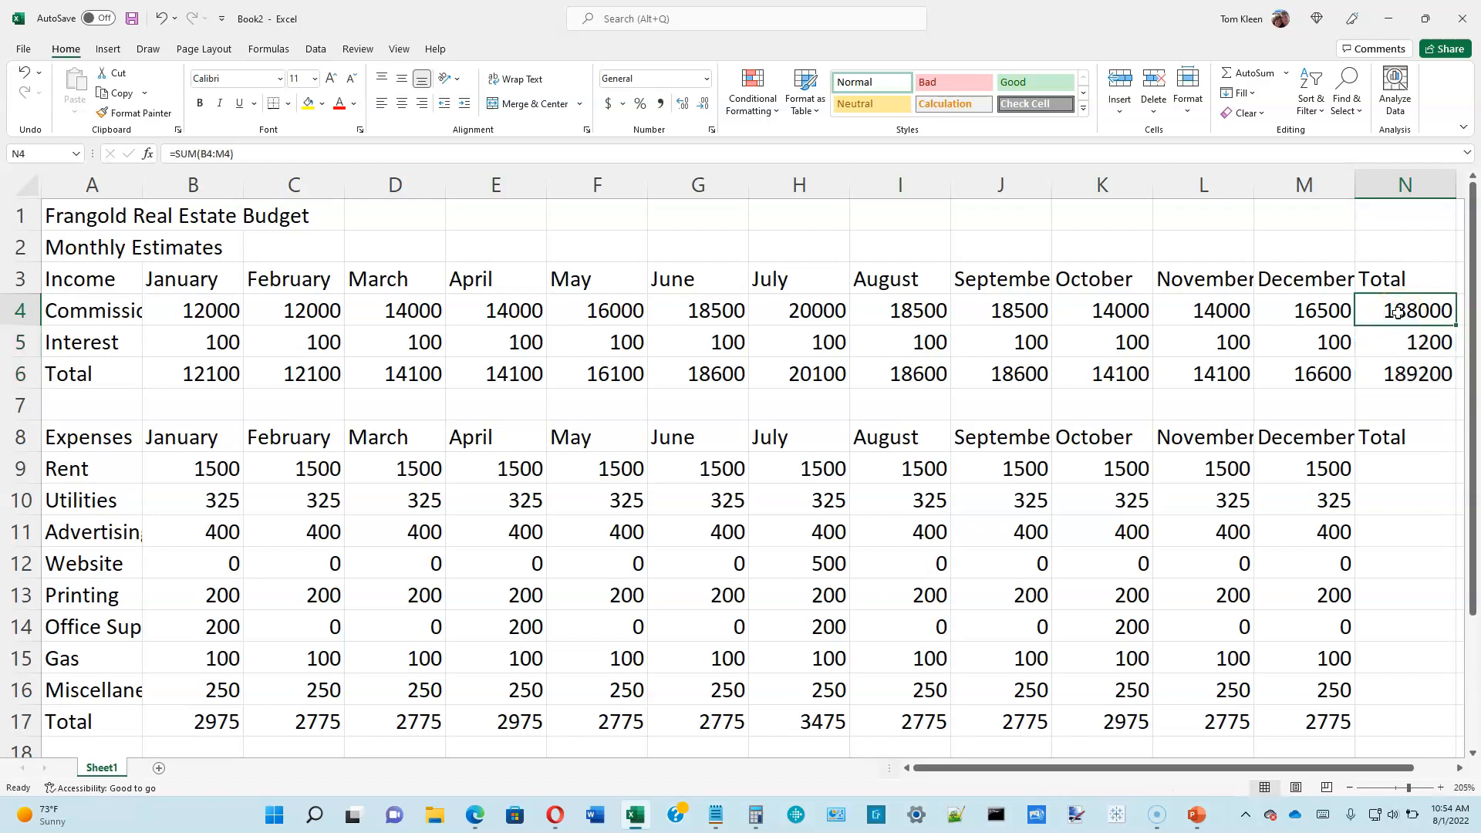
double_click(1403, 310)
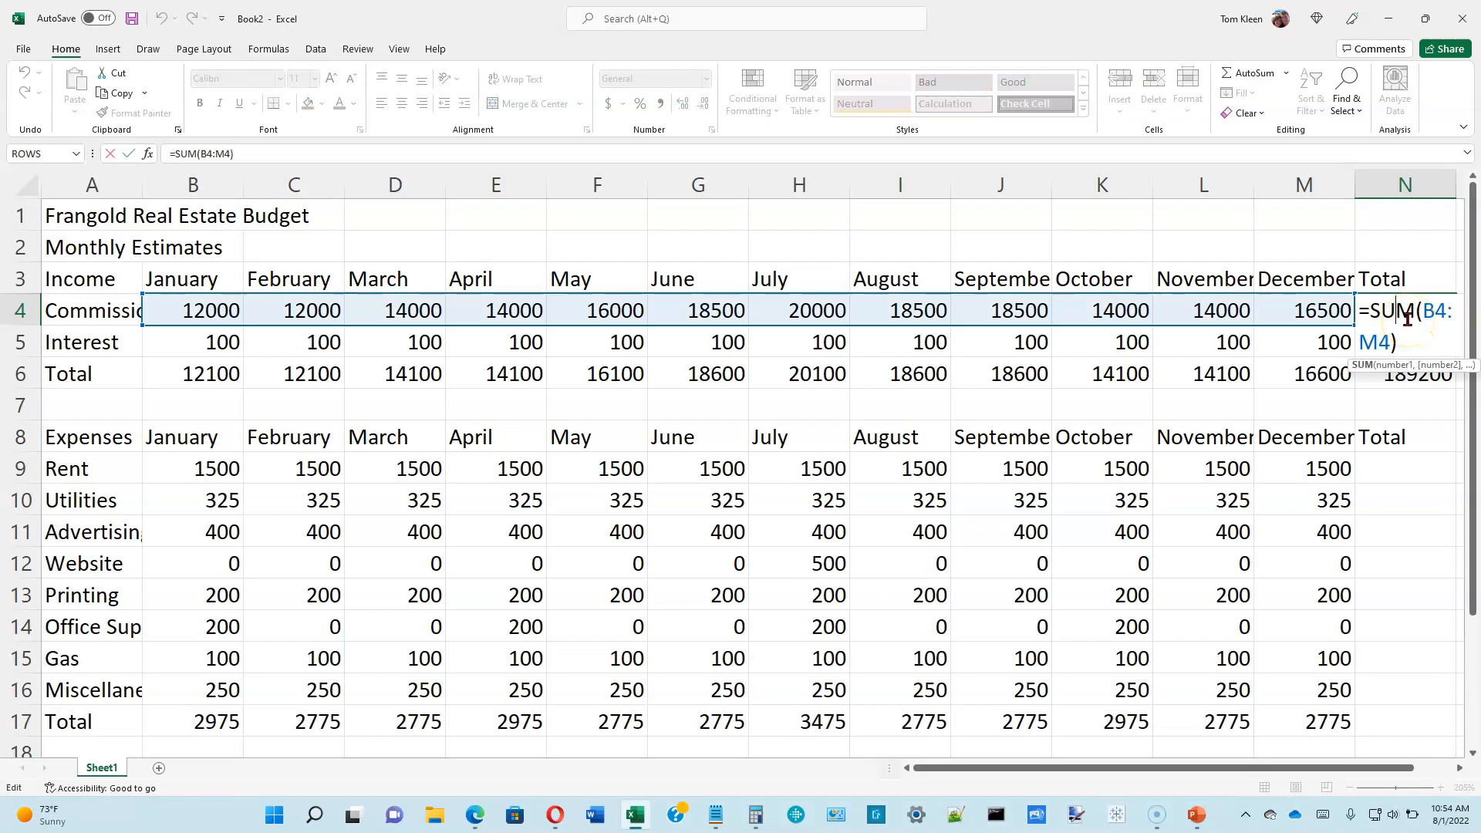
key(Return)
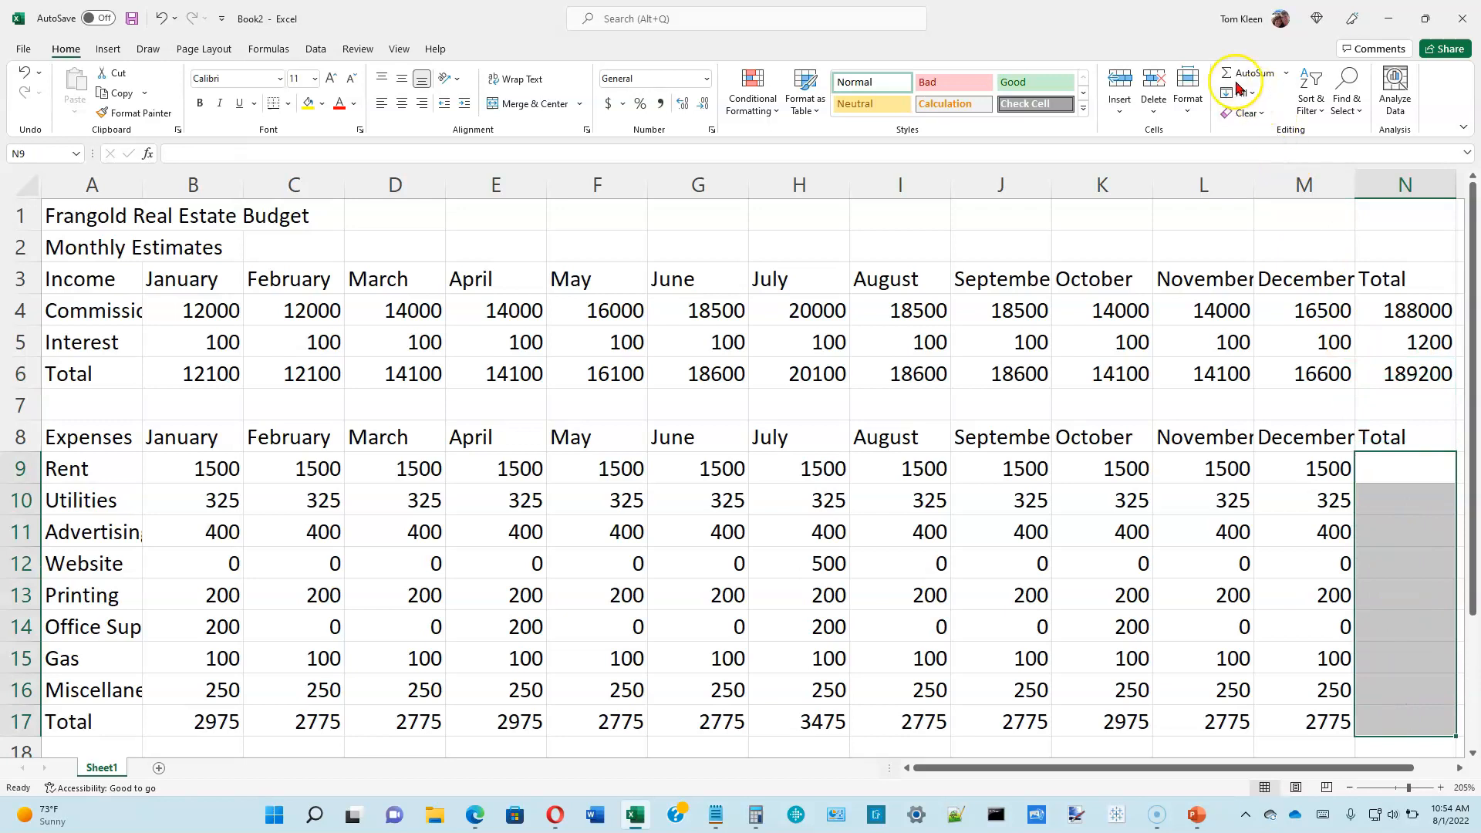
AutoSum N9:N17 for yearly expense totals, Rent 18000 through all expenses 34600
click(1244, 74)
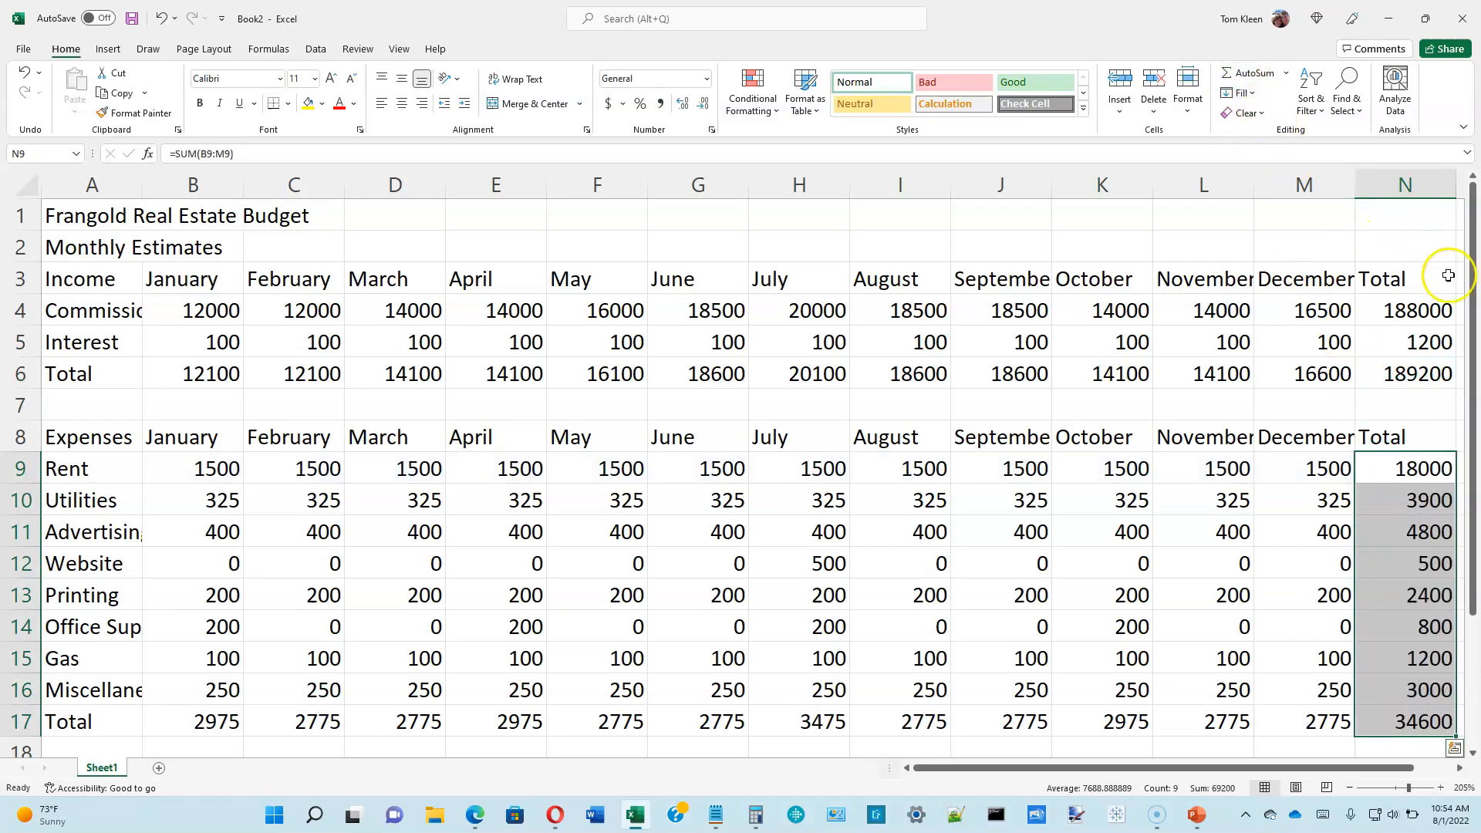
mouse_move(1450, 261)
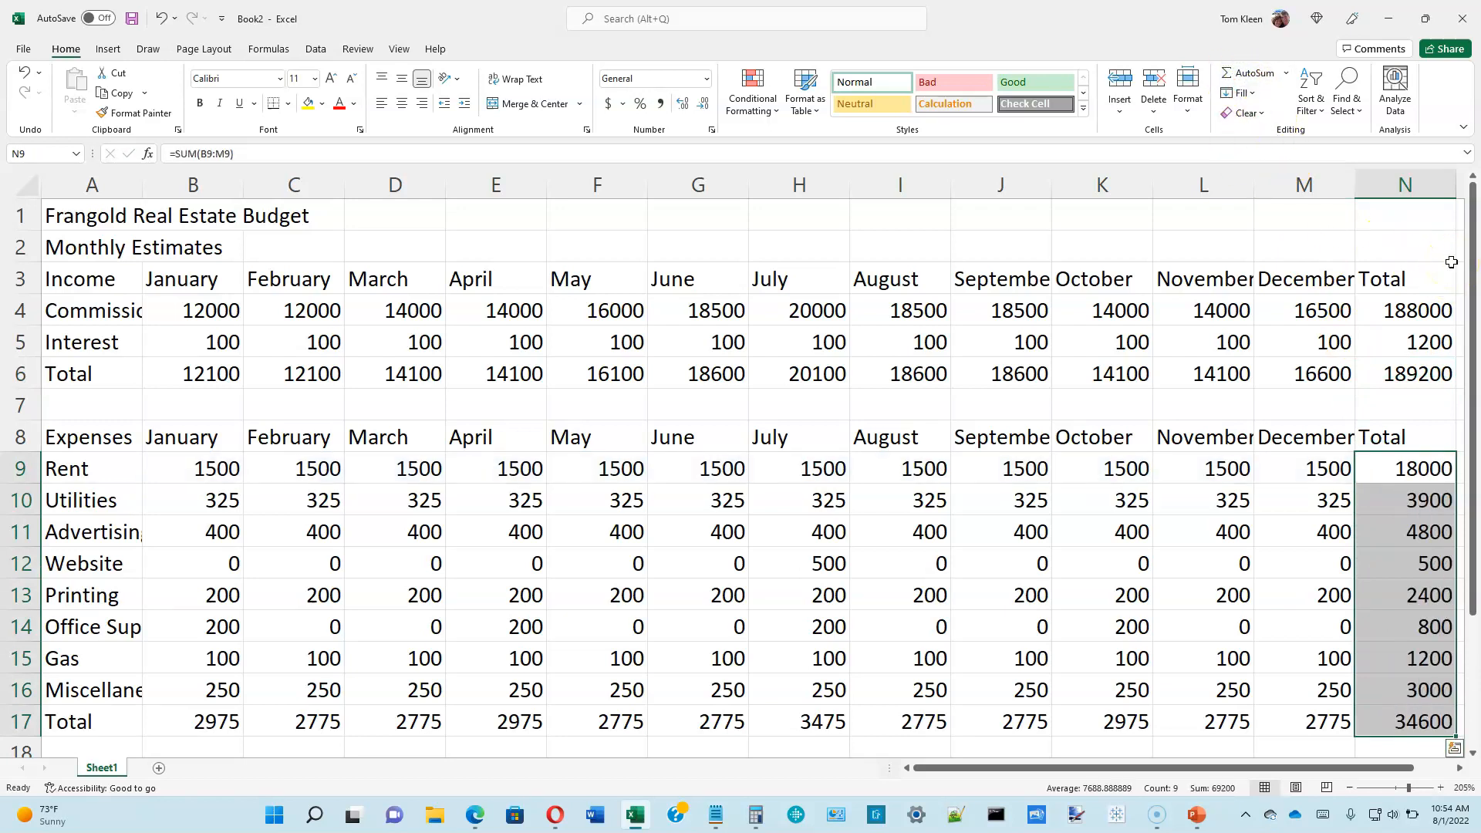